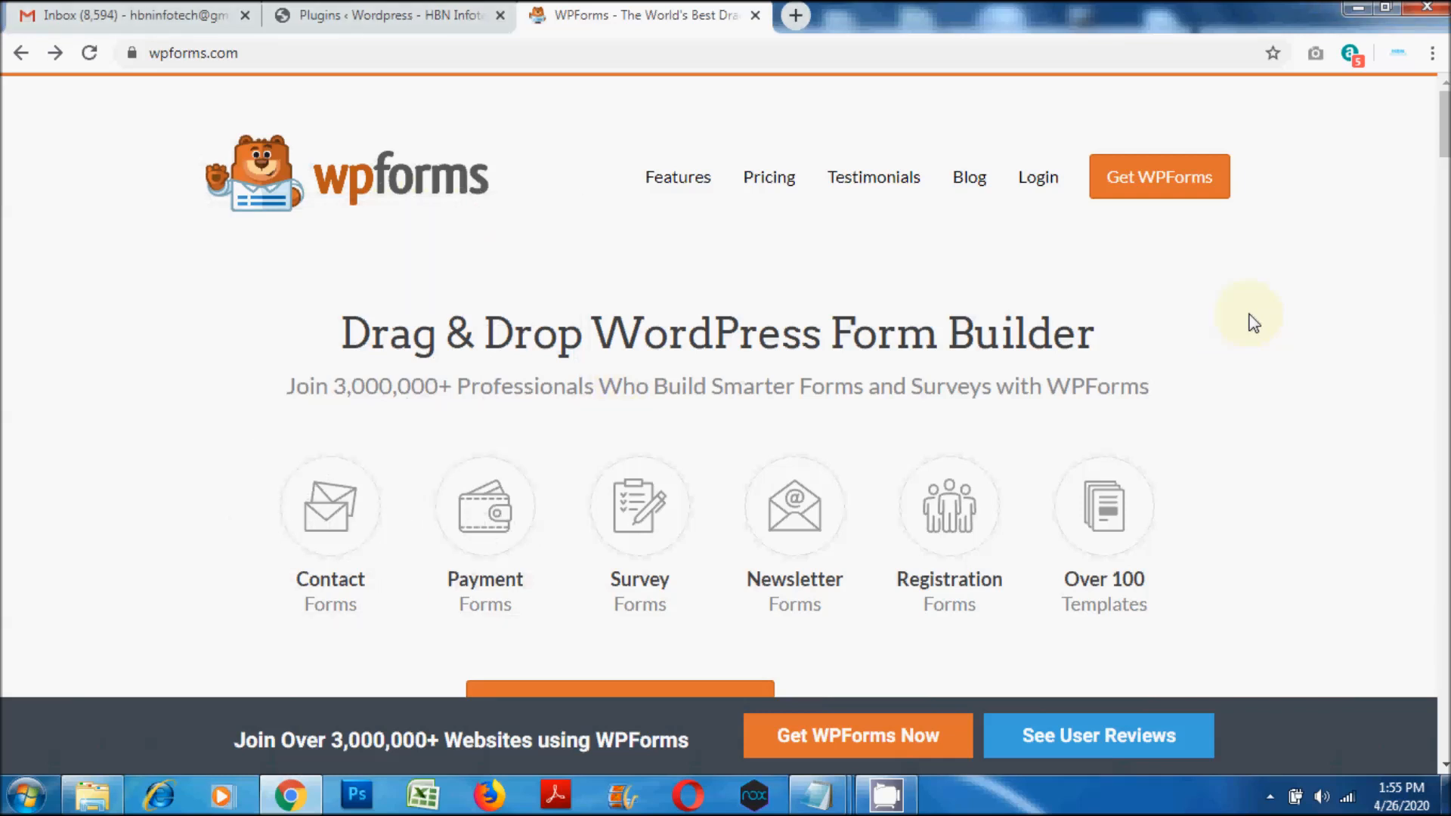
{"action": "mouse_move", "coordinate": [1286, 772]}
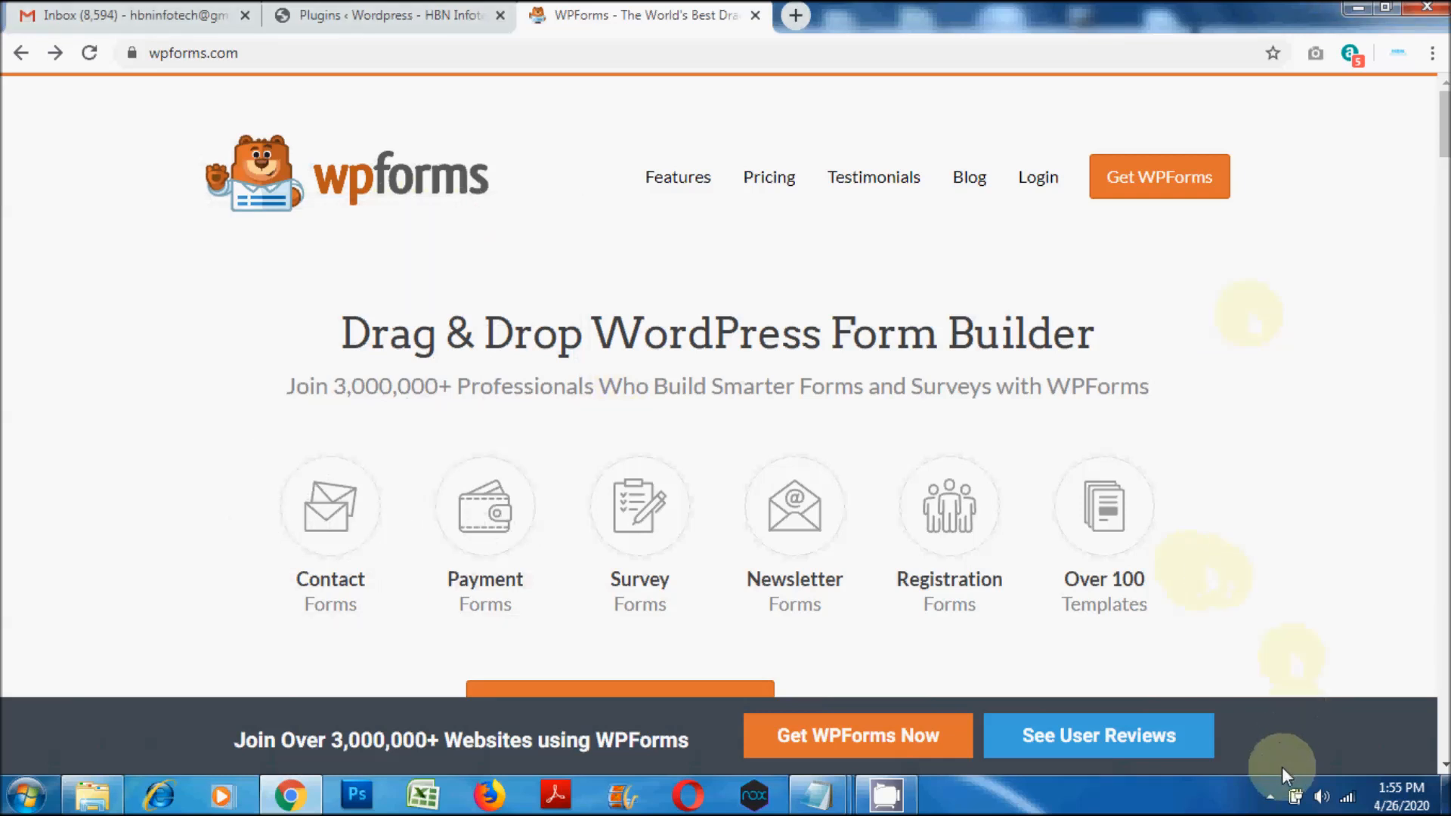
{"action": "mouse_move", "coordinate": [1289, 745]}
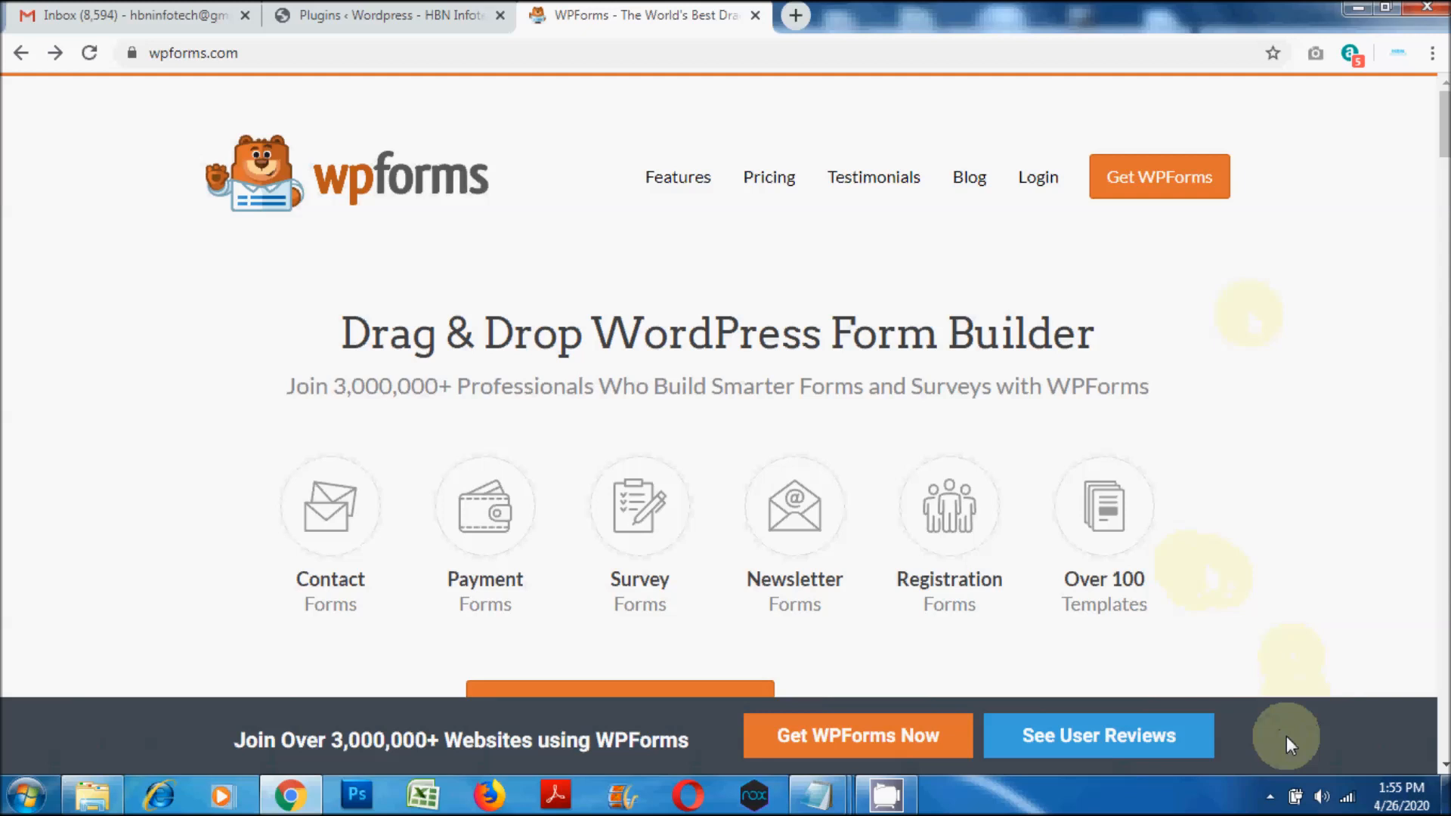
Step: Go to WPForms All Forms from the admin sidebar, showing an empty forms overview
{"action": "left_click", "coordinate": [388, 15]}
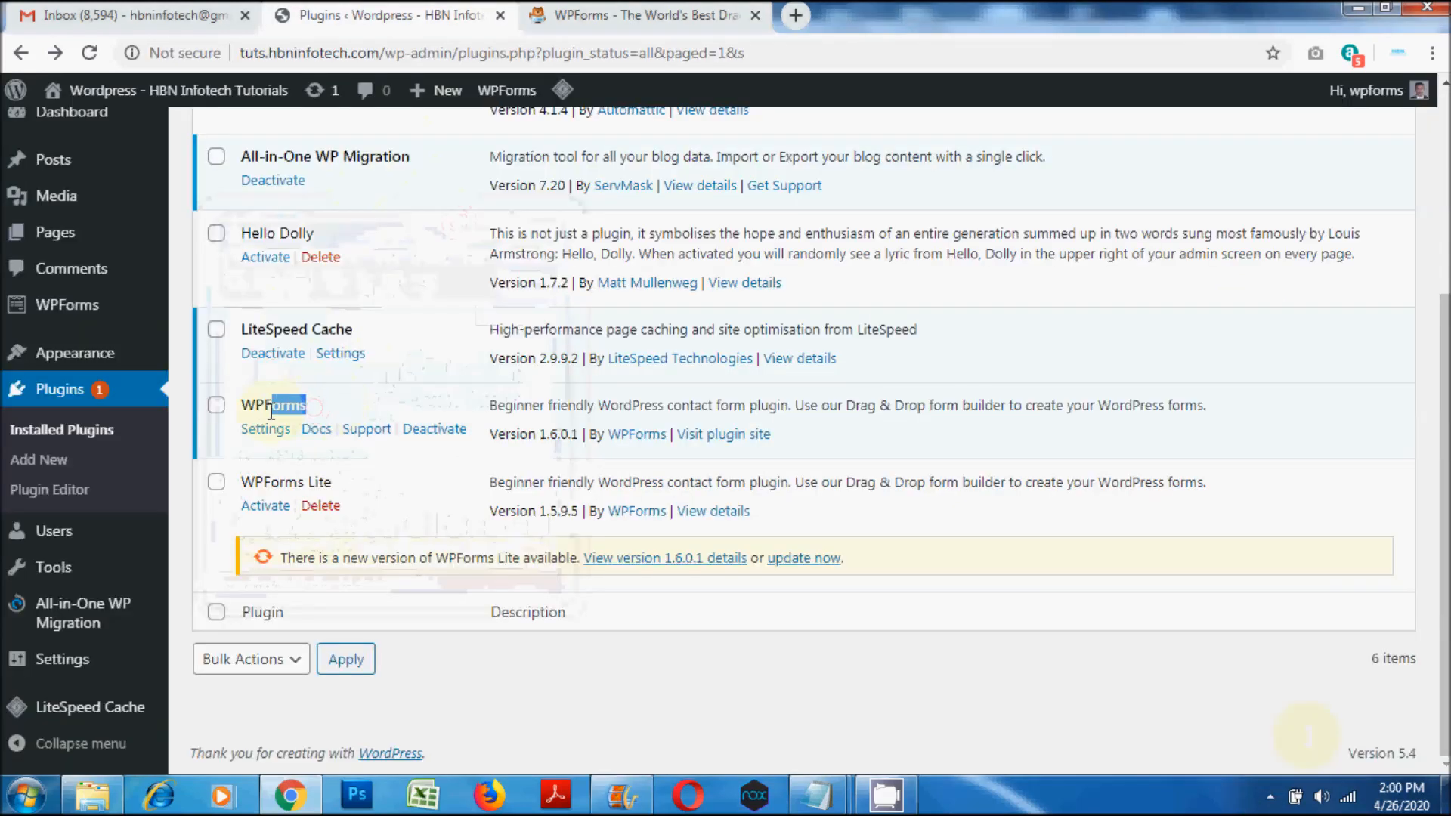
{"action": "double_click", "coordinate": [273, 405]}
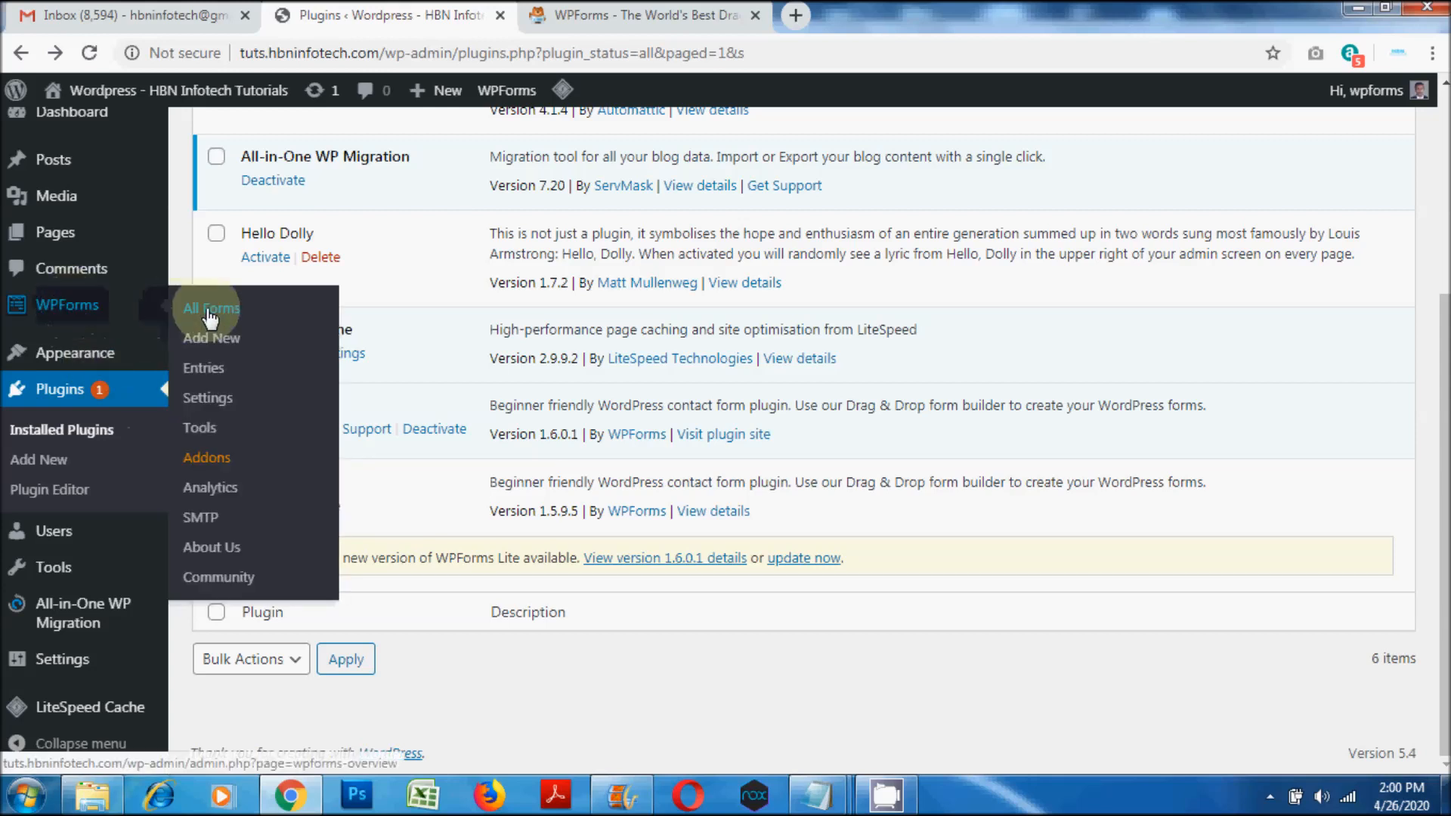
{"action": "left_click", "coordinate": [210, 308]}
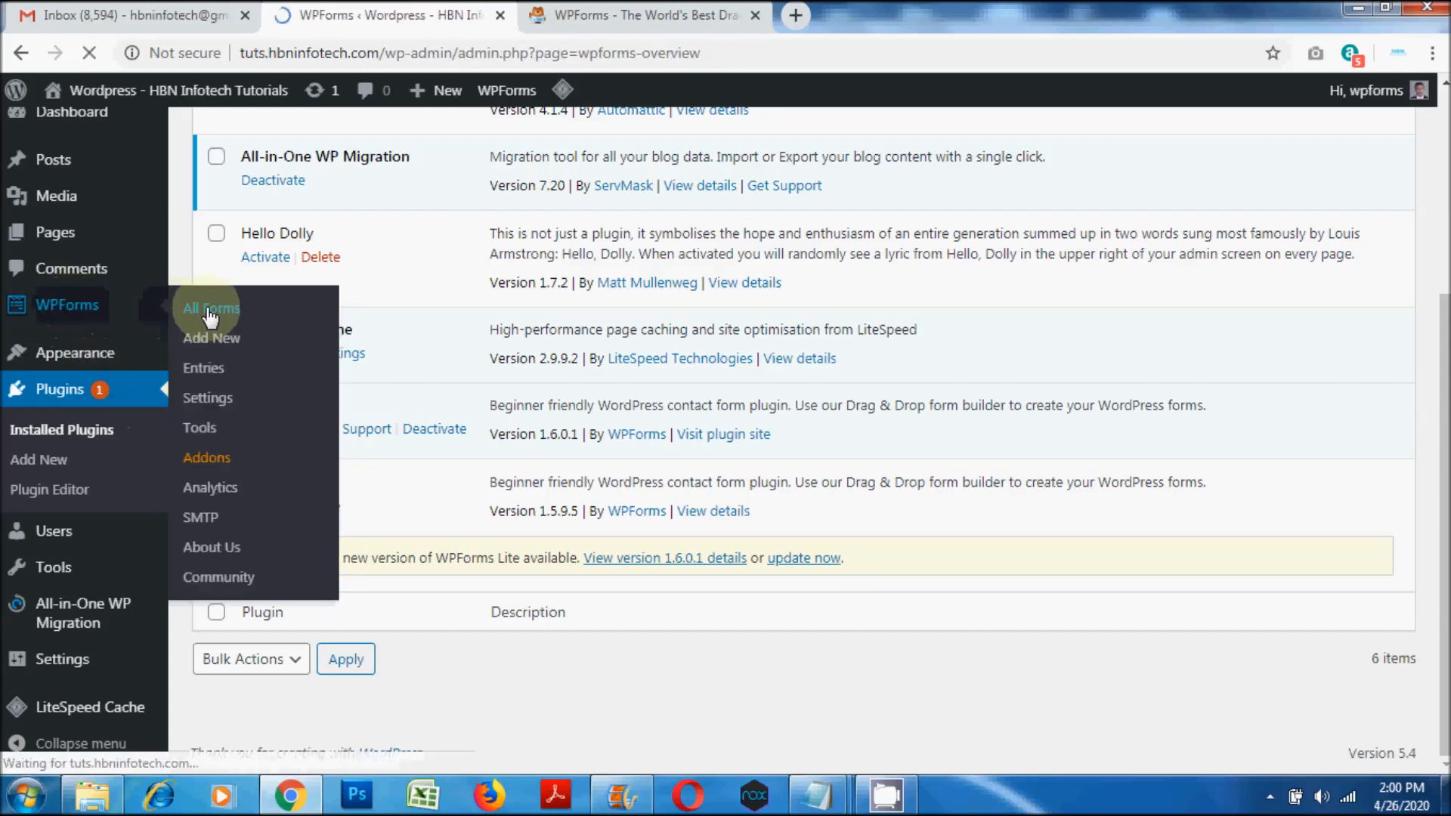
{"action": "left_click", "coordinate": [210, 308]}
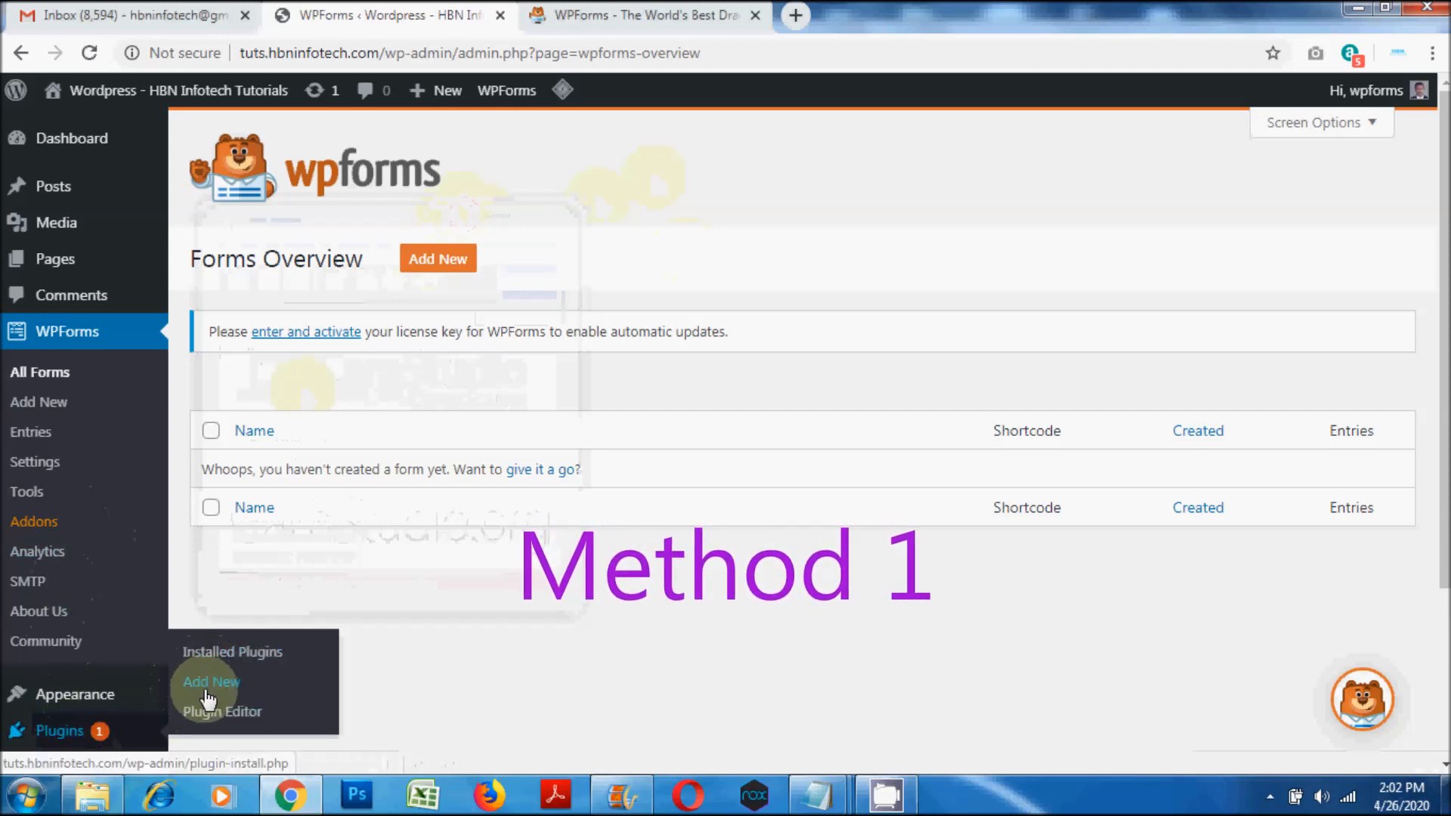
Step: Search Add New plugins for 'Visual CSS Style Editor', then install and activate it
{"action": "left_click", "coordinate": [211, 681]}
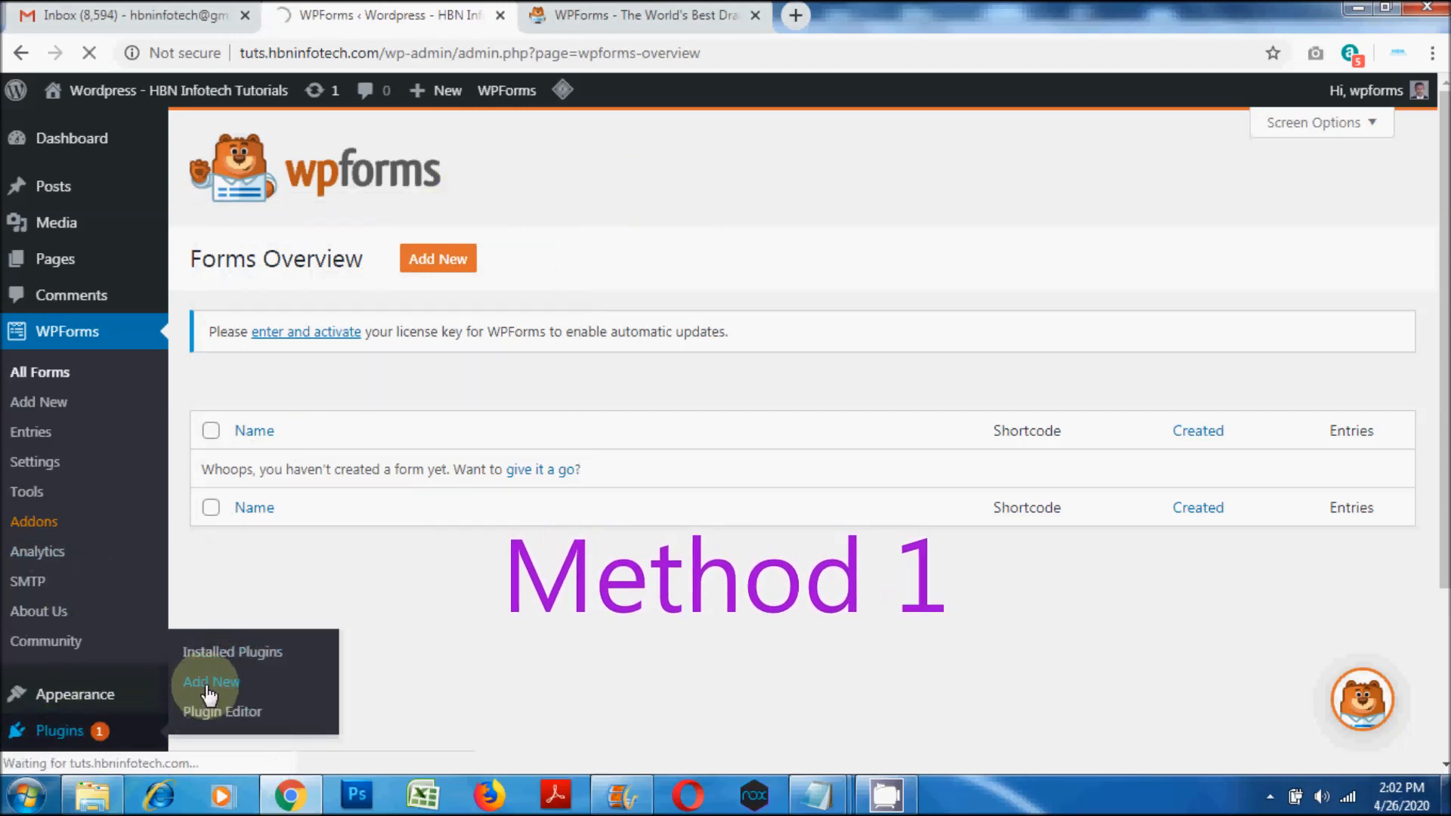
{"action": "left_click", "coordinate": [210, 682]}
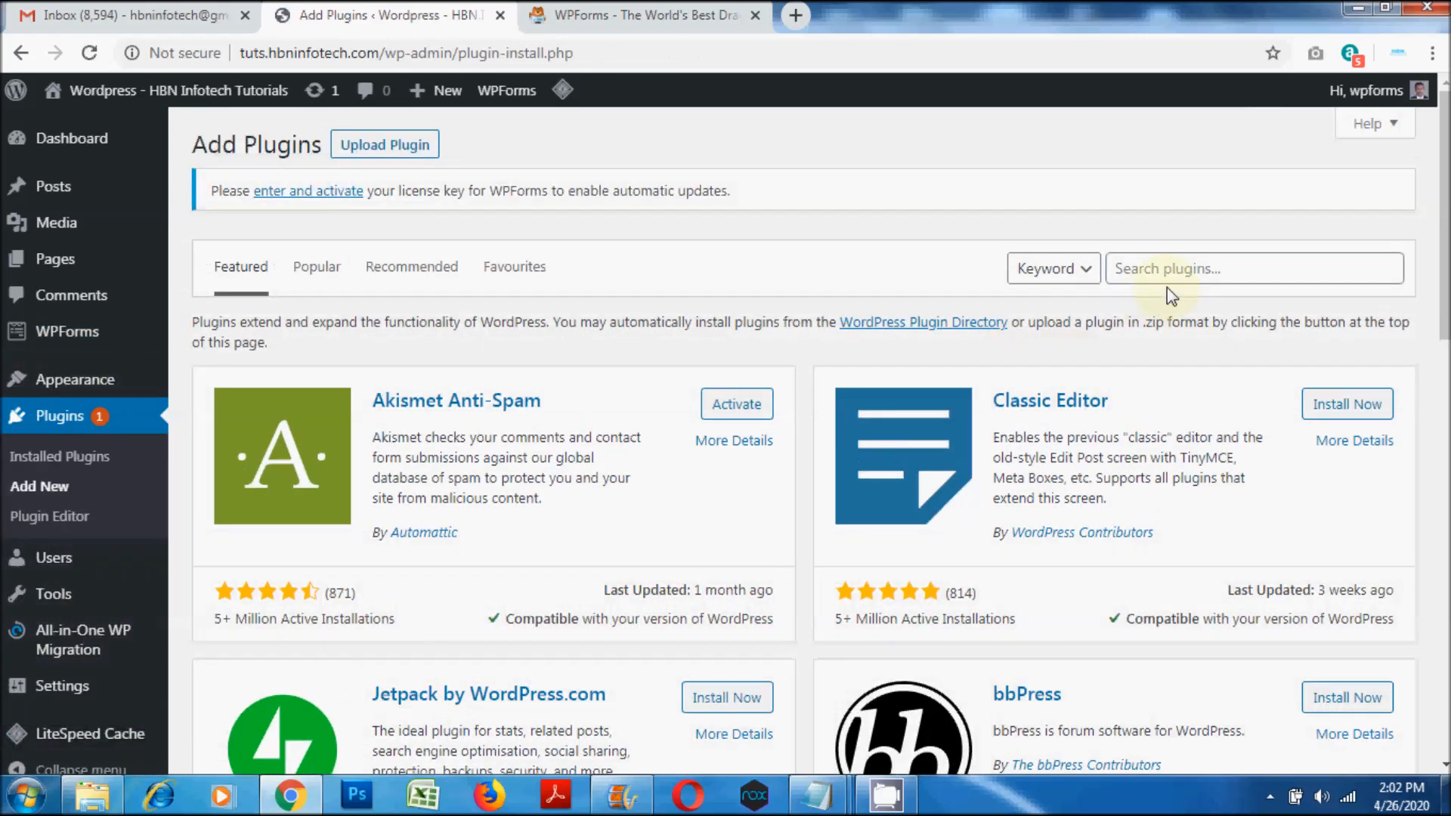
{"action": "left_click", "coordinate": [1253, 268]}
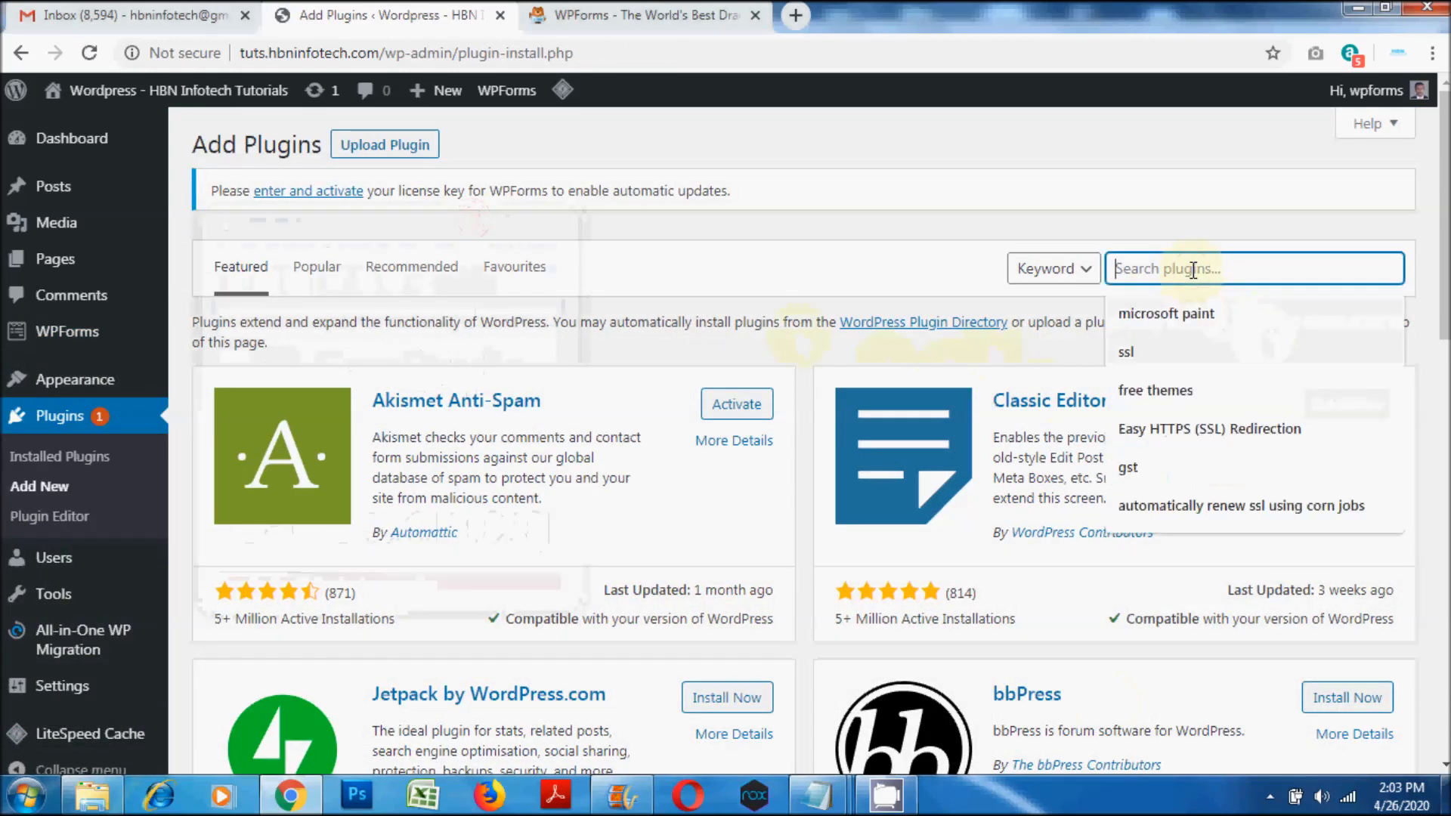
{"action": "left_click", "coordinate": [1154, 390]}
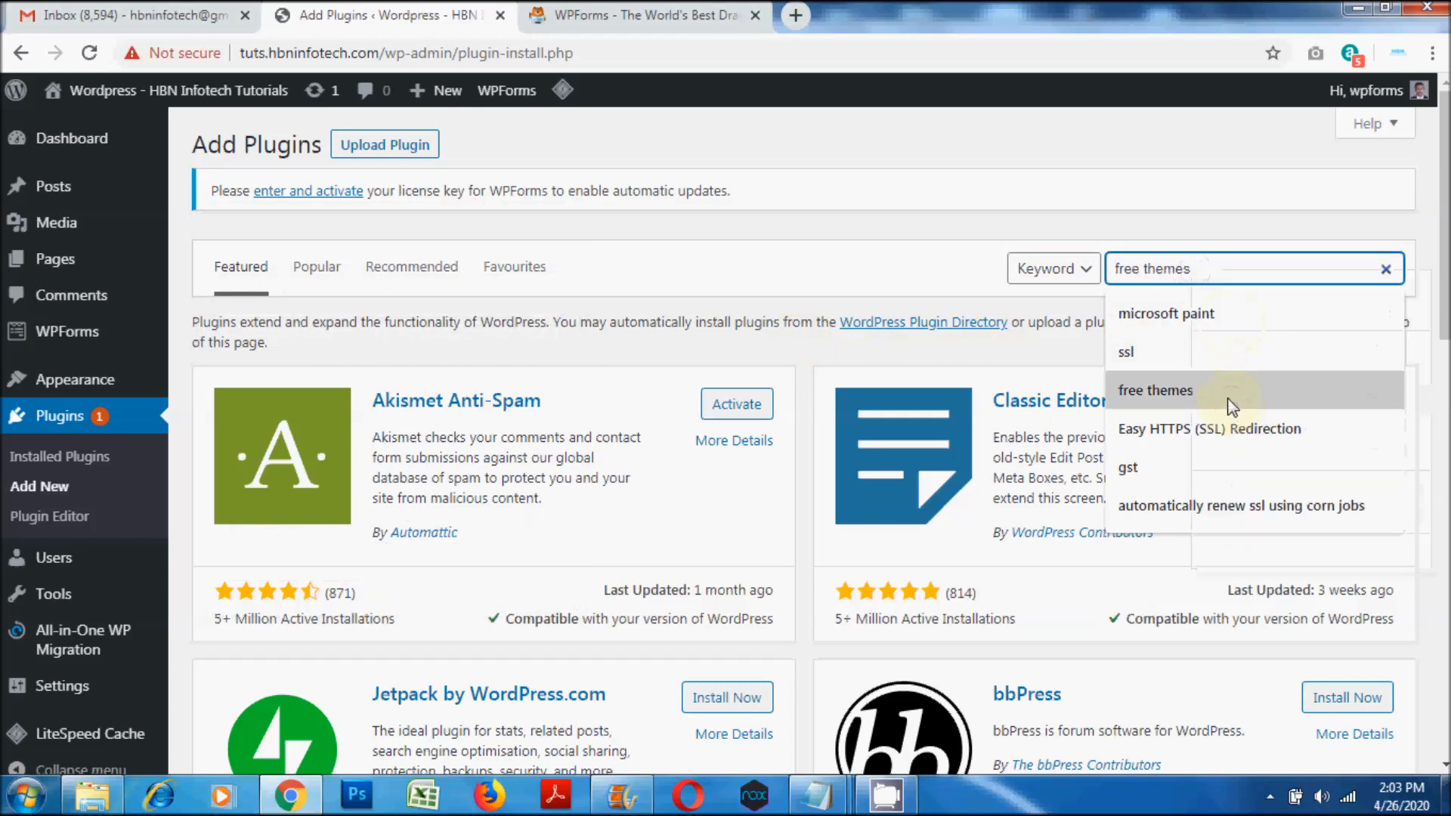
{"action": "type", "text": "Visual CSS Style Editor"}
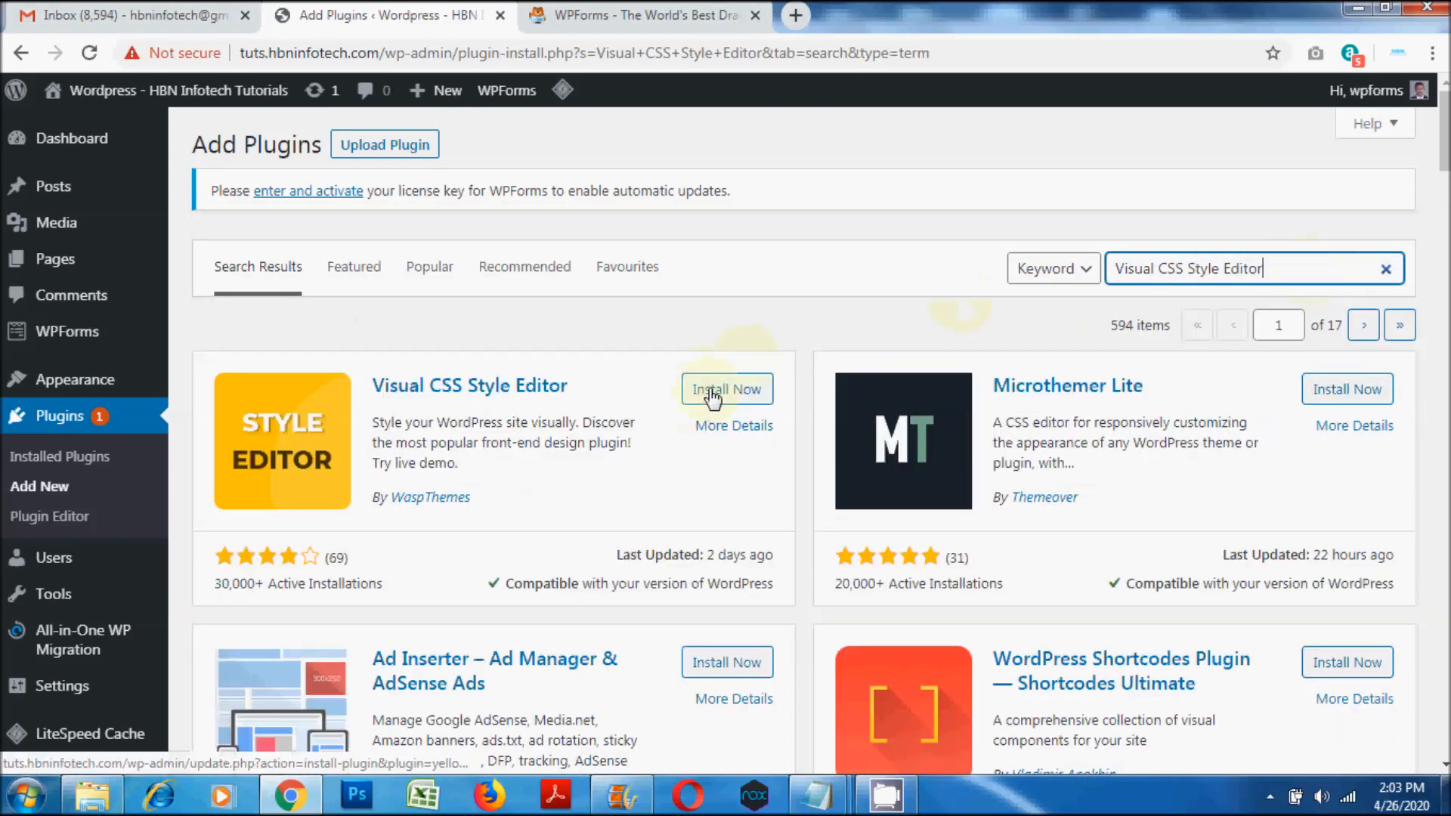
{"action": "left_click", "coordinate": [726, 388]}
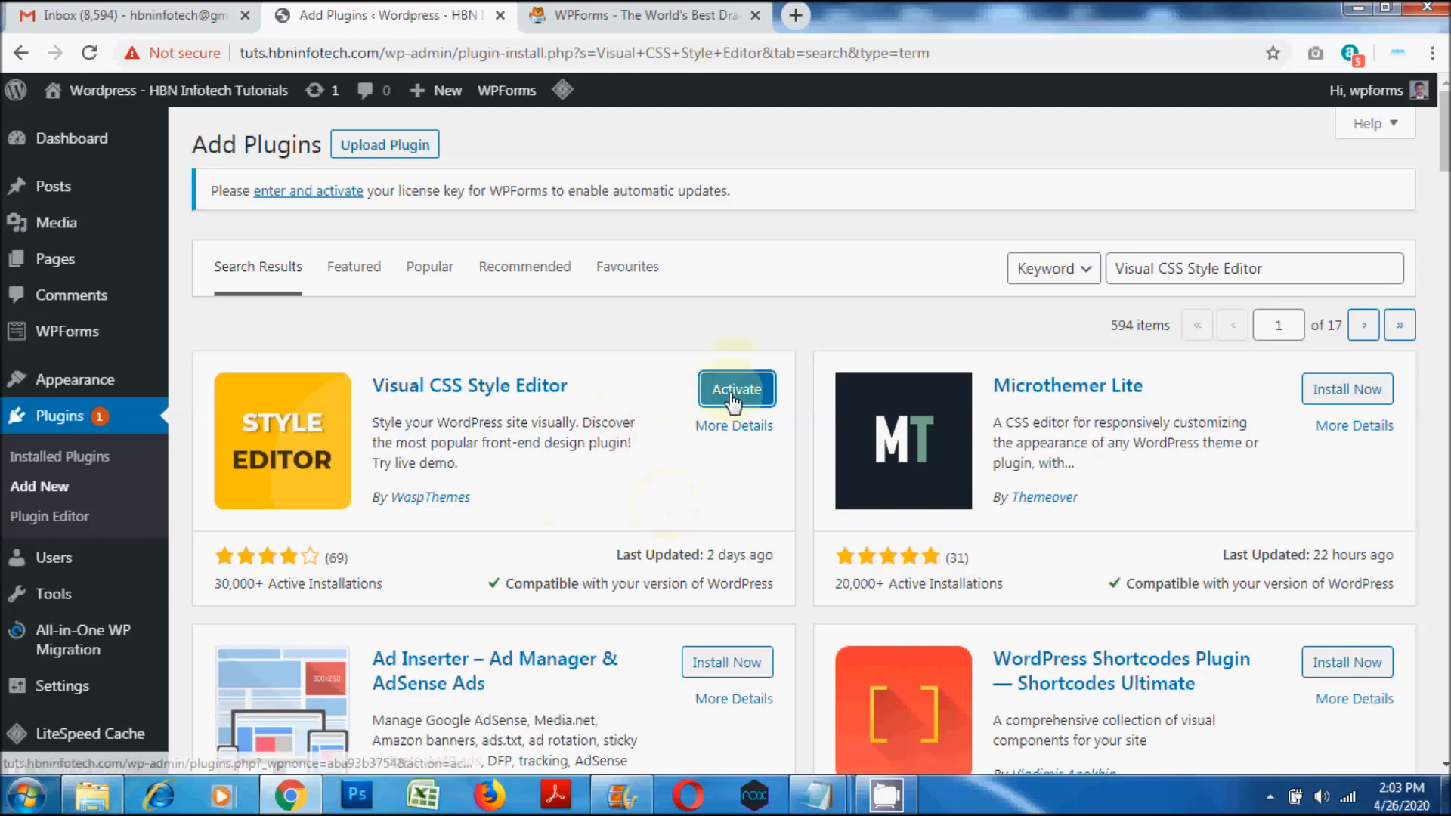
{"action": "left_click", "coordinate": [735, 389]}
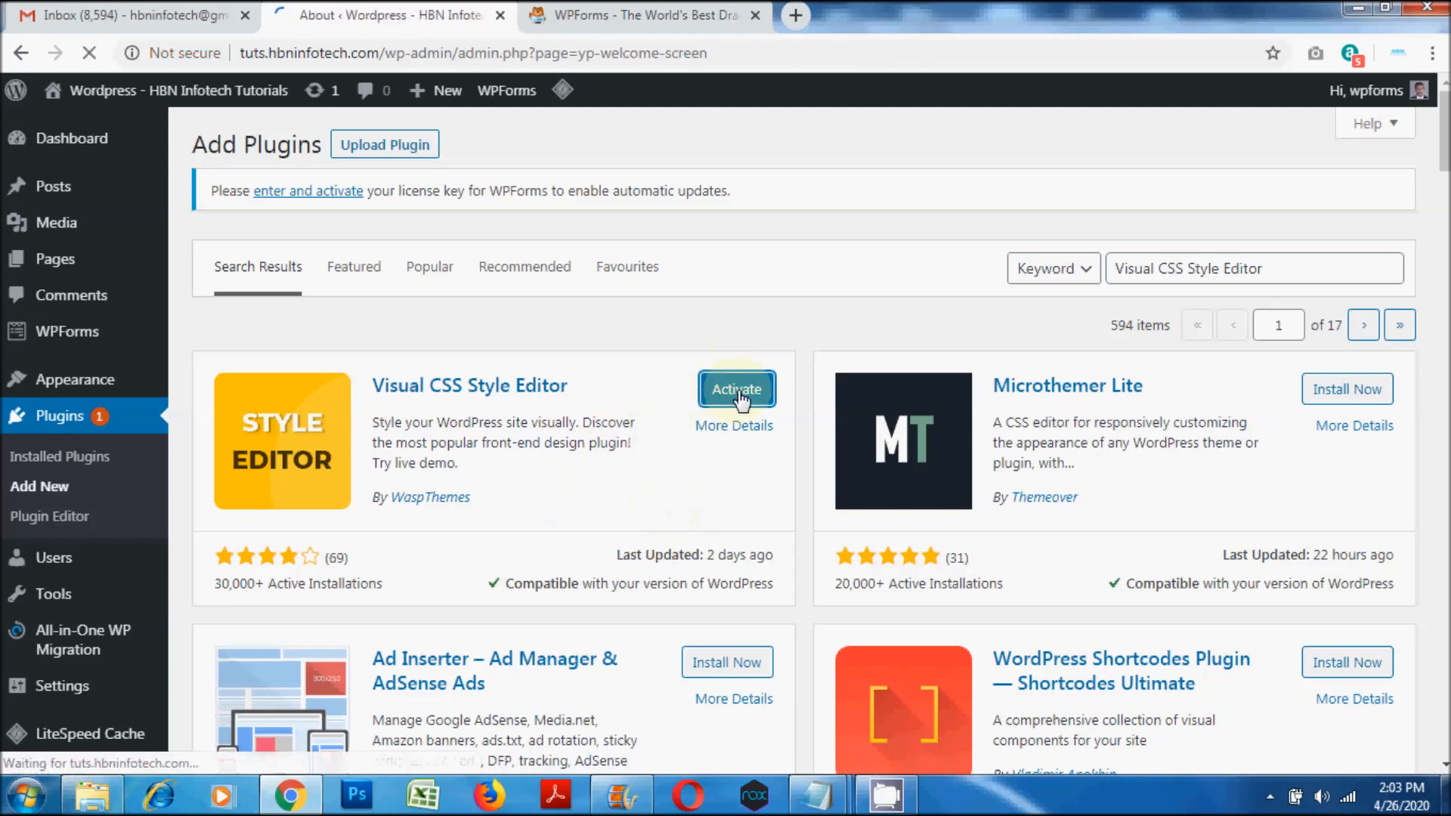
{"action": "left_click", "coordinate": [735, 389]}
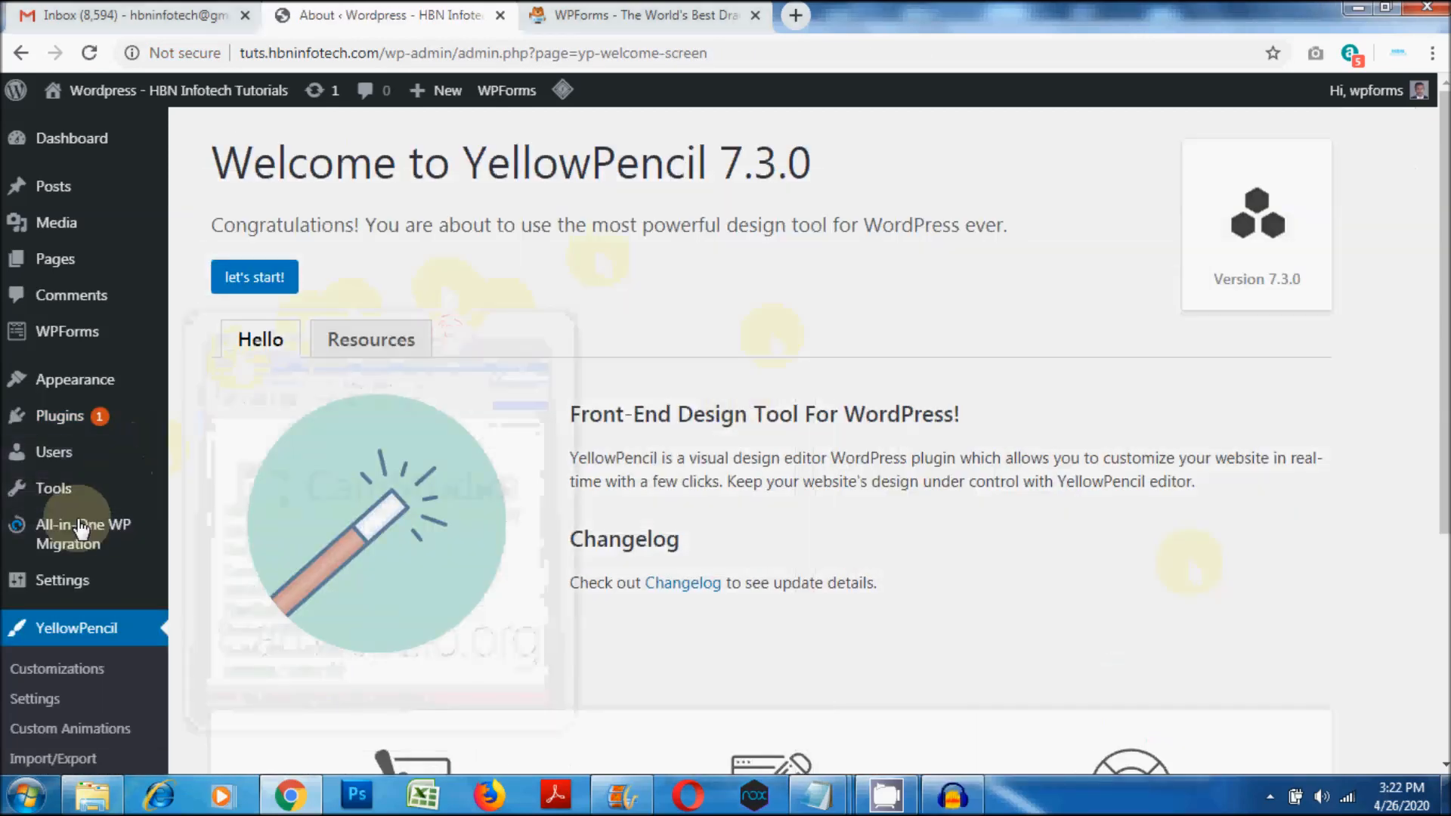
{"action": "mouse_move", "coordinate": [66, 331]}
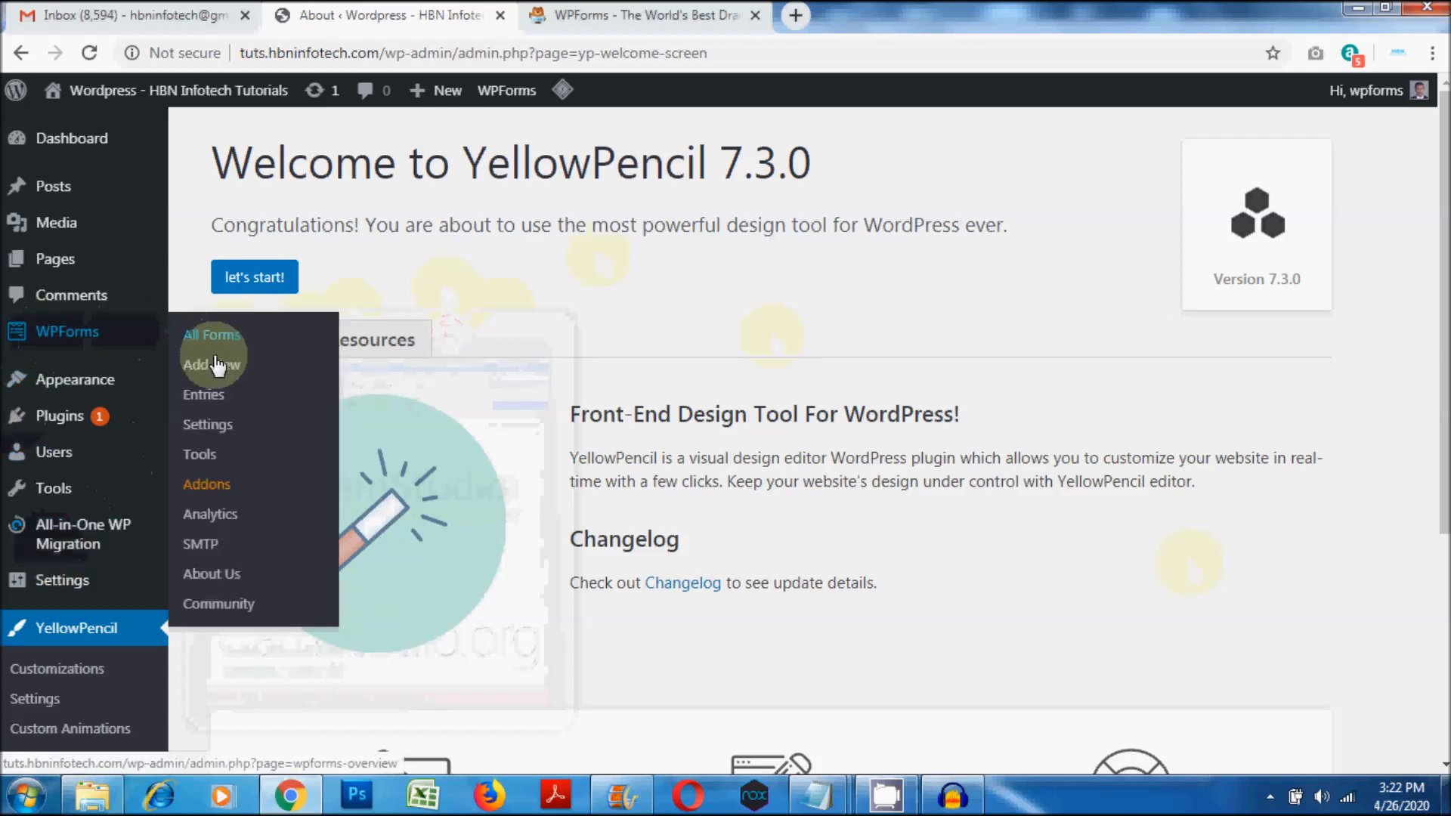
Step: Create a new WPForms form named 'Method1' from the Simple Contact Form template
{"action": "left_click", "coordinate": [212, 365]}
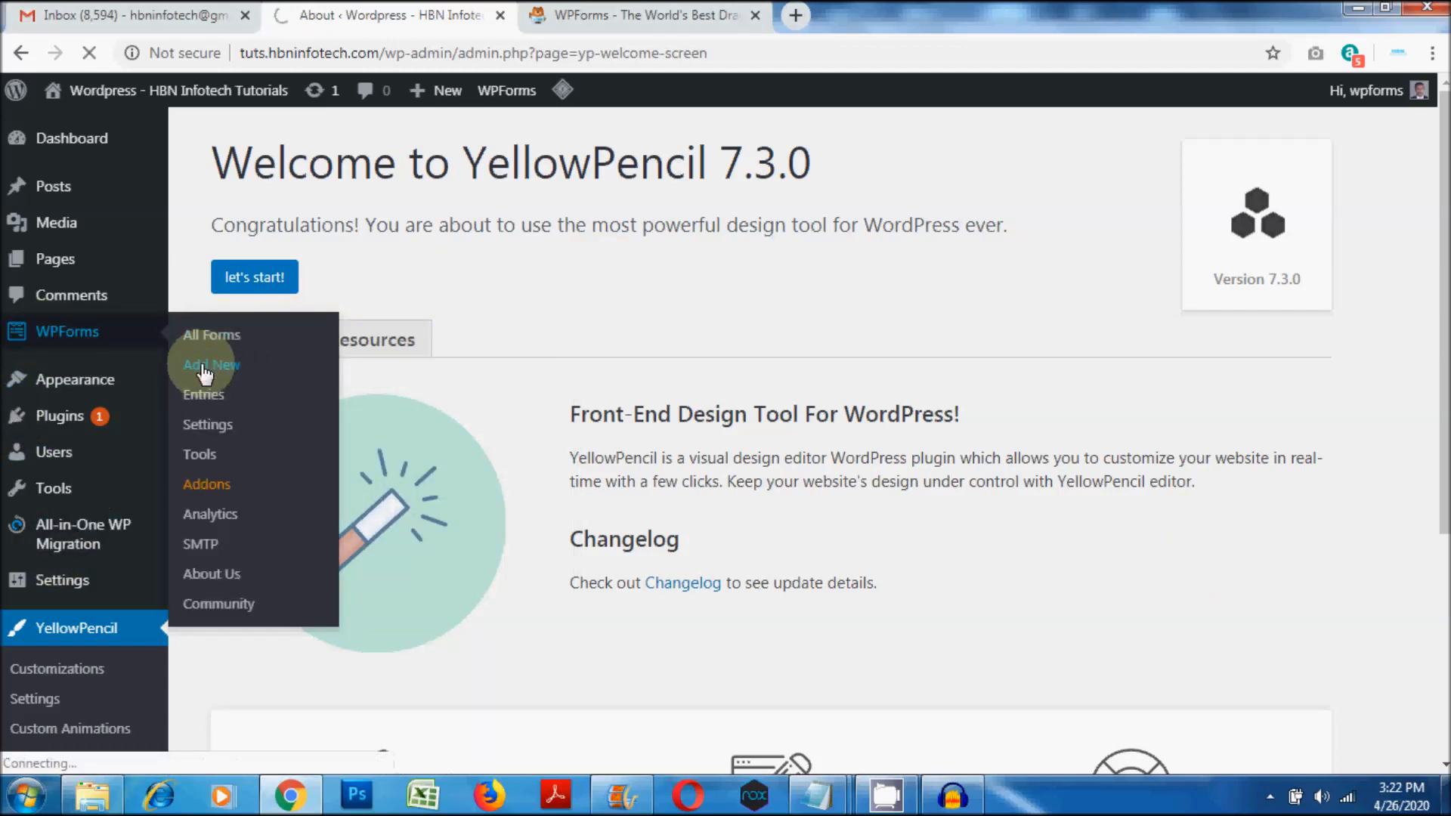
{"action": "left_click", "coordinate": [211, 364]}
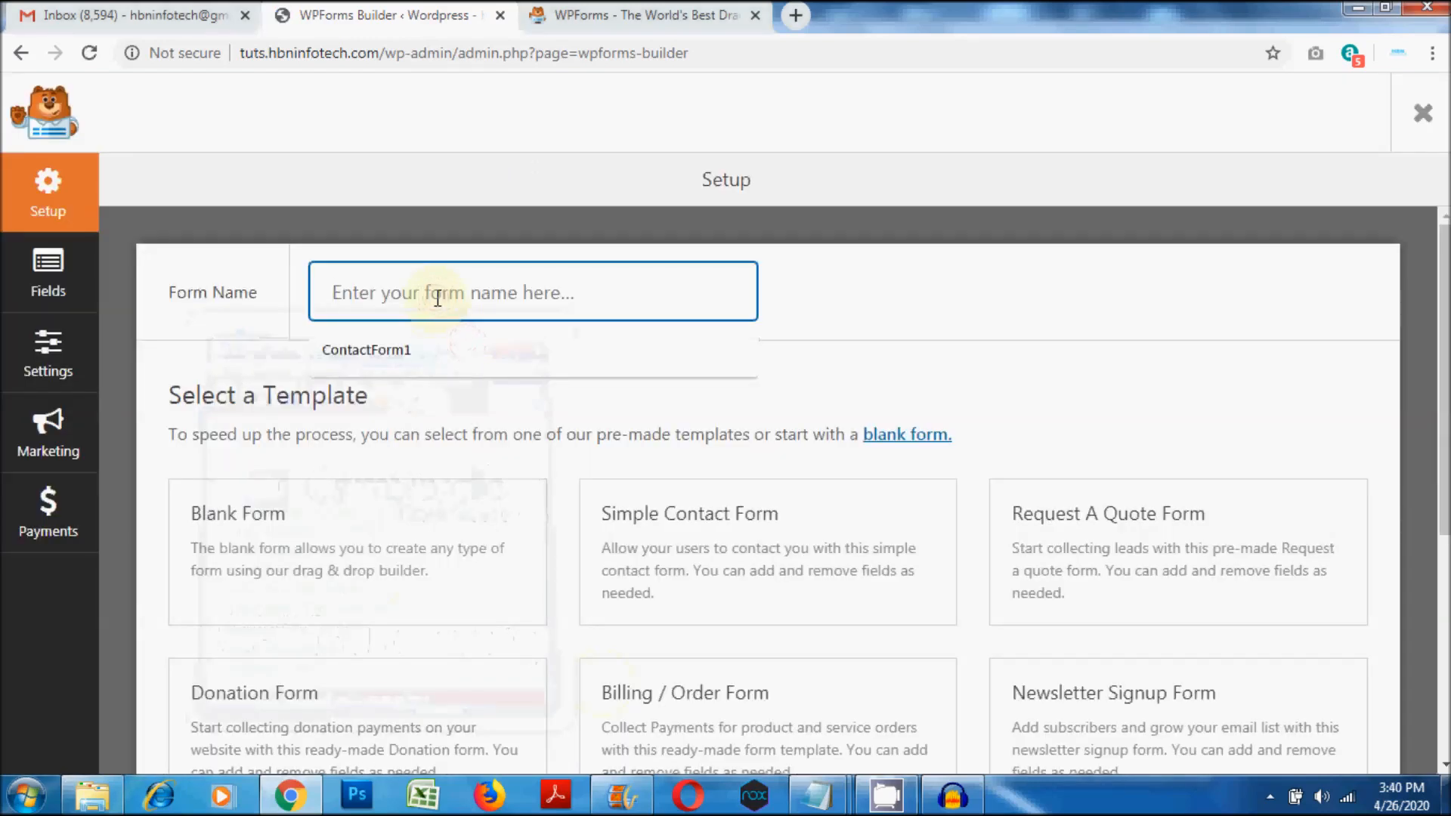
{"action": "type", "text": "M"}
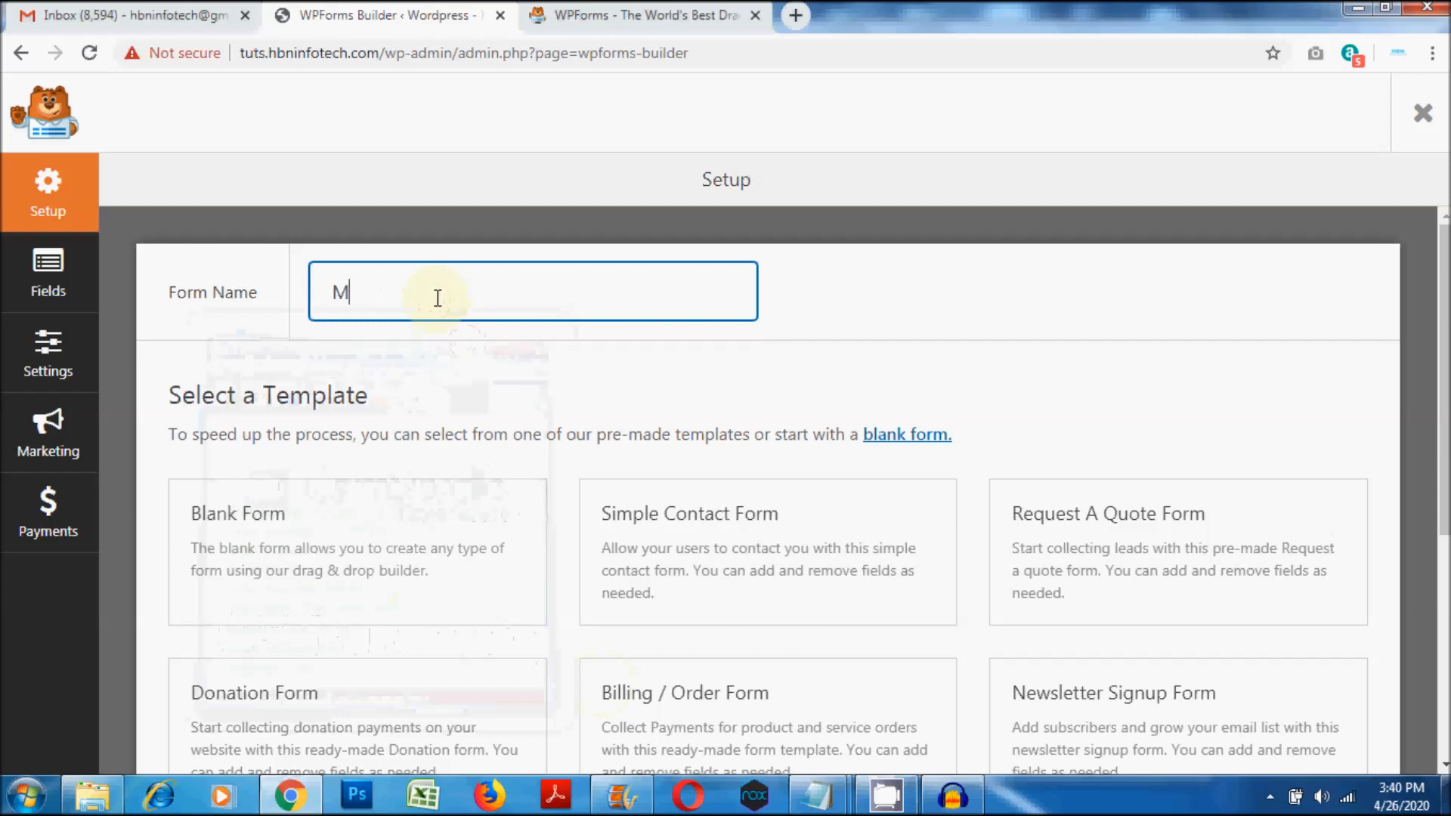
{"action": "type", "text": "ethod"}
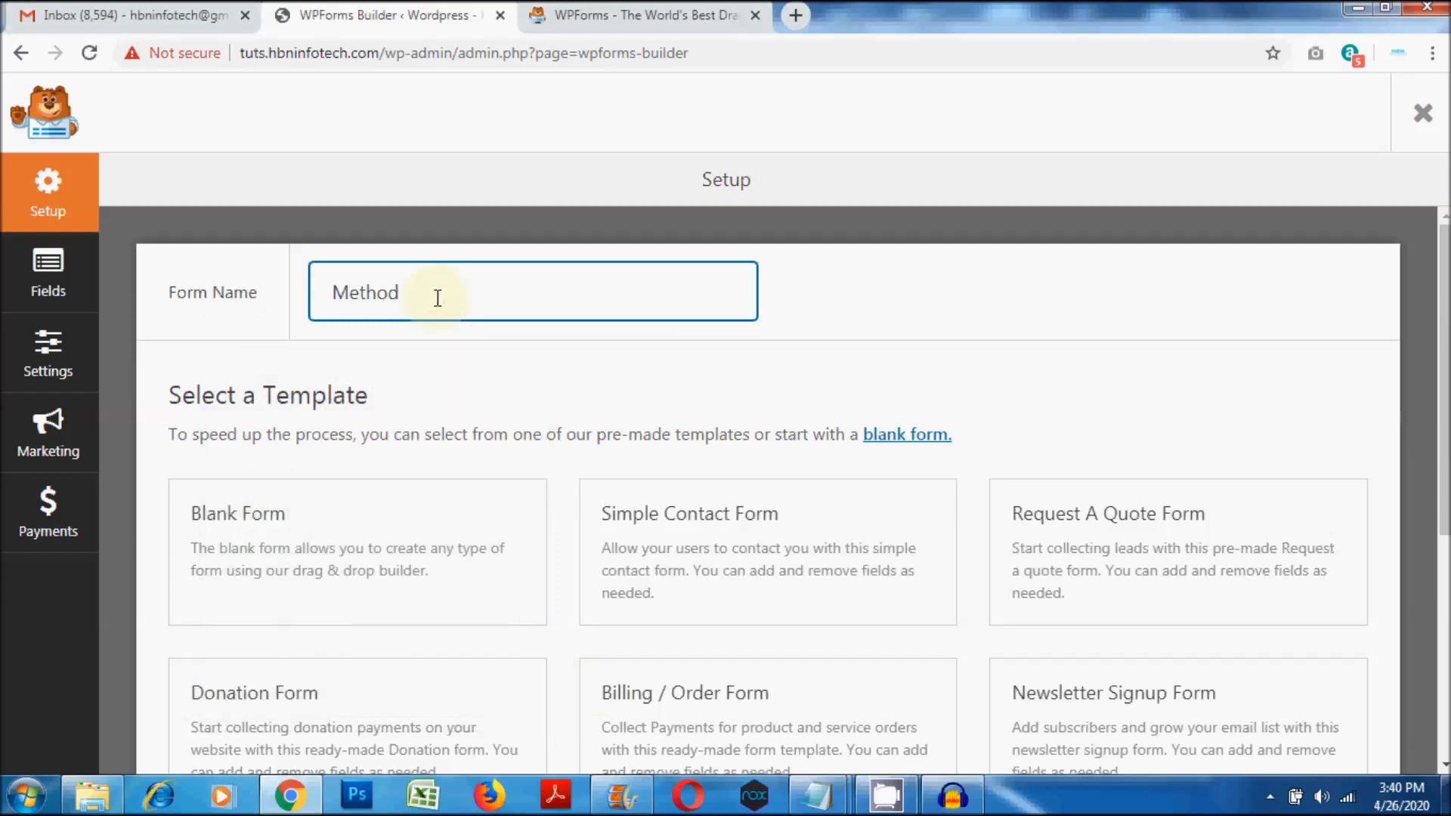
{"action": "type", "text": "1"}
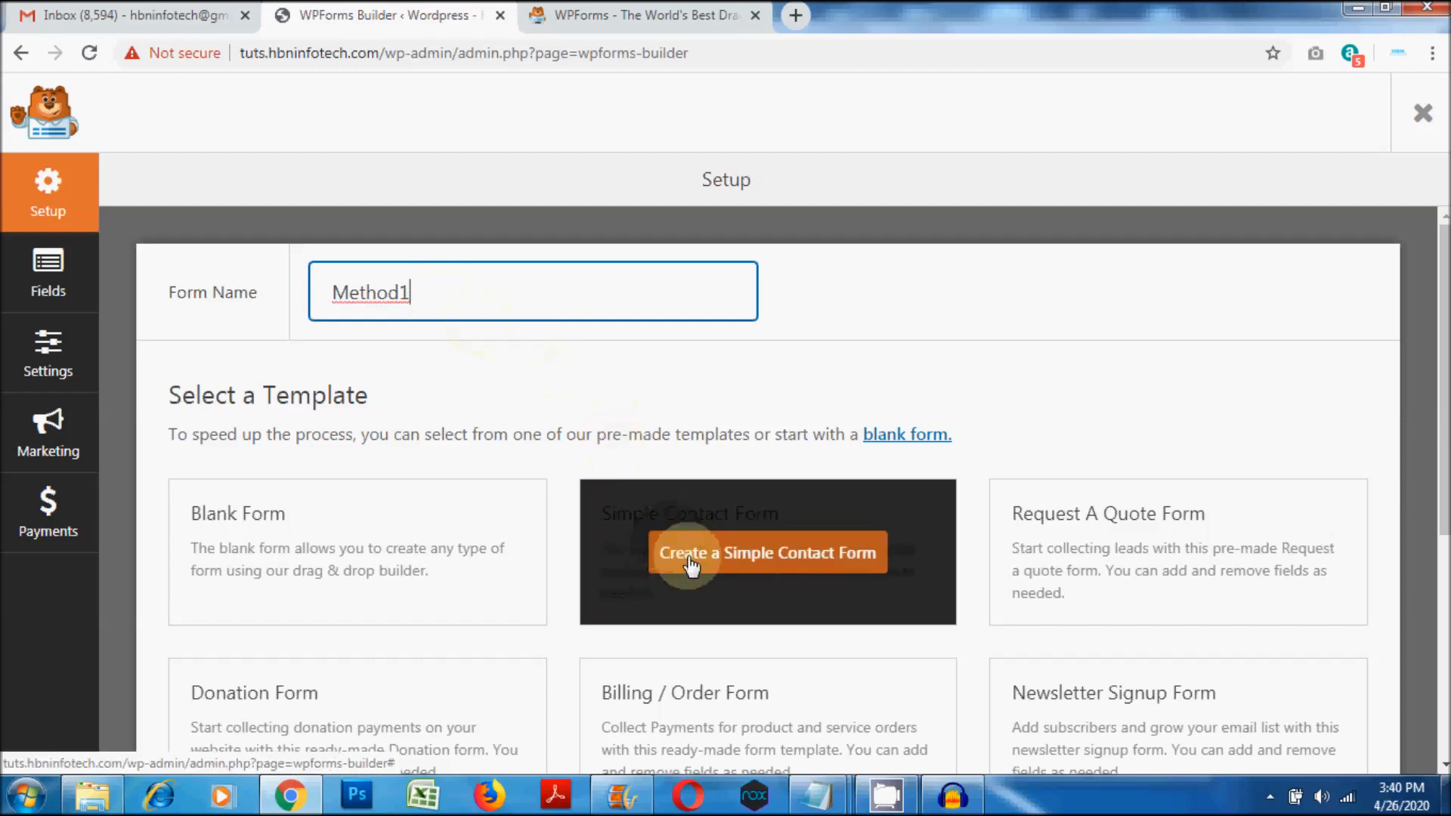
{"action": "left_click", "coordinate": [766, 553]}
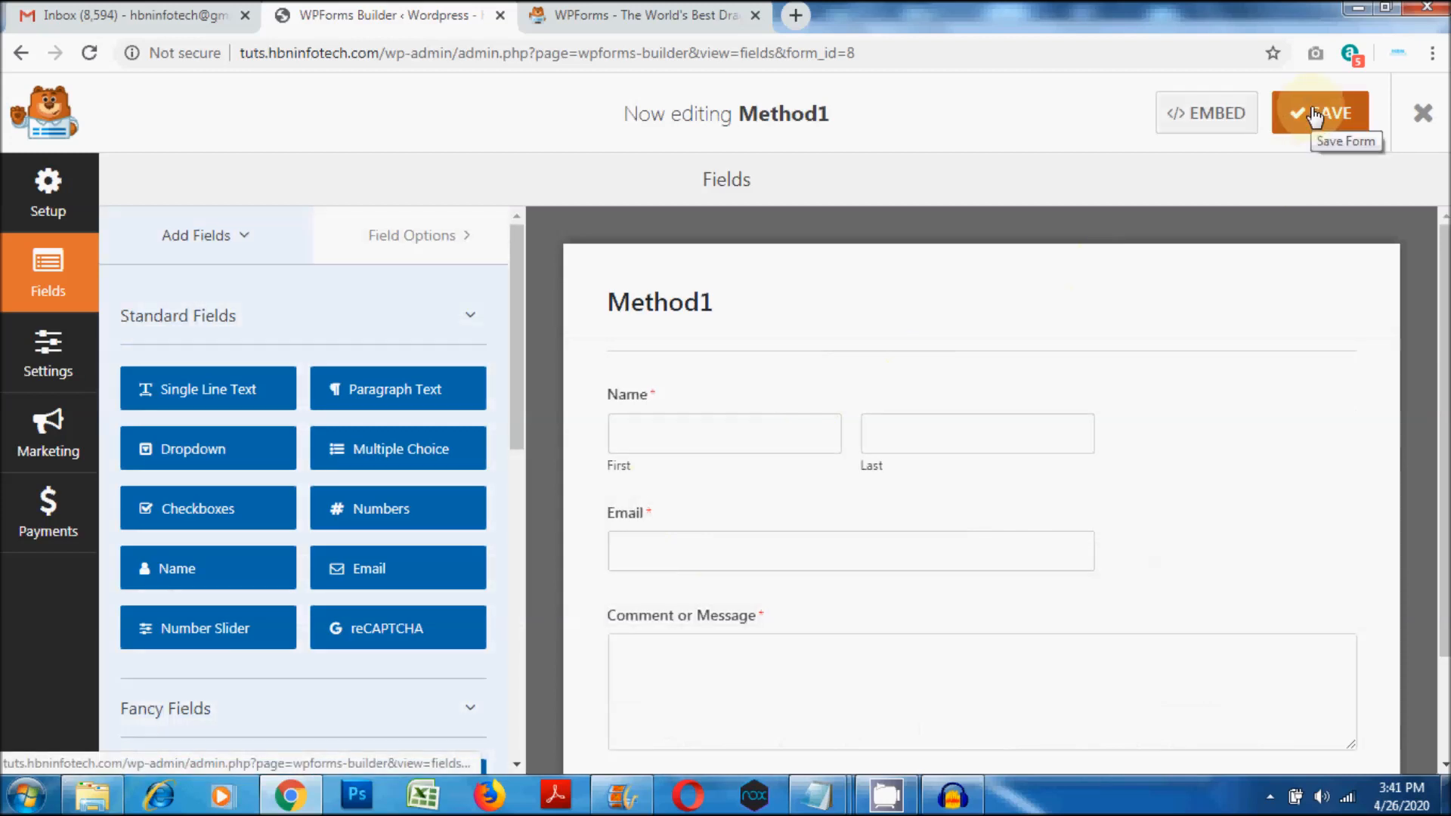
Step: Save Method1, copy its embed shortcode, and exit the builder to the forms list
{"action": "left_click", "coordinate": [1320, 113]}
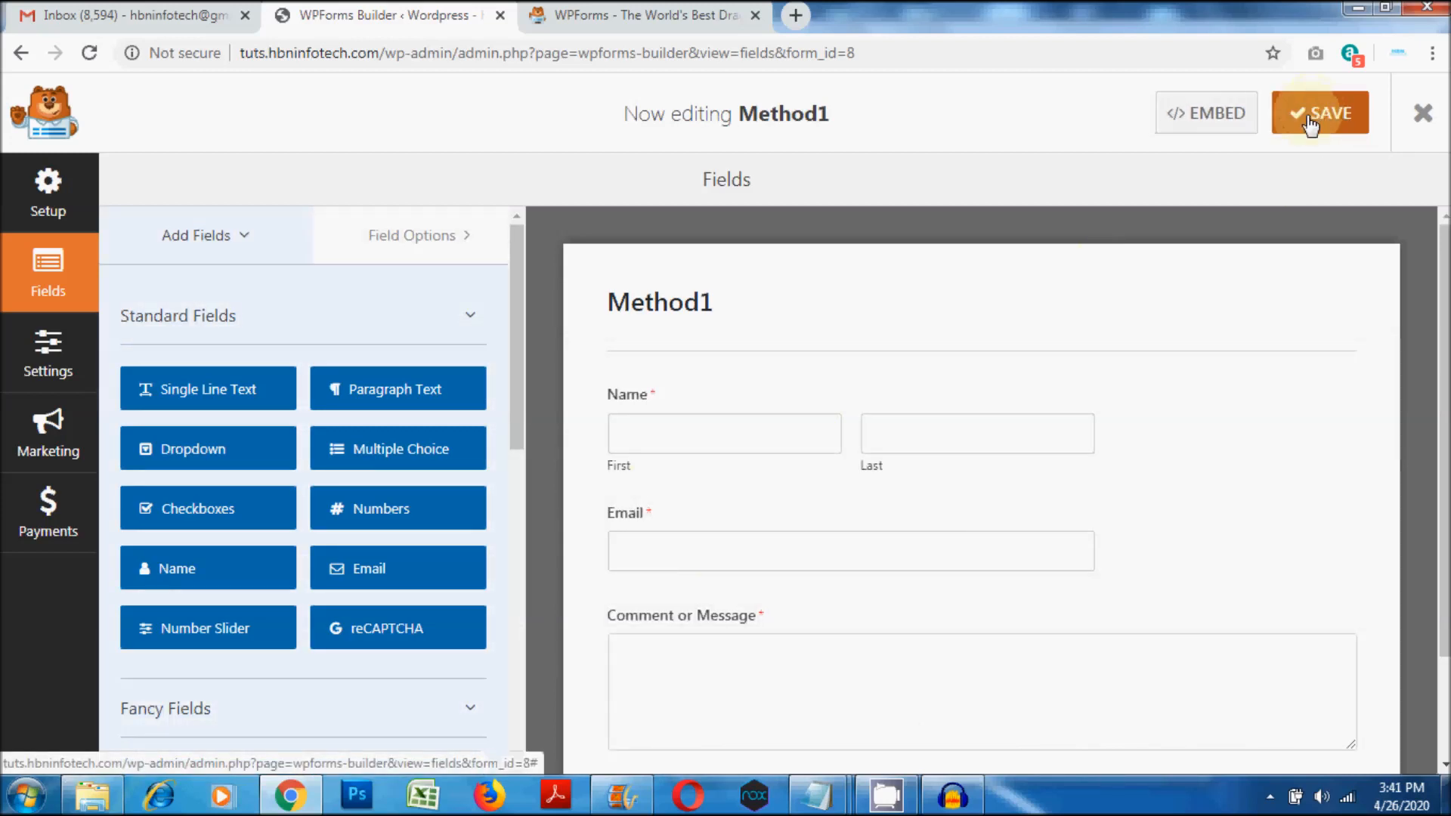
{"action": "left_click", "coordinate": [1206, 112]}
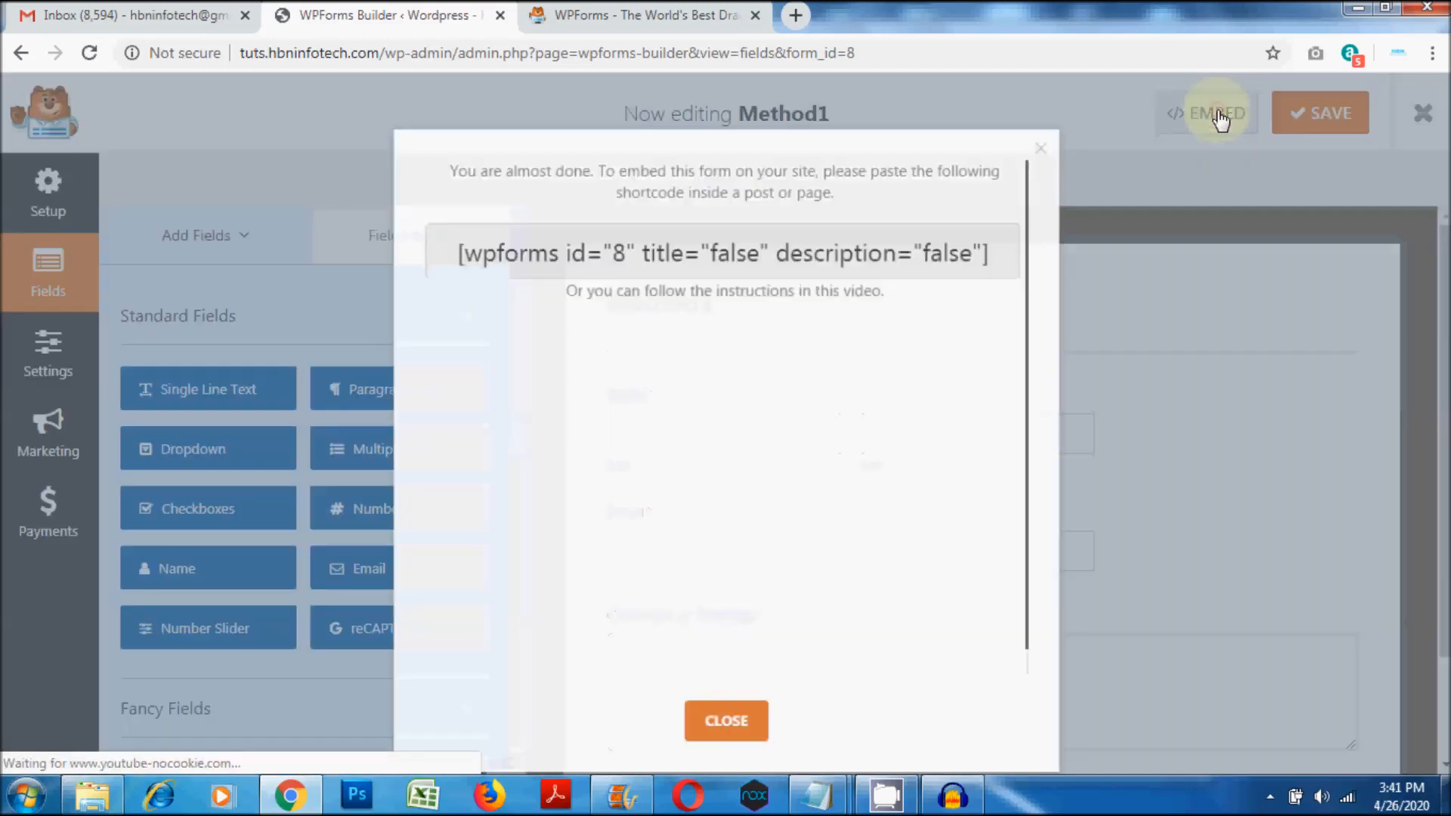
{"action": "left_click", "coordinate": [722, 244]}
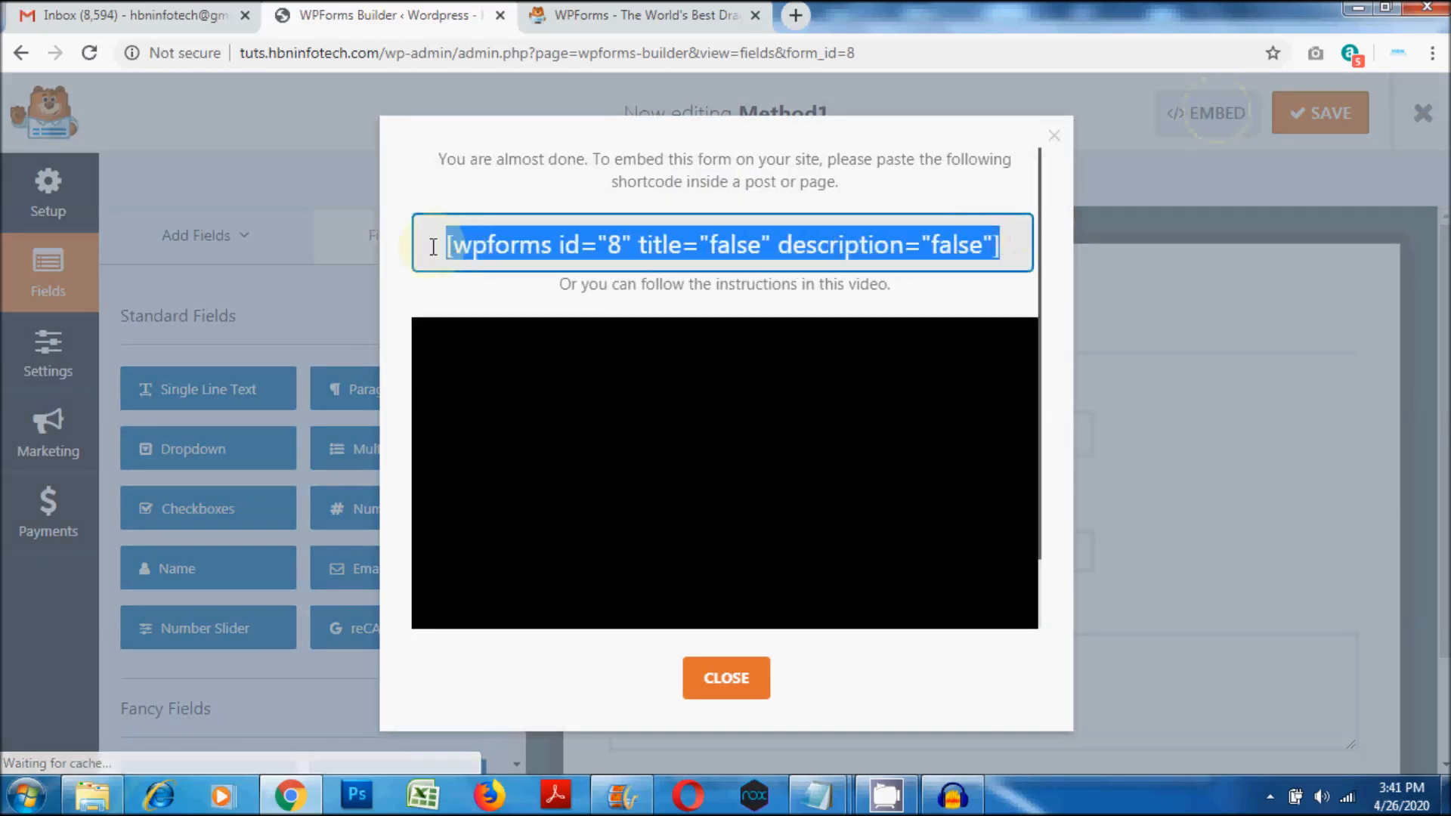
{"action": "right_click", "coordinate": [722, 244]}
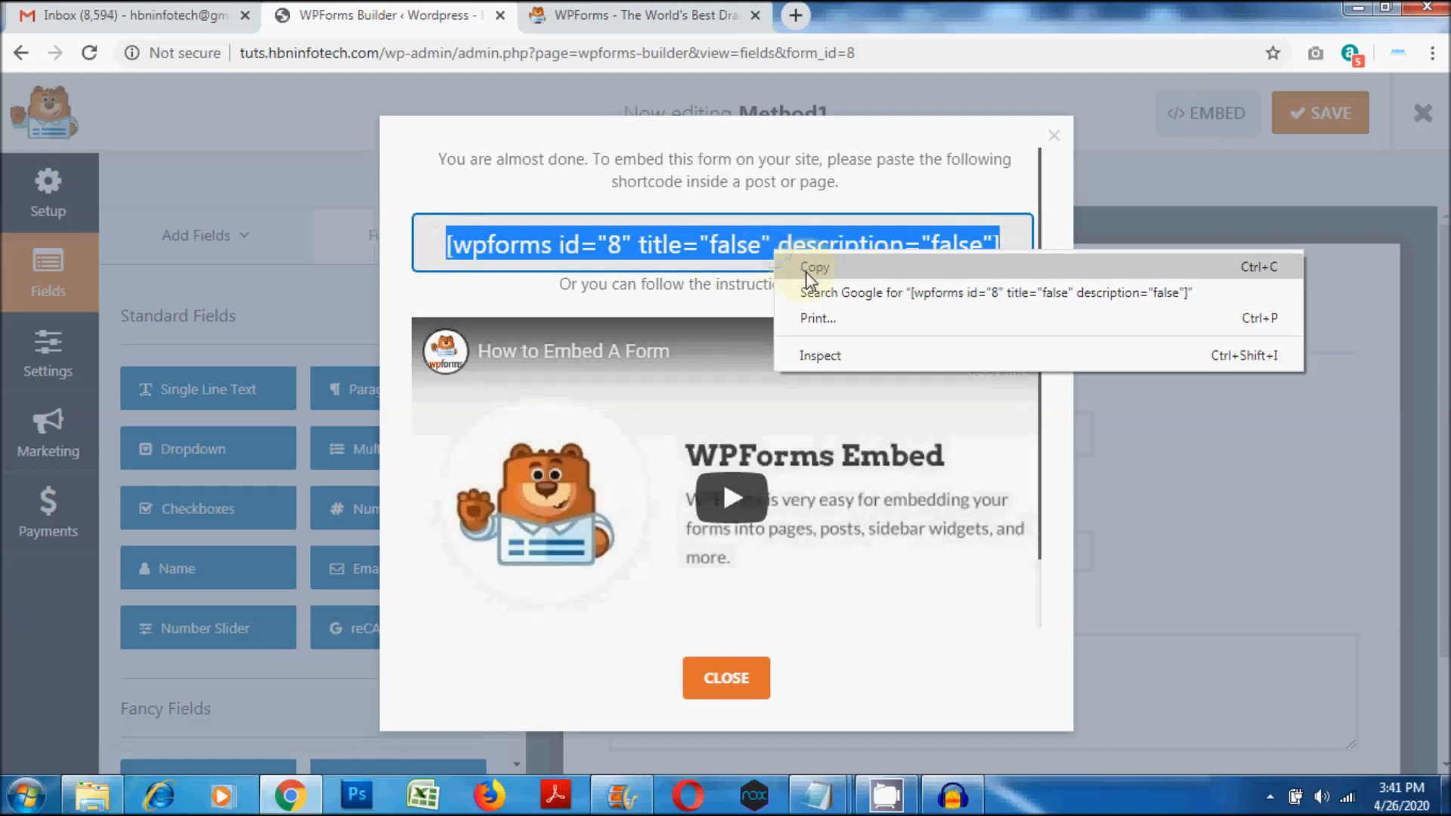
{"action": "left_click", "coordinate": [813, 267]}
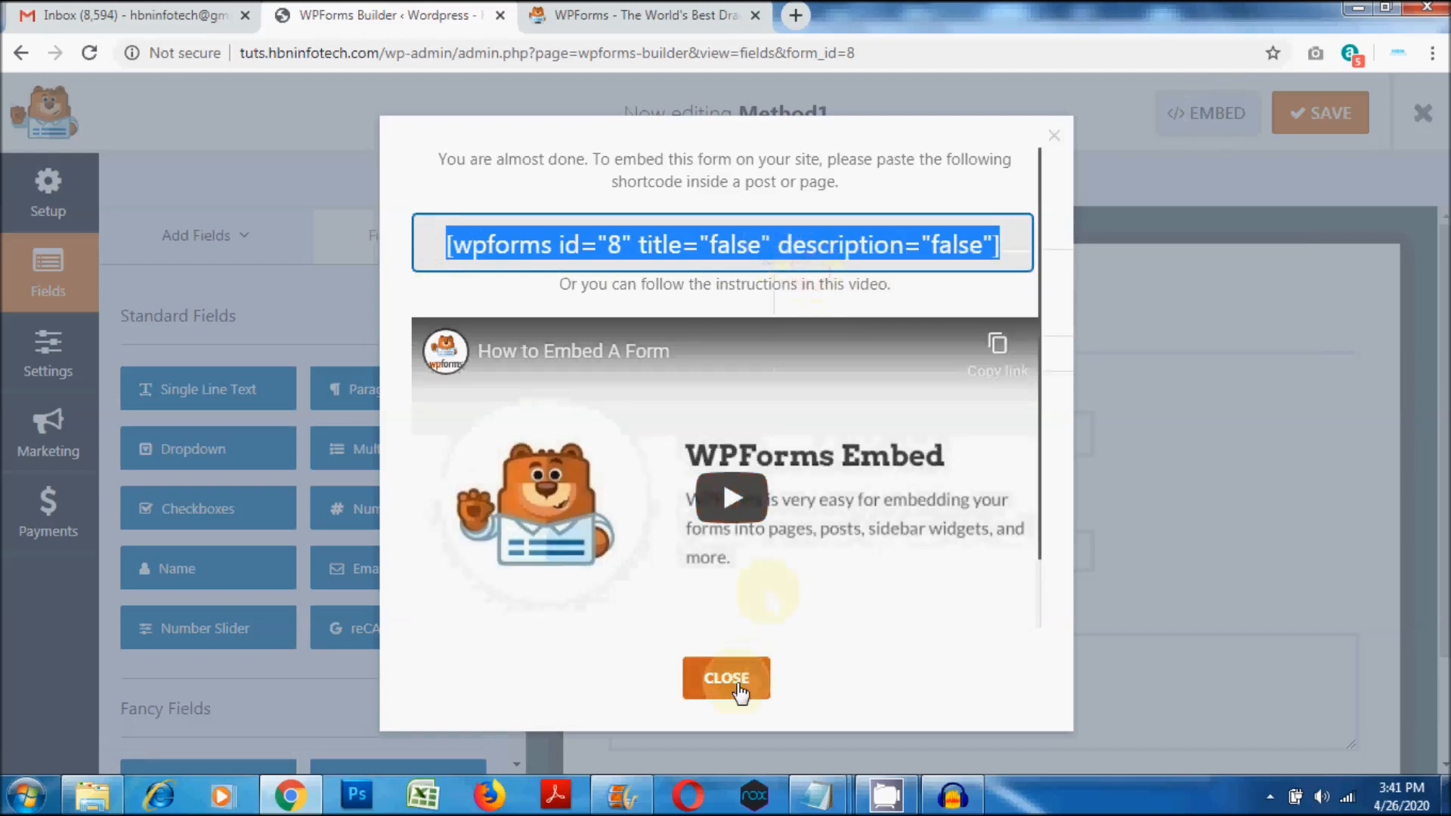
{"action": "left_click", "coordinate": [725, 678]}
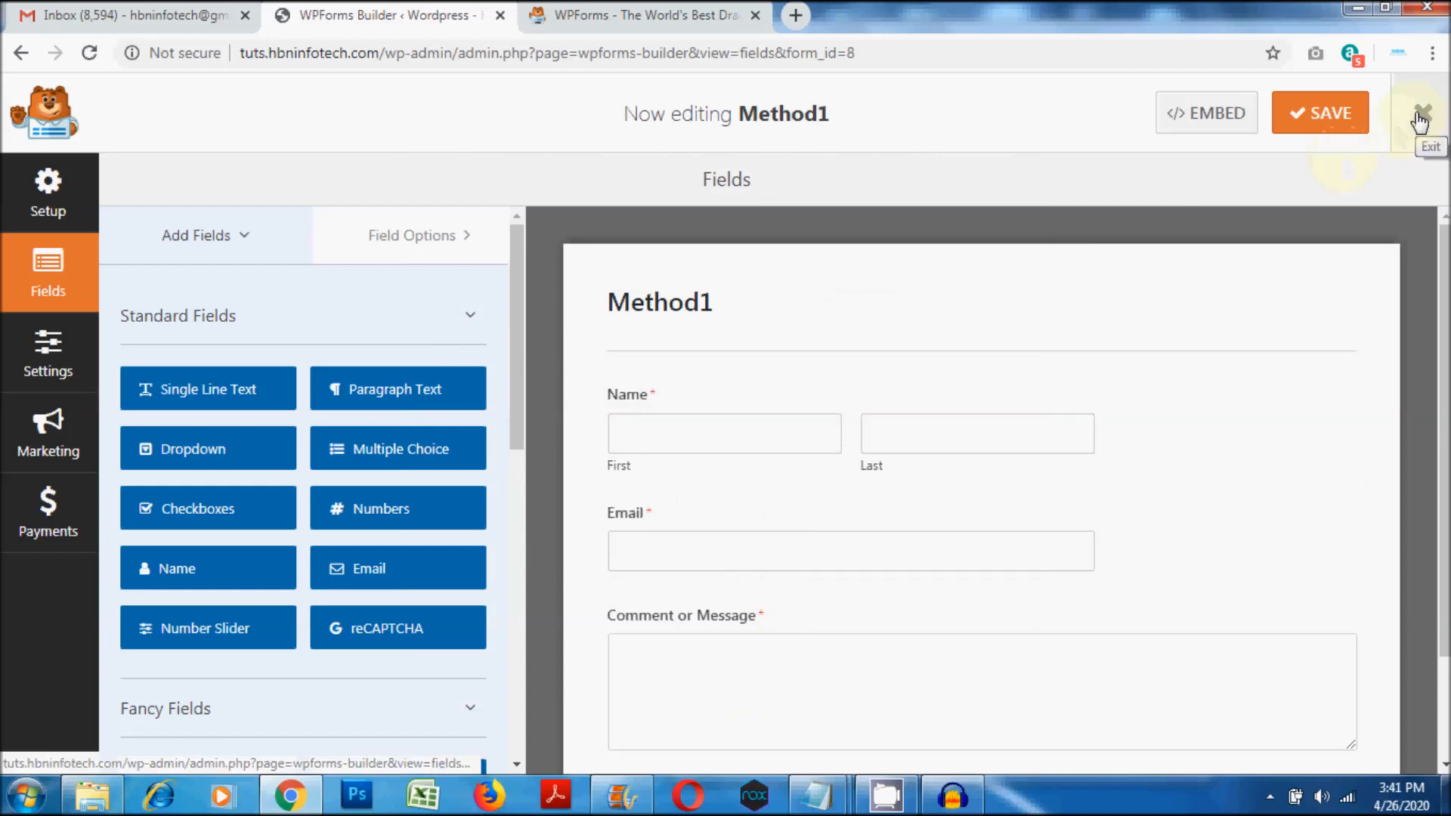
{"action": "left_click", "coordinate": [1422, 113]}
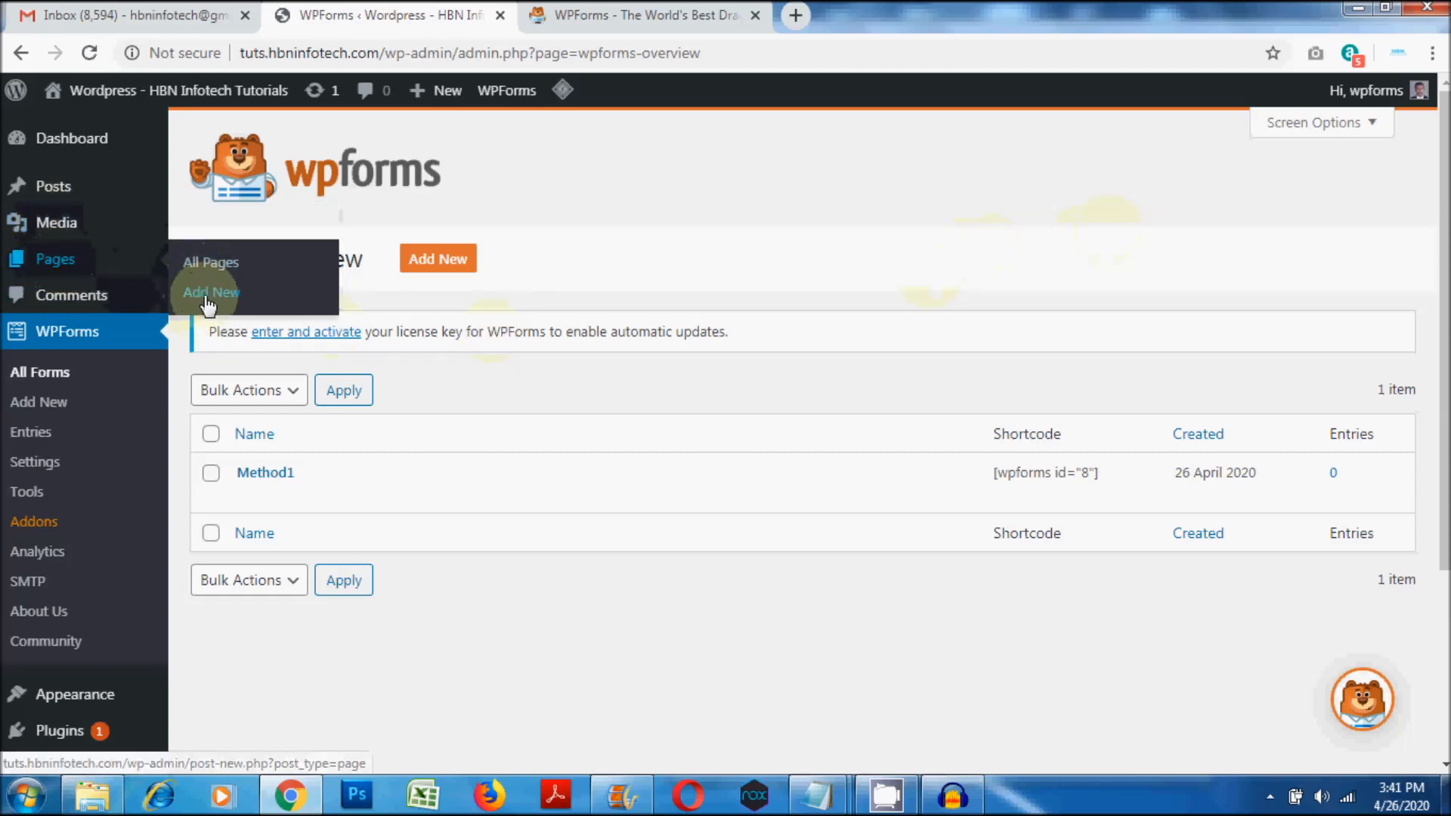
Step: Start a new page and advance through the Block Editor welcome tips until dismissed
{"action": "left_click", "coordinate": [210, 292]}
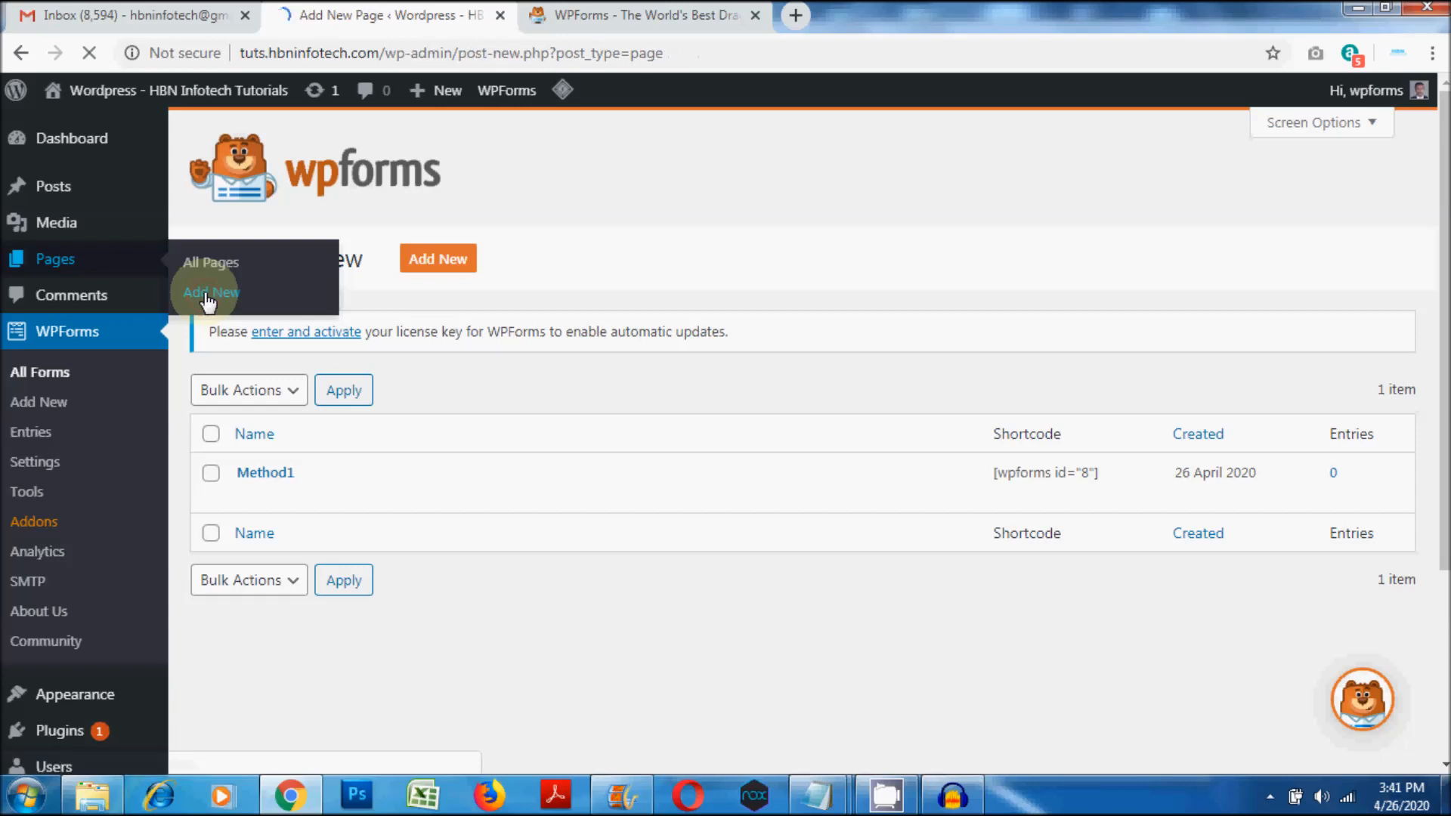
{"action": "left_click", "coordinate": [210, 292]}
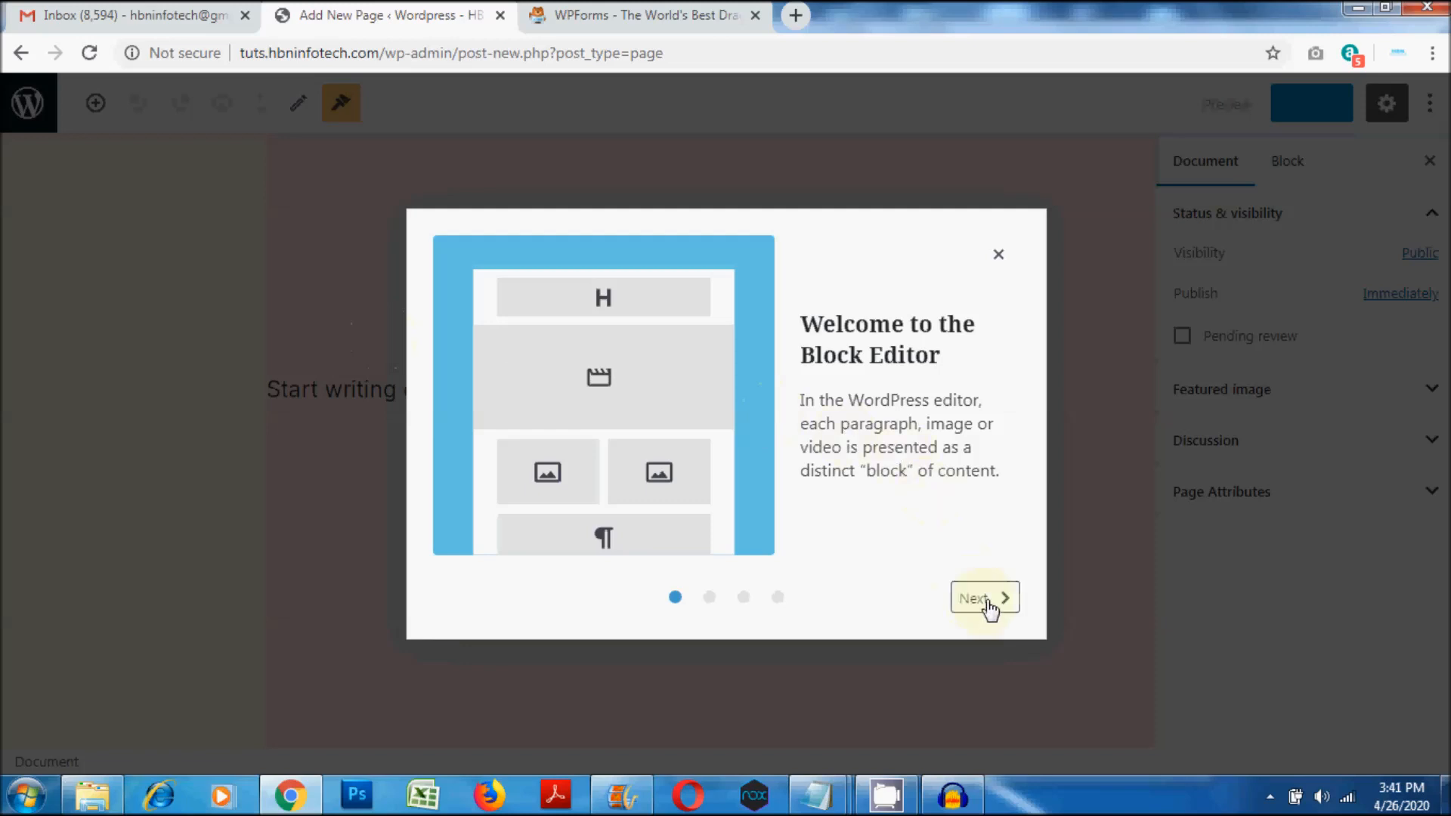
{"action": "left_click", "coordinate": [984, 598]}
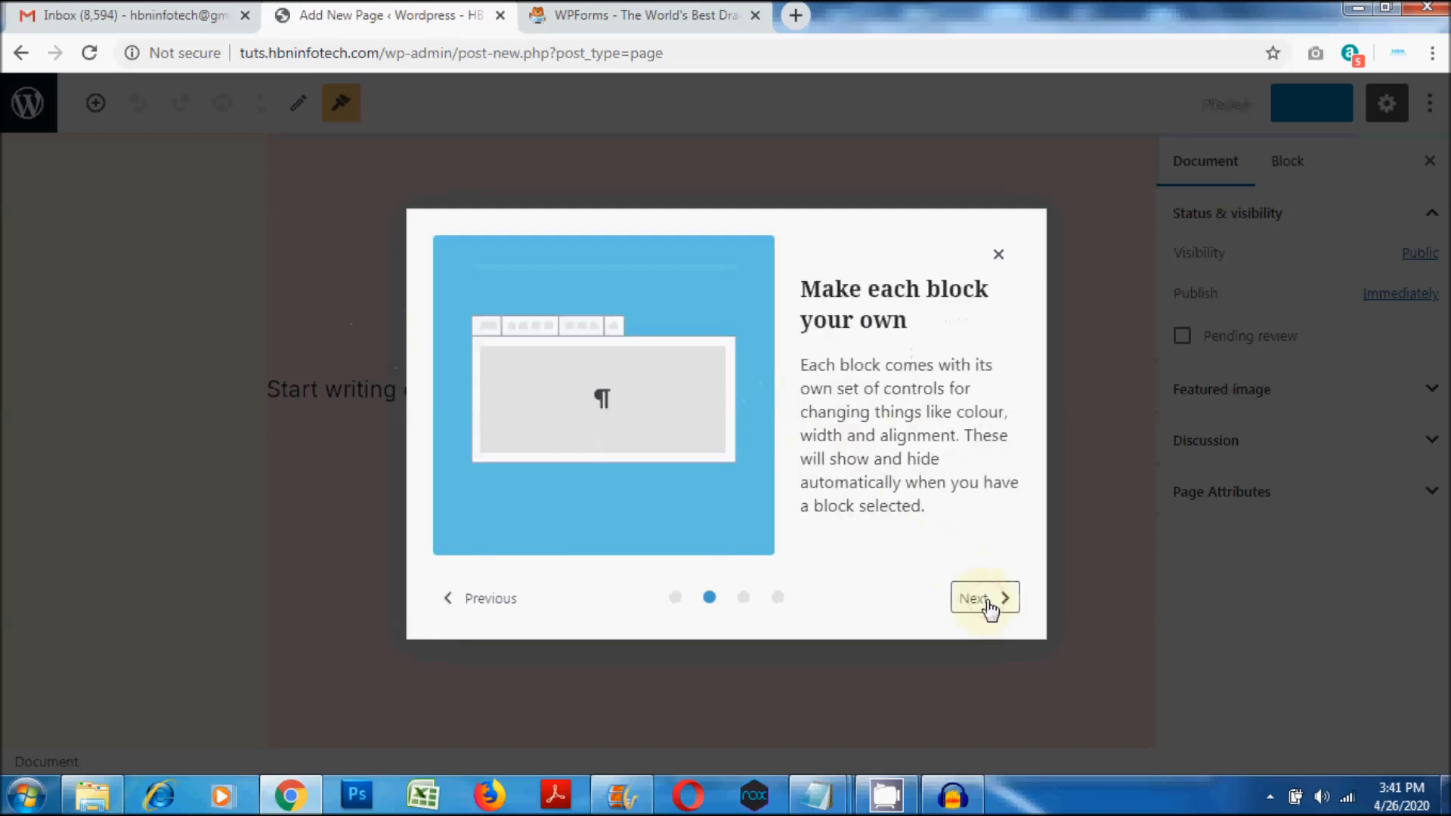
{"action": "left_click", "coordinate": [977, 598]}
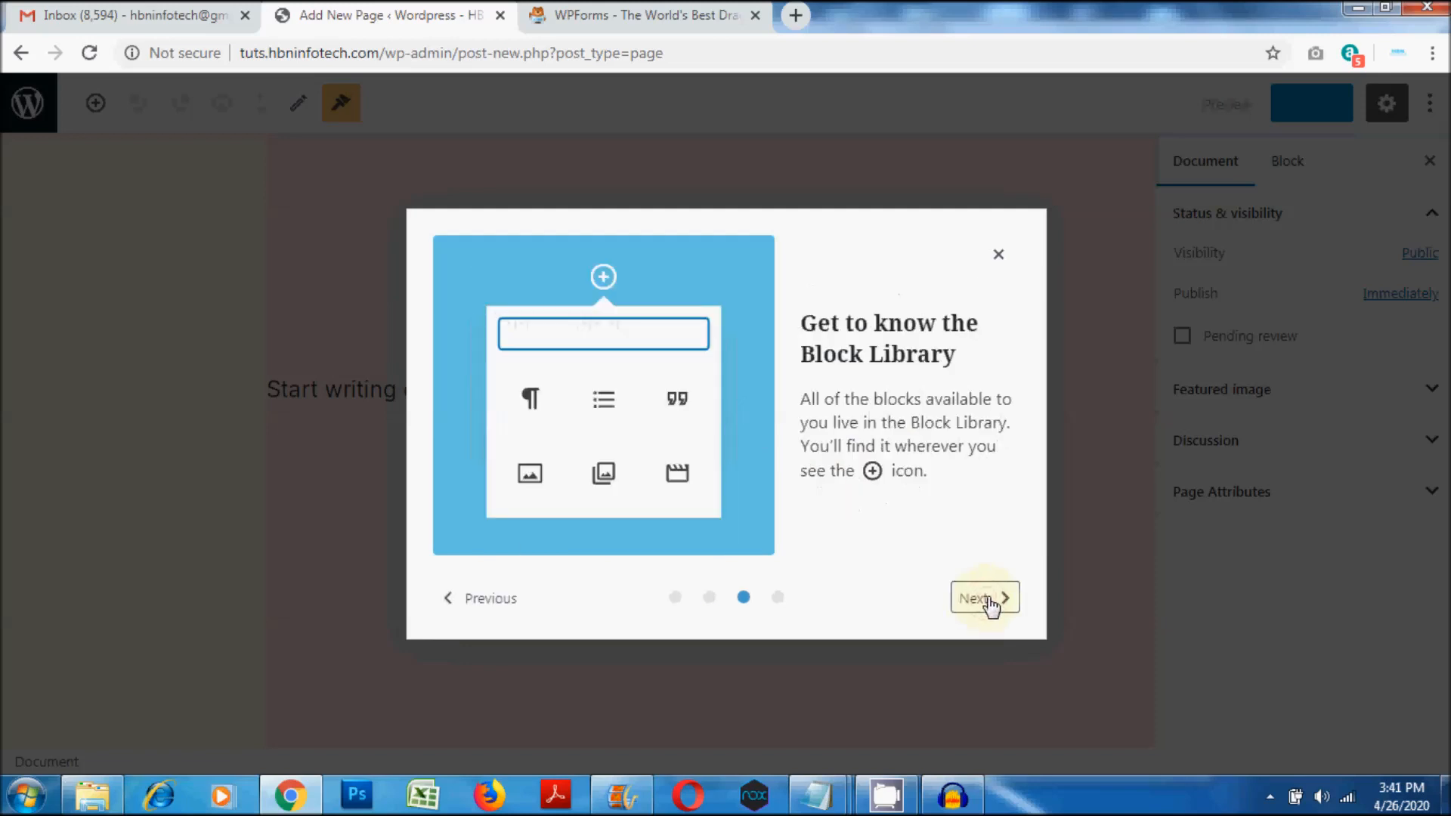
{"action": "left_click", "coordinate": [983, 598]}
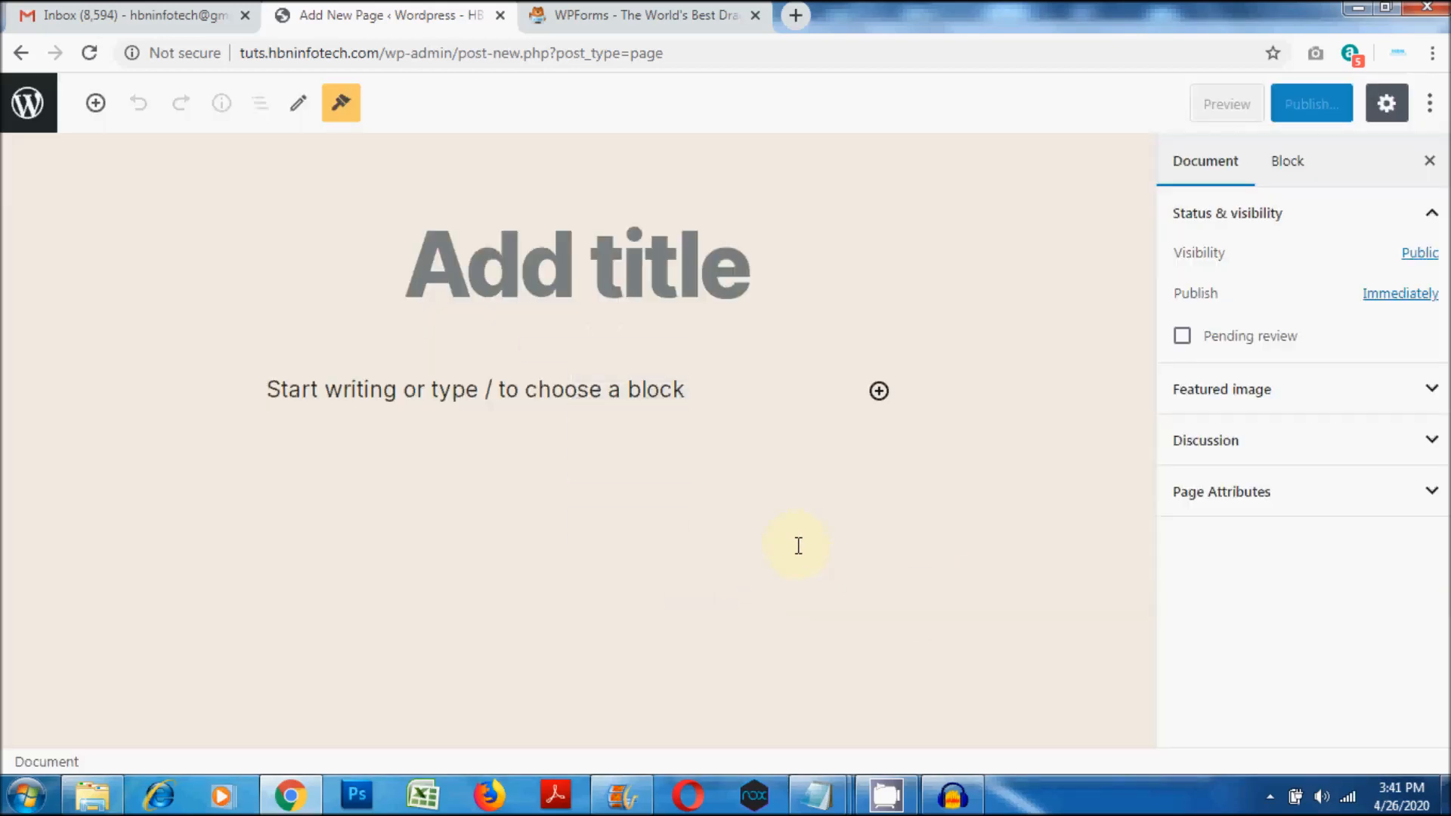
{"action": "left_click", "coordinate": [521, 285]}
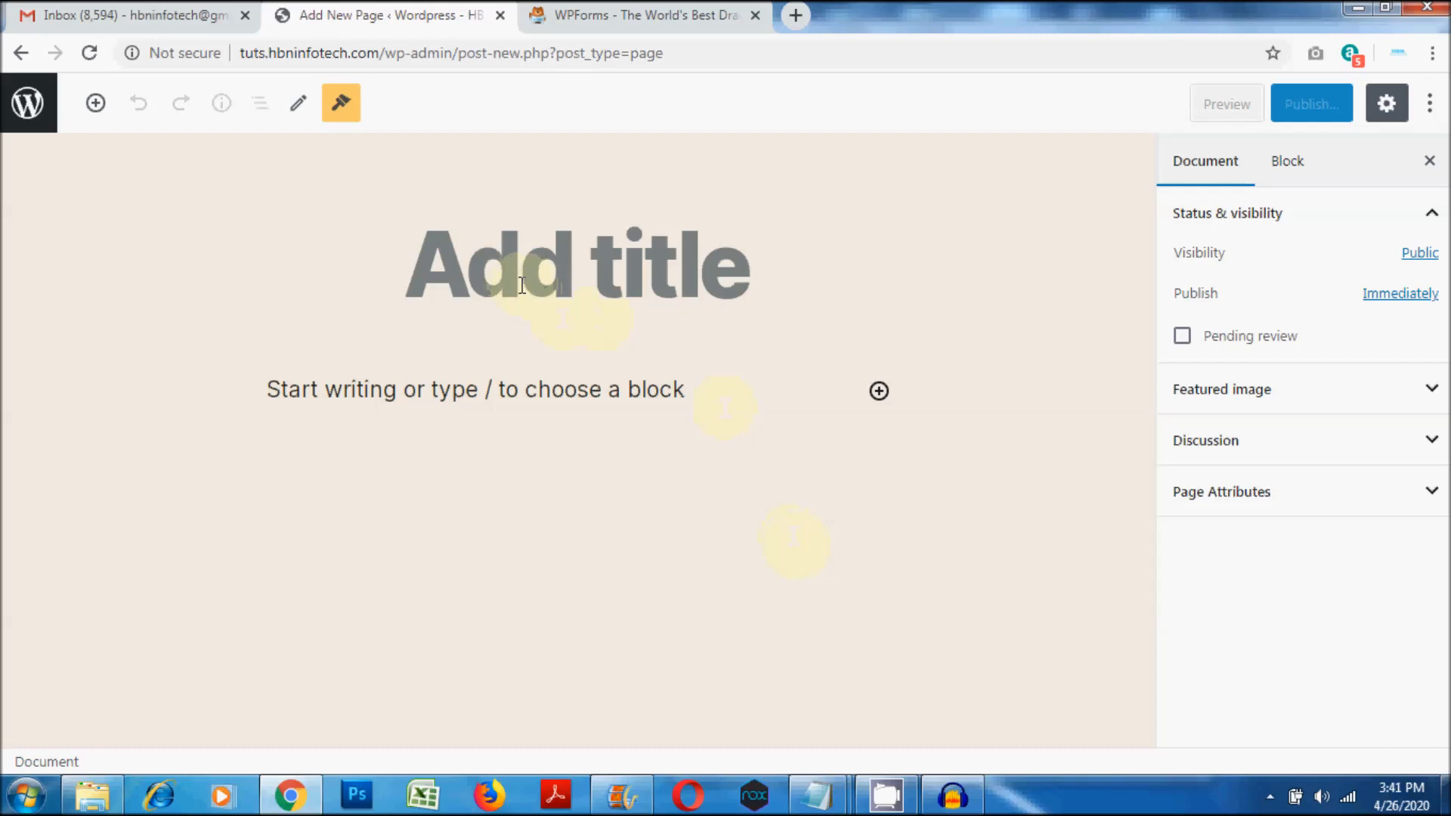
Step: Title the new page 'Contact1'
{"action": "left_click", "coordinate": [576, 265]}
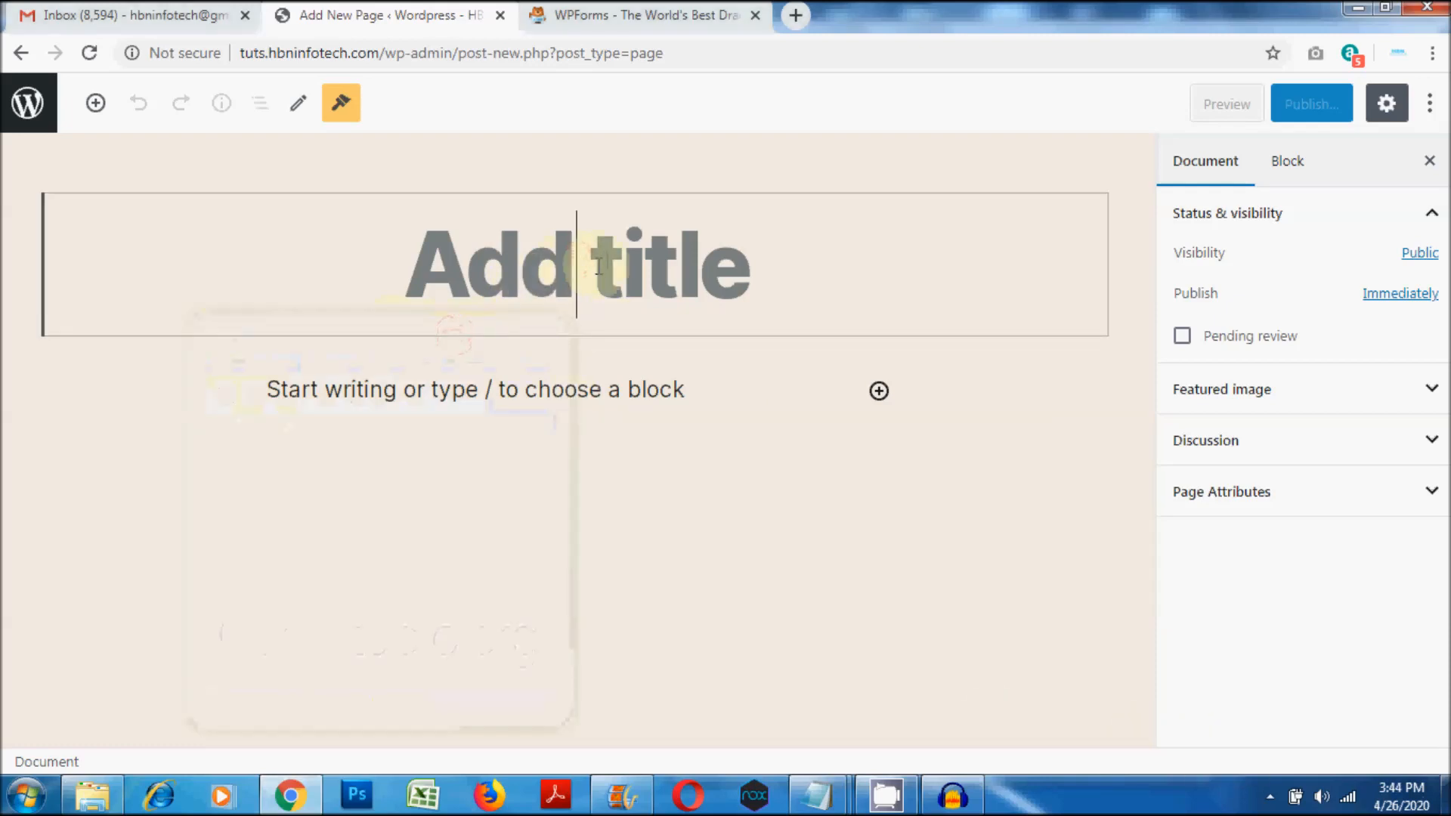
{"action": "type", "text": "COn"}
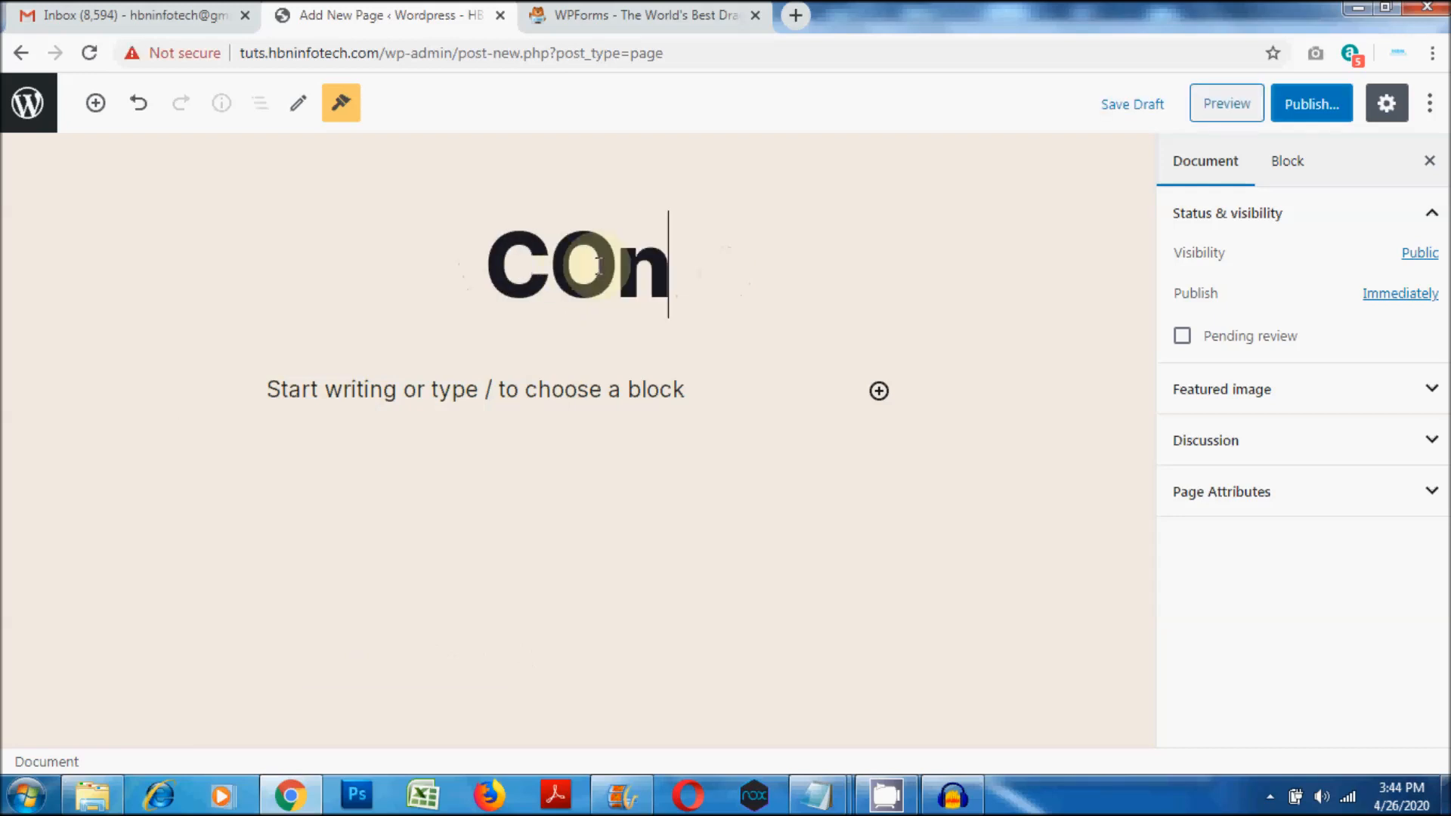
{"action": "type", "text": "tac"}
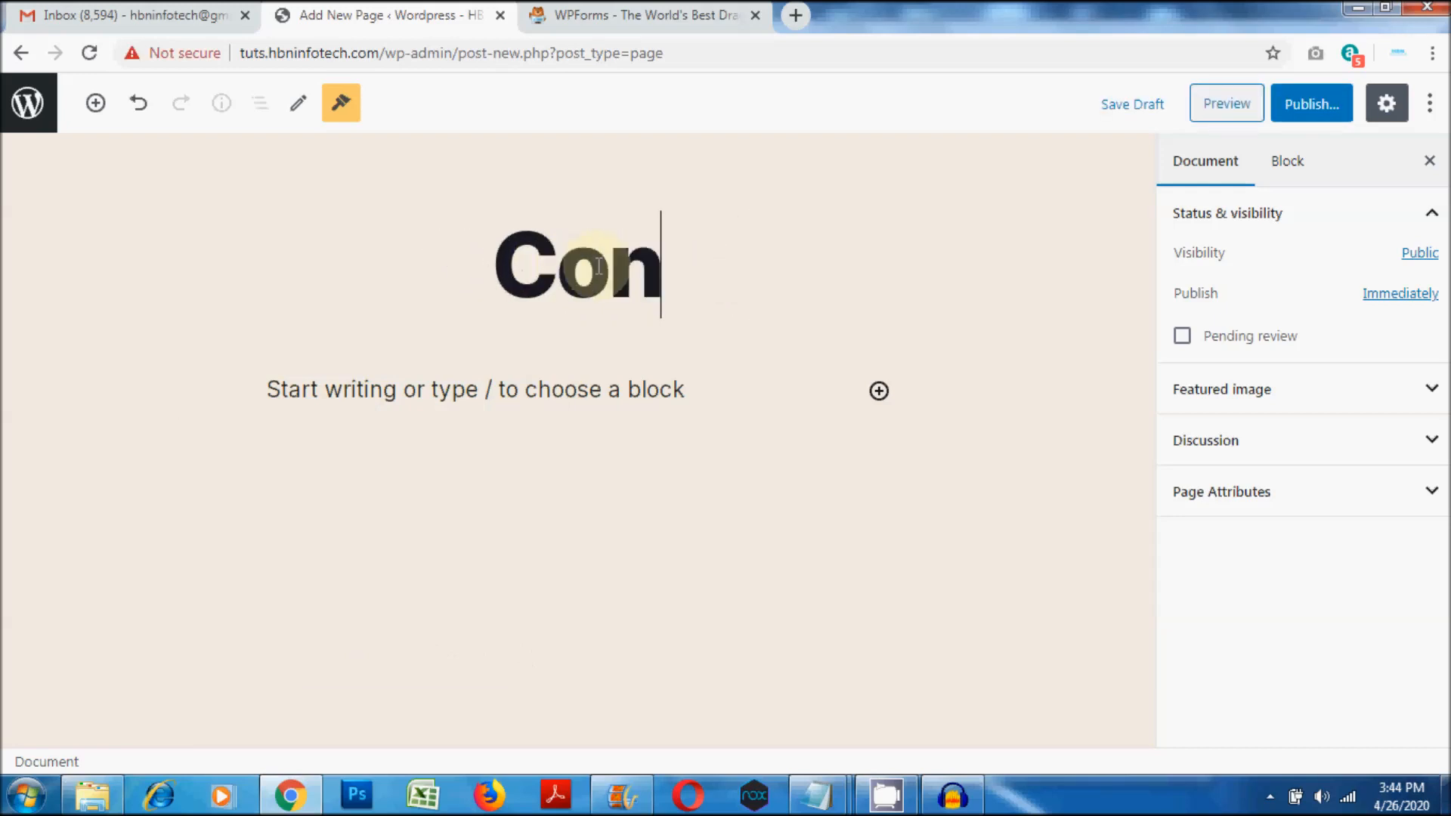
{"action": "type", "text": "tact1"}
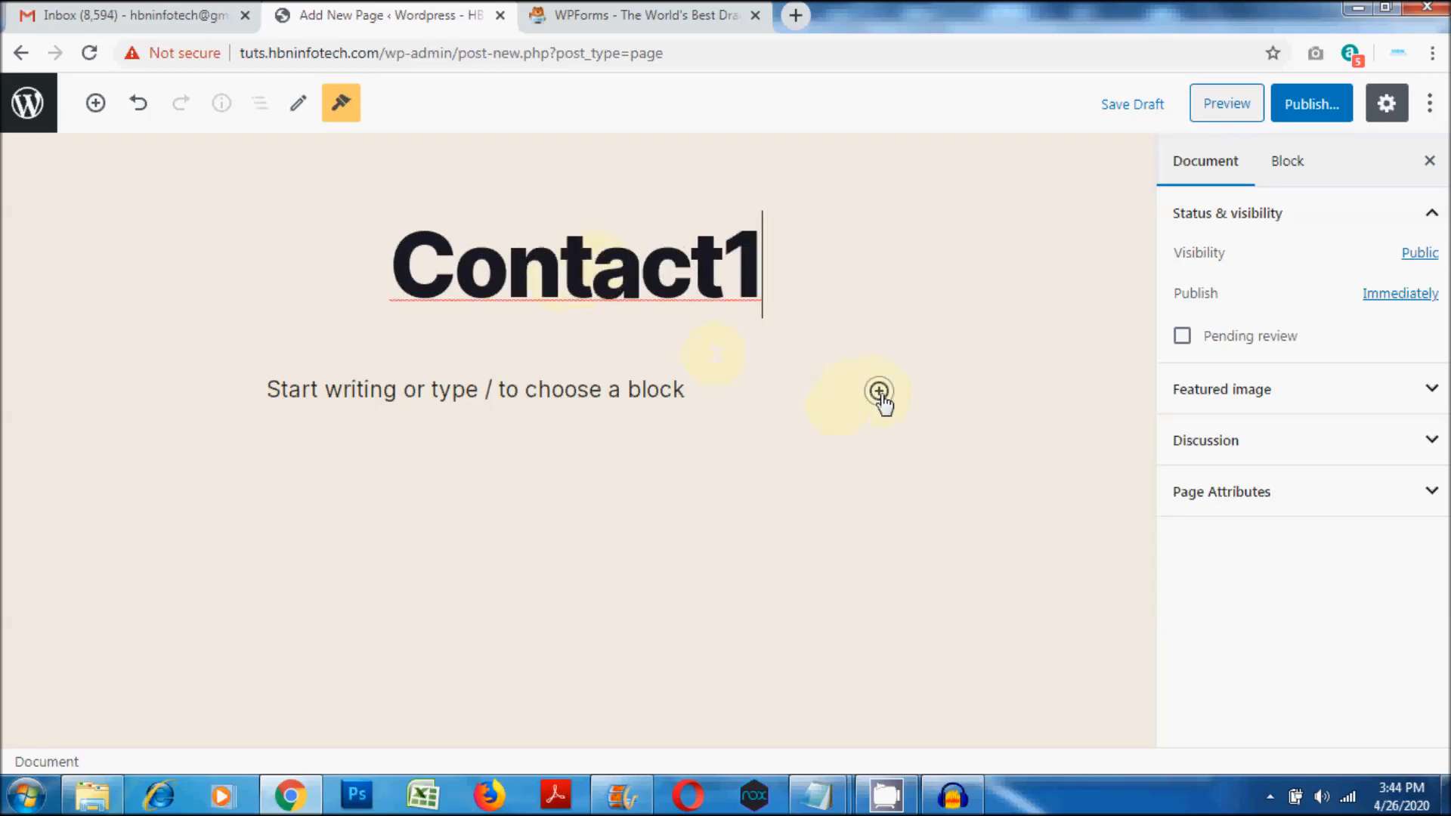
Step: Browse the block library, expanding Layout Elements and scrolling down to the Widgets category
{"action": "left_click", "coordinate": [877, 390]}
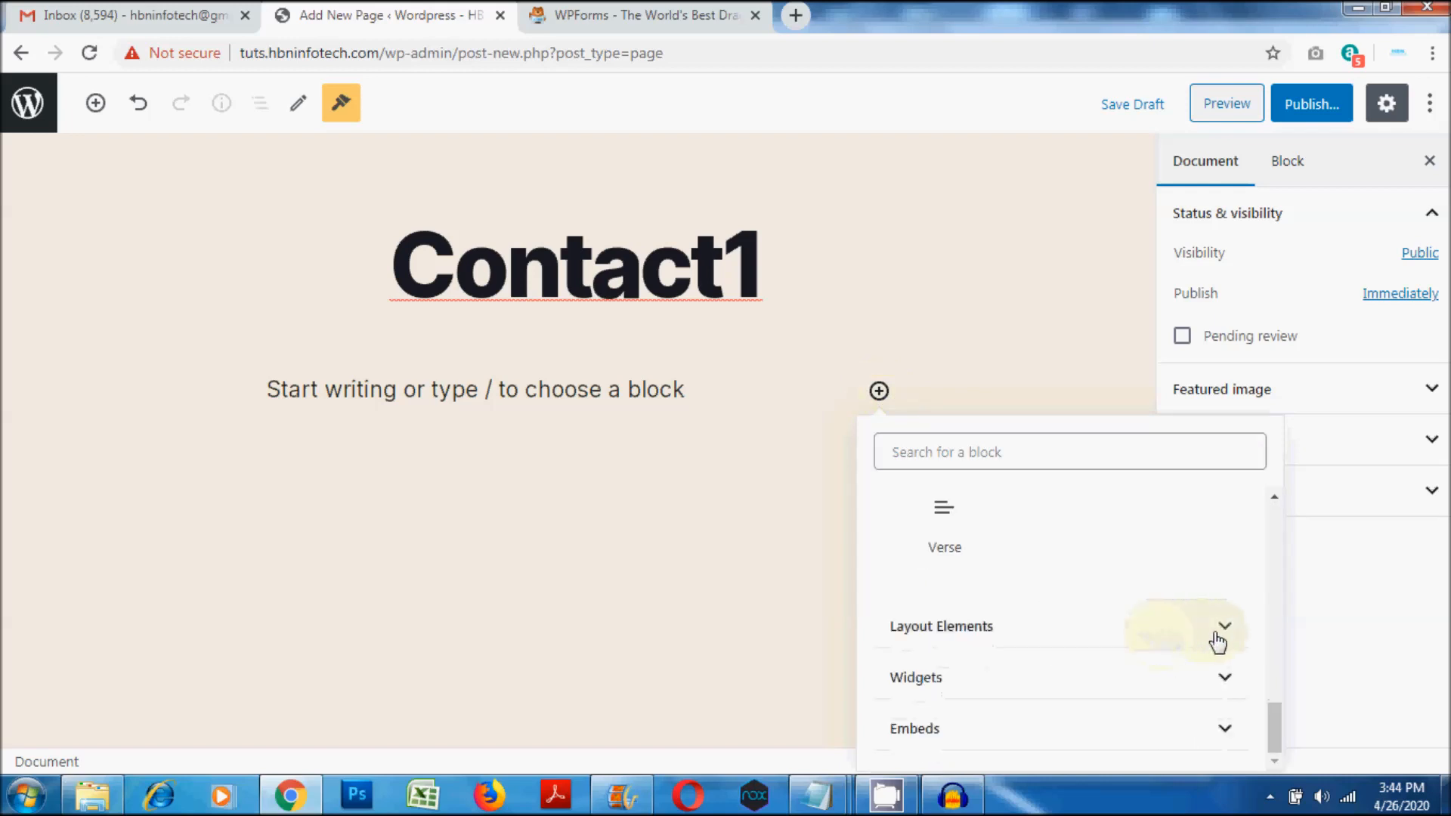
{"action": "left_click", "coordinate": [1223, 626]}
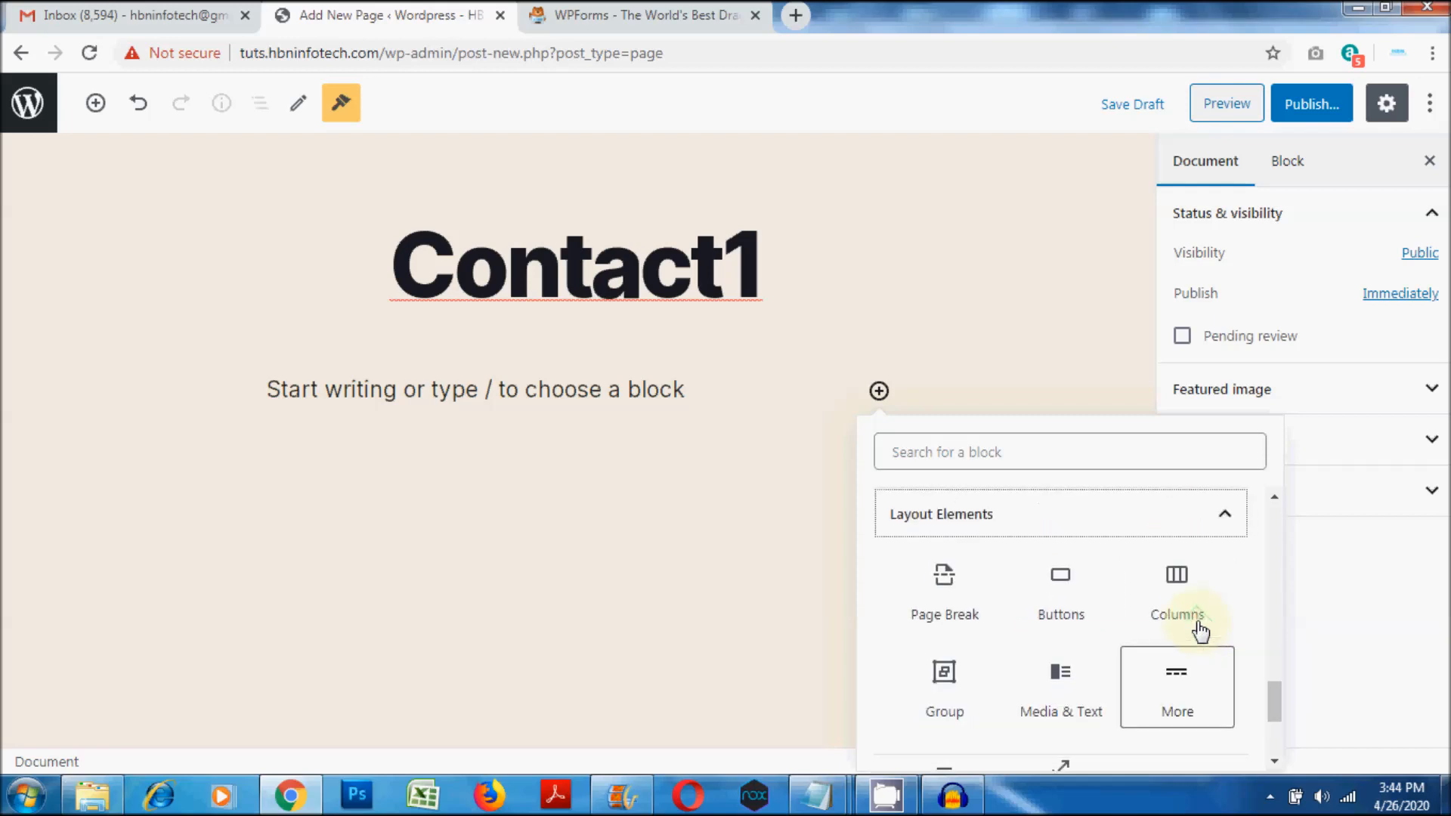
{"action": "scroll", "scroll_direction": "down", "scroll_amount": 3}
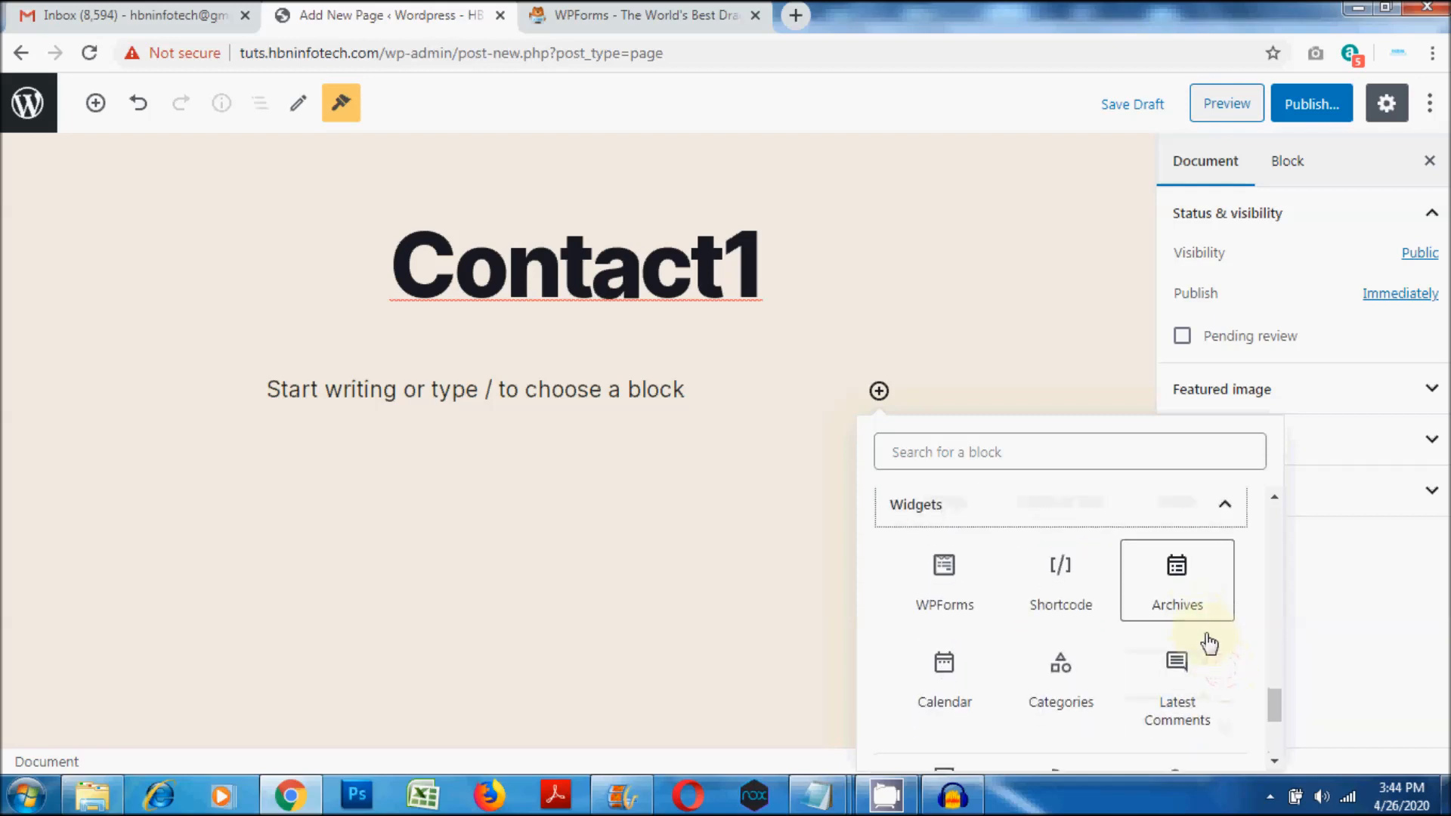
{"action": "mouse_move", "coordinate": [1101, 590]}
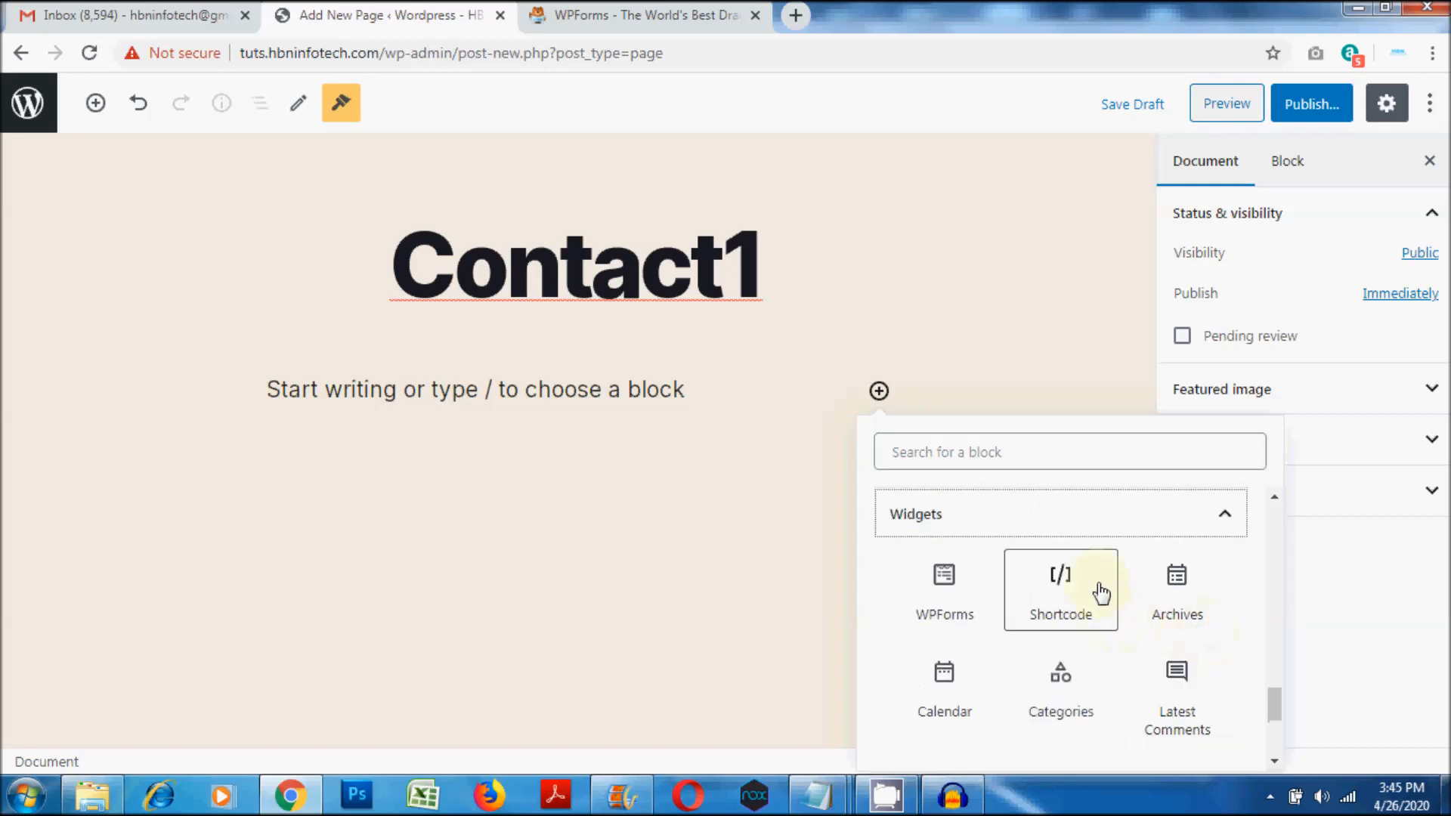
Step: Add a Shortcode block with [wpforms id="8" title="false" description="false"] and publish Contact1
{"action": "left_click", "coordinate": [1060, 589]}
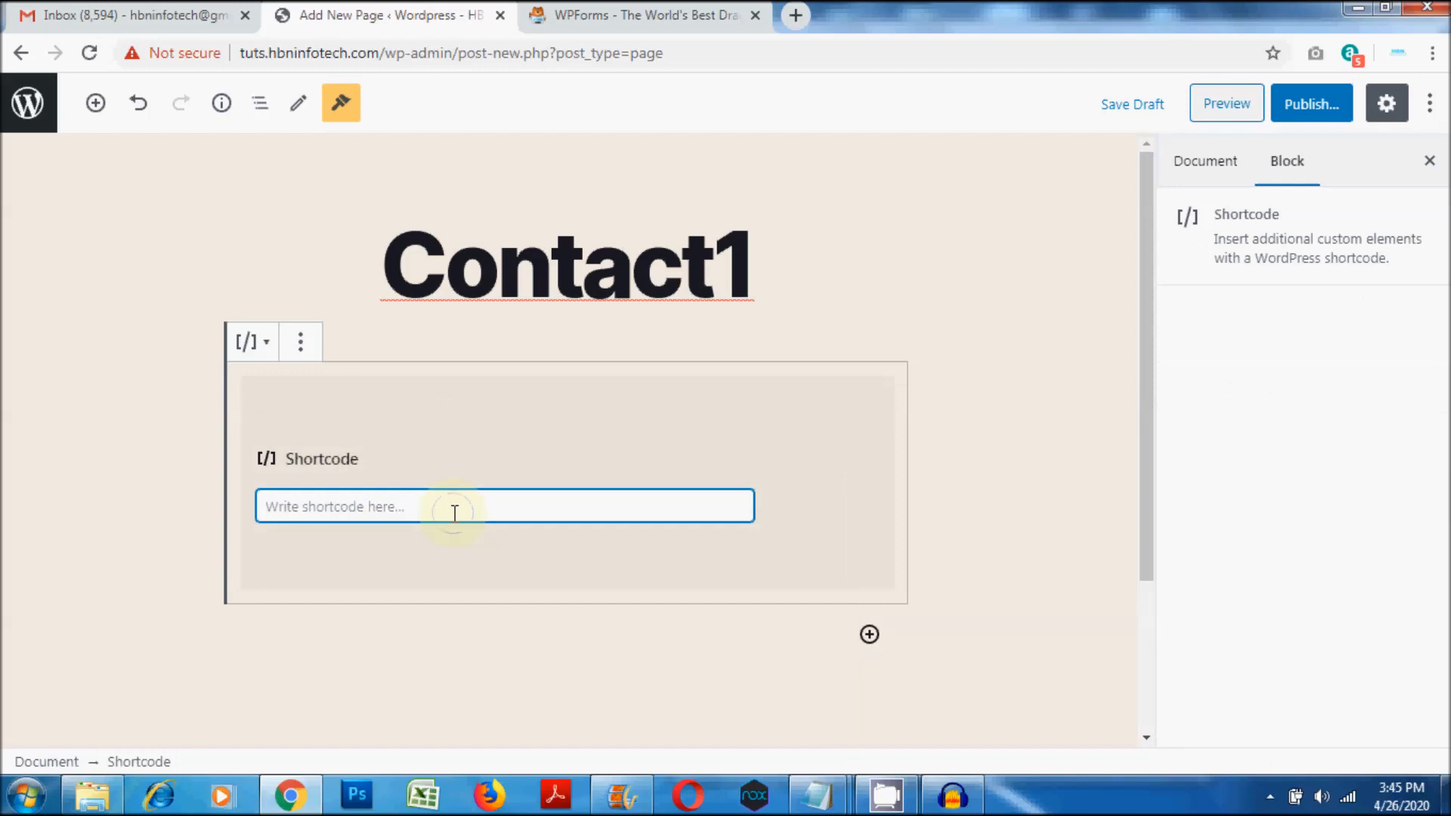
{"action": "type", "text": "[wpforms id=\"8\" title=\"false\" description=\"false\"]"}
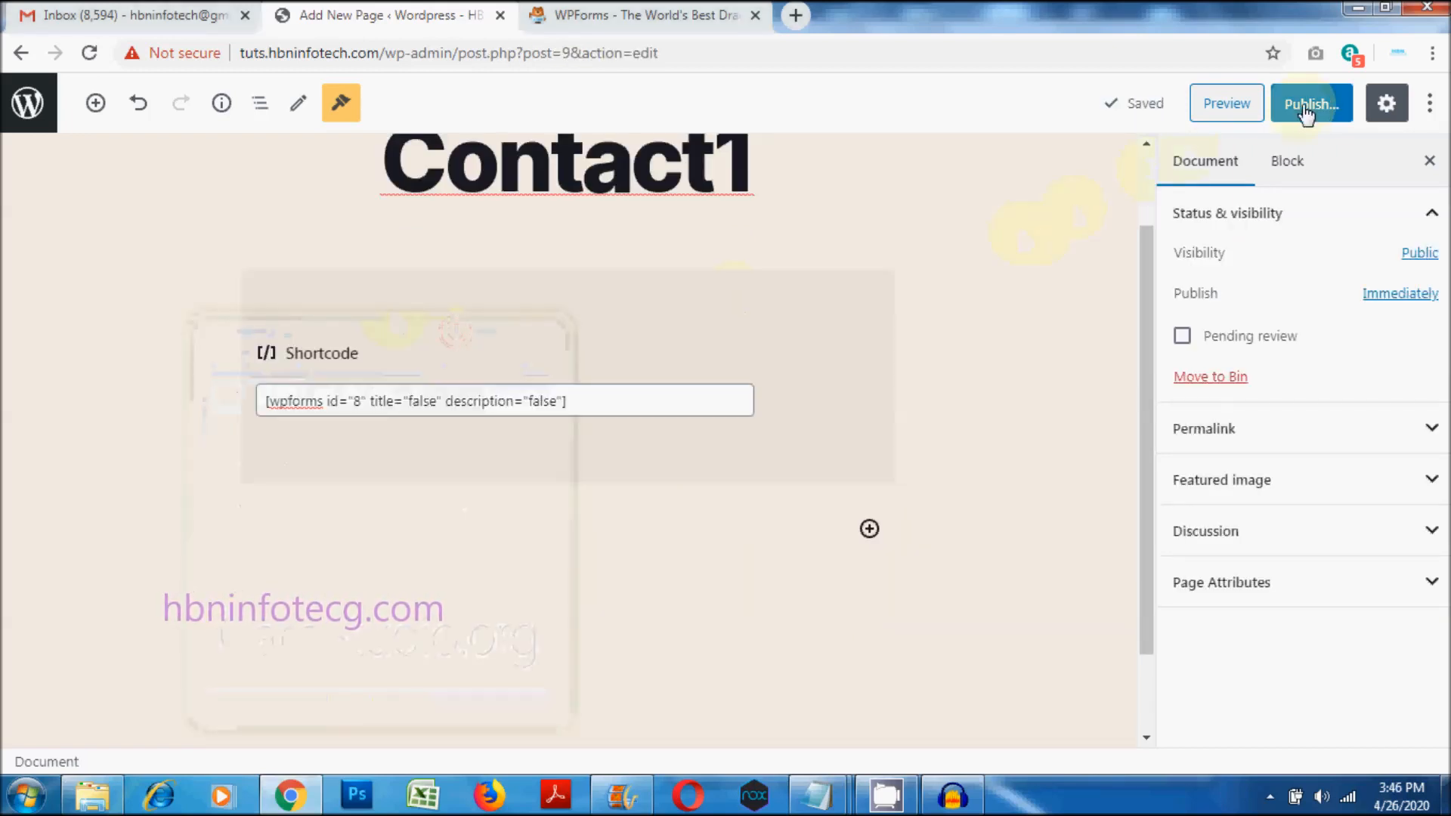
{"action": "left_click", "coordinate": [1310, 103]}
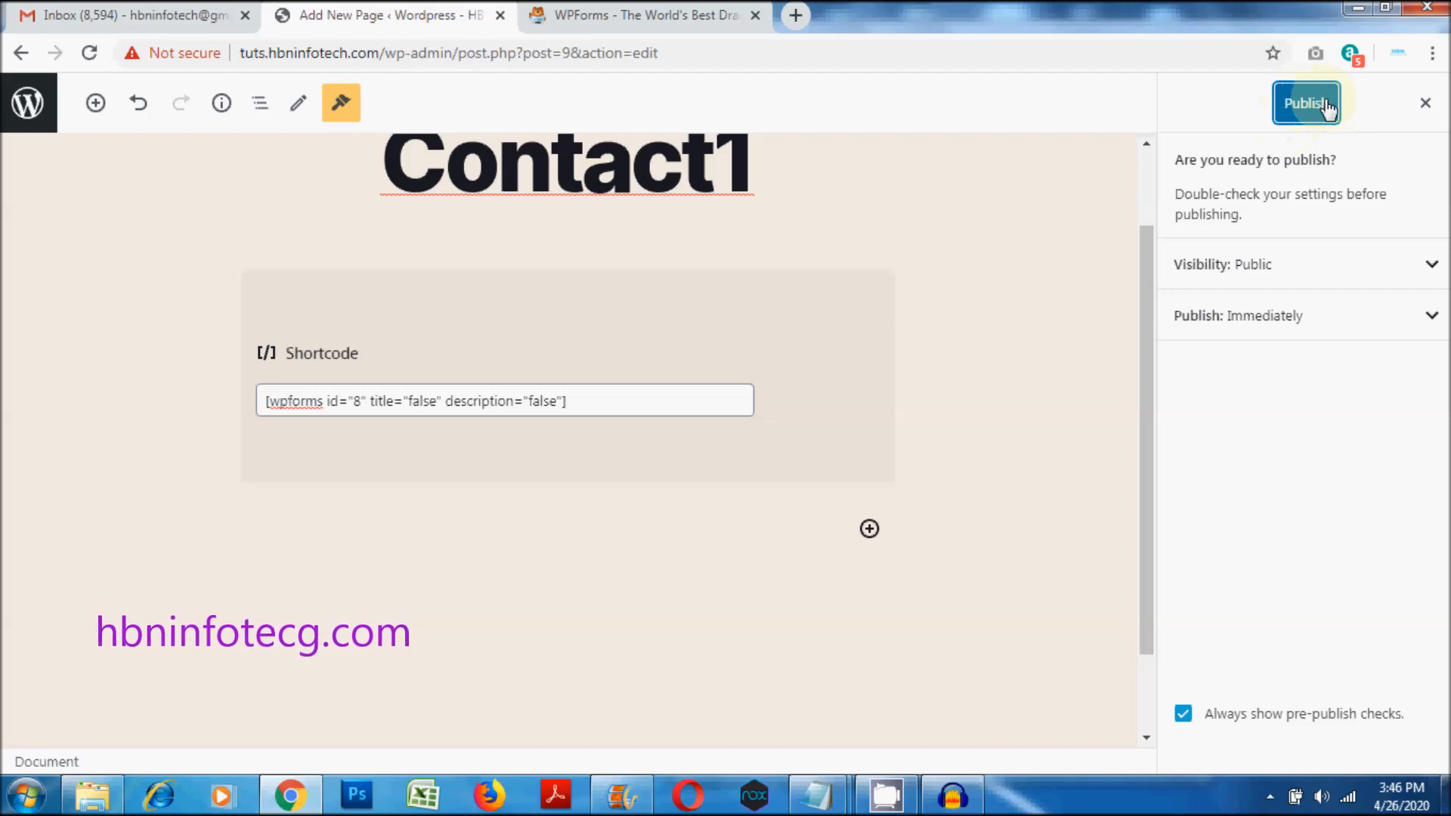
{"action": "left_click", "coordinate": [1305, 103]}
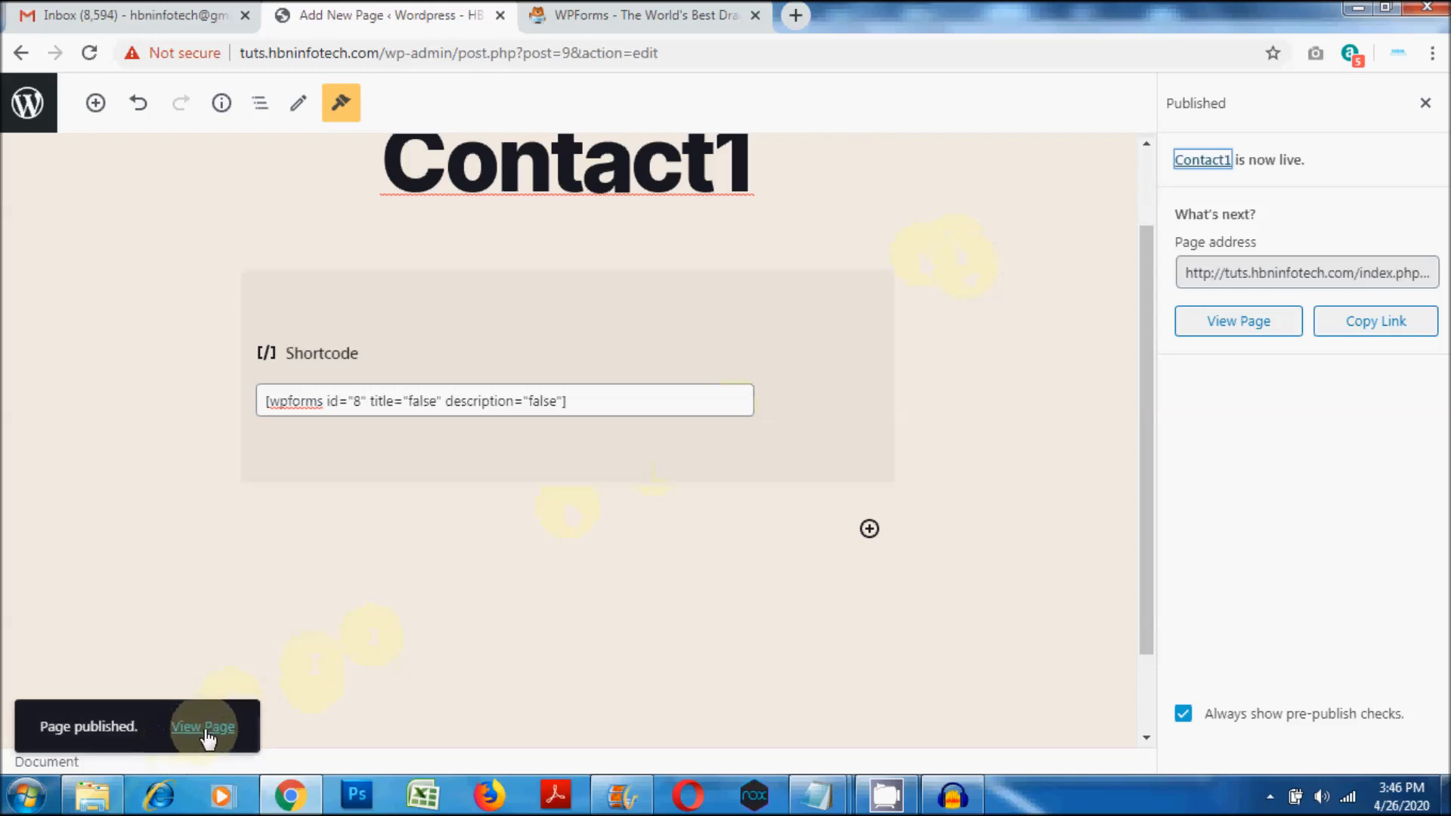
Step: View the published Contact1 page and scroll down to the contact form
{"action": "left_click", "coordinate": [202, 726]}
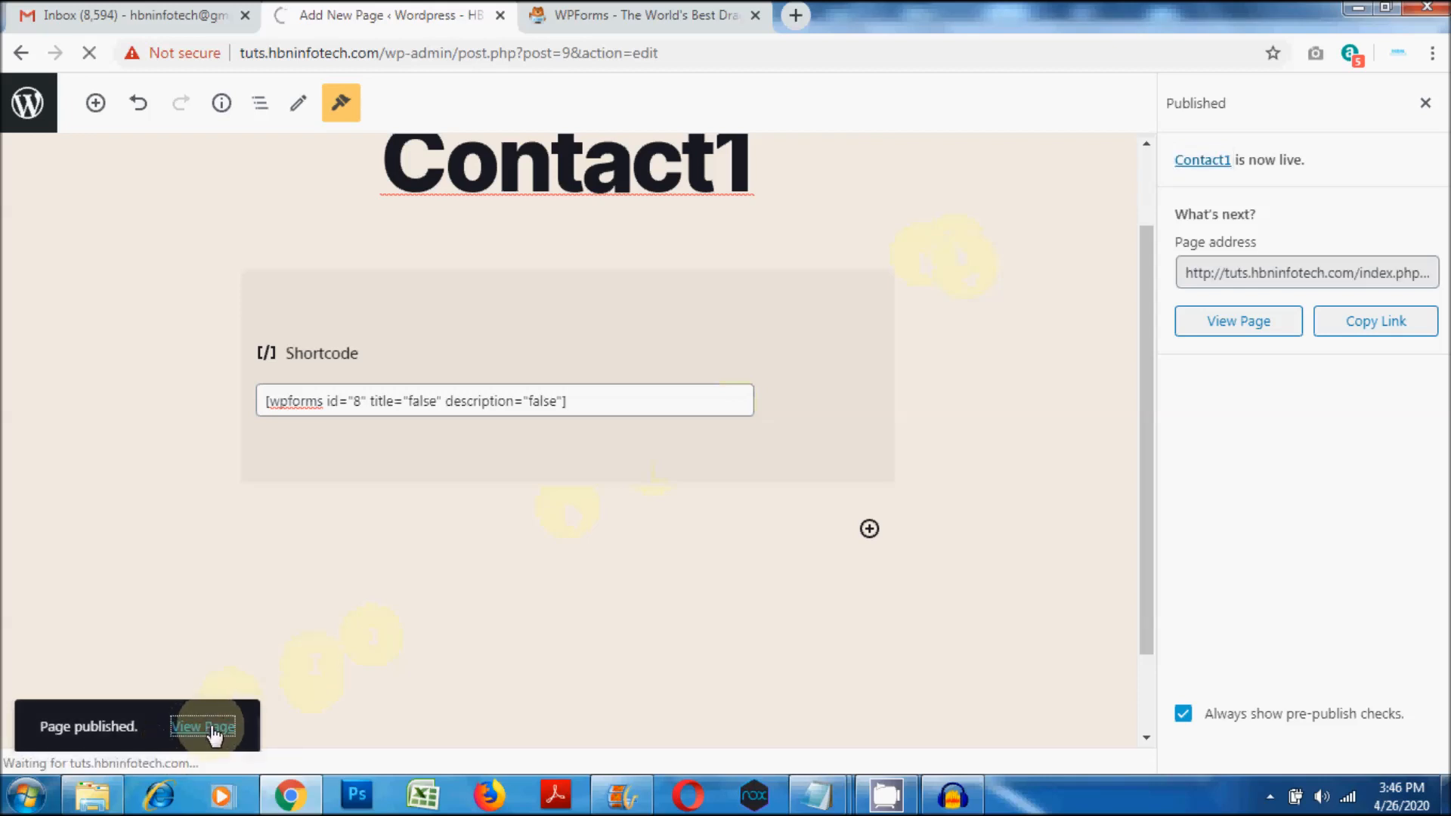
{"action": "left_click", "coordinate": [202, 726]}
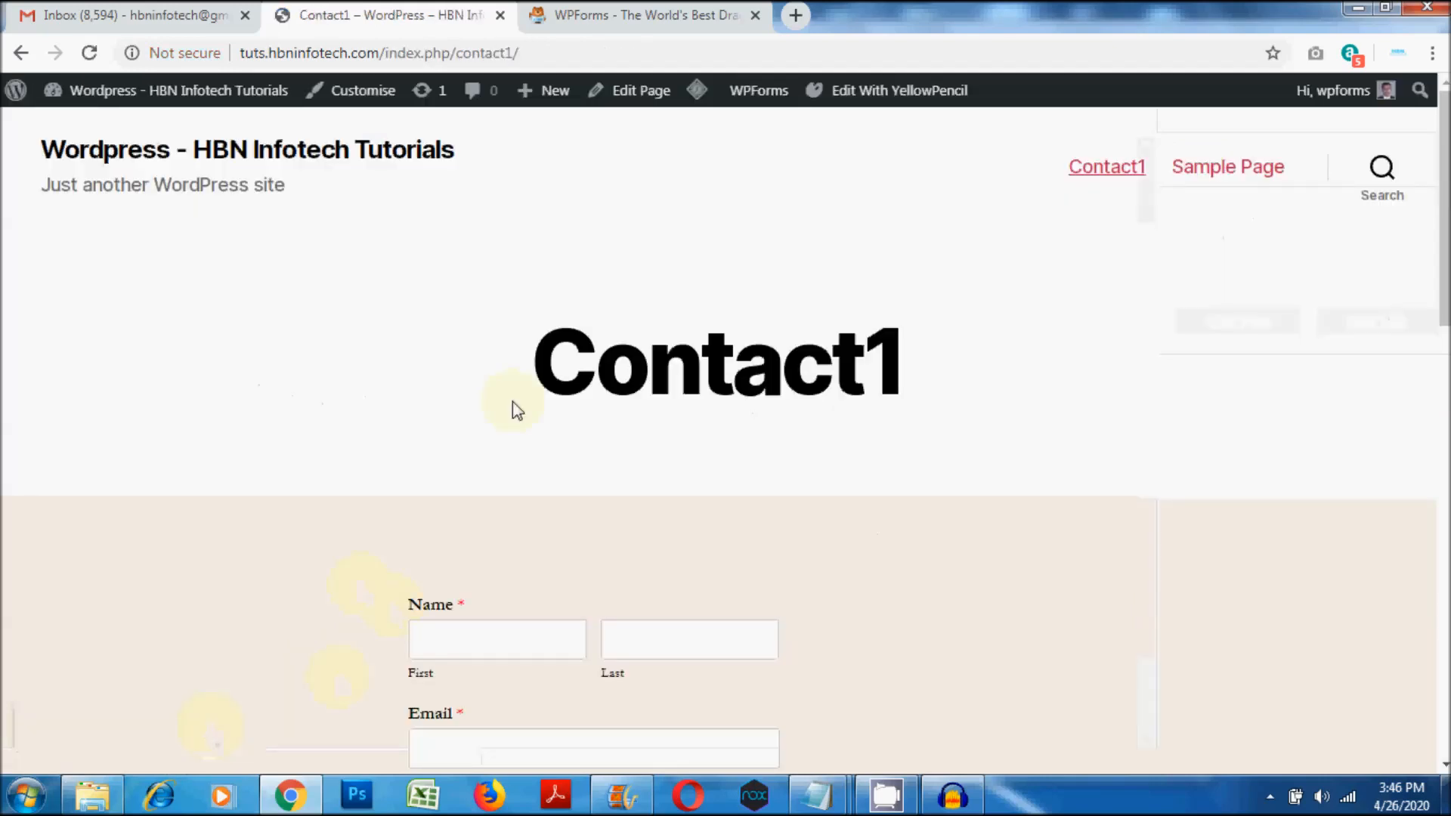
{"action": "scroll", "scroll_direction": "down", "scroll_amount": 3}
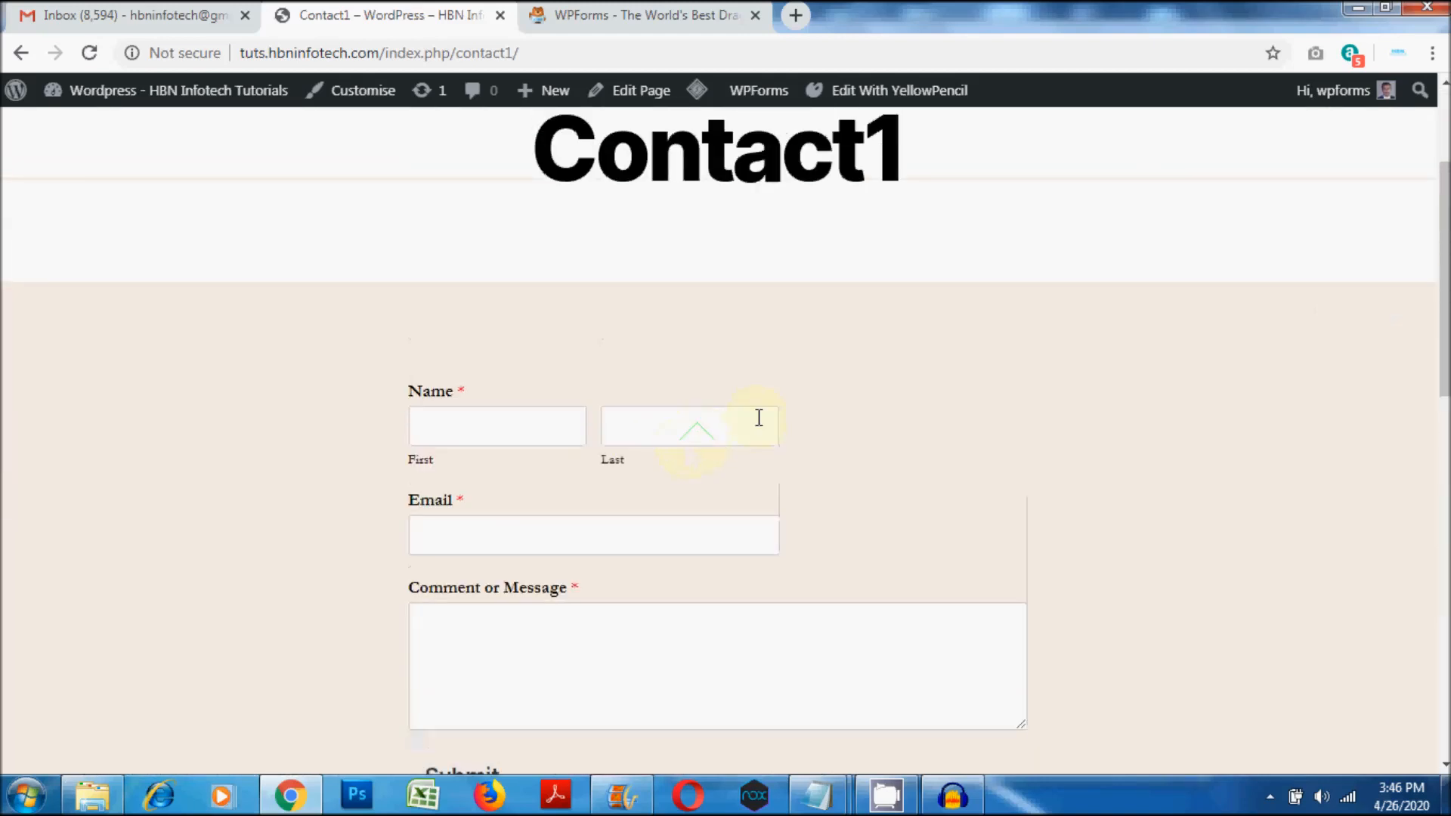
{"action": "left_click", "coordinate": [897, 89]}
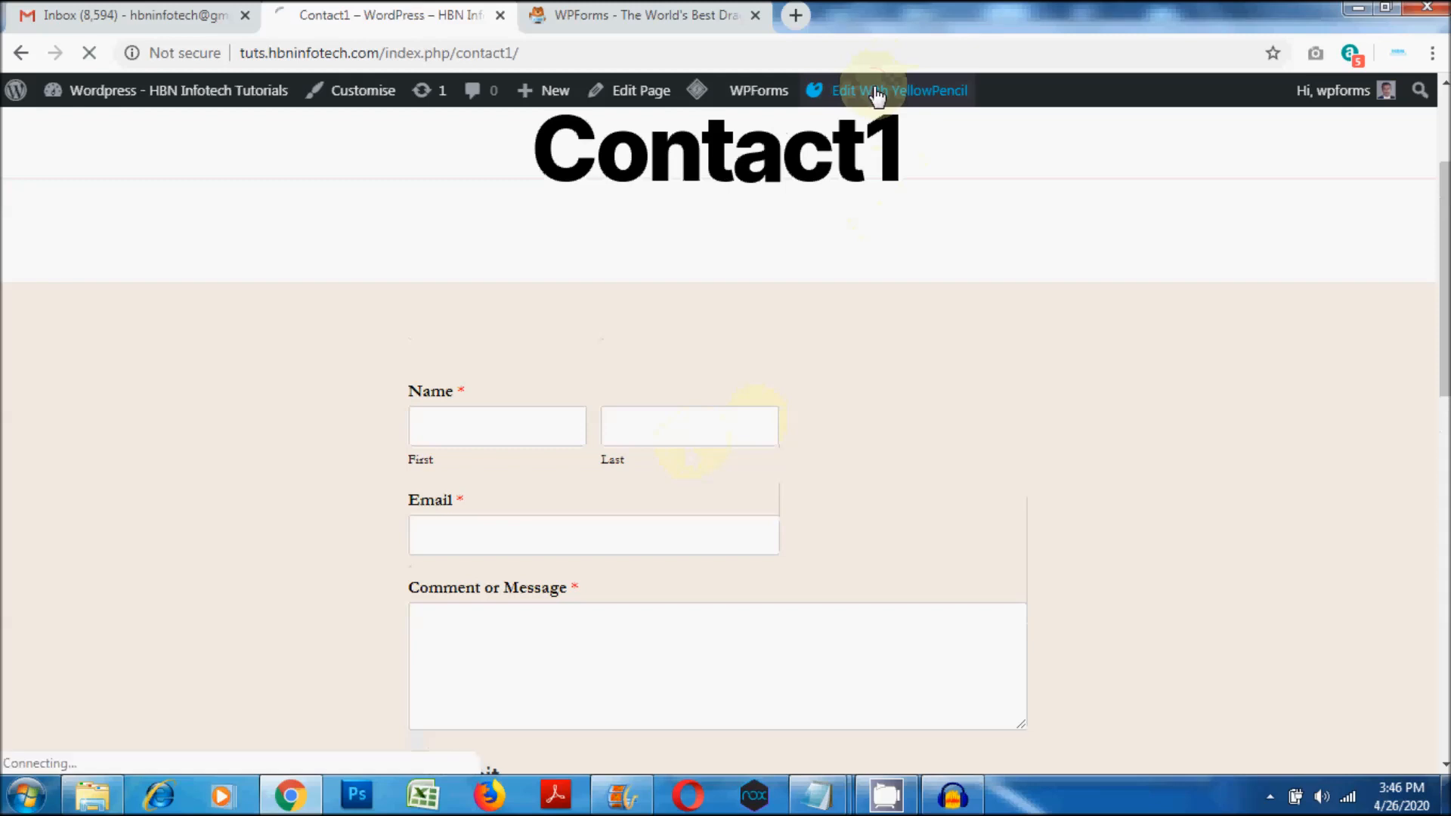
Step: Open YellowPencil, select the Contact1 title and give it a green background
{"action": "left_click", "coordinate": [898, 91]}
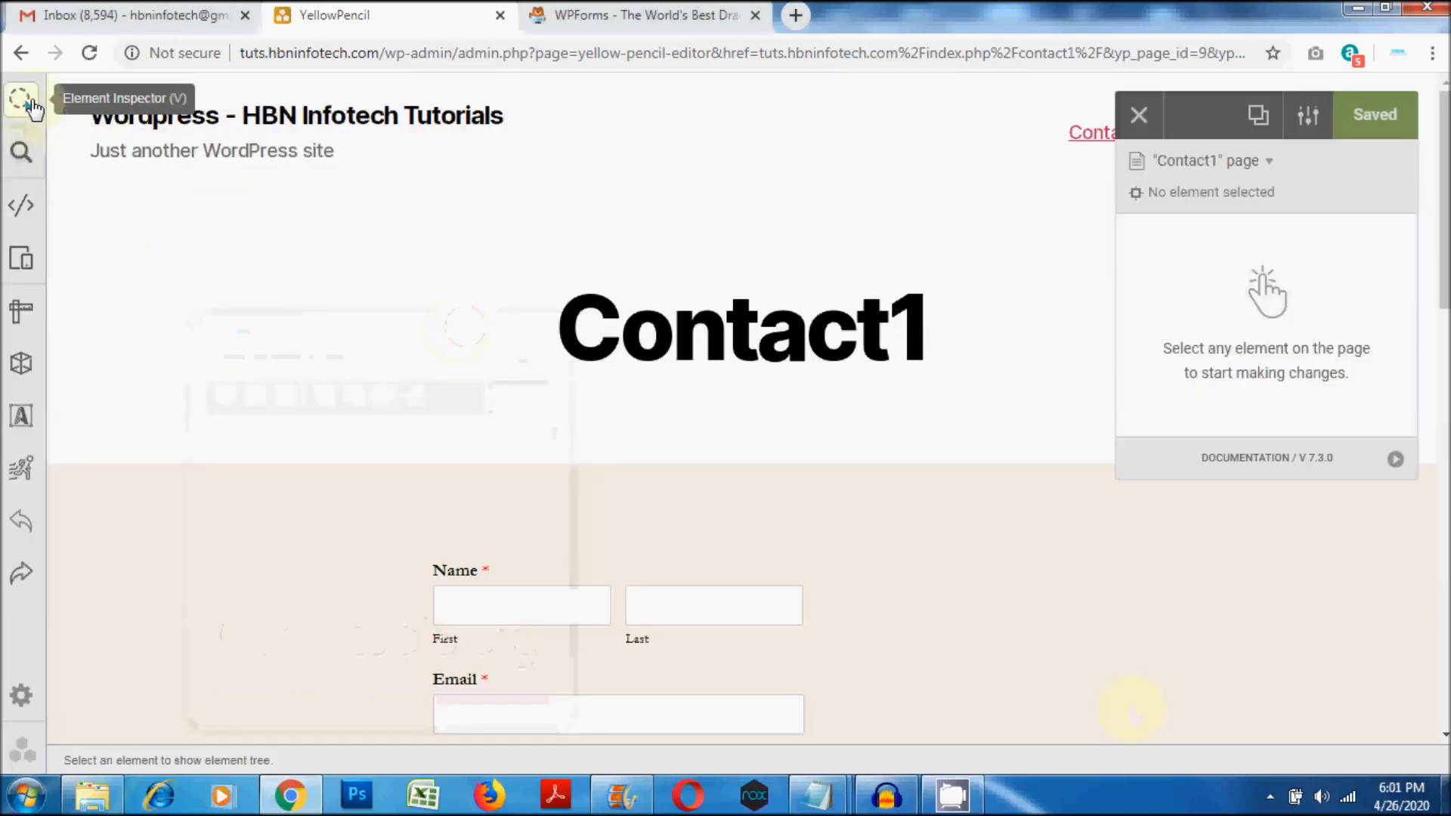
{"action": "left_click", "coordinate": [20, 98]}
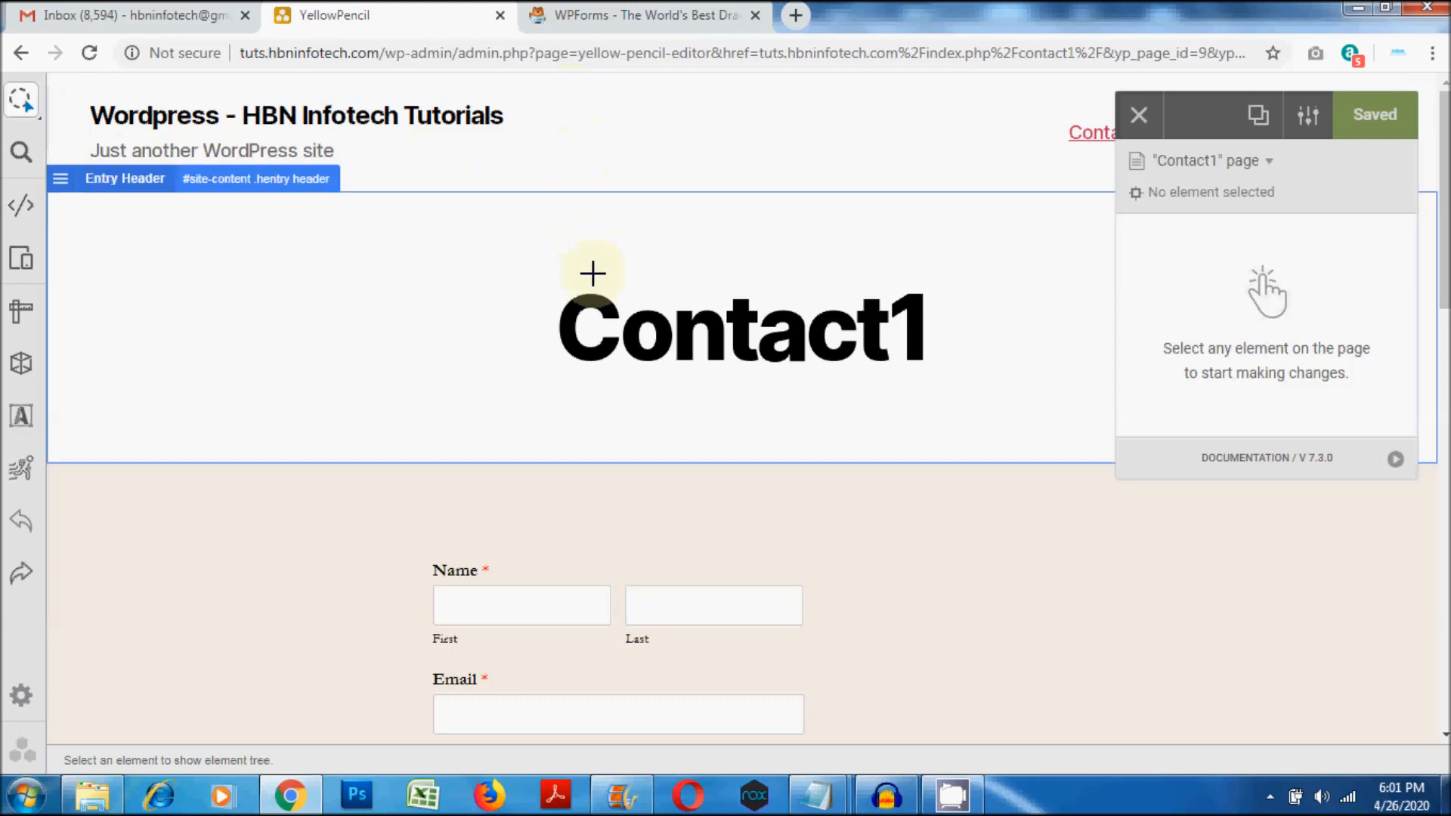
{"action": "mouse_move", "coordinate": [644, 216]}
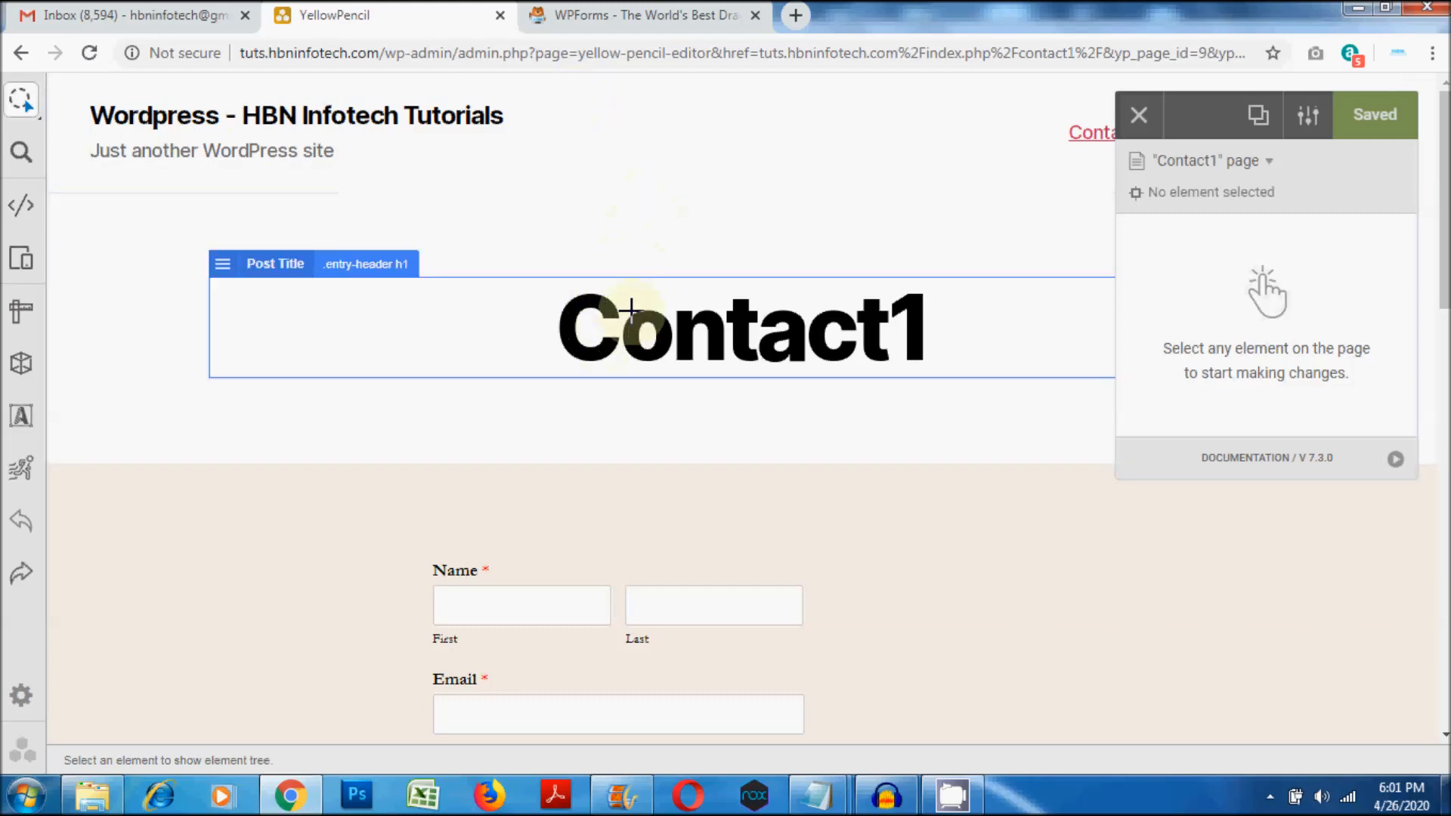
{"action": "left_click", "coordinate": [740, 324]}
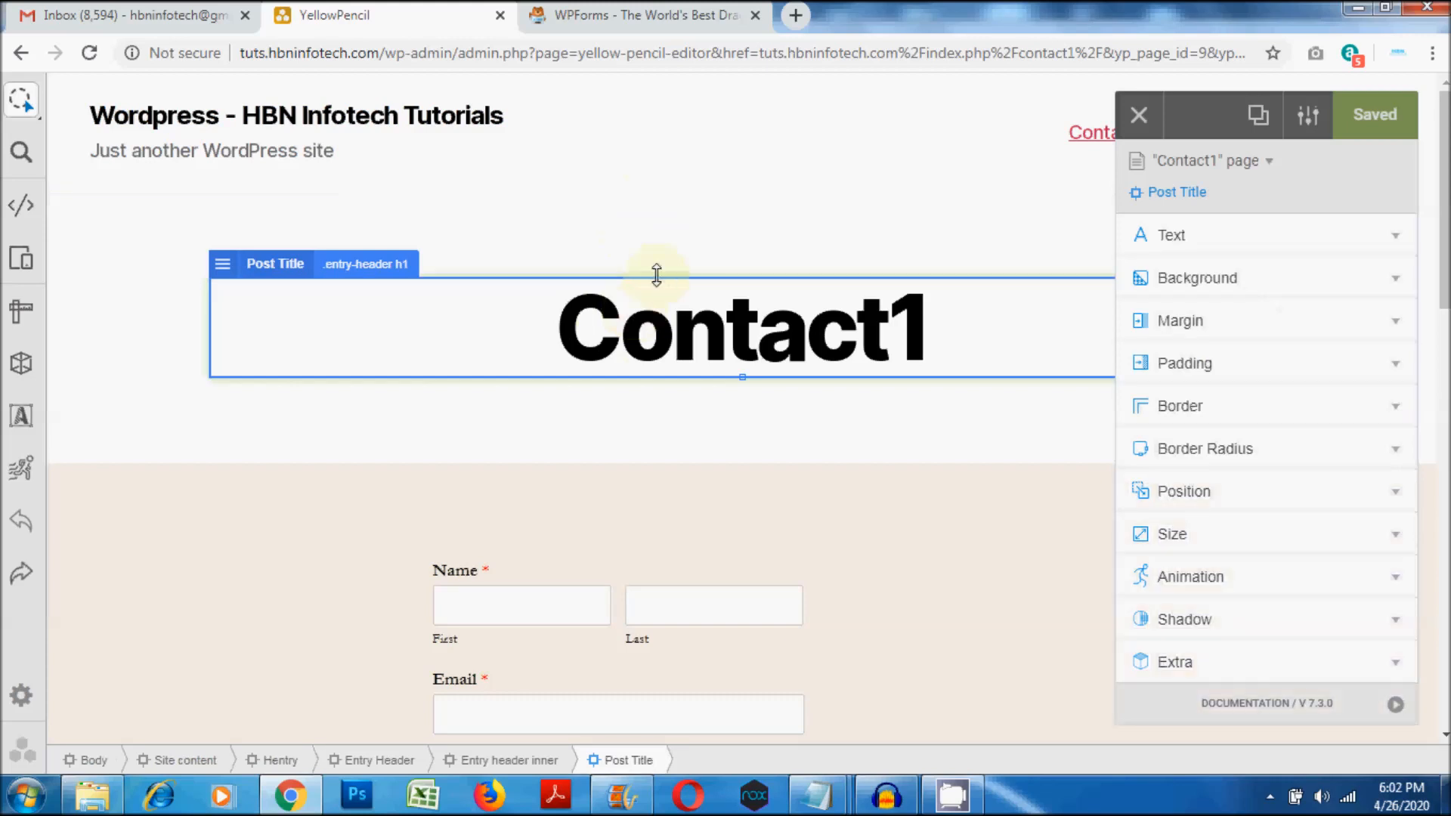
{"action": "left_click", "coordinate": [1197, 277]}
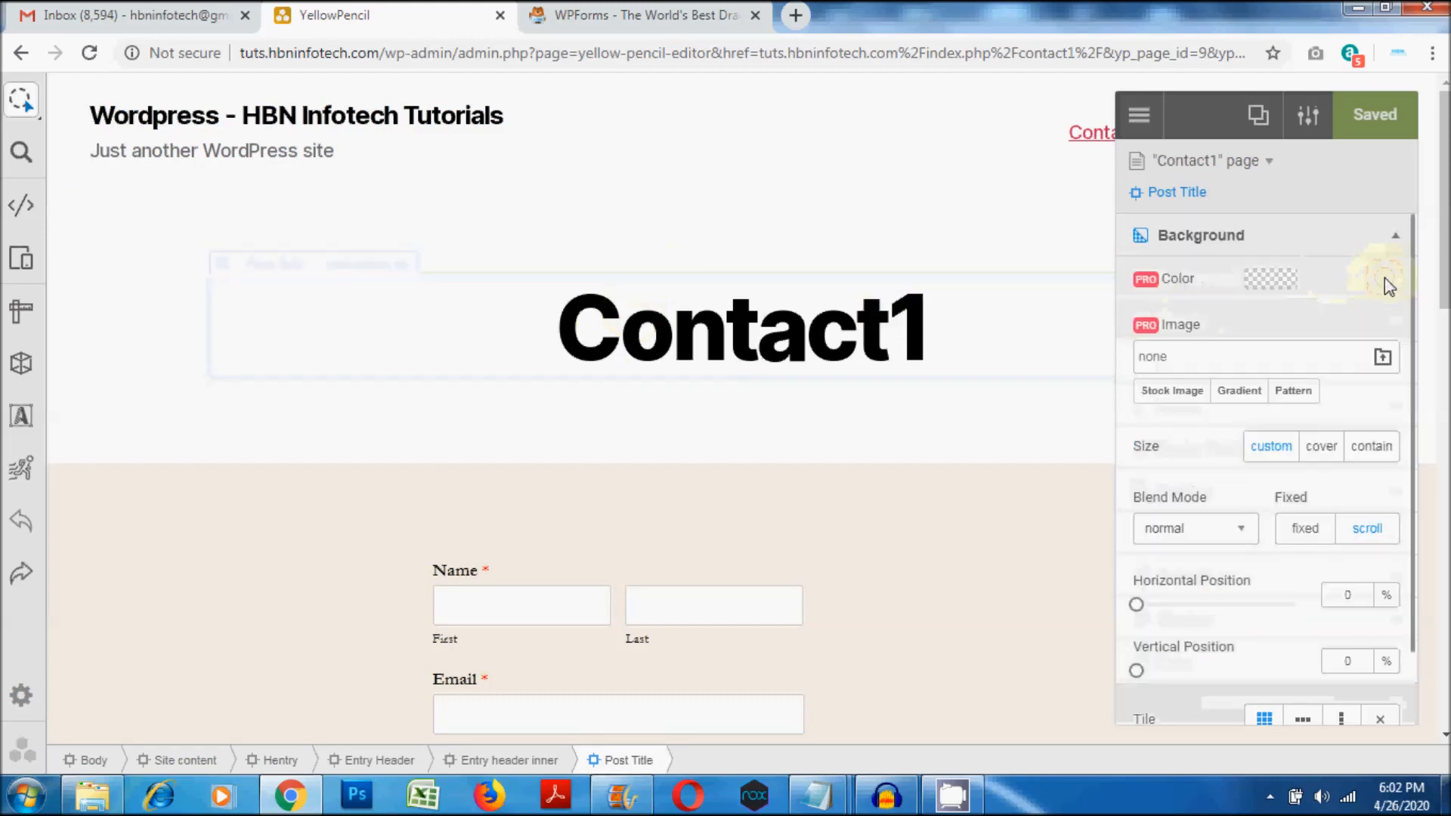
{"action": "left_click", "coordinate": [1270, 278]}
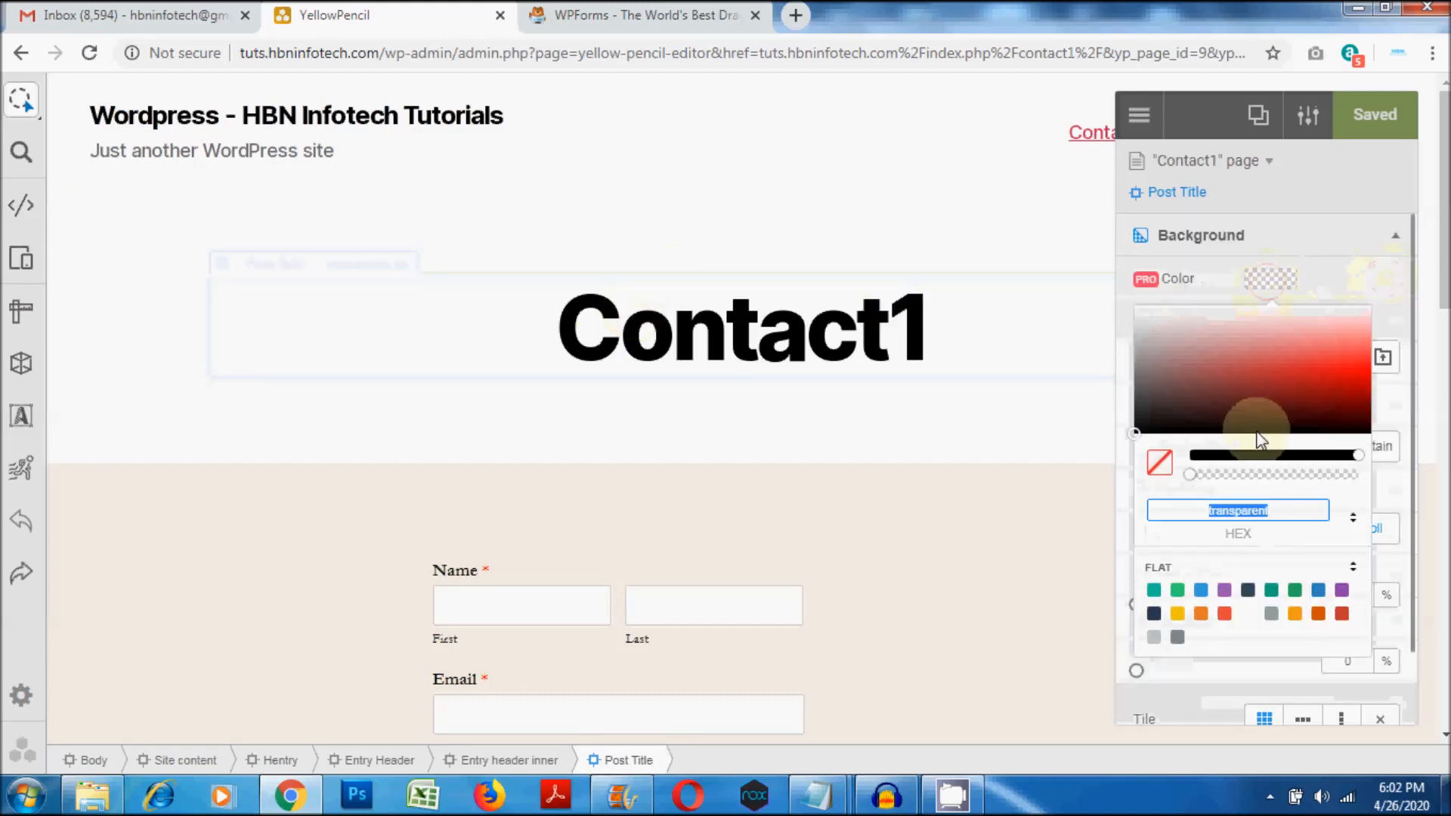
{"action": "left_click", "coordinate": [1294, 589]}
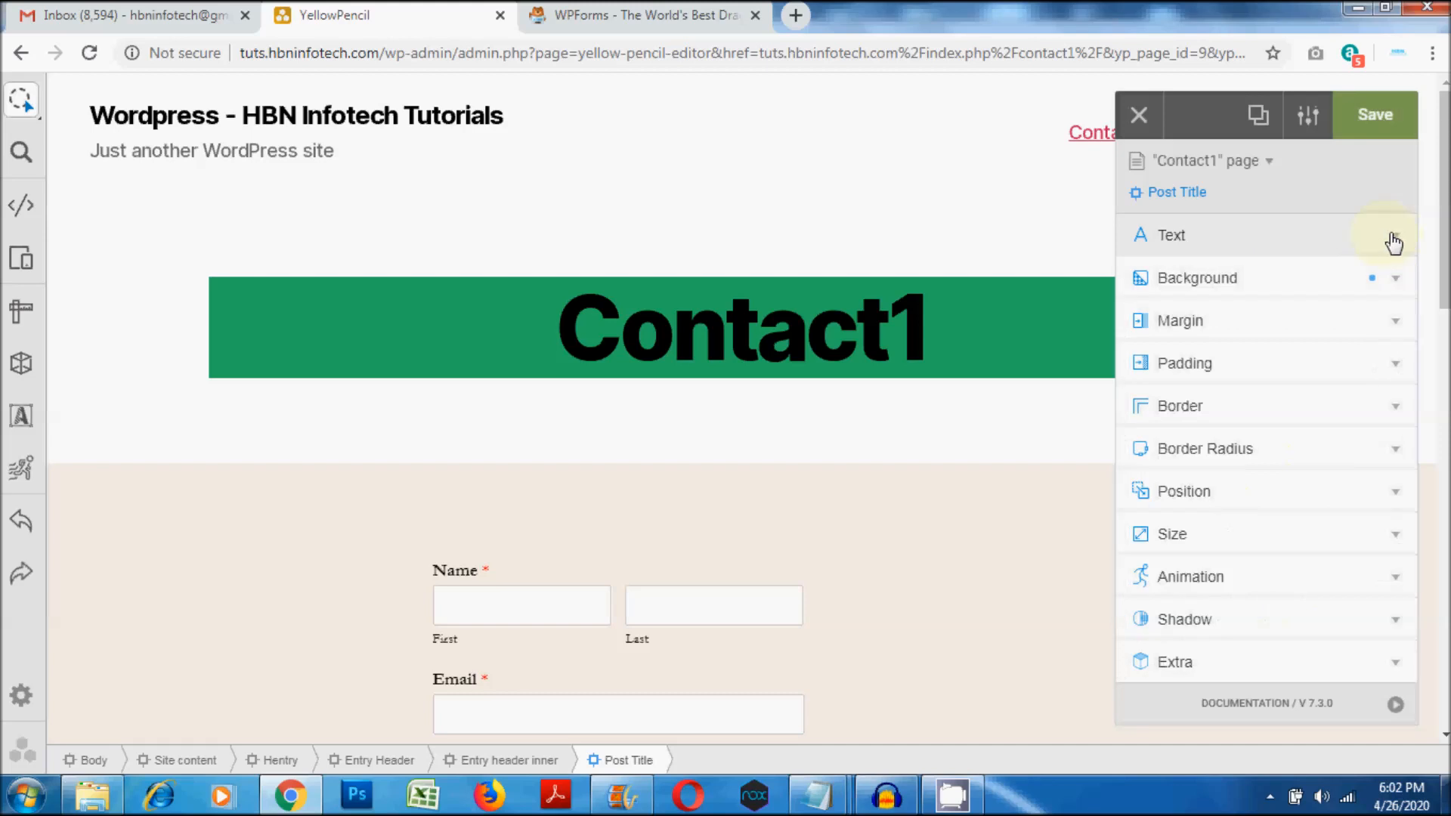
Step: Make the title text light and give it a thicker dashed border
{"action": "left_click", "coordinate": [1171, 235]}
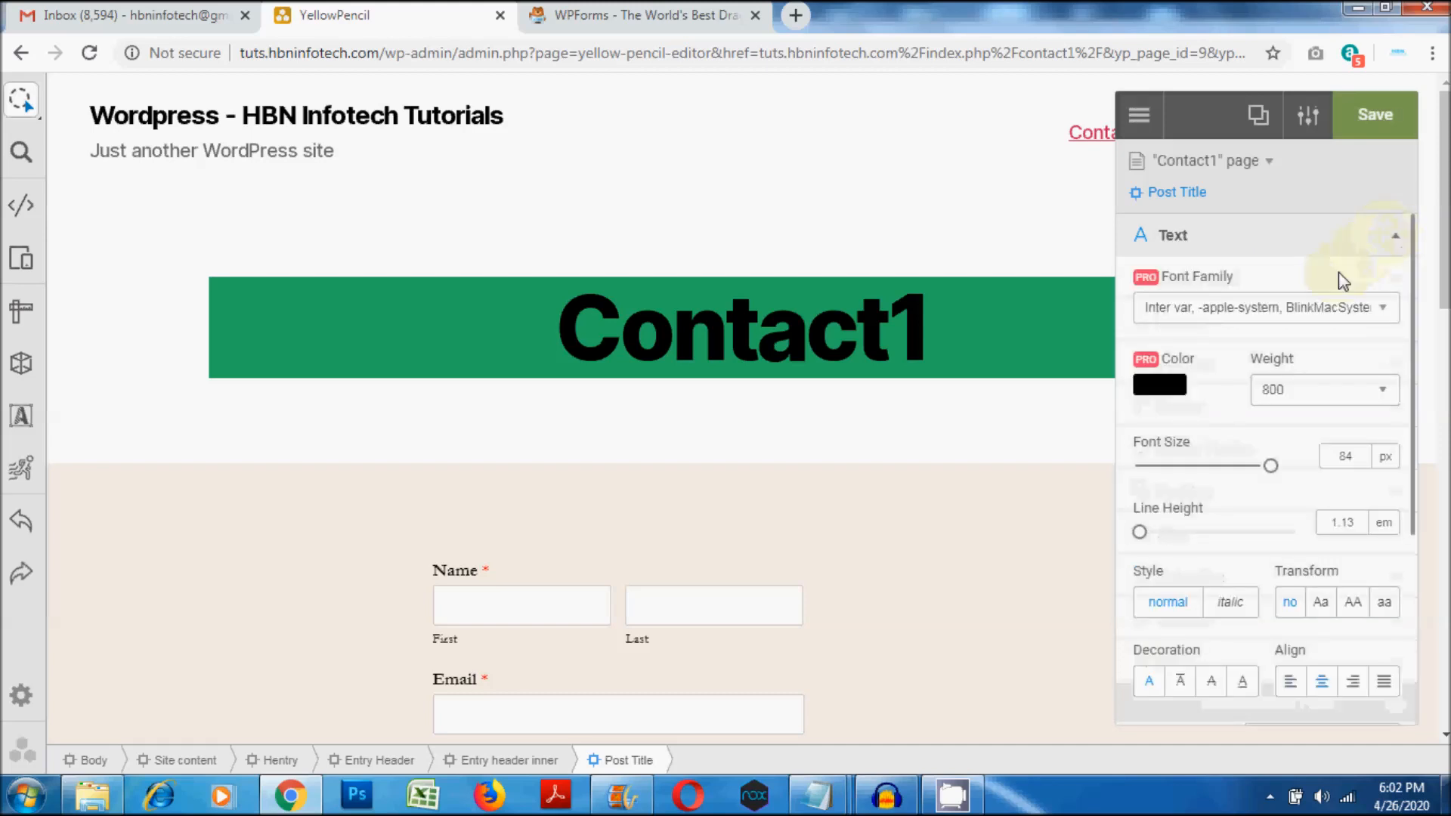
{"action": "left_click", "coordinate": [1158, 385]}
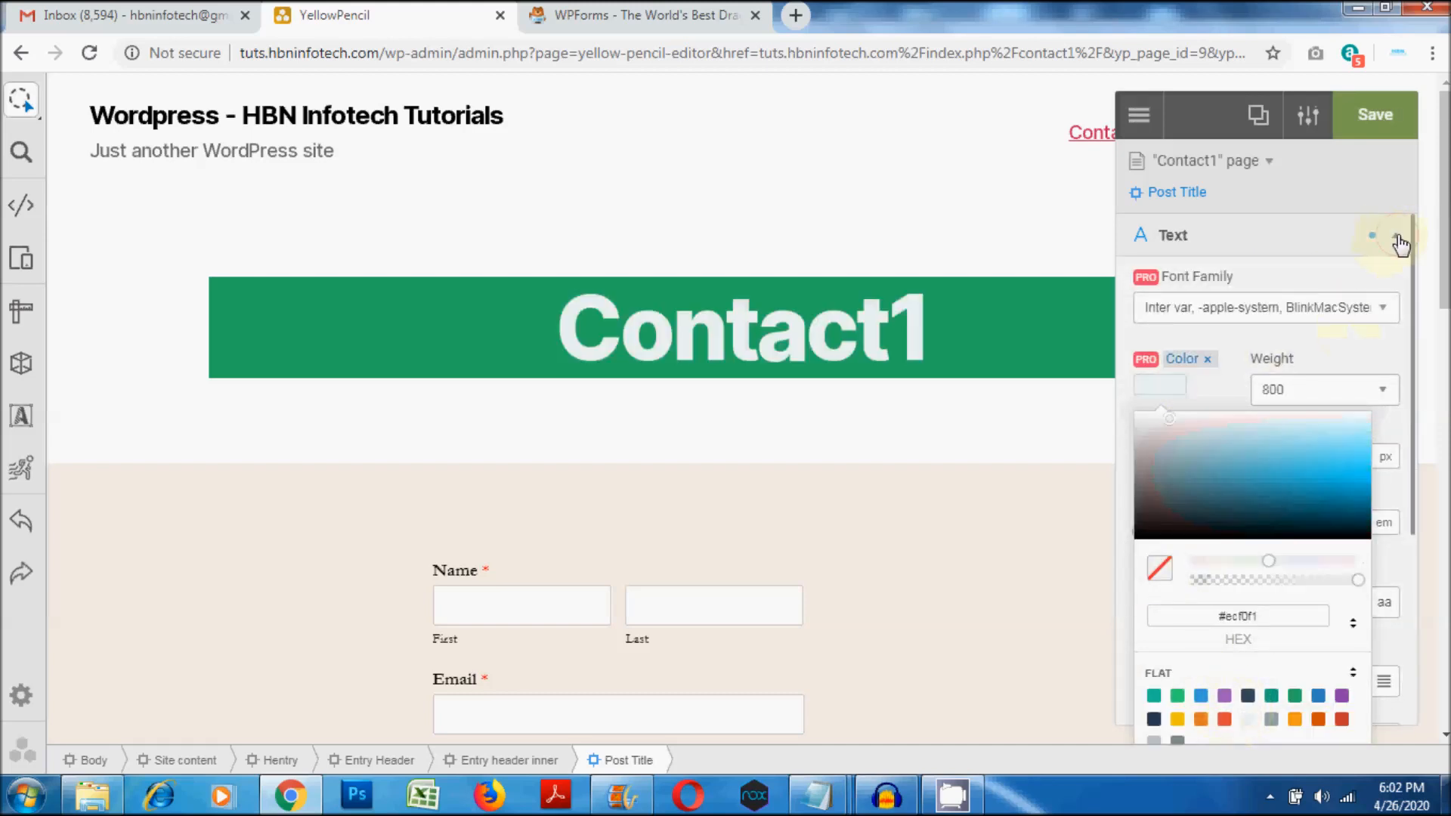
{"action": "left_click", "coordinate": [1395, 235]}
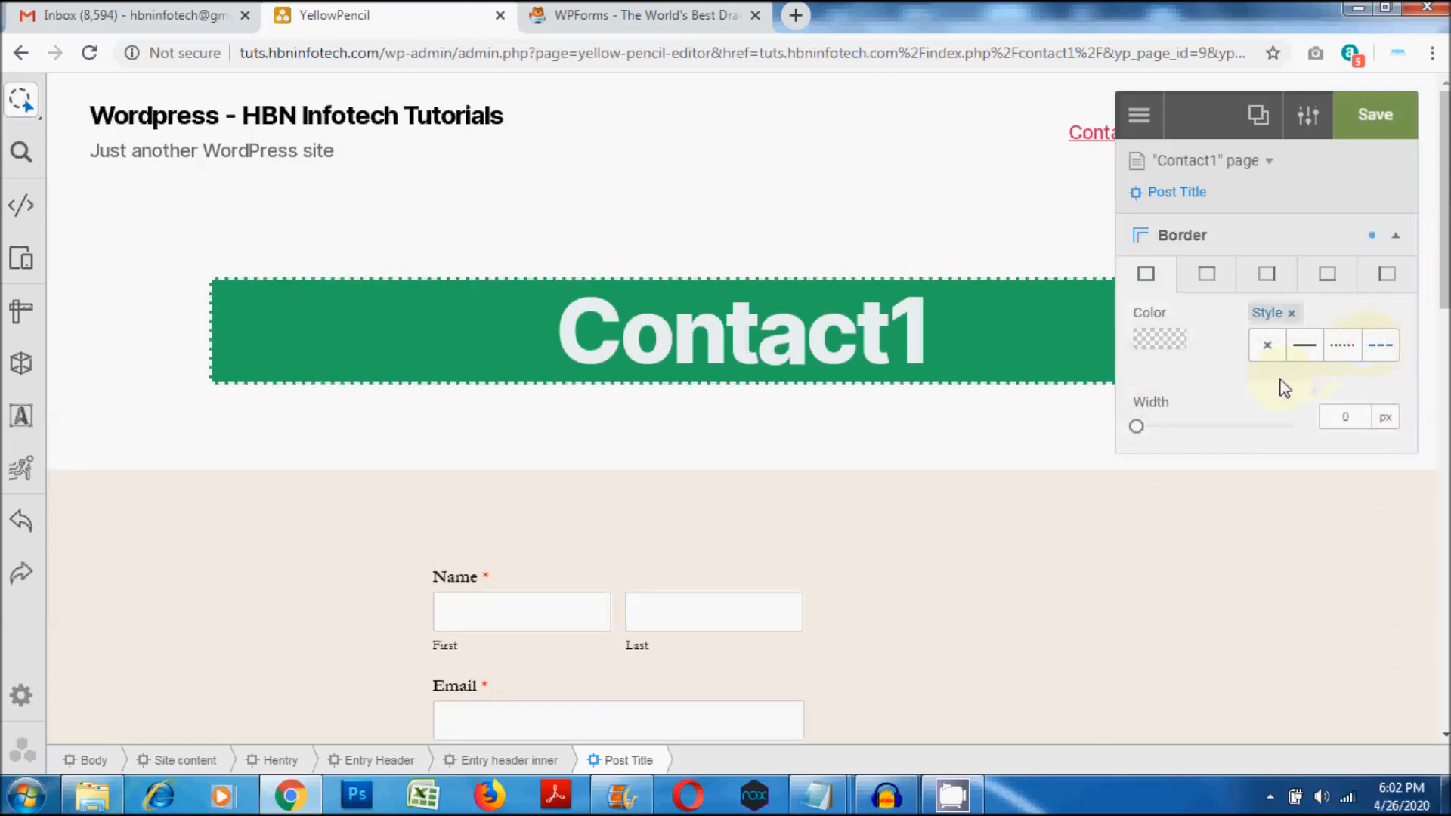
{"action": "left_click_drag", "start_coordinate": [1136, 425], "coordinate": [1175, 426]}
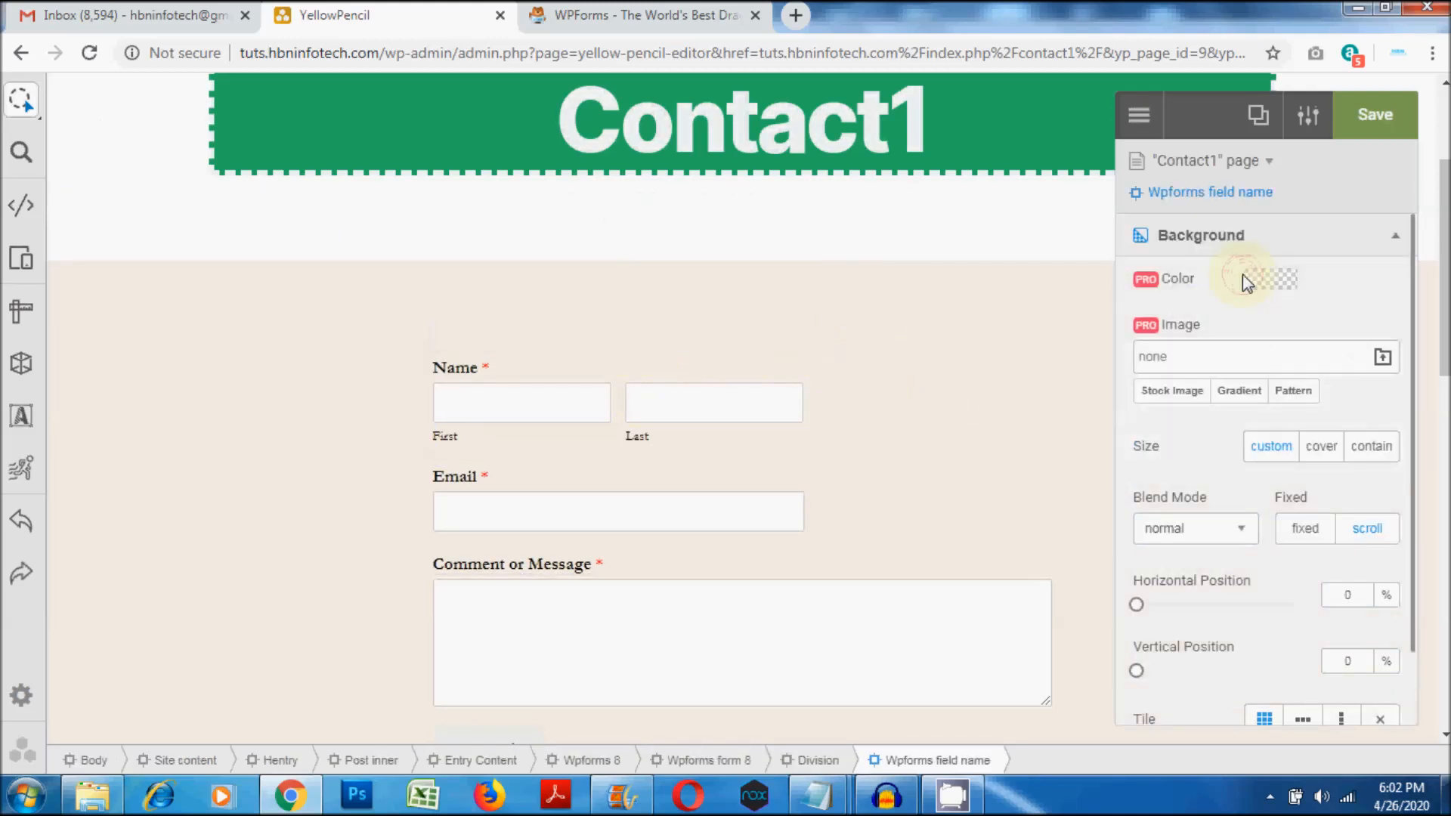
Step: Give the name row a blue background and narrow the comment box width
{"action": "left_click", "coordinate": [1270, 279]}
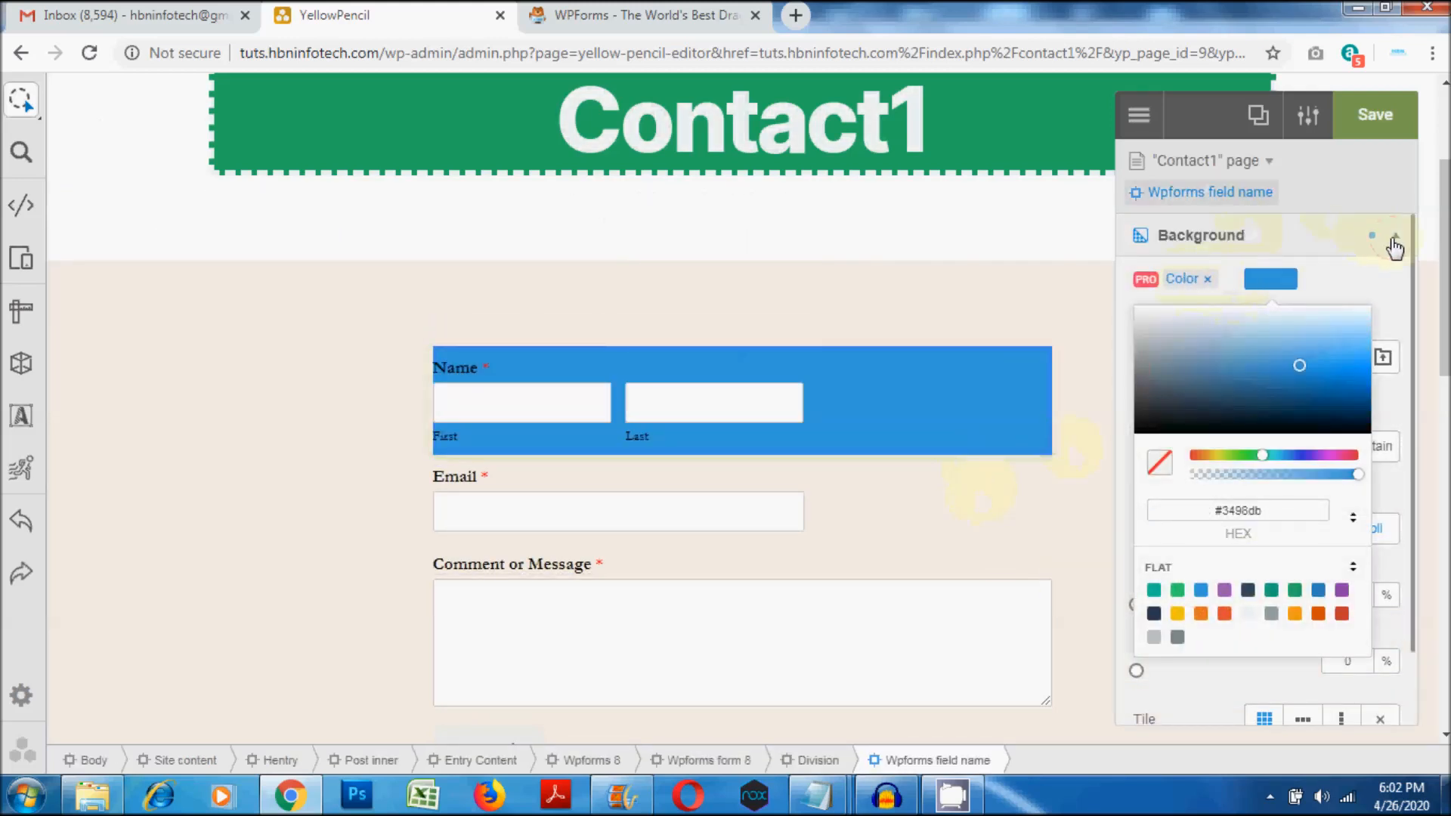
{"action": "left_click", "coordinate": [1394, 235]}
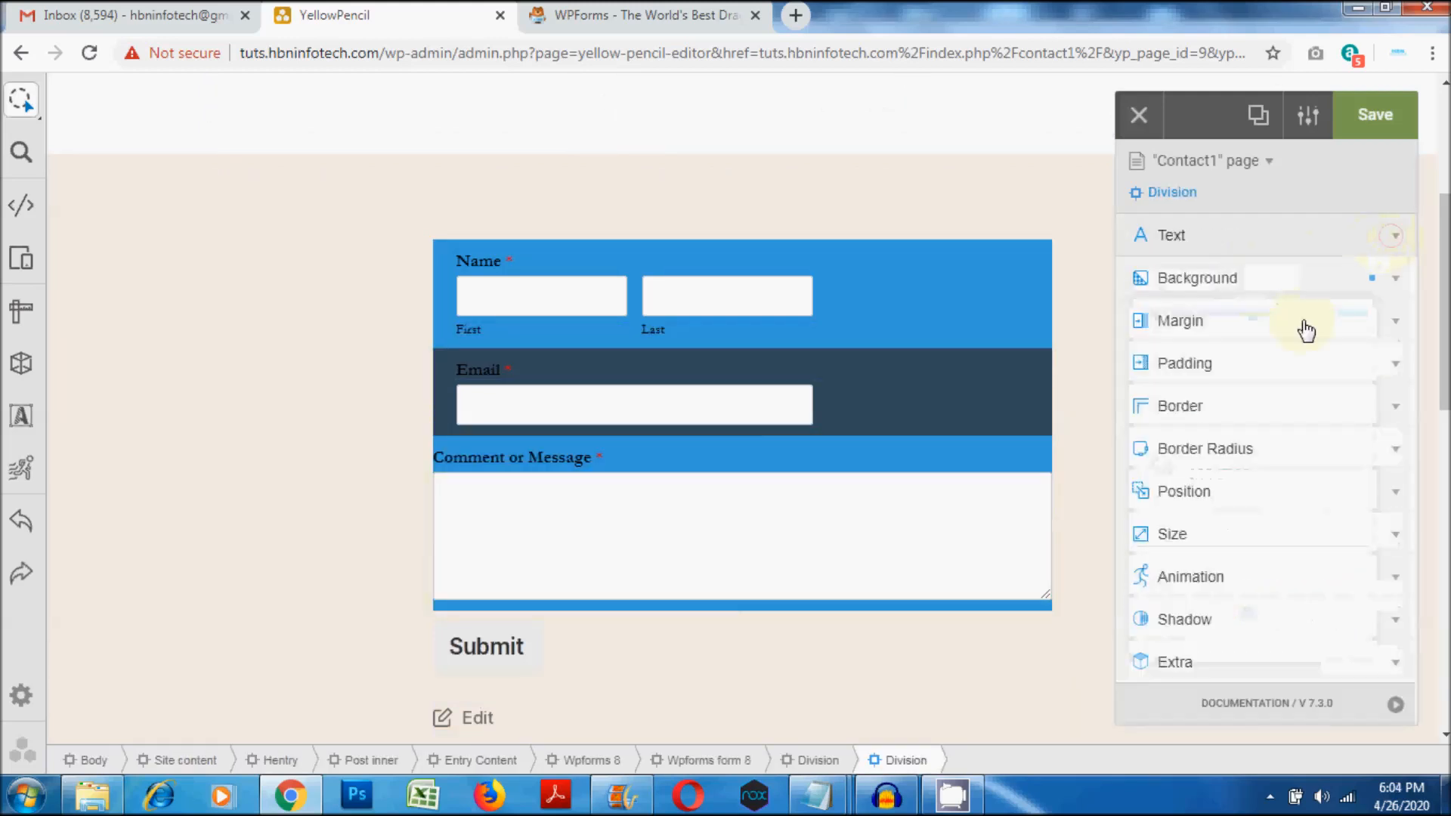
{"action": "left_click", "coordinate": [1184, 362]}
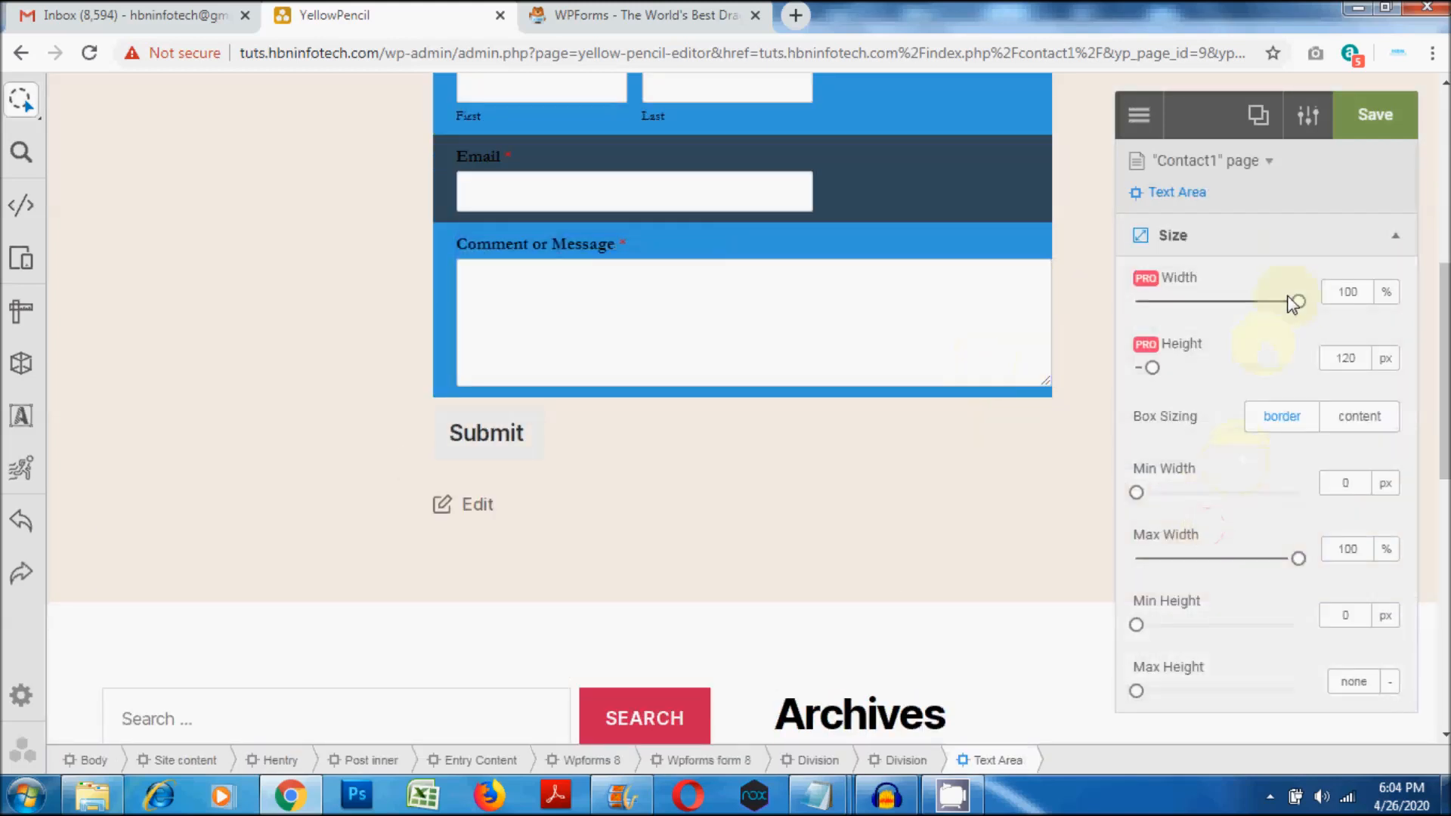
{"action": "left_click_drag", "start_coordinate": [1295, 301], "coordinate": [1233, 301]}
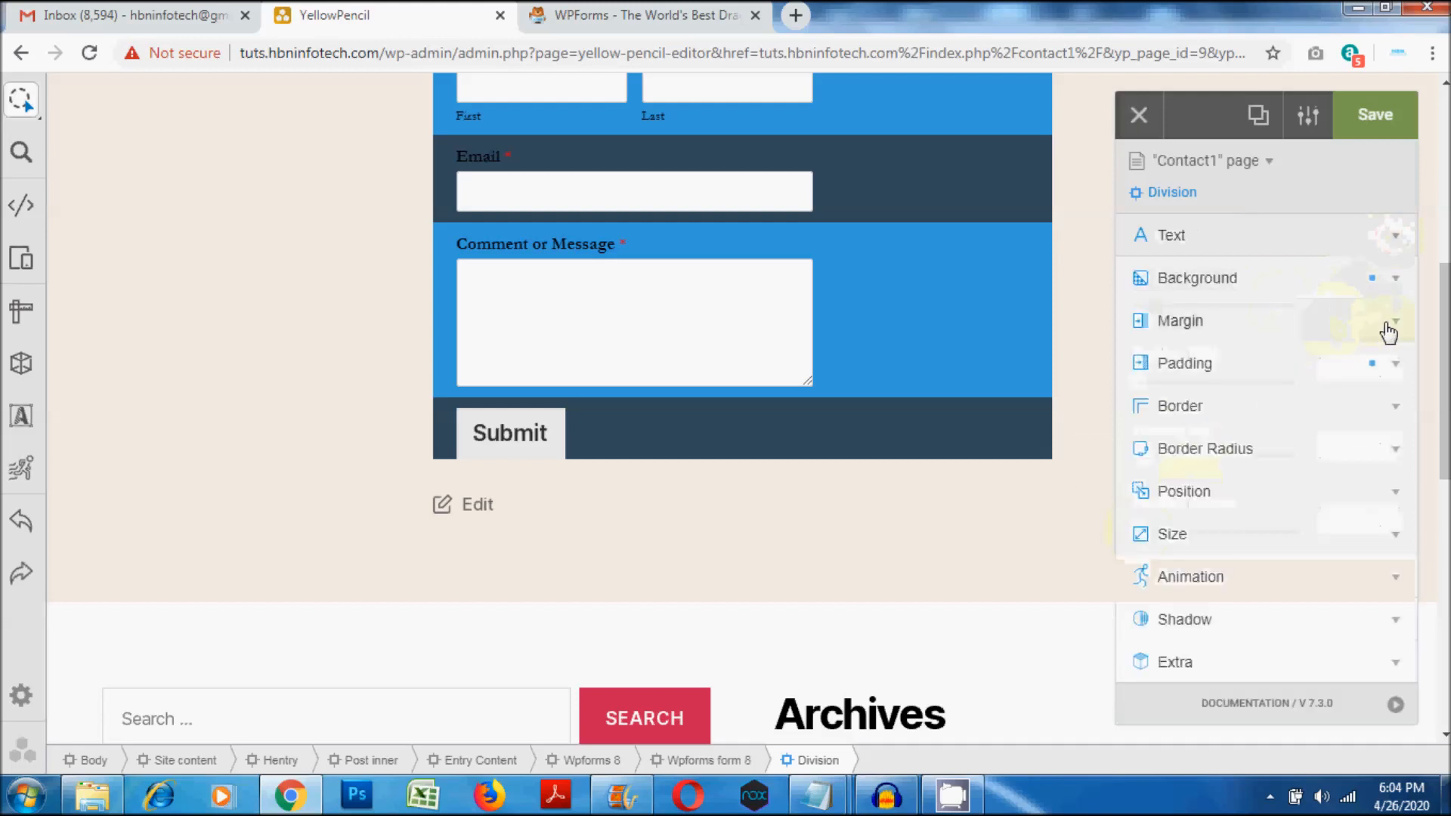
Step: Adjust the submit row's outer spacing and make the Submit button orange and wider
{"action": "left_click", "coordinate": [1180, 320]}
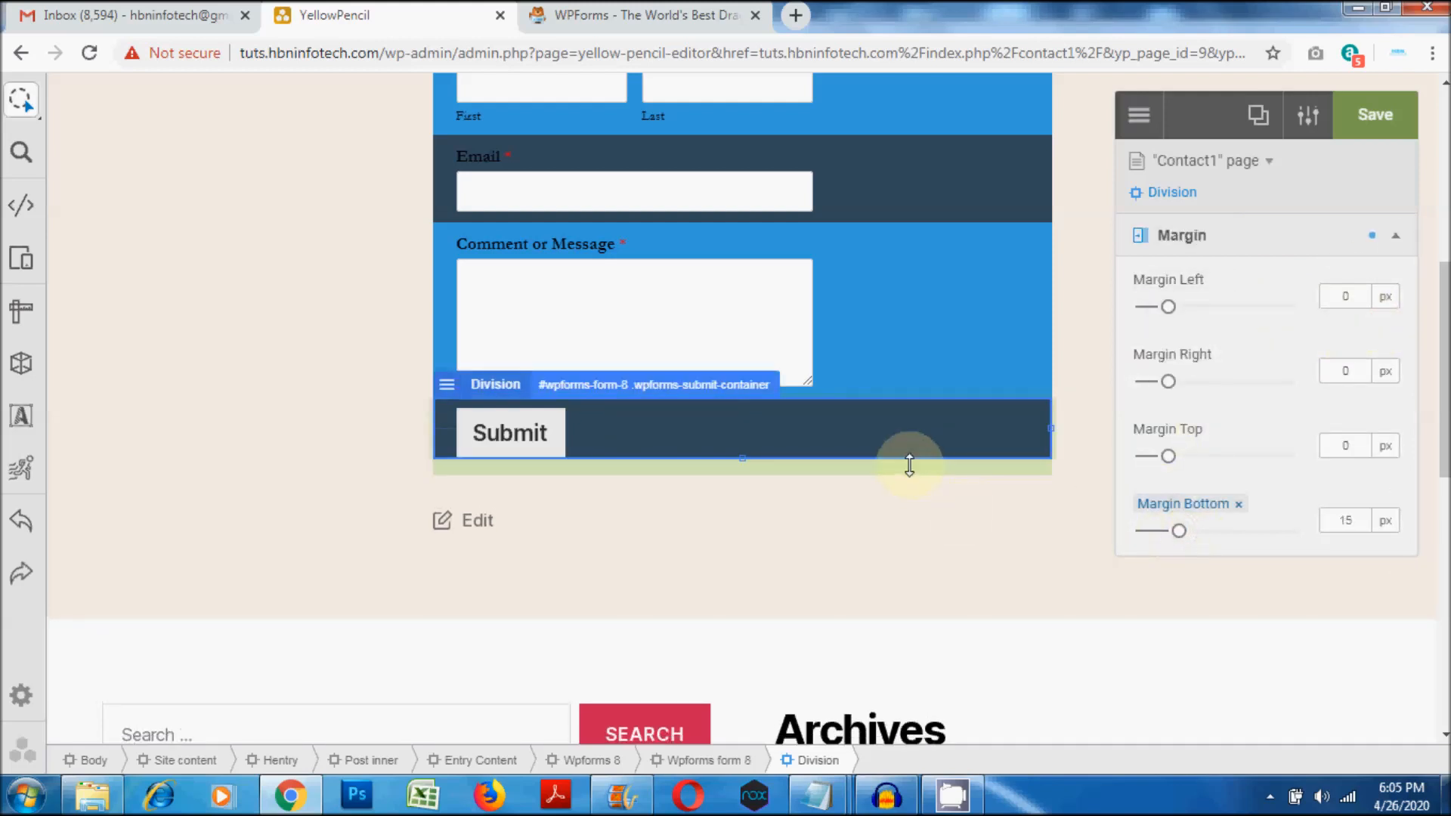
{"action": "left_click", "coordinate": [1138, 115]}
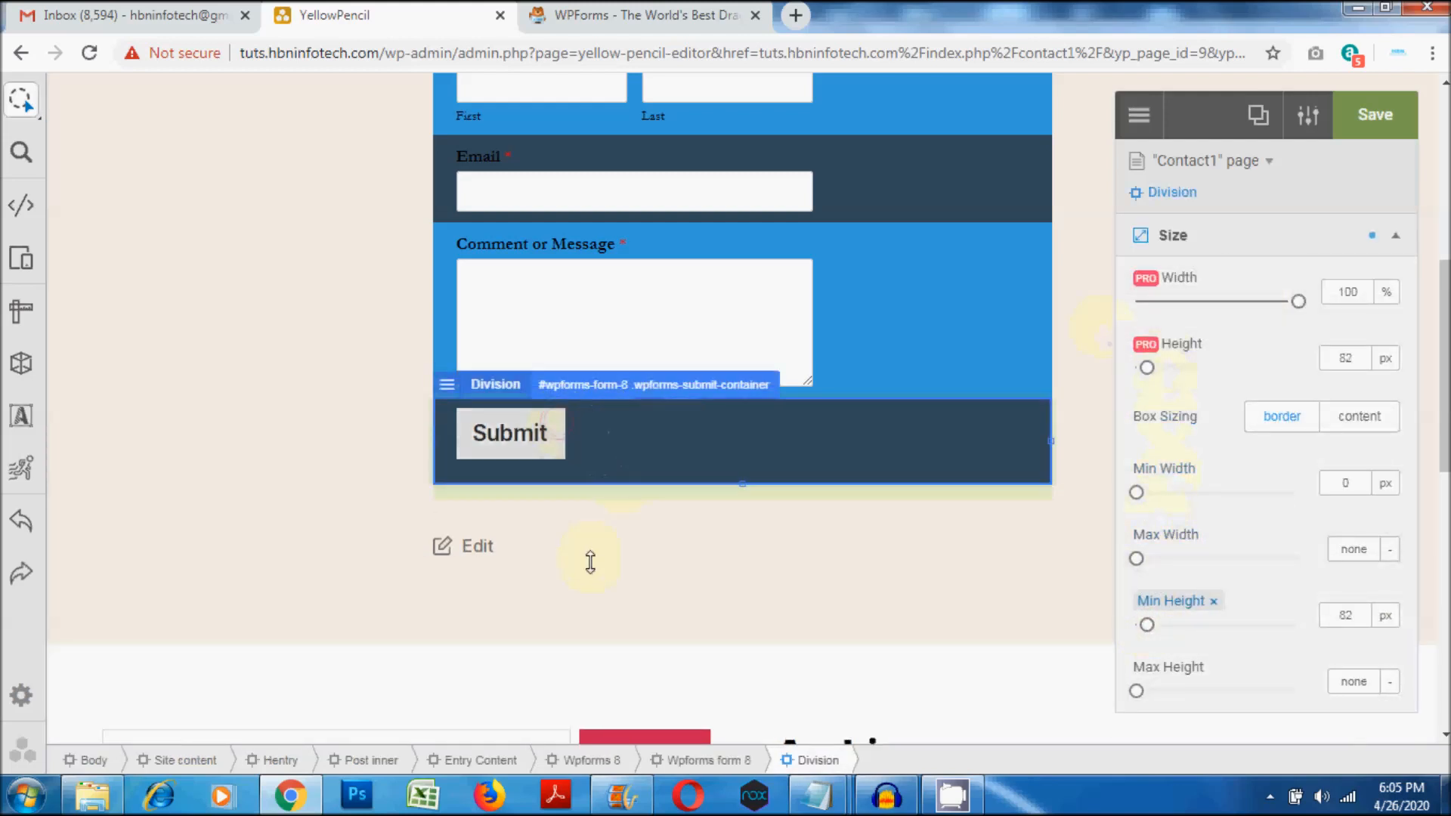
{"action": "left_click", "coordinate": [510, 432]}
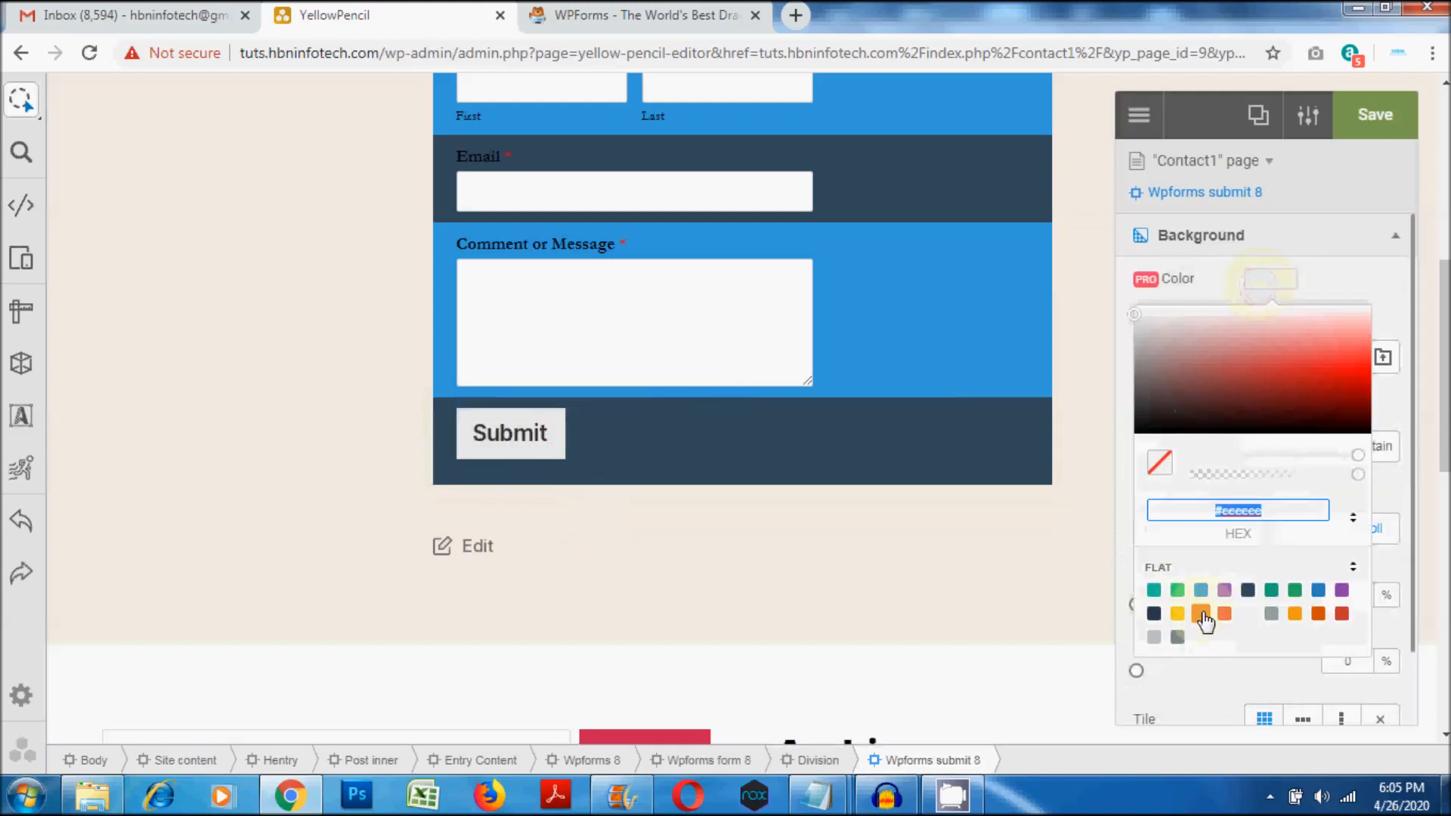
{"action": "left_click", "coordinate": [1223, 613]}
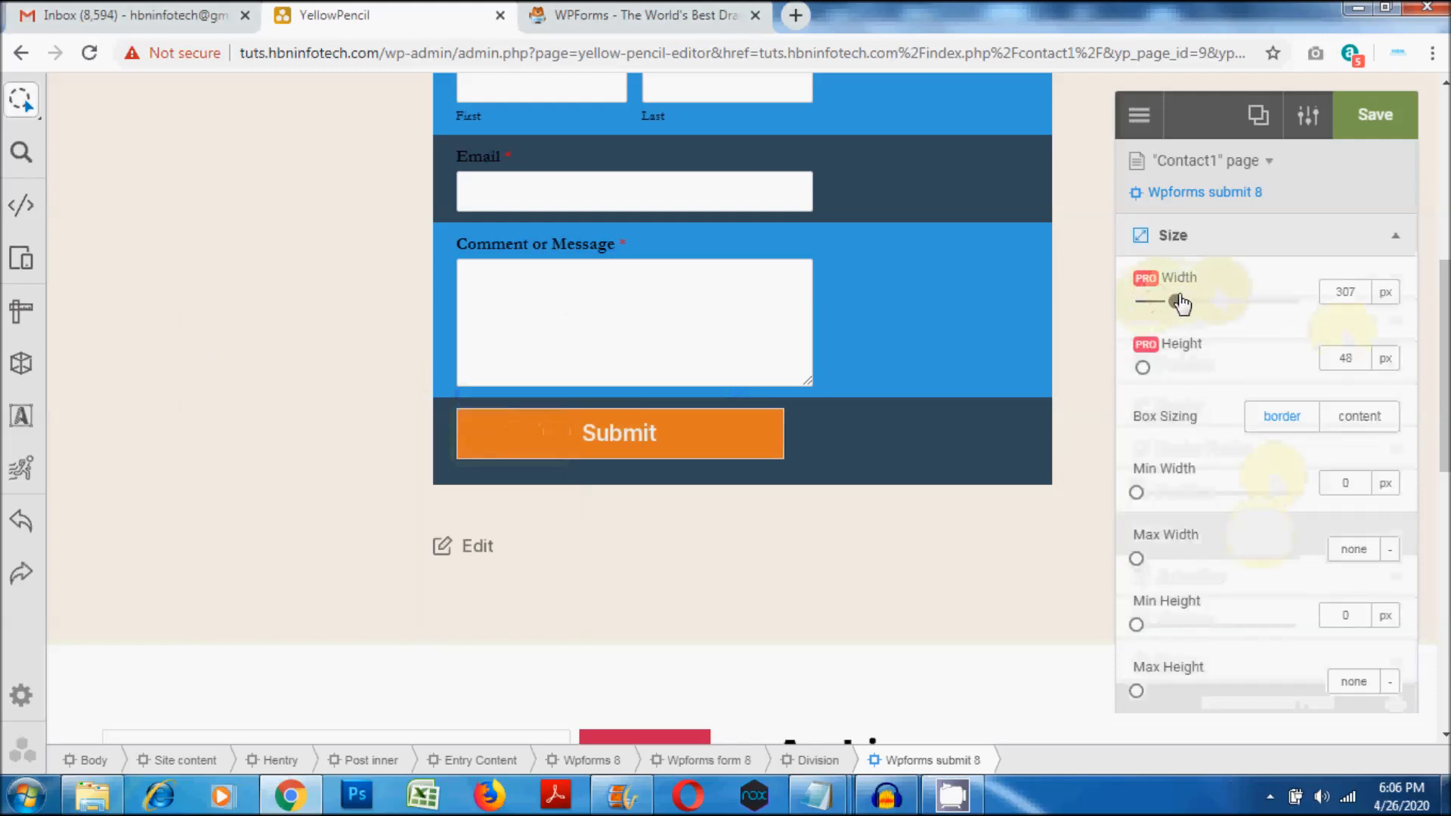
{"action": "left_click_drag", "start_coordinate": [1150, 300], "coordinate": [1245, 300]}
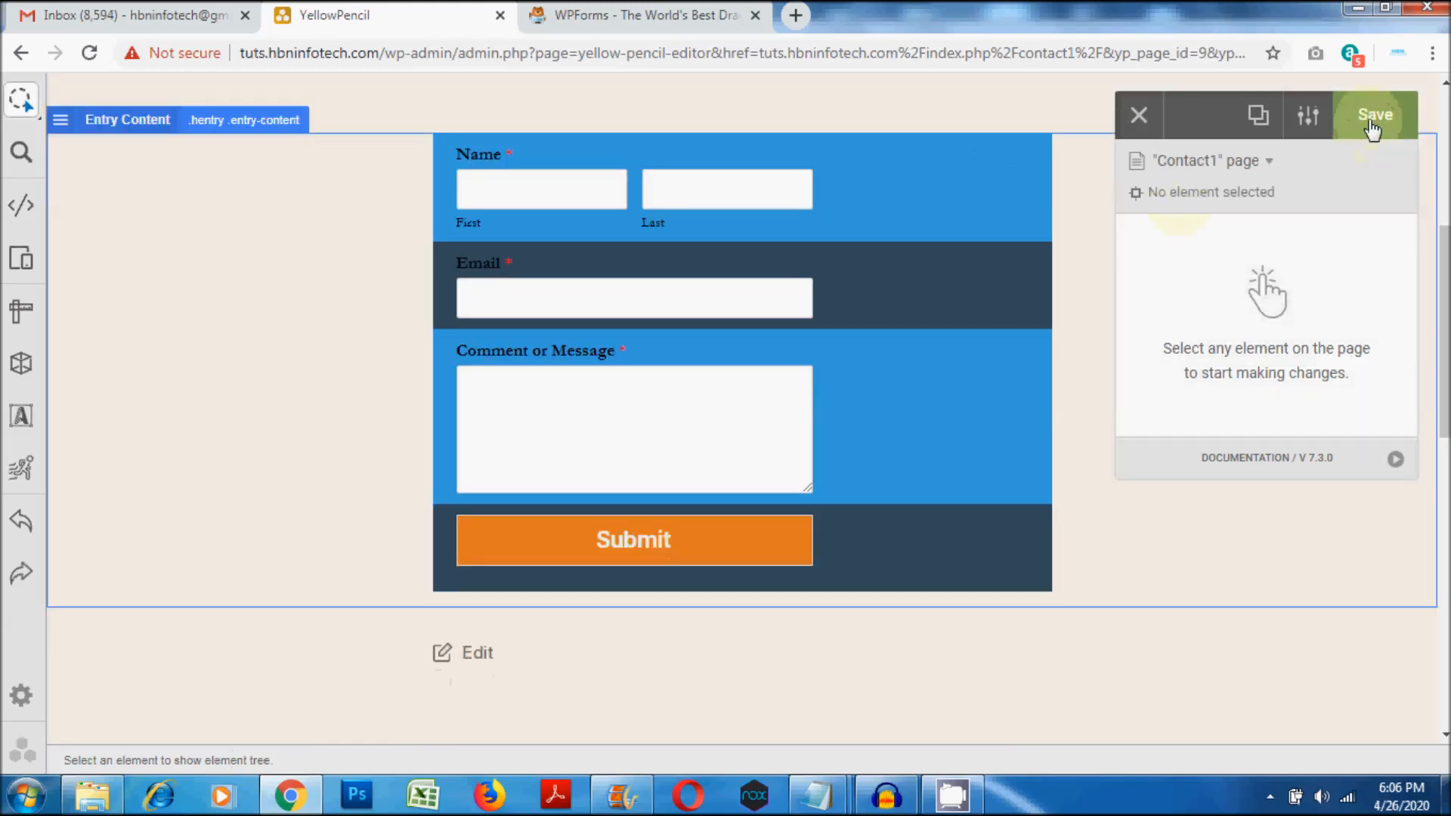
{"action": "left_click", "coordinate": [1374, 115]}
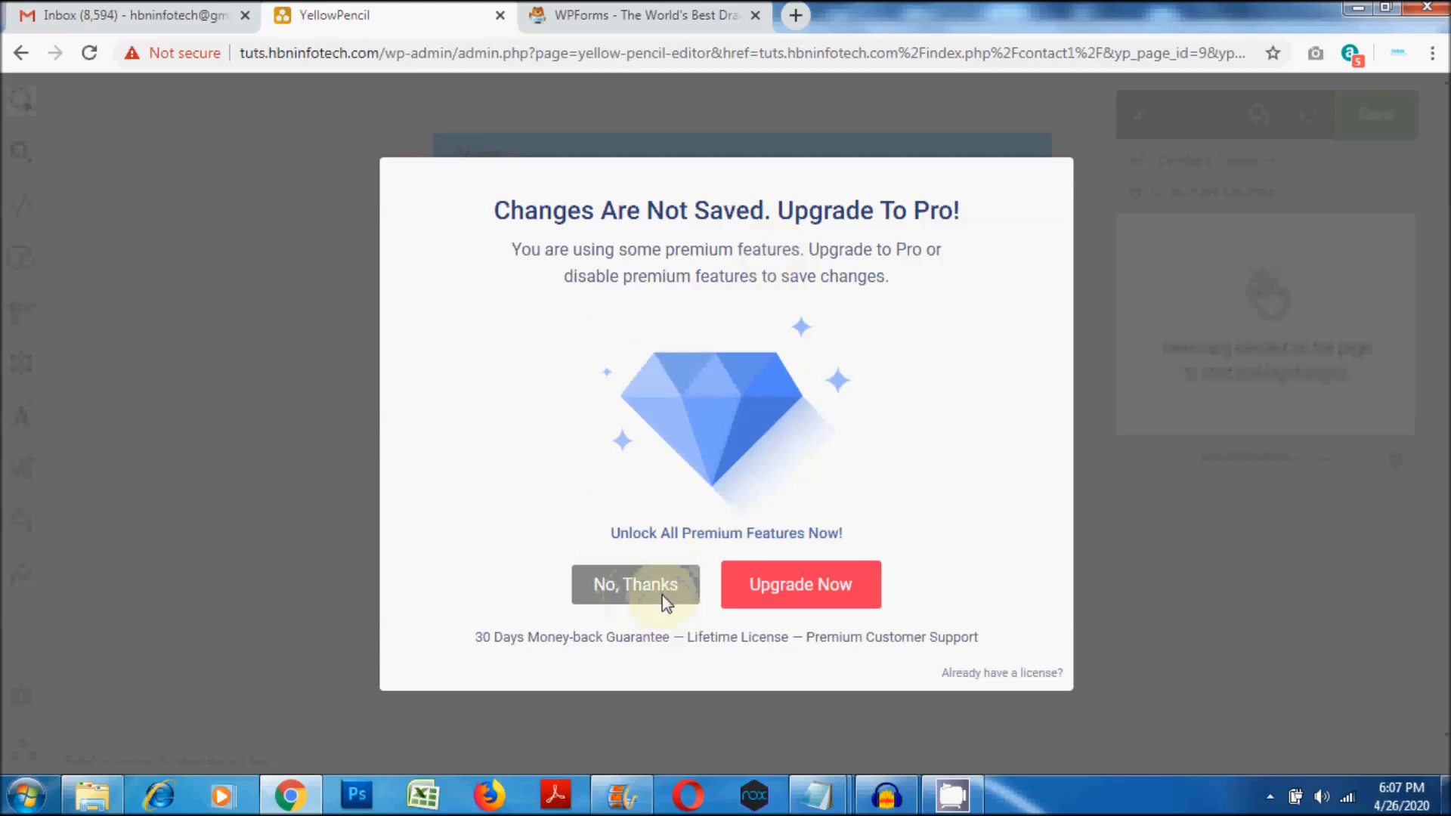
{"action": "left_click", "coordinate": [636, 584]}
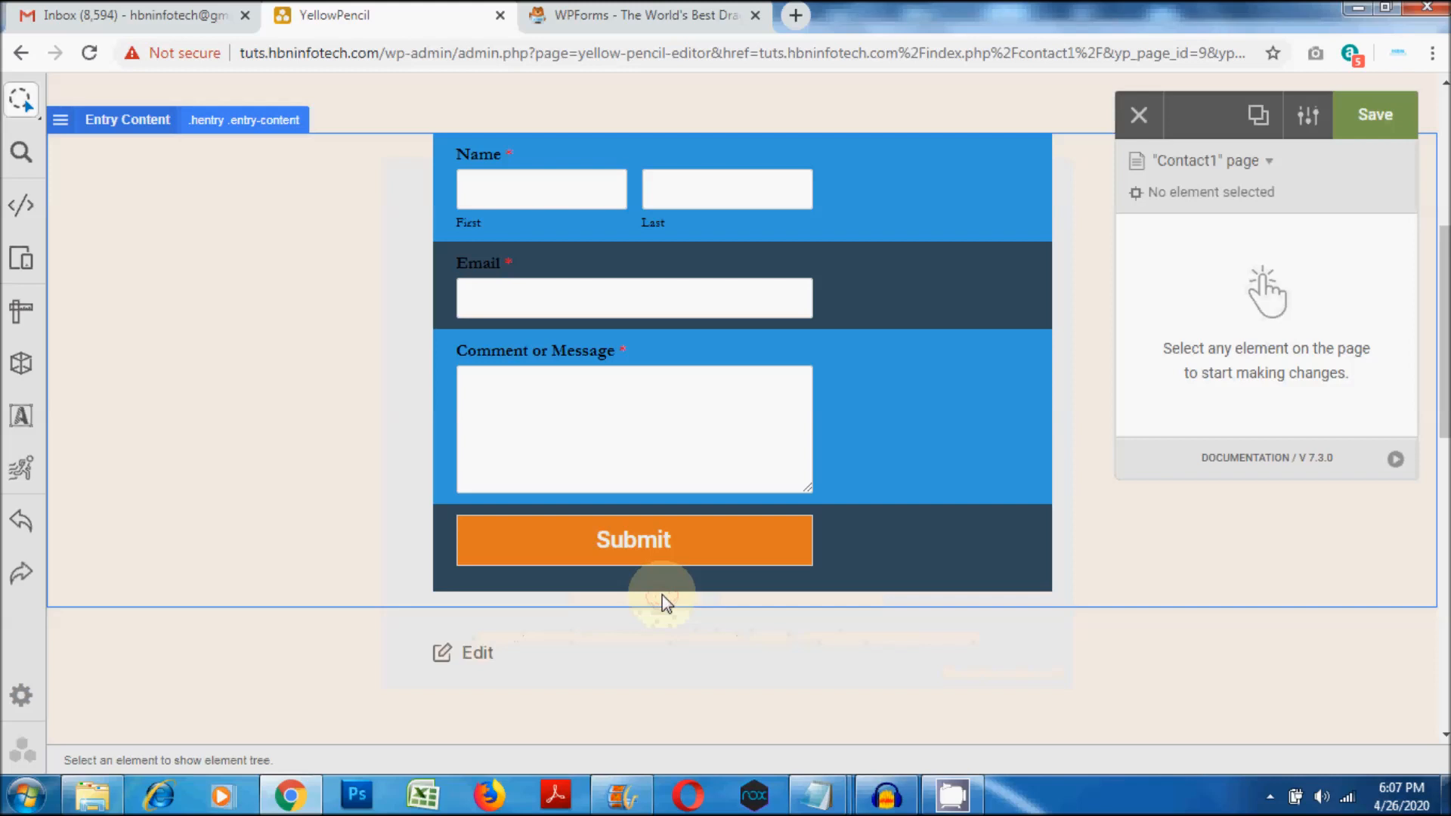
{"action": "mouse_move", "coordinate": [633, 540]}
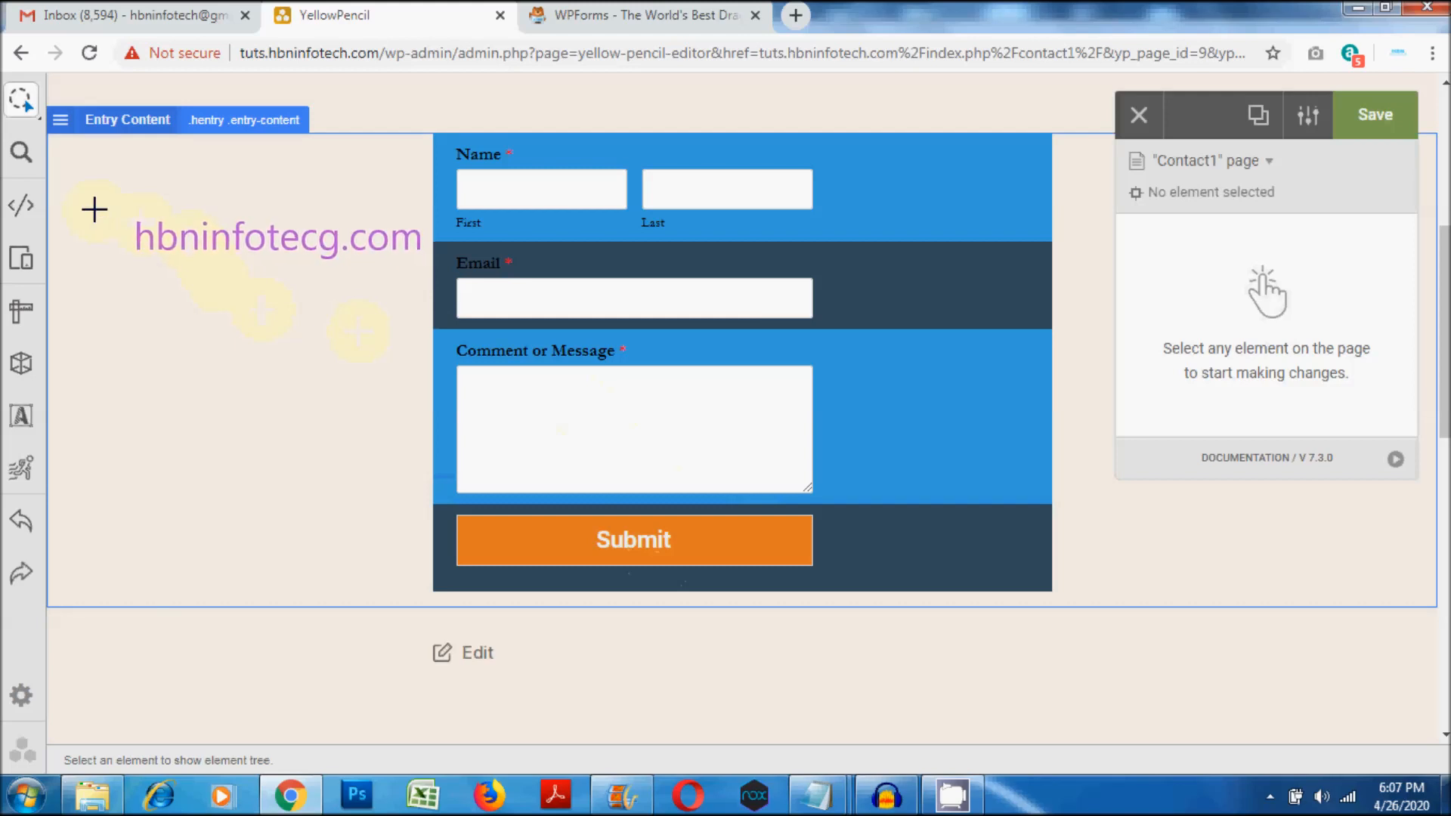
{"action": "mouse_move", "coordinate": [22, 204]}
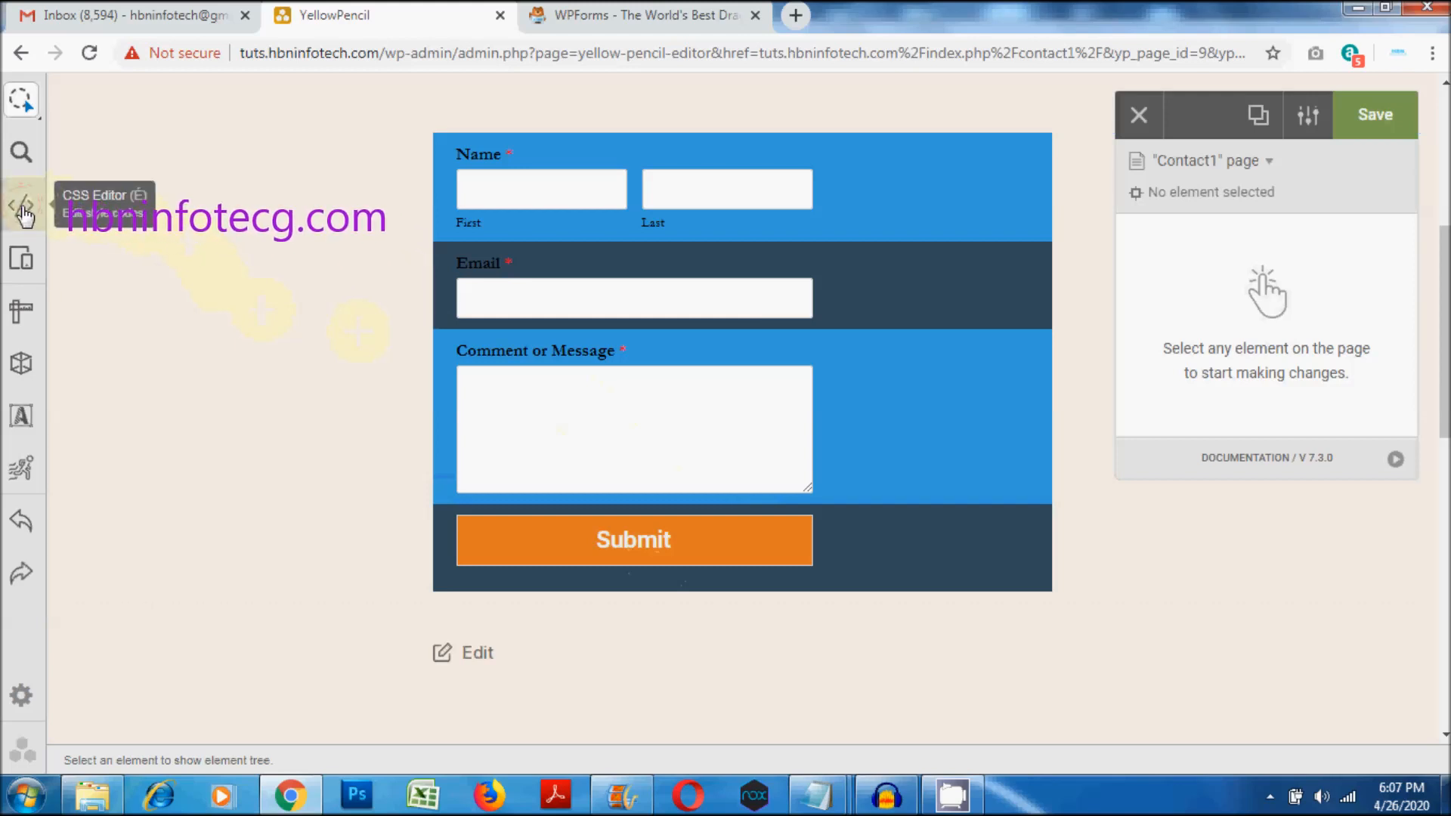
{"action": "left_click", "coordinate": [22, 206]}
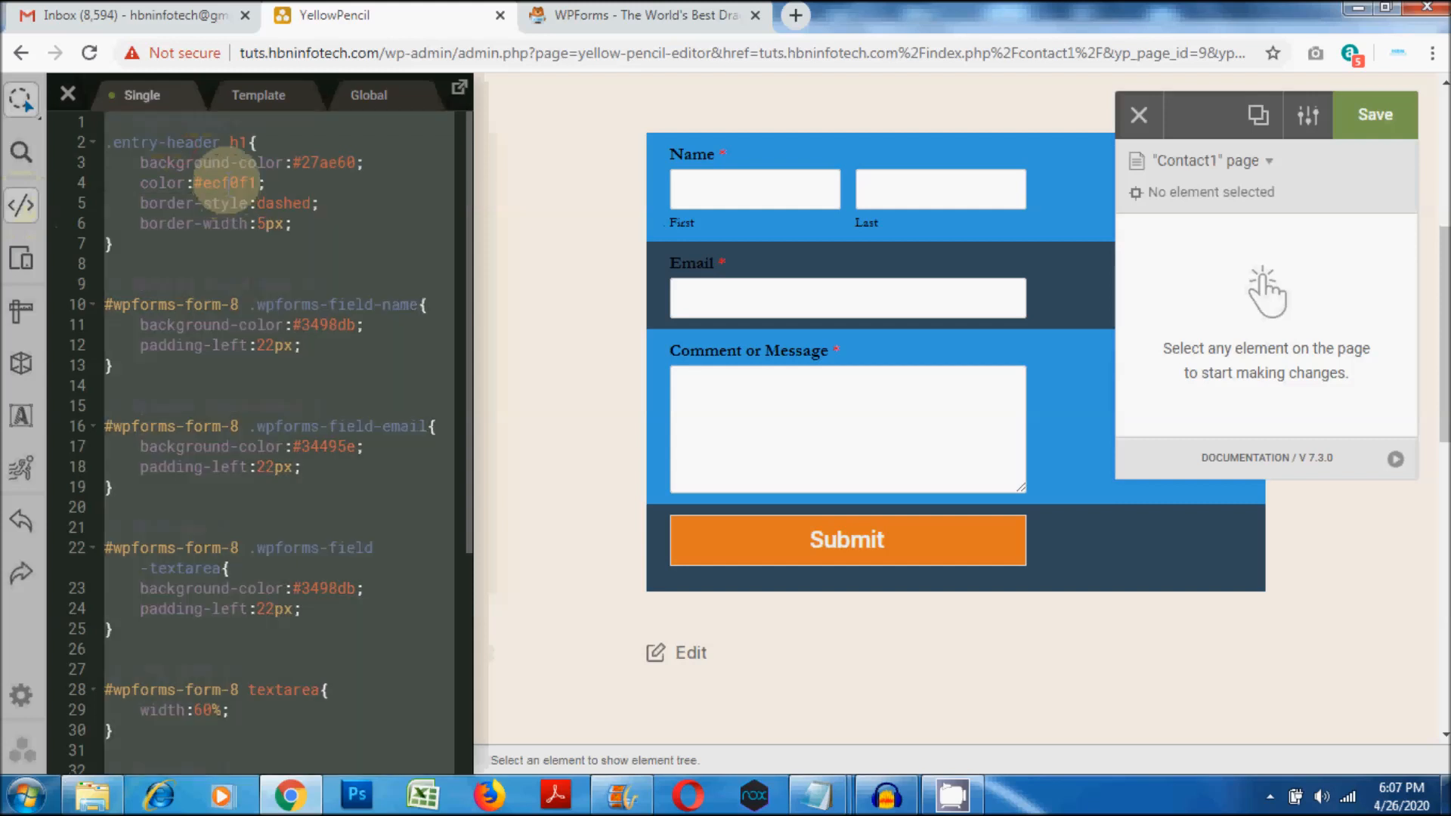
{"action": "right_click", "coordinate": [223, 182]}
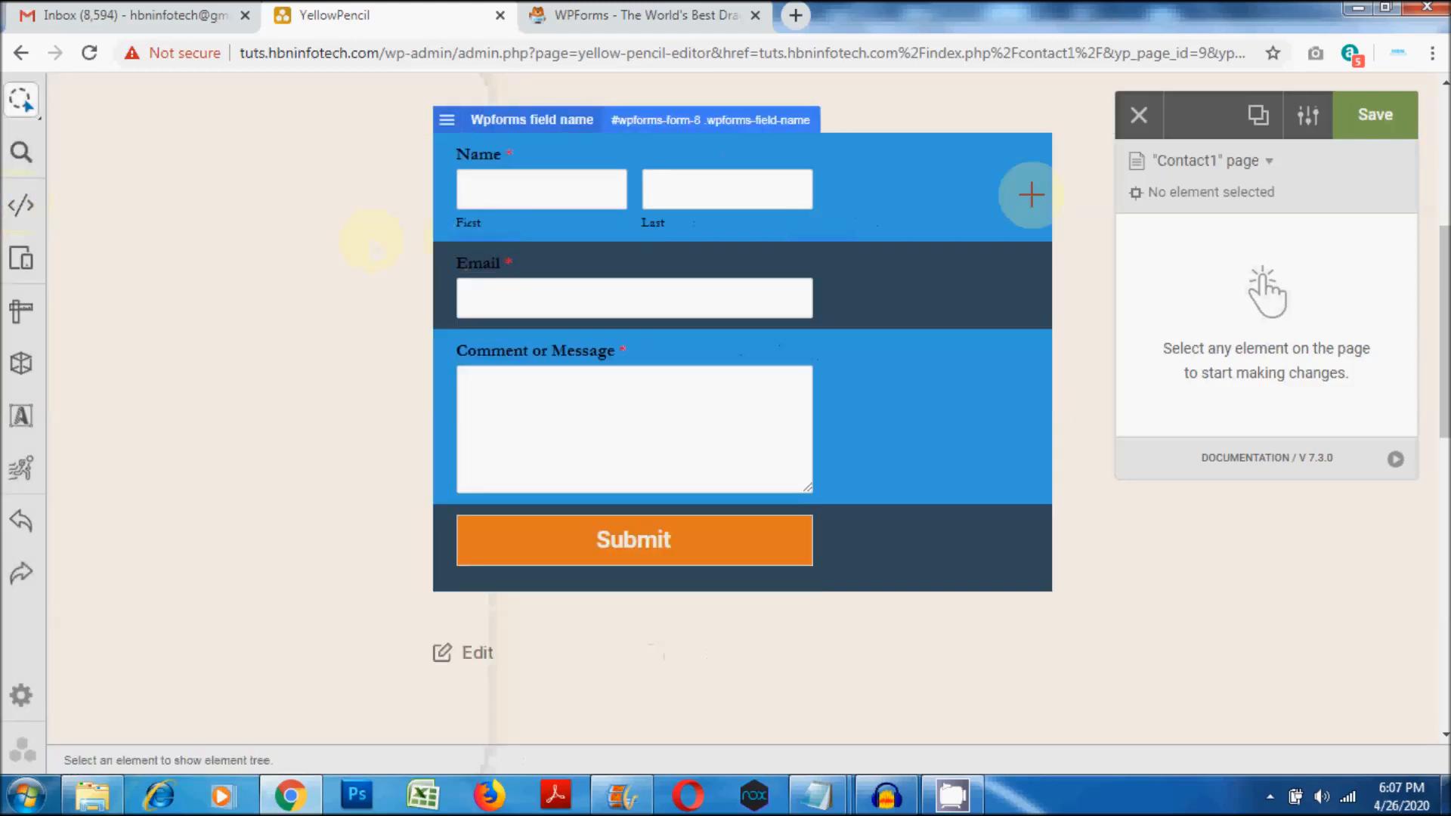
{"action": "mouse_move", "coordinate": [1139, 115]}
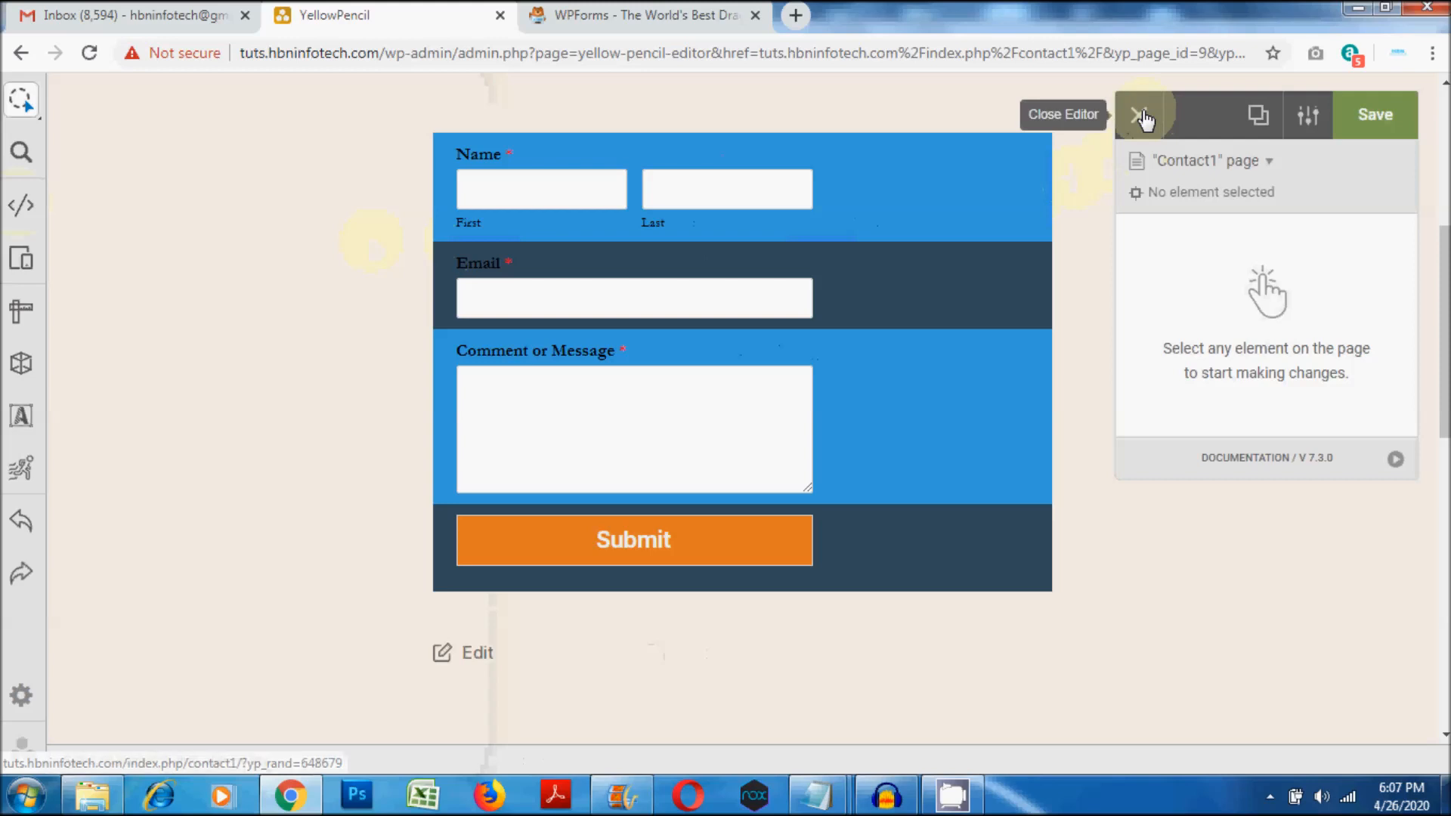
Step: Leave YellowPencil unsaved, paste the copied CSS into Customizer's Additional CSS, and publish
{"action": "left_click", "coordinate": [1138, 115]}
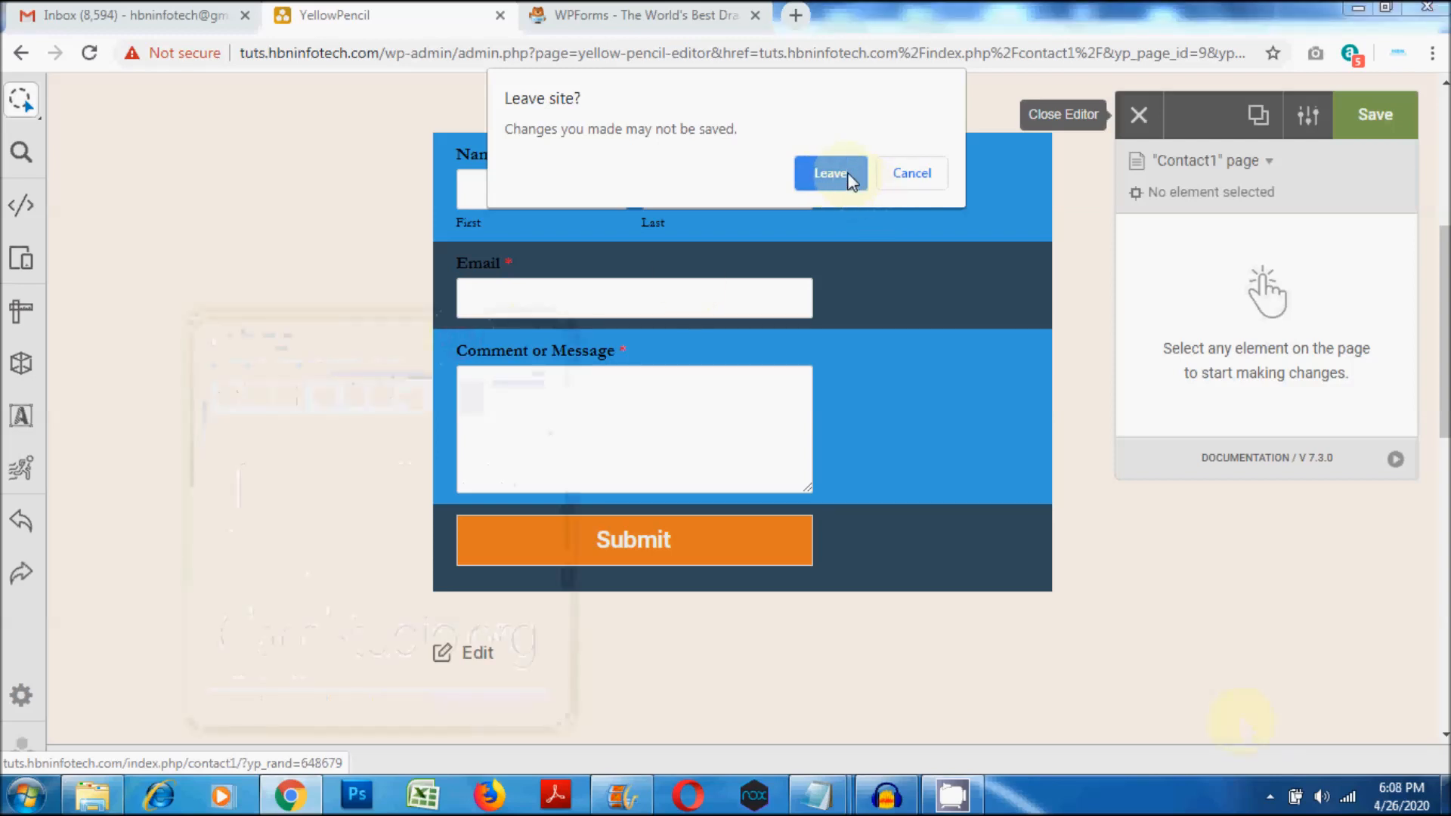
{"action": "left_click", "coordinate": [829, 173]}
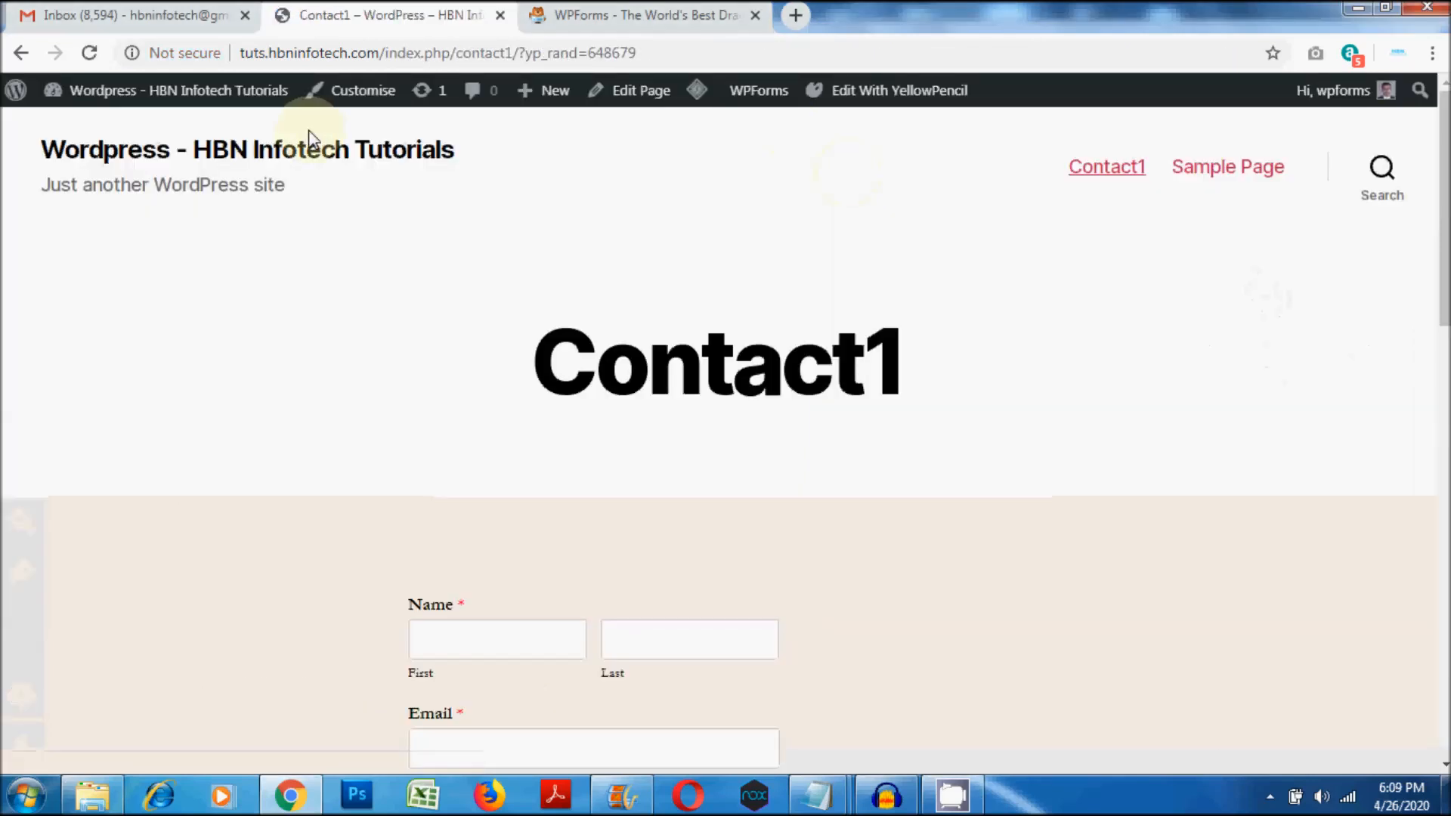
{"action": "mouse_move", "coordinate": [363, 90]}
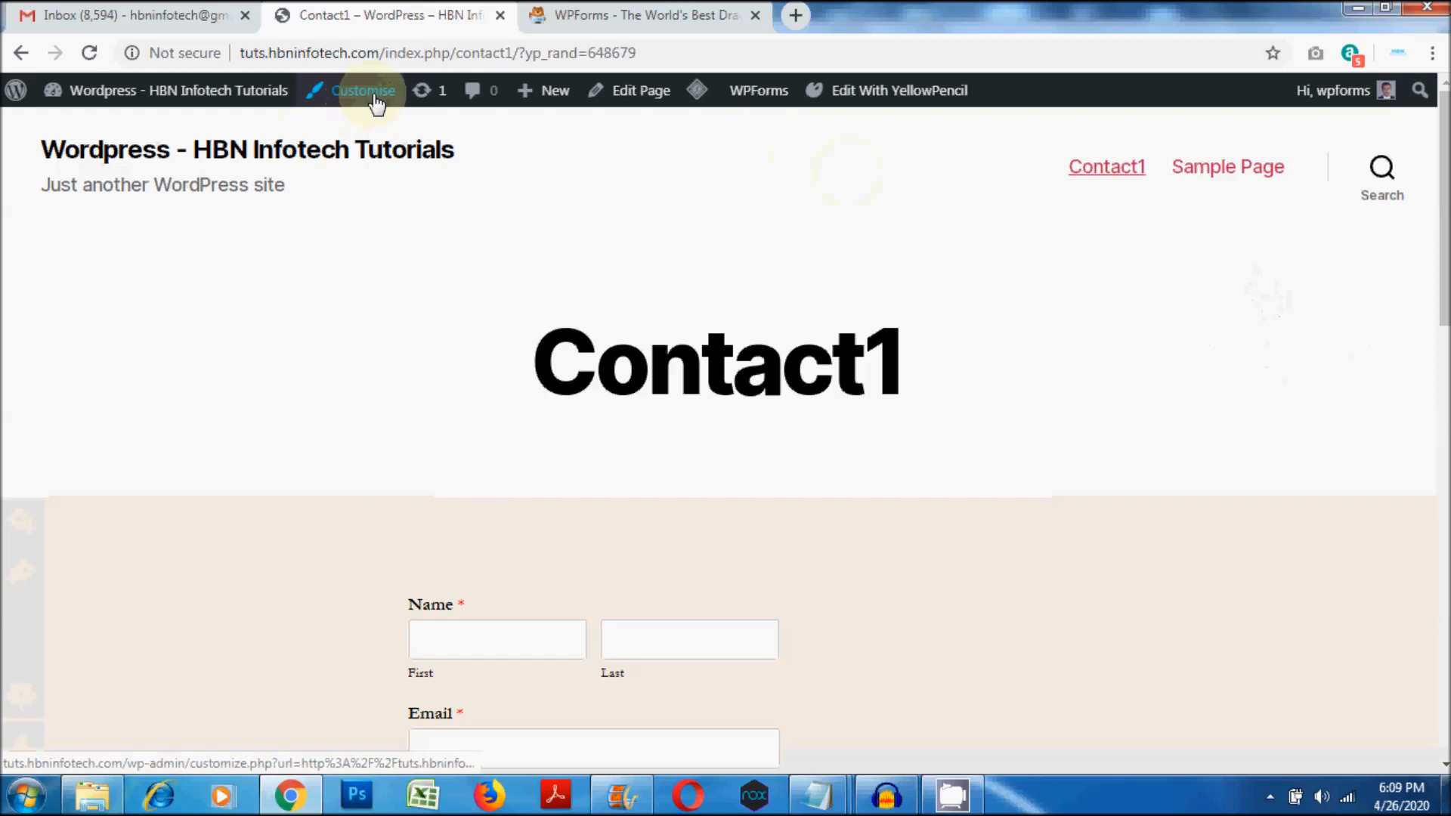
{"action": "left_click", "coordinate": [362, 90]}
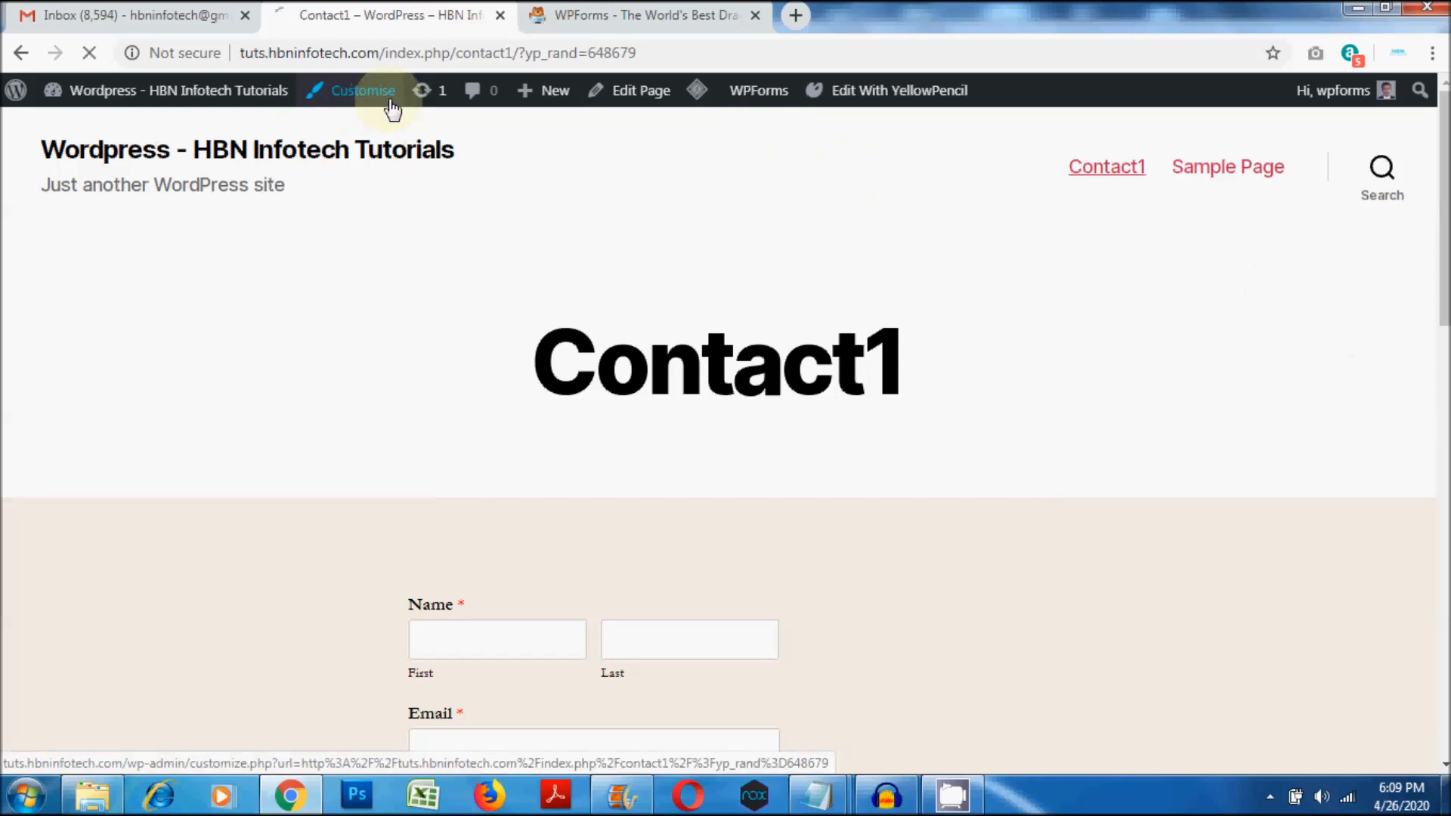
{"action": "left_click", "coordinate": [361, 90]}
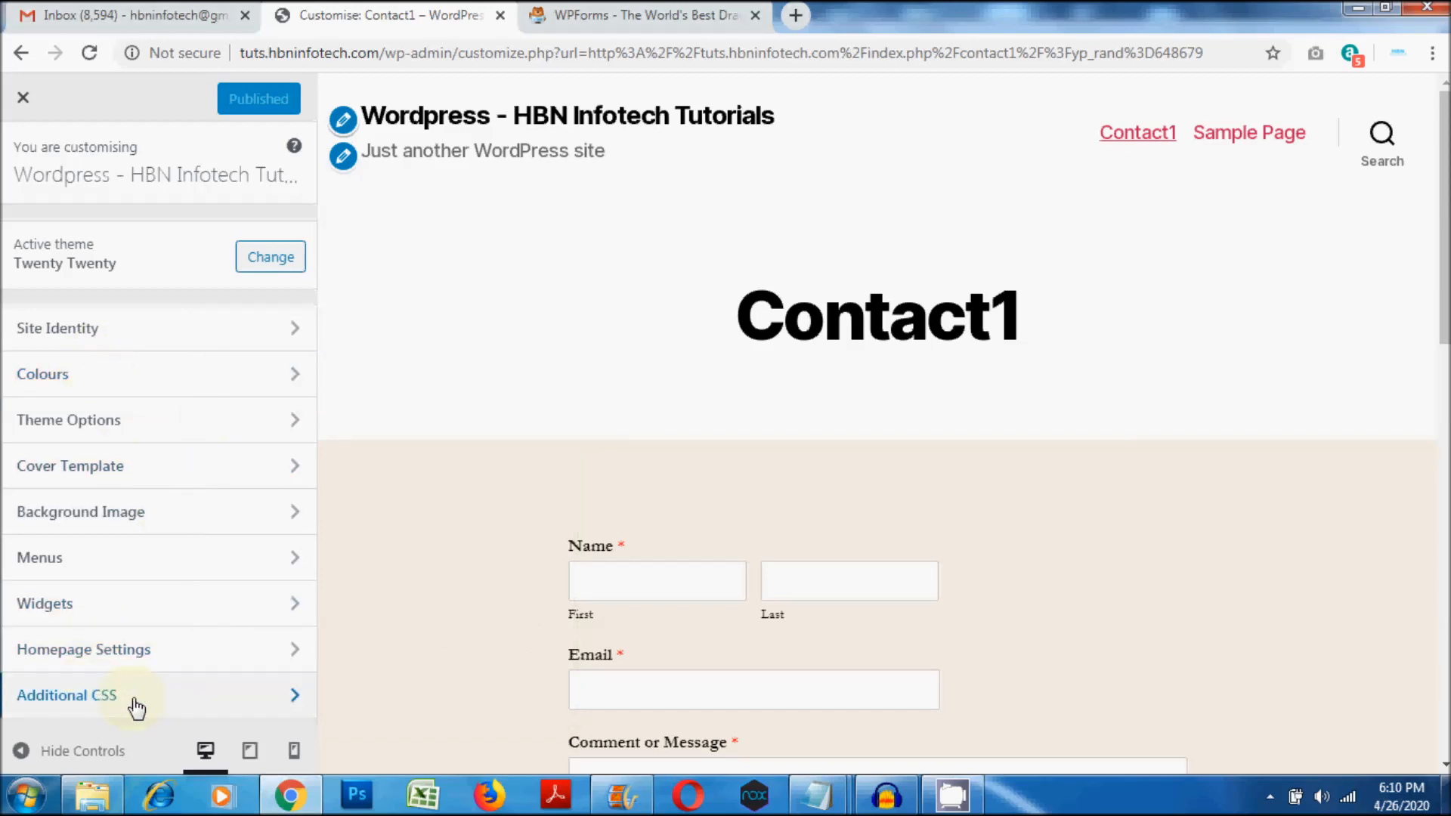
{"action": "left_click", "coordinate": [66, 696]}
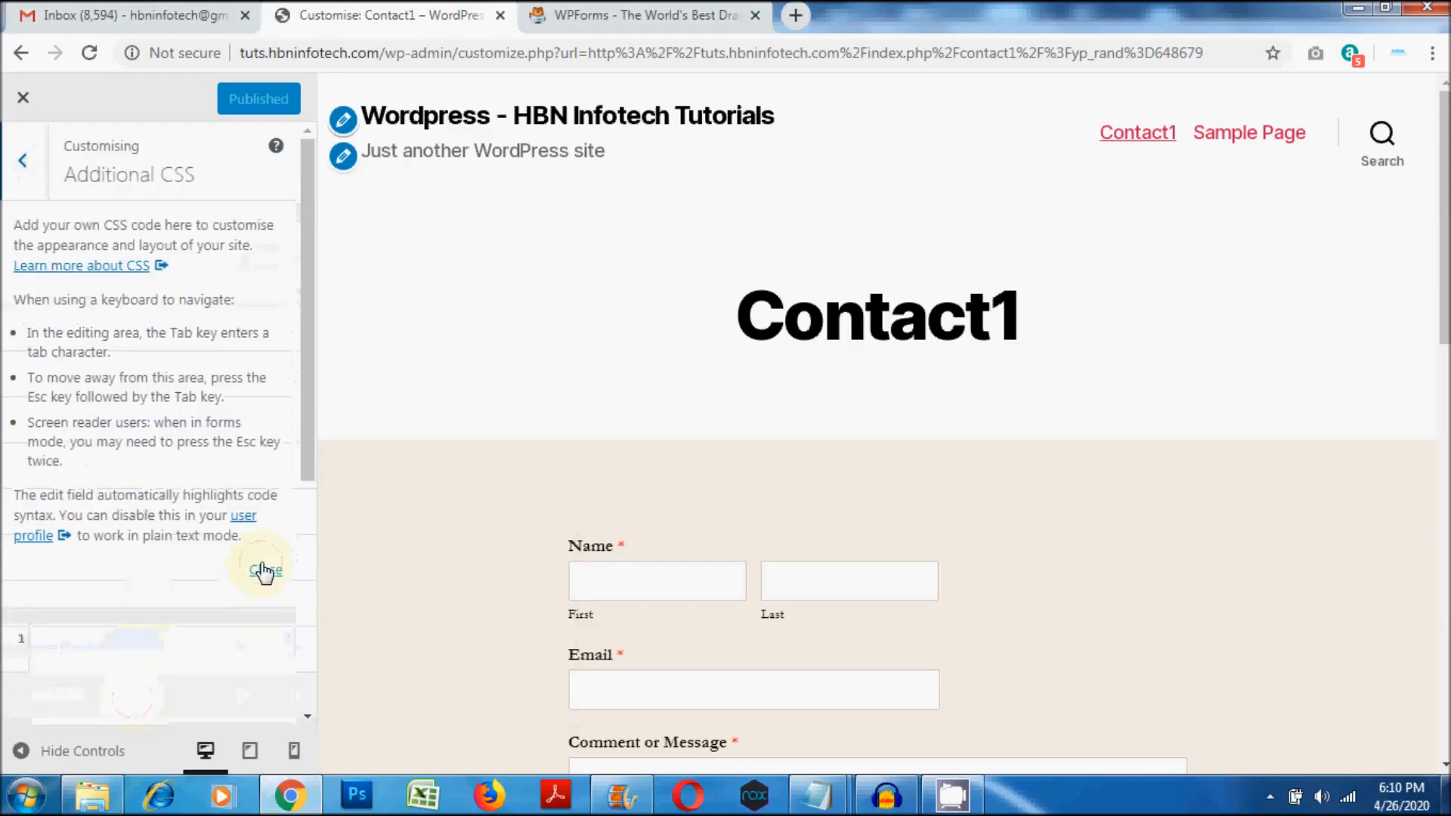
{"action": "left_click", "coordinate": [263, 569]}
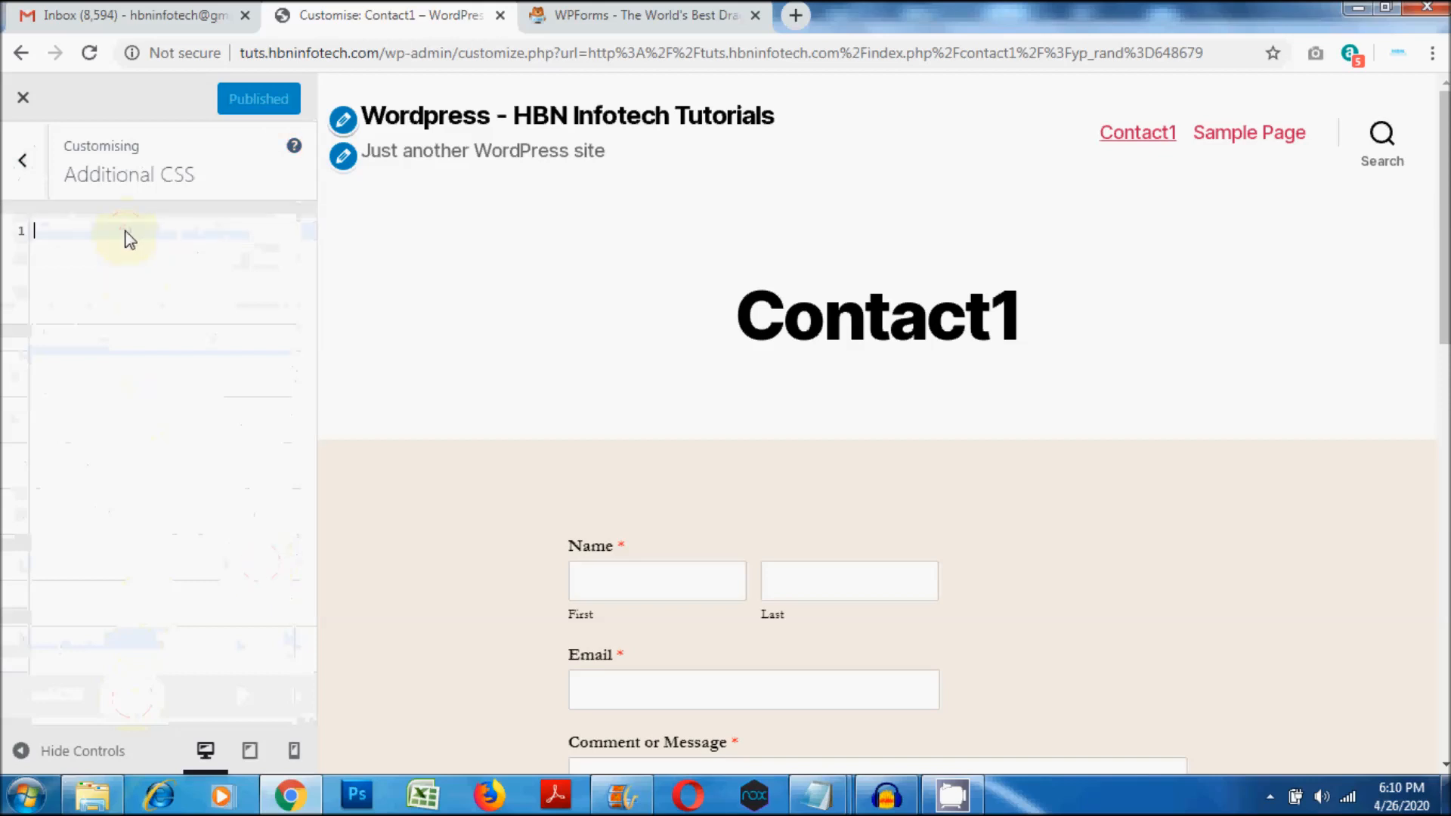
{"action": "right_click", "coordinate": [129, 239]}
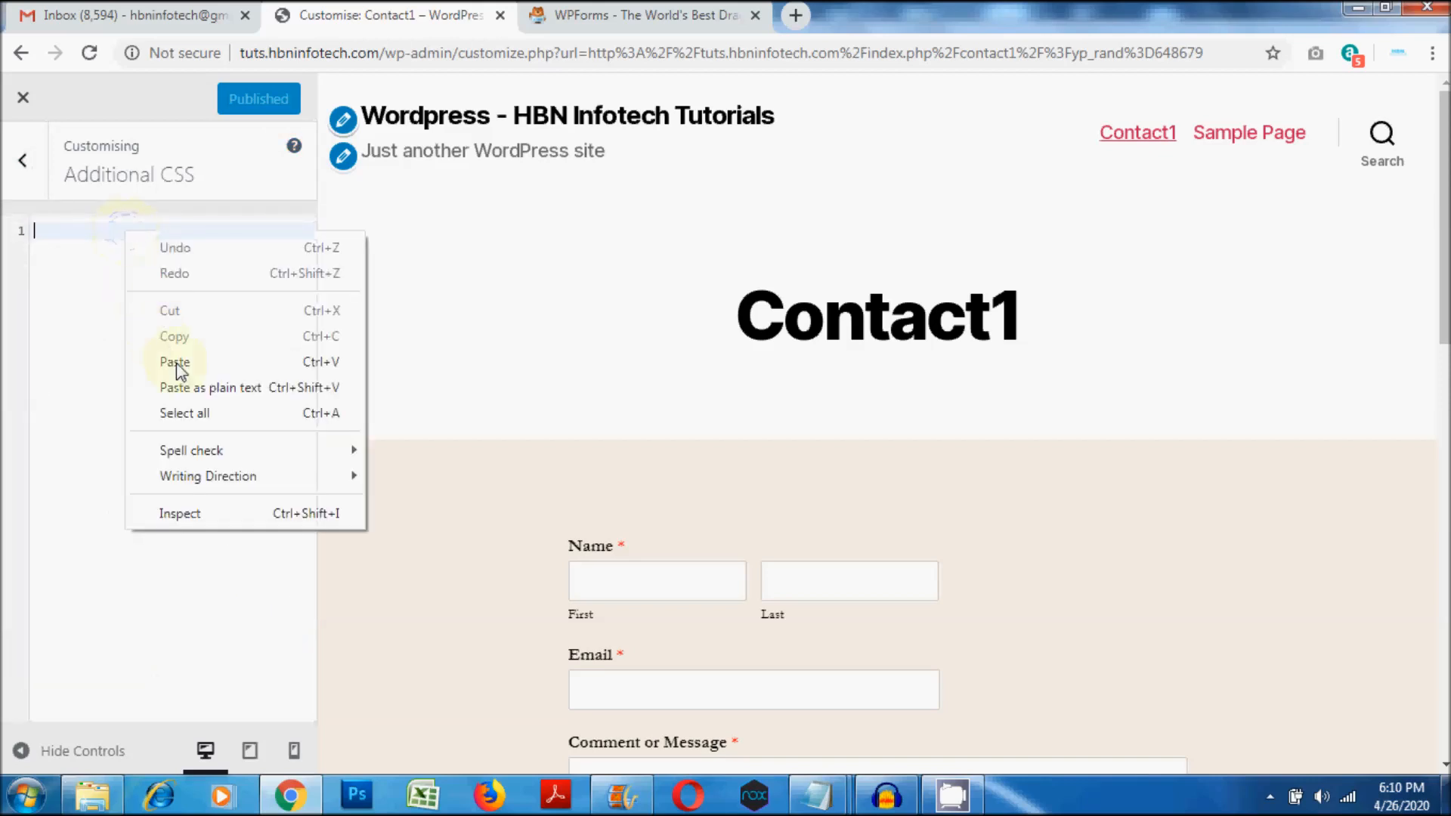
{"action": "left_click", "coordinate": [174, 362]}
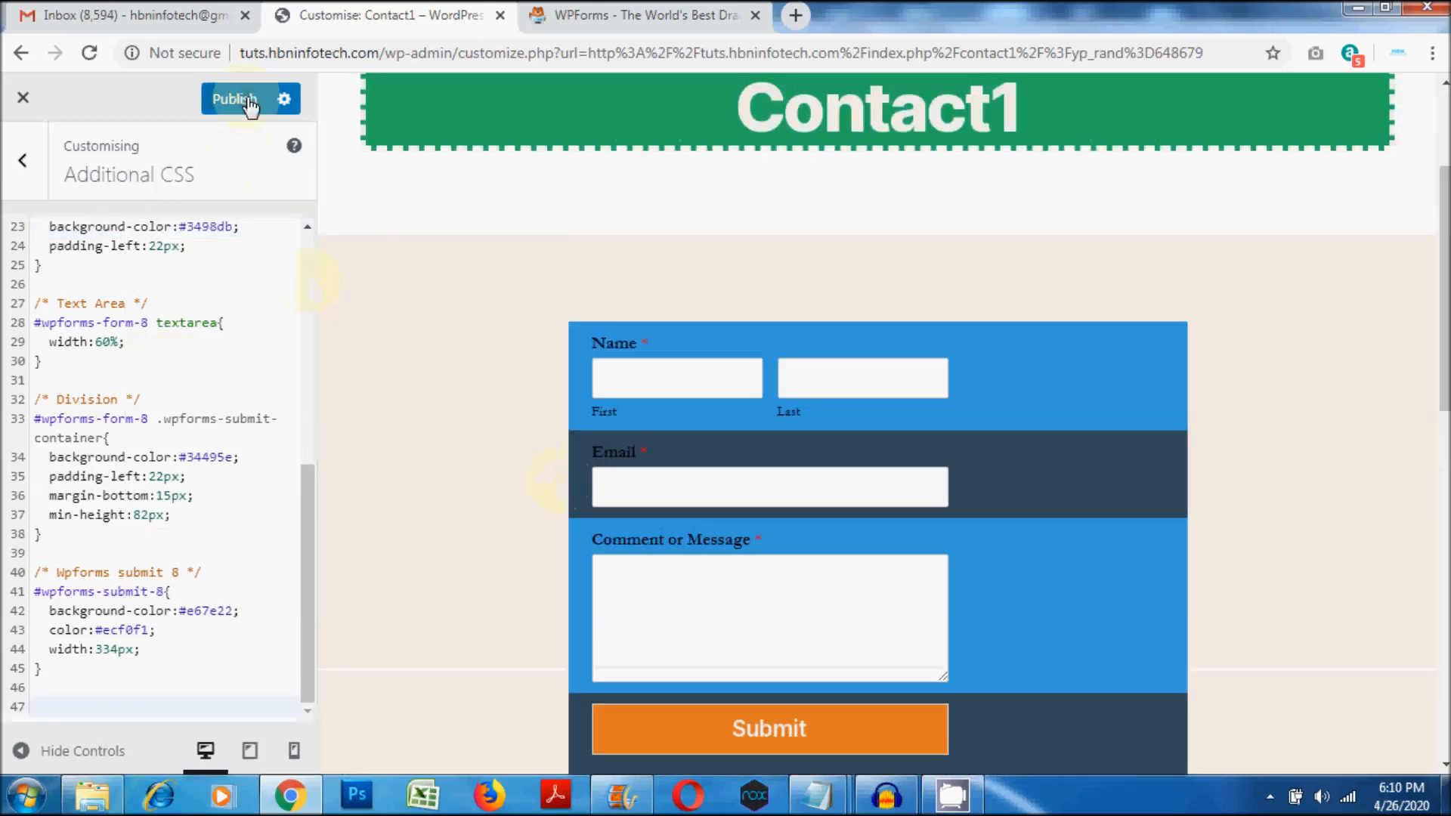
{"action": "left_click", "coordinate": [236, 99]}
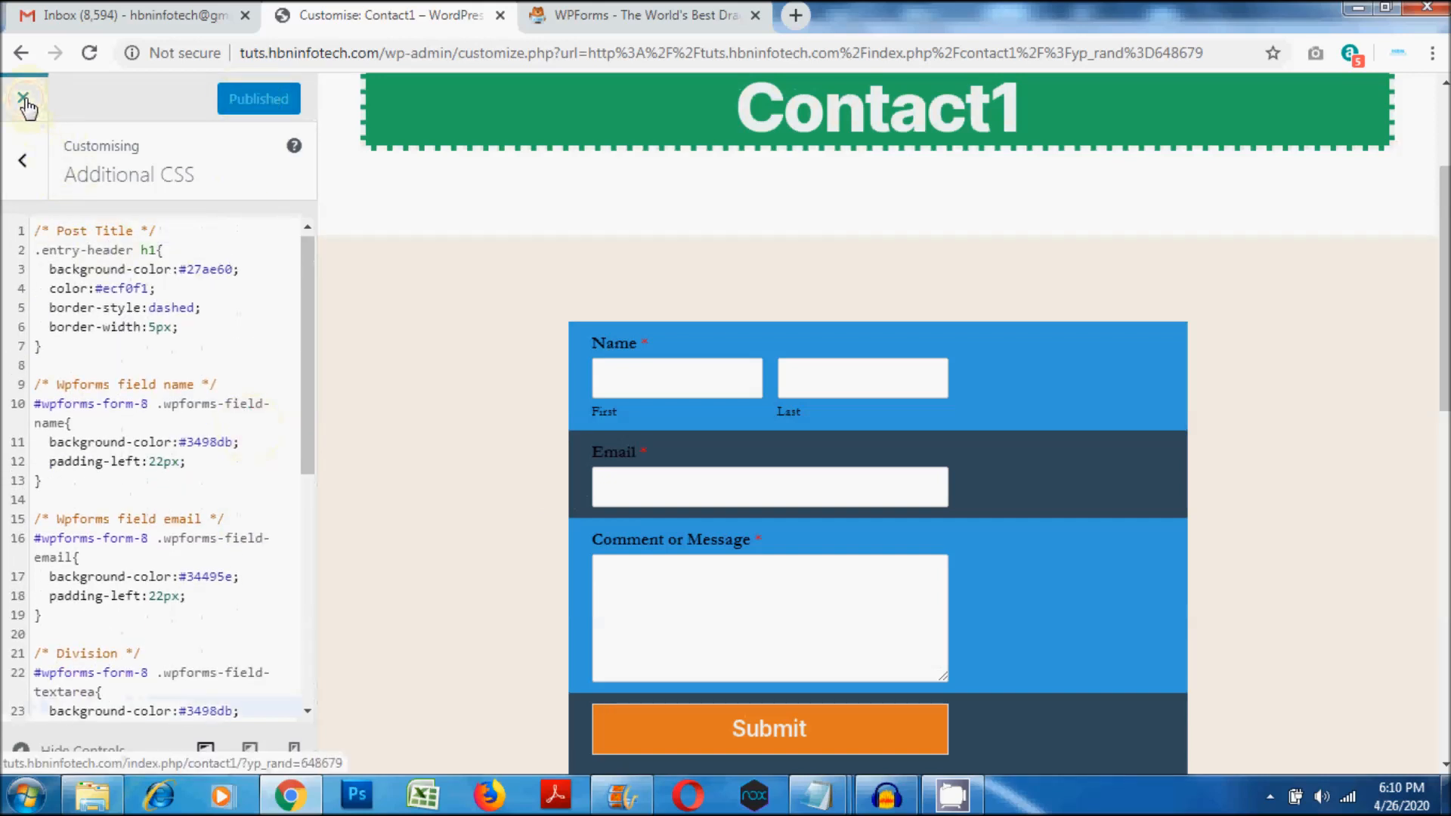
Step: Close the Customiser and scroll the live Contact1 page to see the green title and coloured form
{"action": "left_click", "coordinate": [28, 99]}
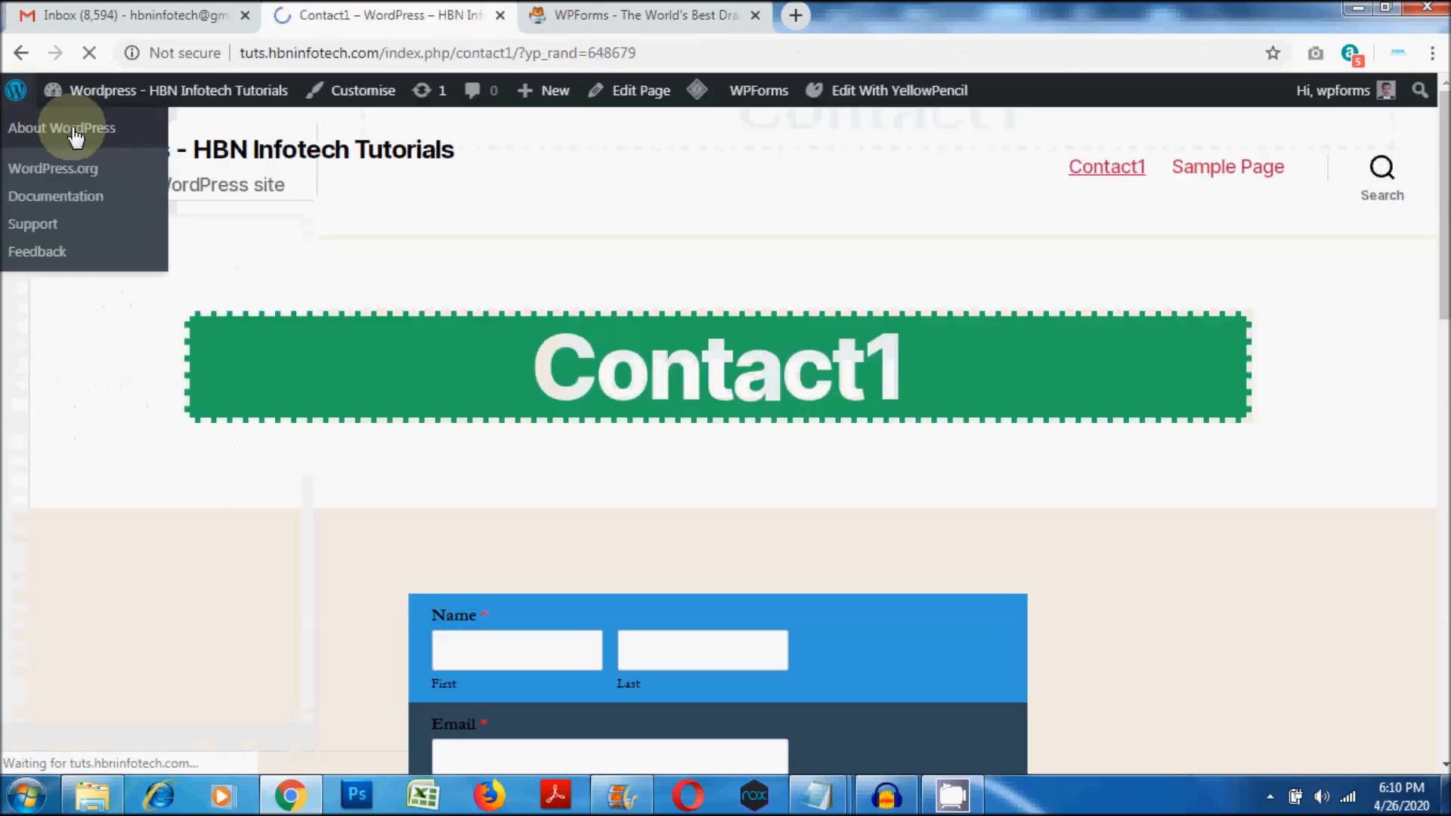
{"action": "scroll", "scroll_direction": "down", "scroll_amount": 3}
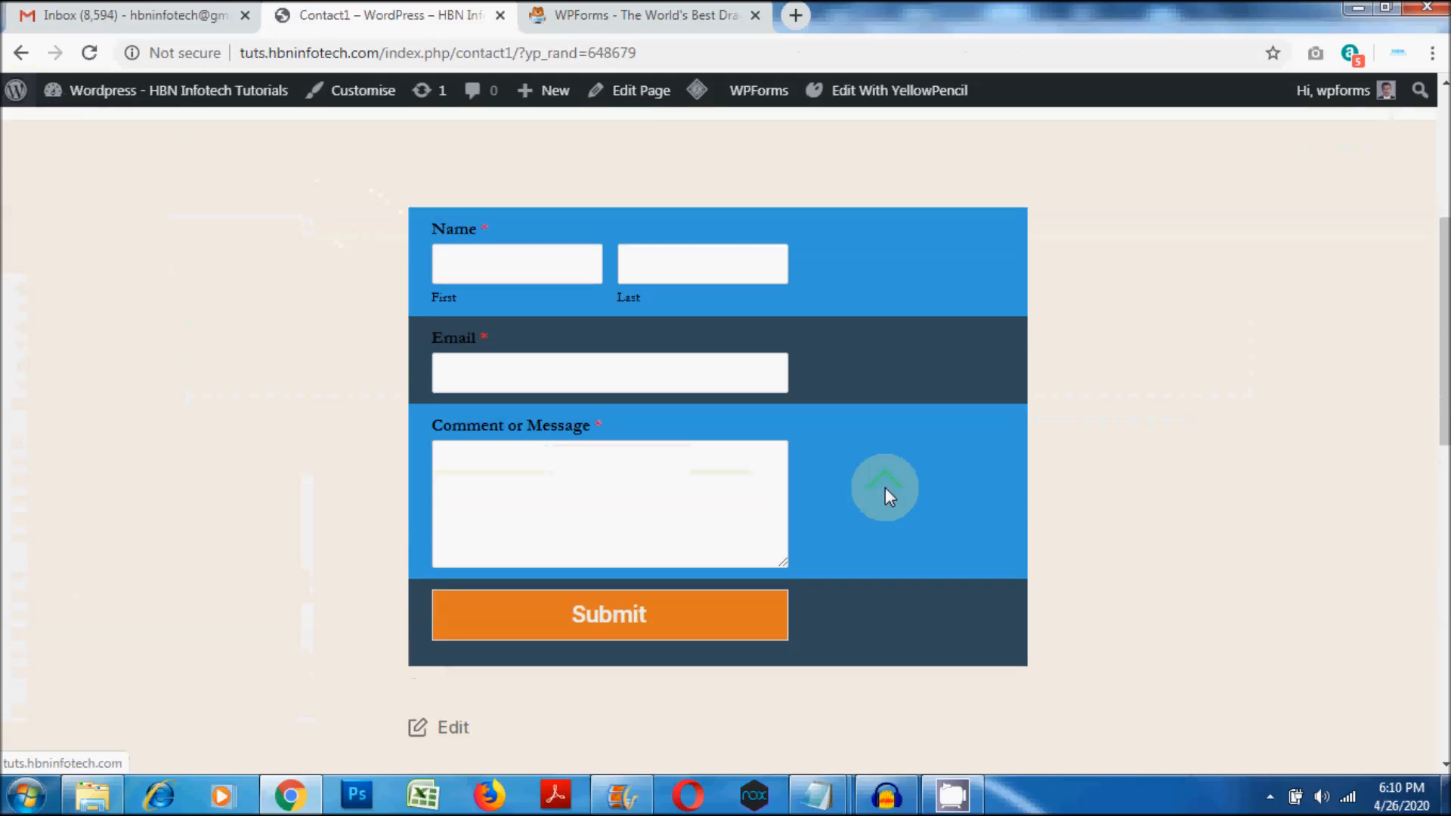
{"action": "scroll", "scroll_direction": "down", "scroll_amount": 3}
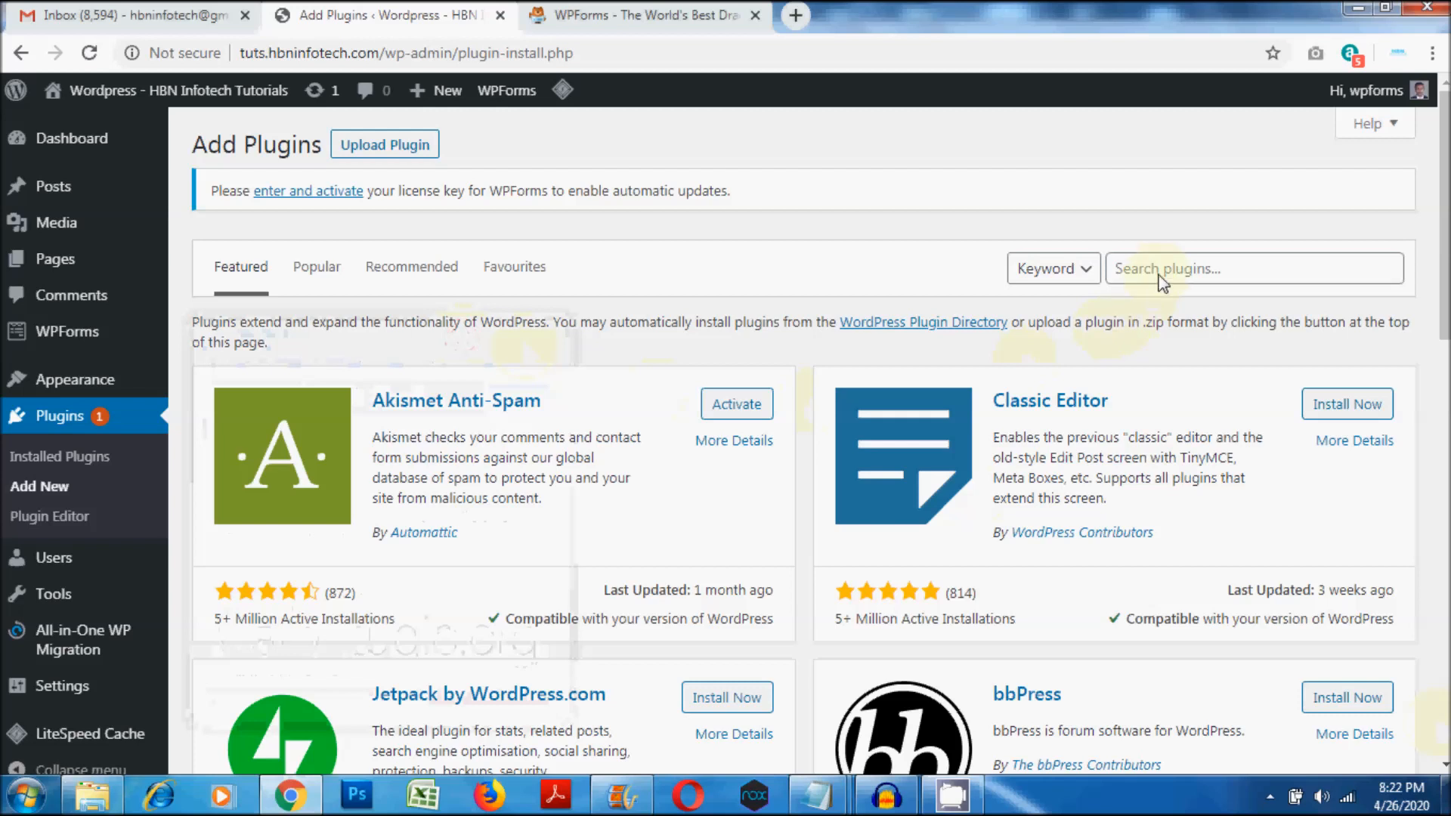
Step: Search the plugin directory for 'Microthemer Lite', then install and activate it
{"action": "left_click", "coordinate": [1254, 268]}
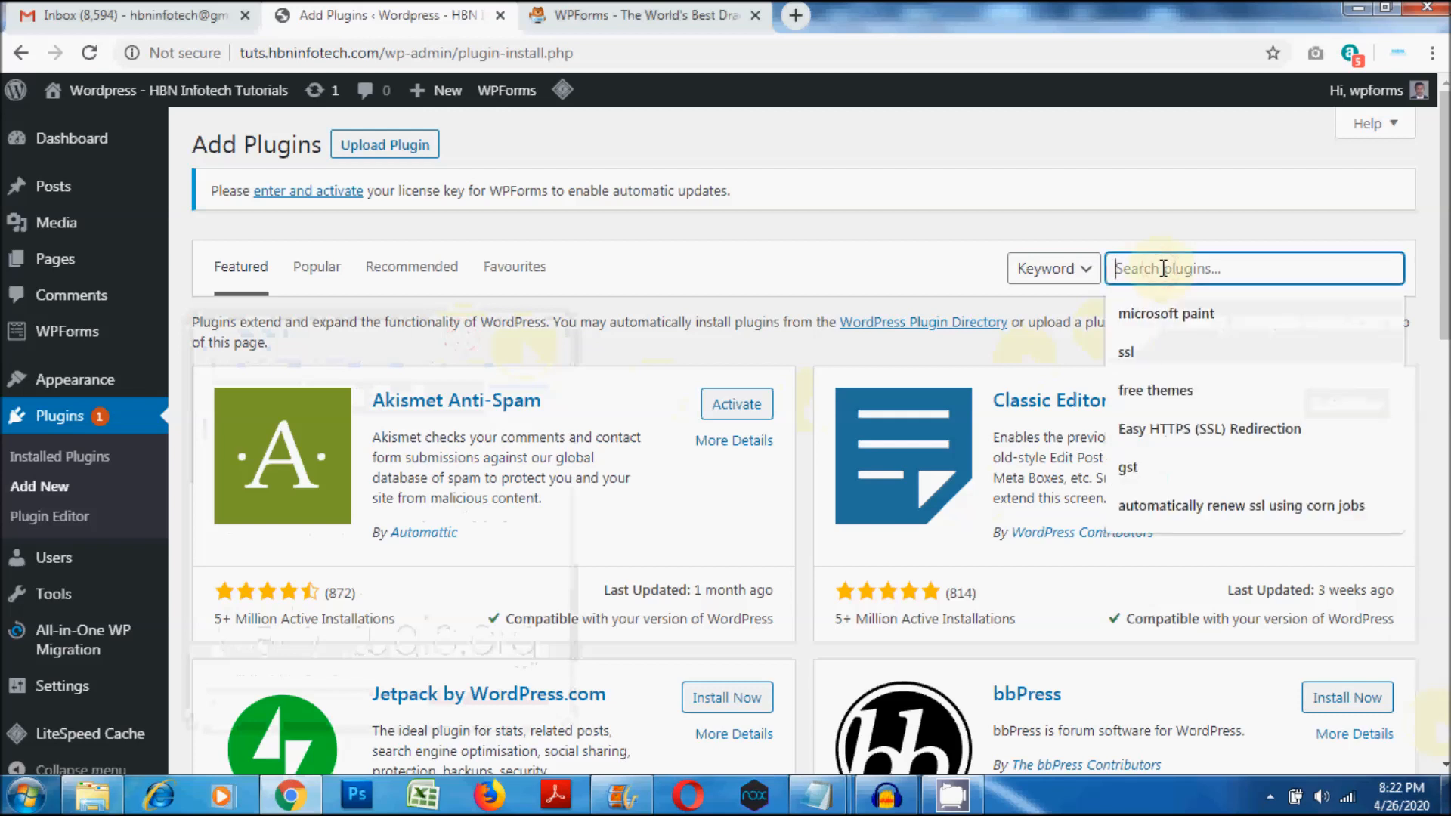
{"action": "type", "text": "Microthemer Lite"}
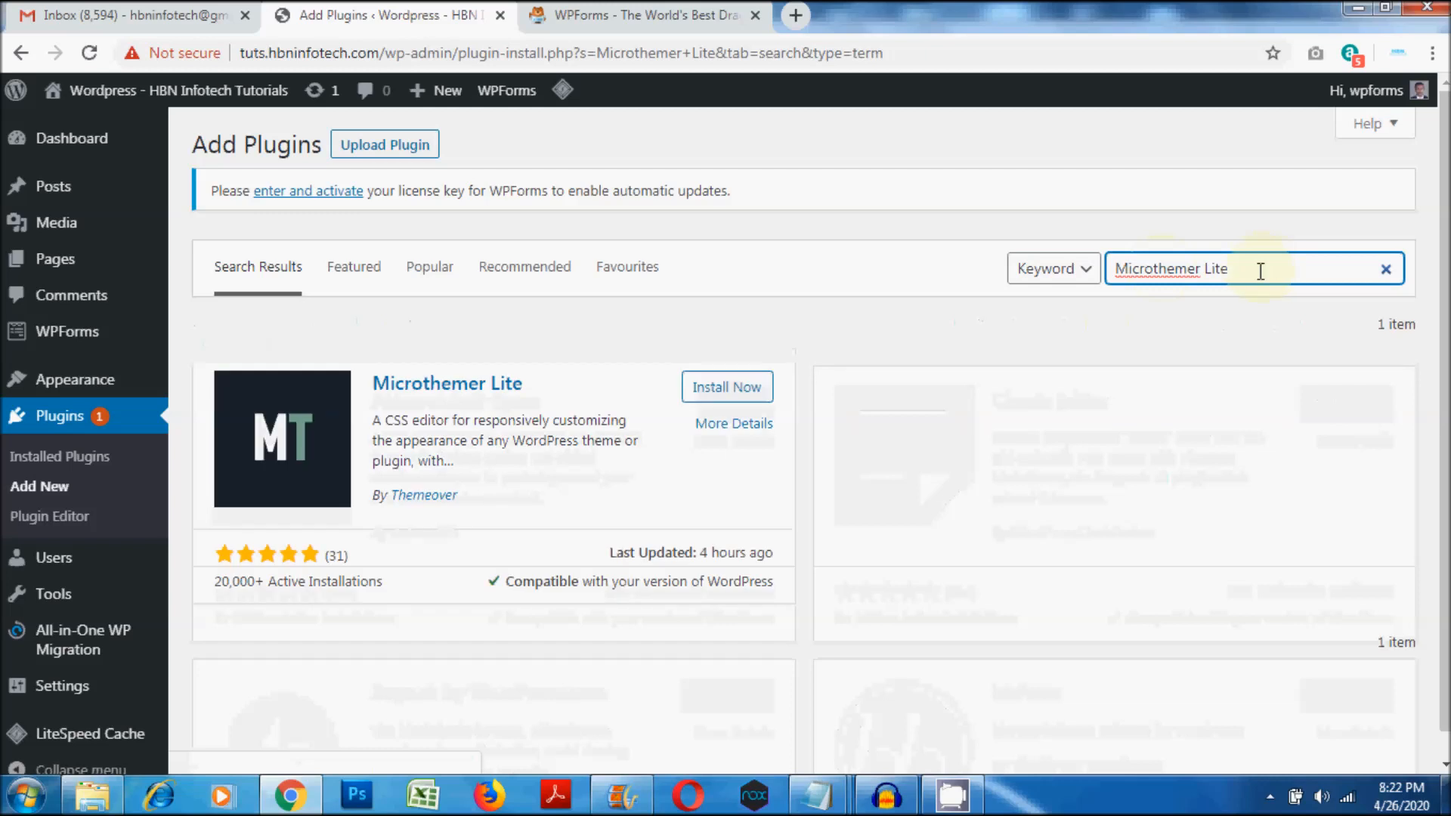
{"action": "left_click", "coordinate": [726, 387]}
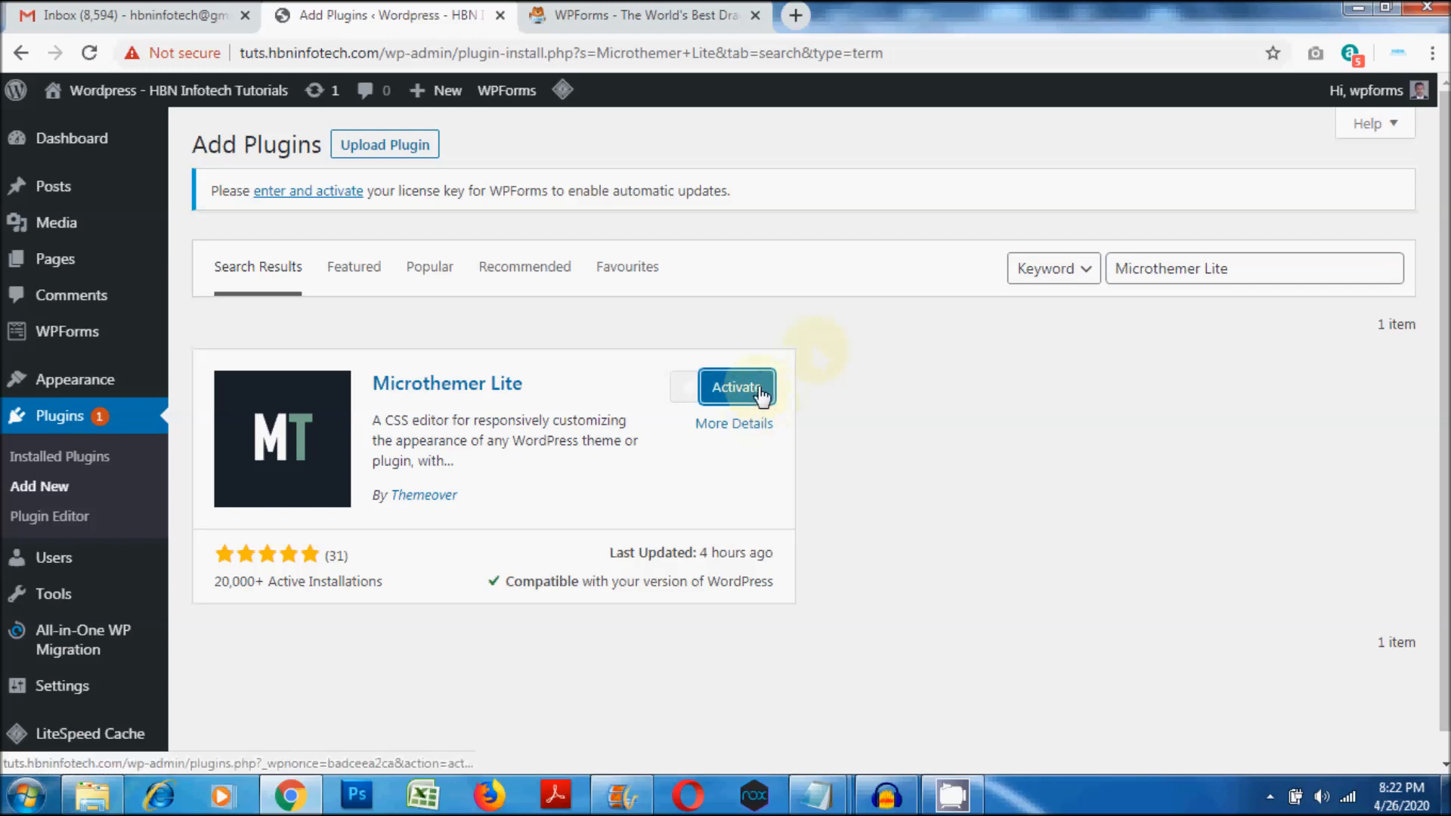
{"action": "left_click", "coordinate": [737, 387]}
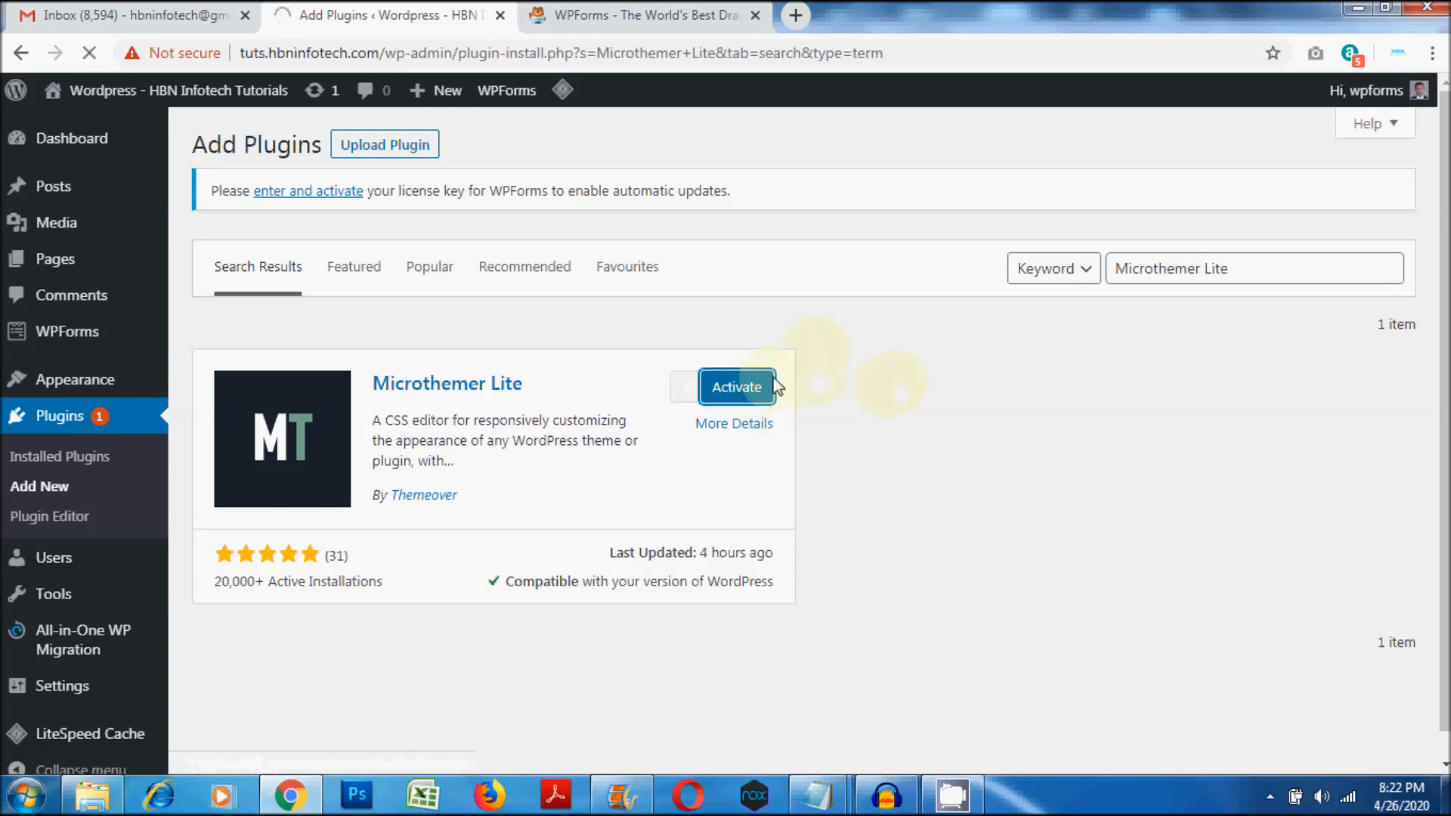
{"action": "left_click", "coordinate": [735, 386]}
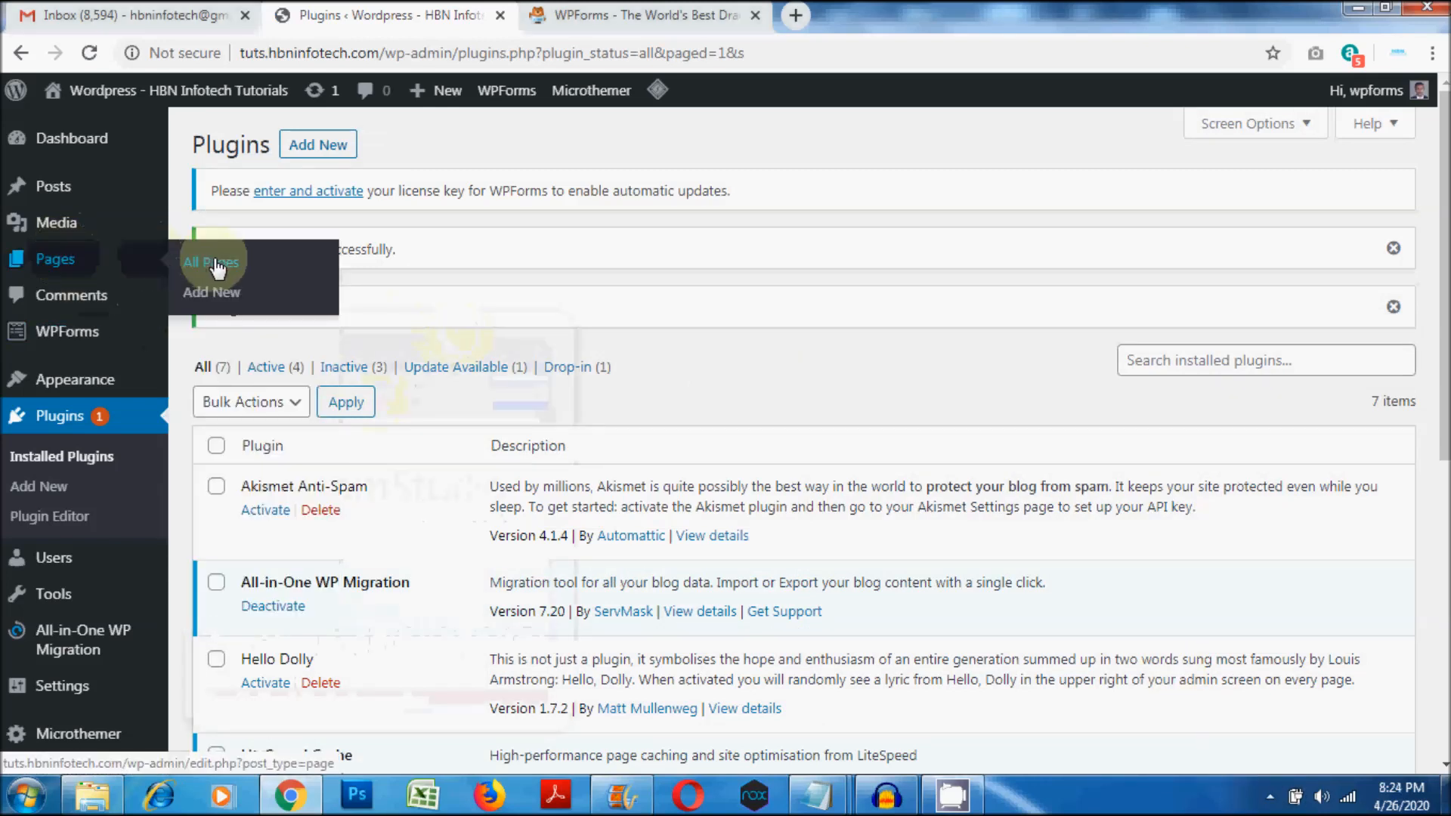
Step: View the published Contact1 page from All Pages and scroll through its unstyled contact form
{"action": "left_click", "coordinate": [210, 263]}
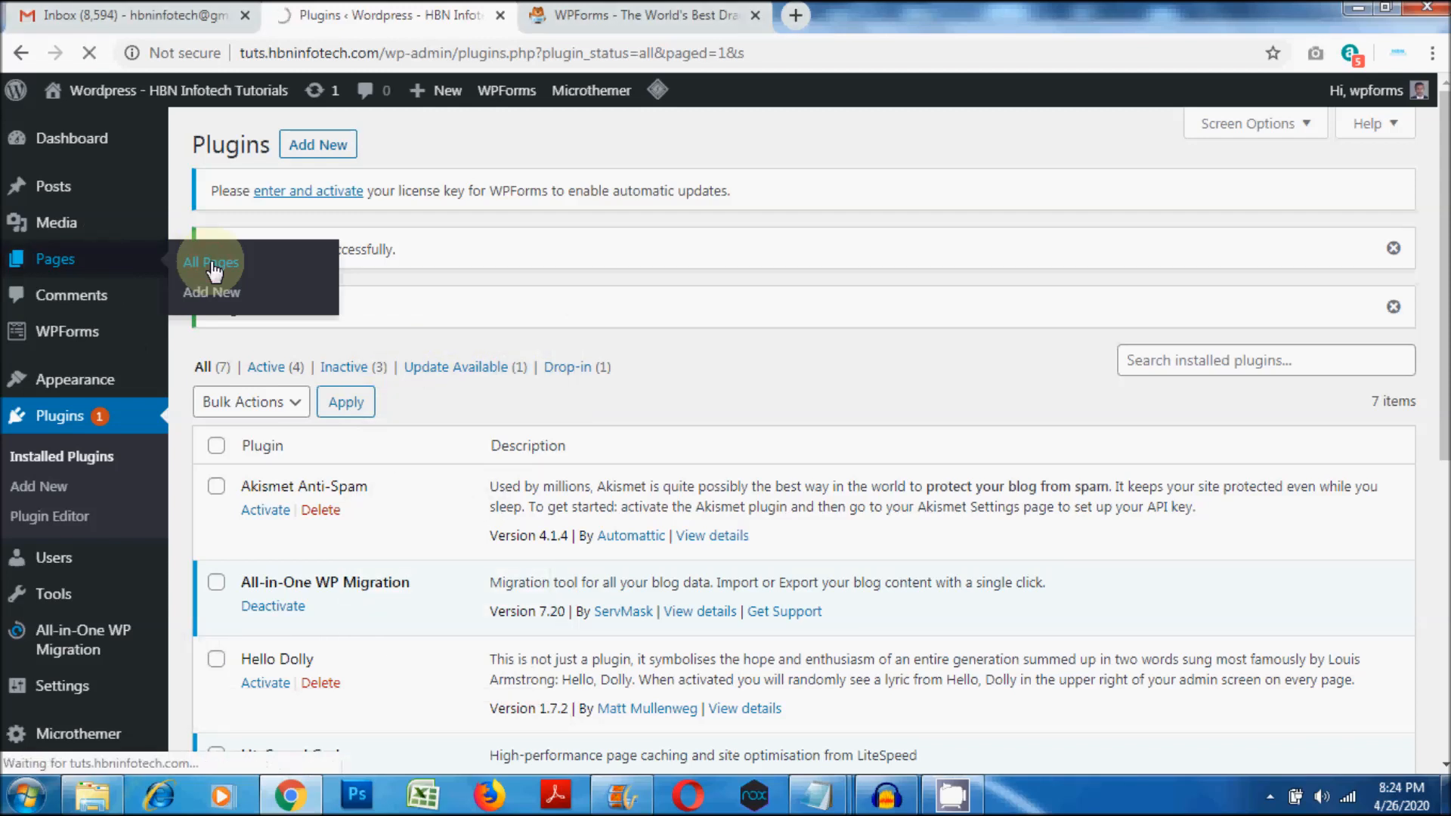
{"action": "left_click", "coordinate": [210, 262]}
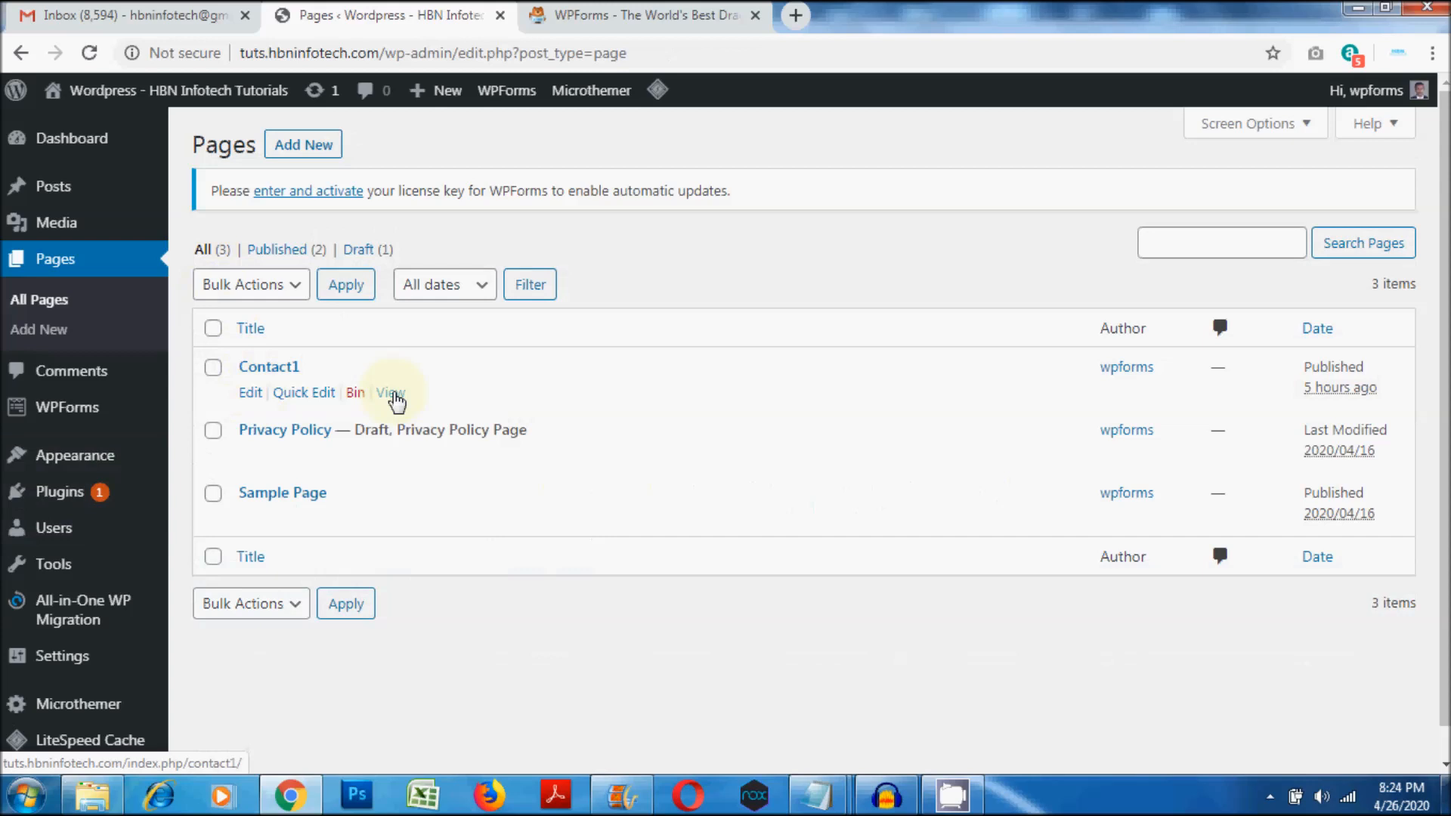
{"action": "left_click", "coordinate": [390, 392]}
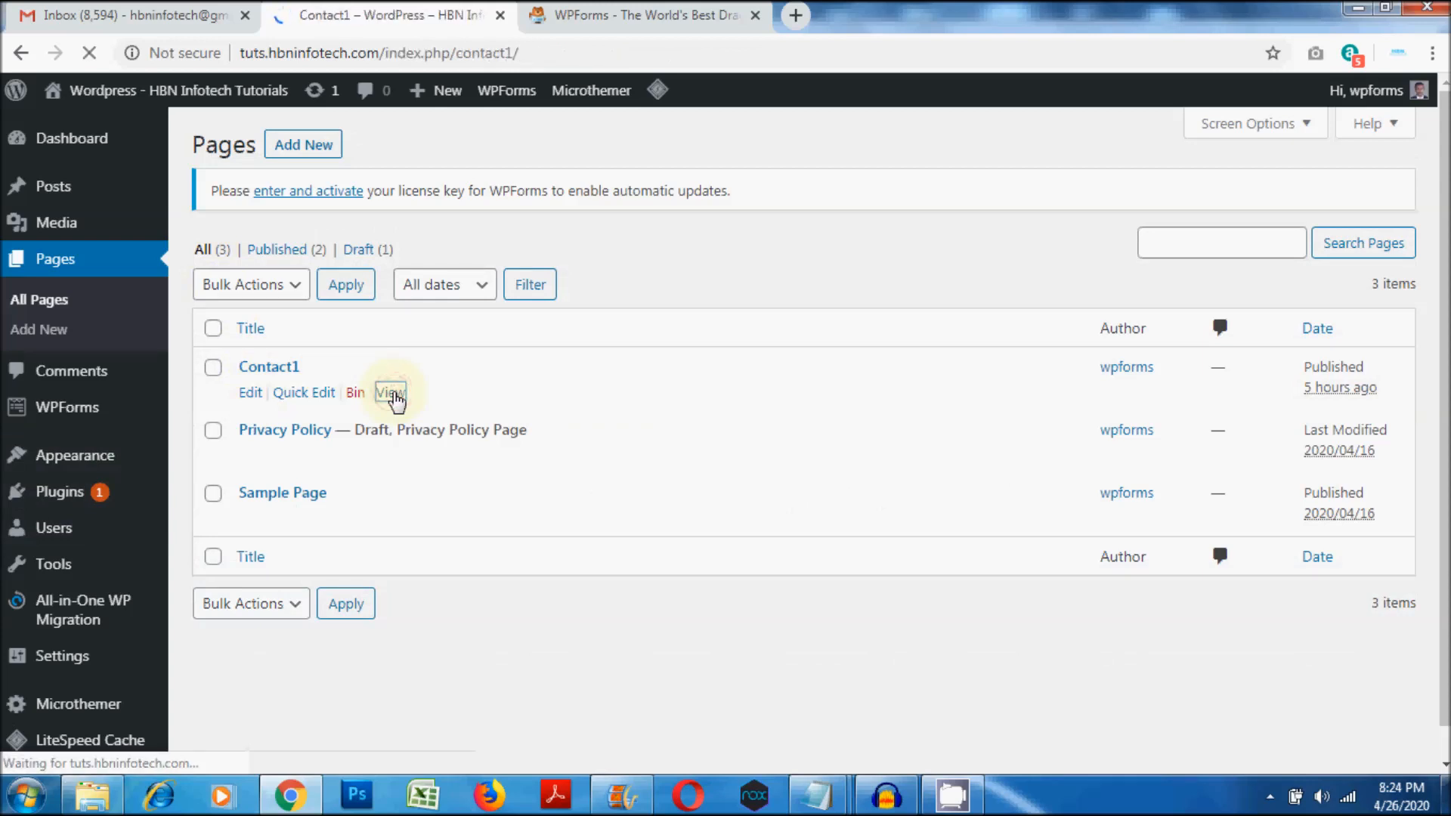
{"action": "left_click", "coordinate": [388, 392]}
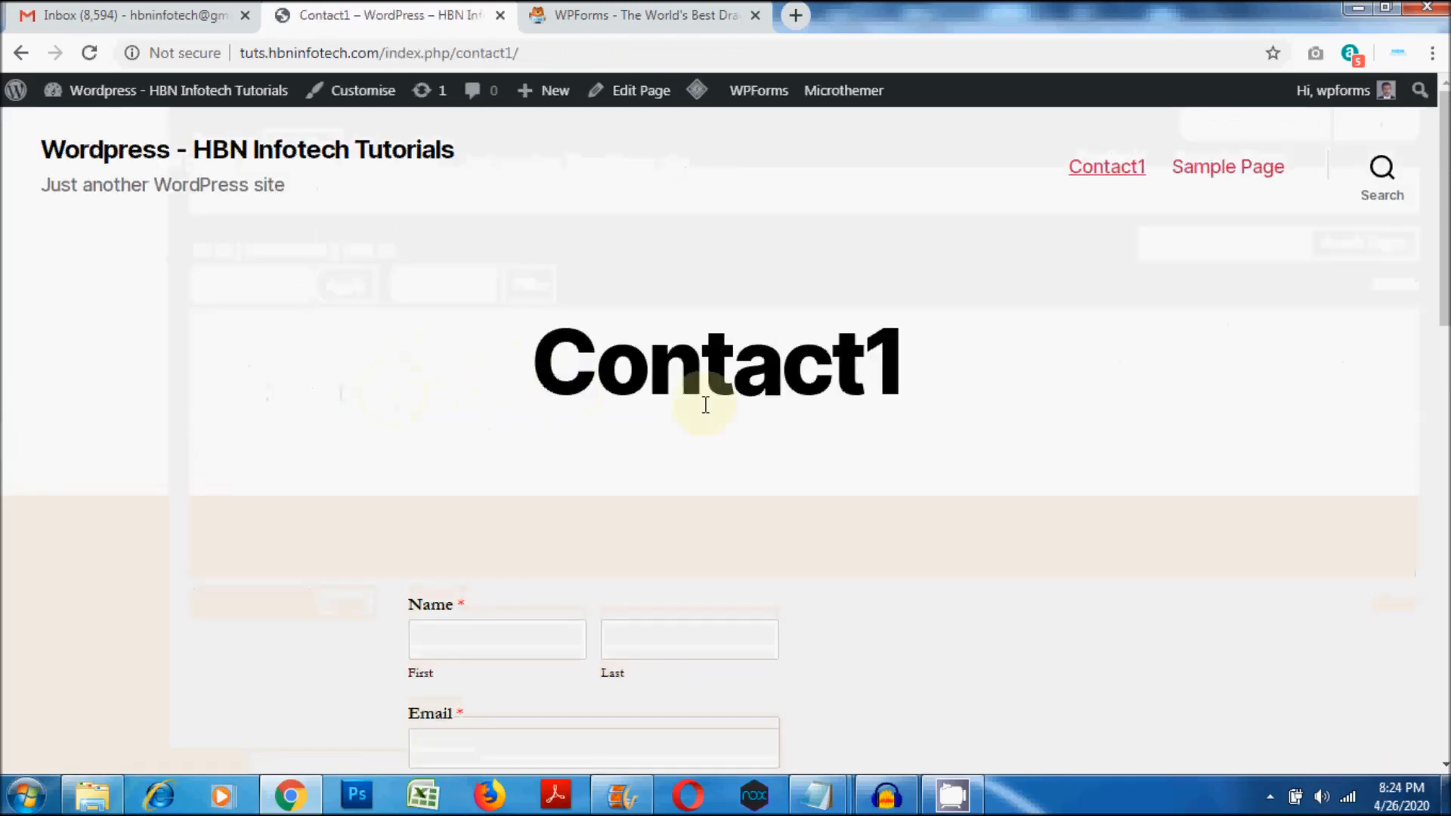
{"action": "scroll", "scroll_direction": "down", "scroll_amount": 3}
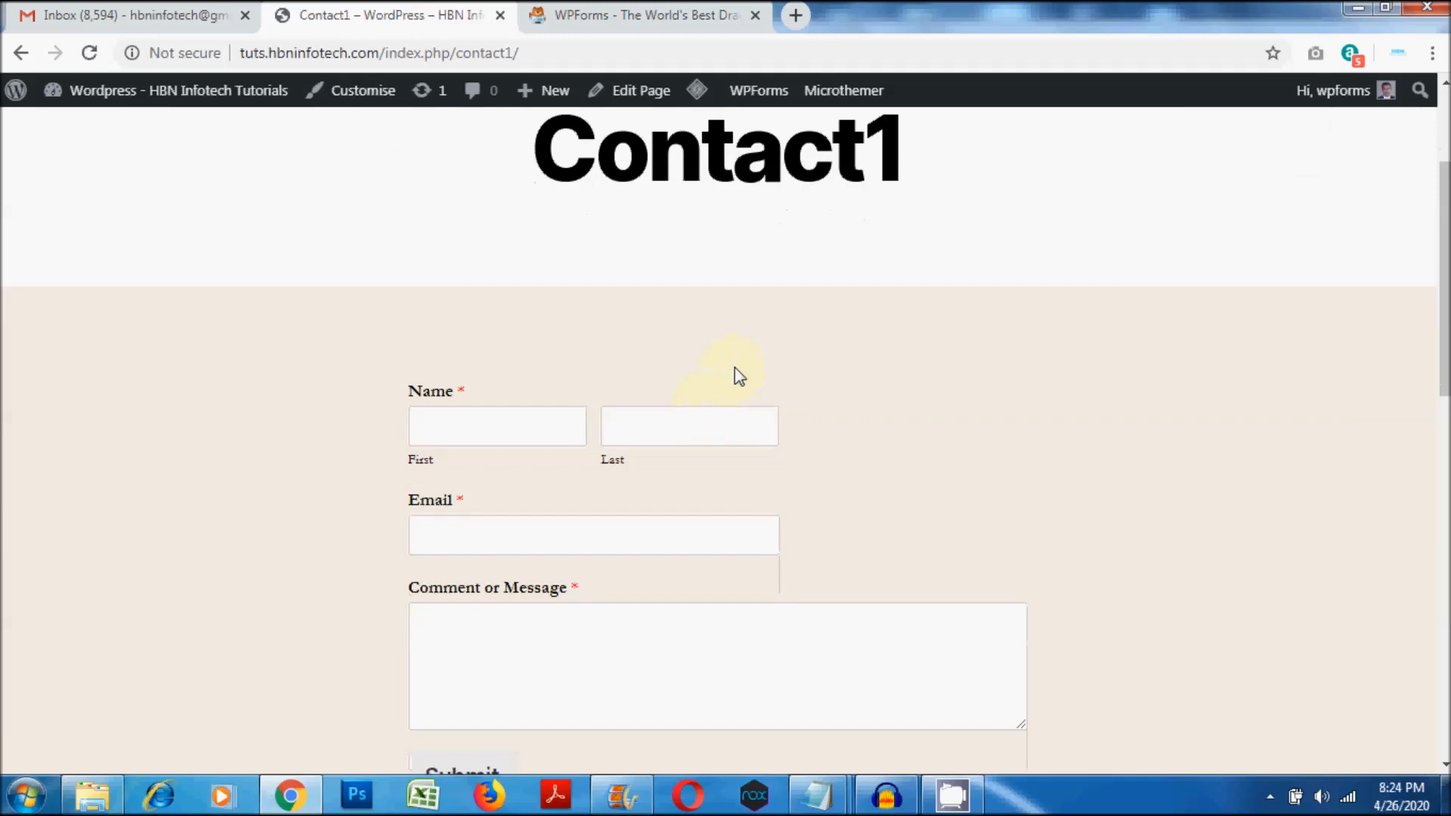
{"action": "scroll", "scroll_direction": "down", "scroll_amount": 3}
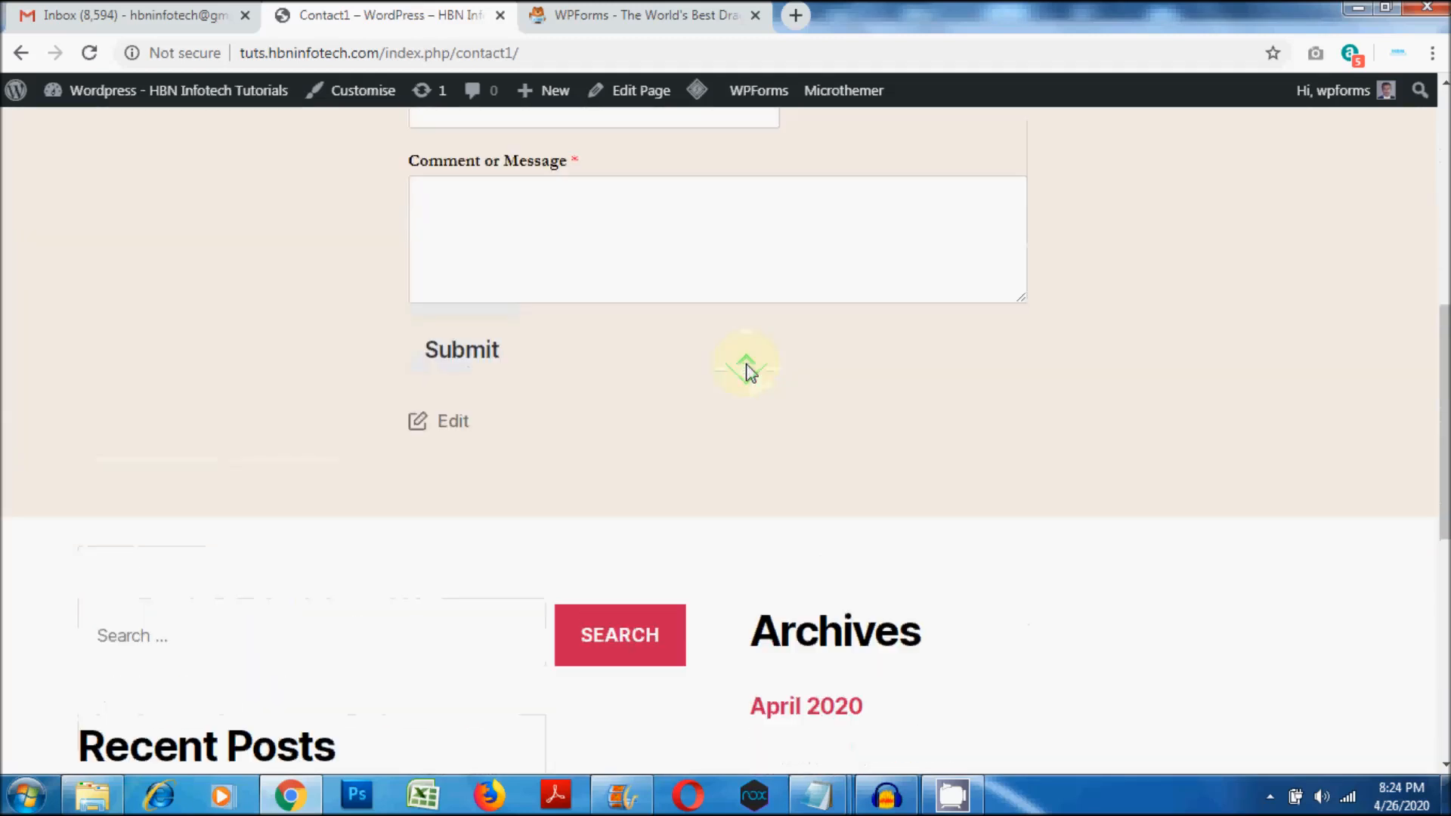
{"action": "scroll", "scroll_direction": "up", "scroll_amount": 3}
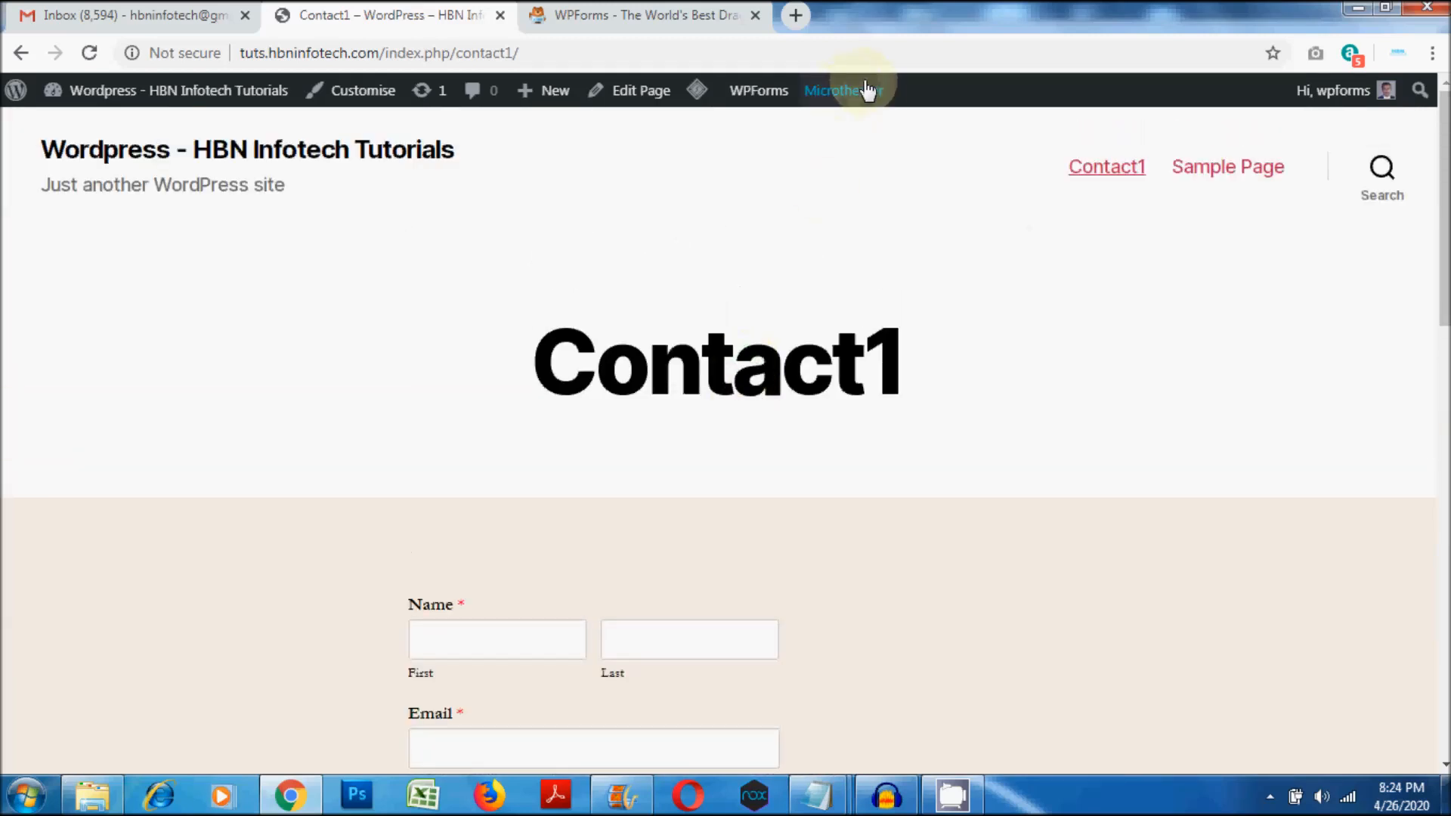
Step: Open Contact1 in Microthemer, enable Target mode and create a selector for the Contact 1 title
{"action": "left_click", "coordinate": [842, 90]}
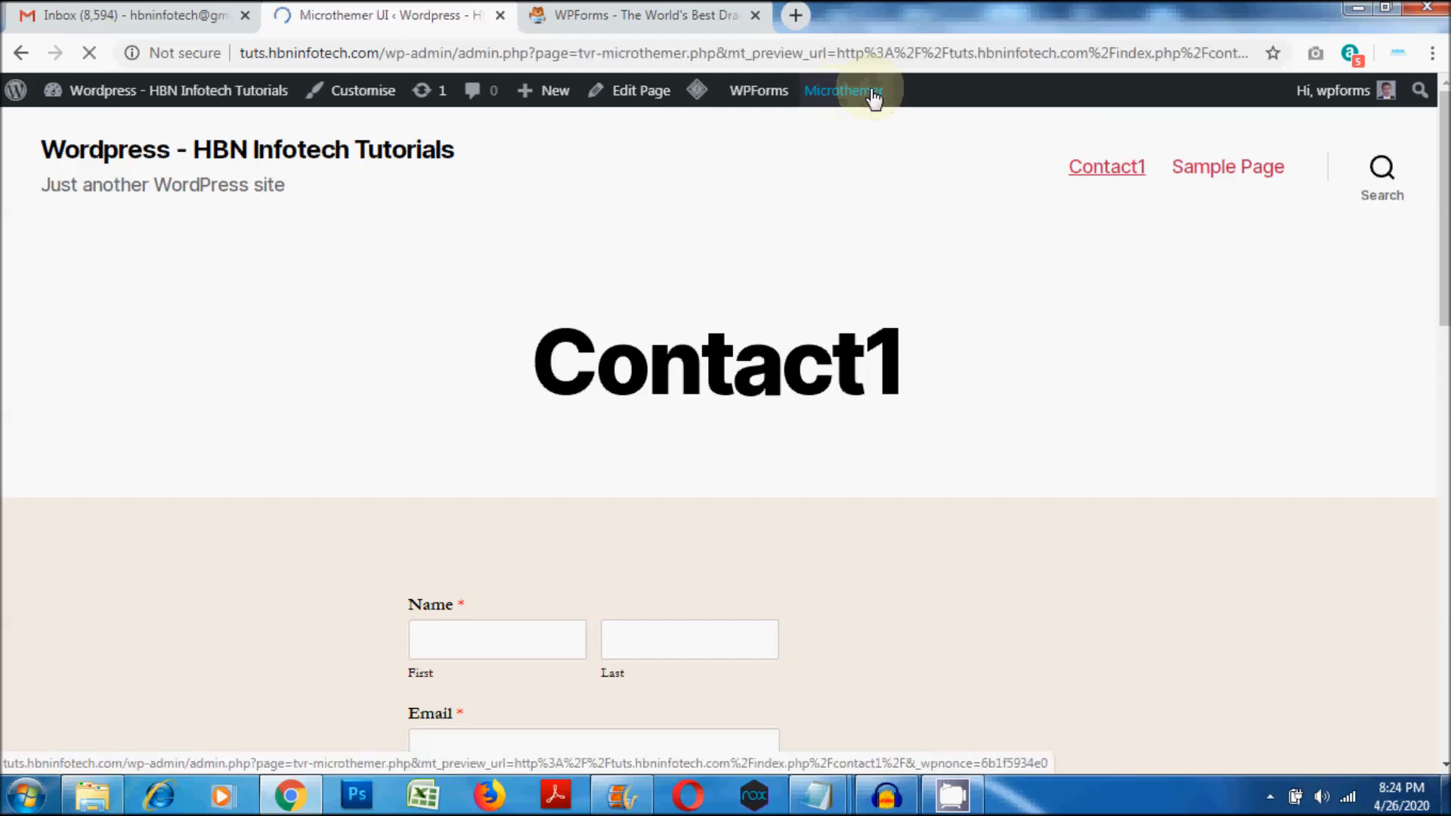
{"action": "mouse_move", "coordinate": [928, 231]}
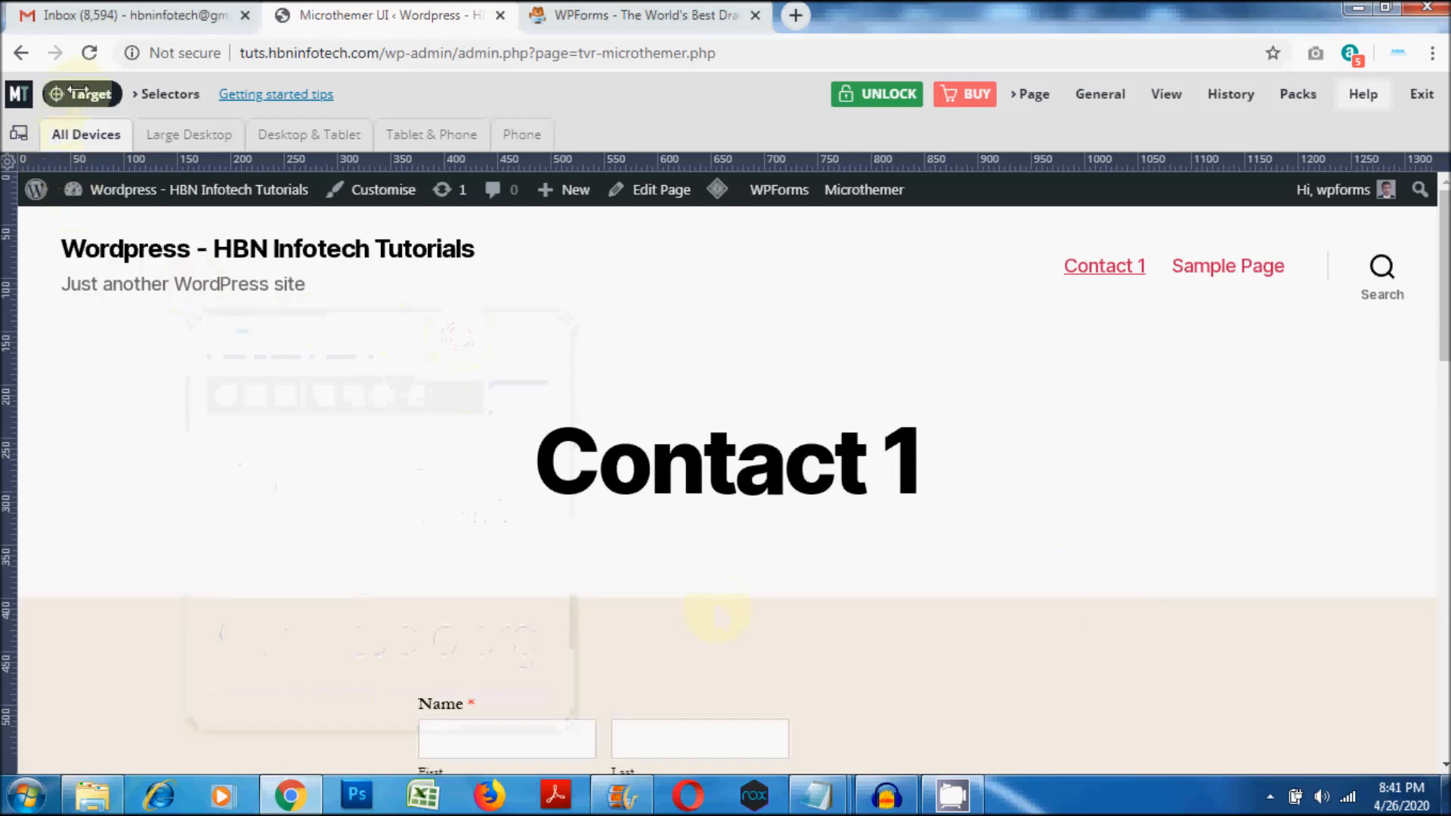
{"action": "mouse_move", "coordinate": [83, 95]}
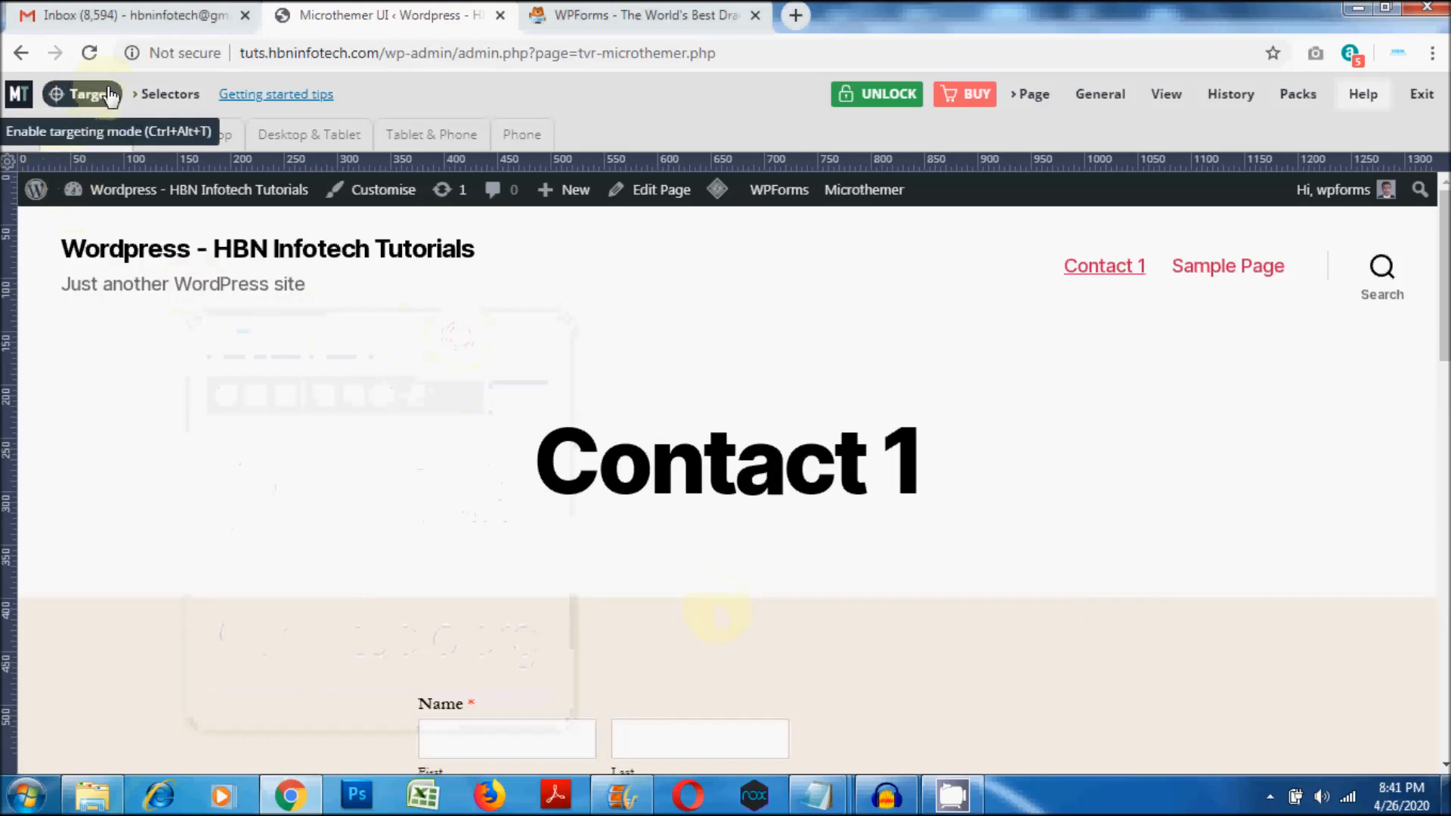
{"action": "left_click", "coordinate": [83, 94]}
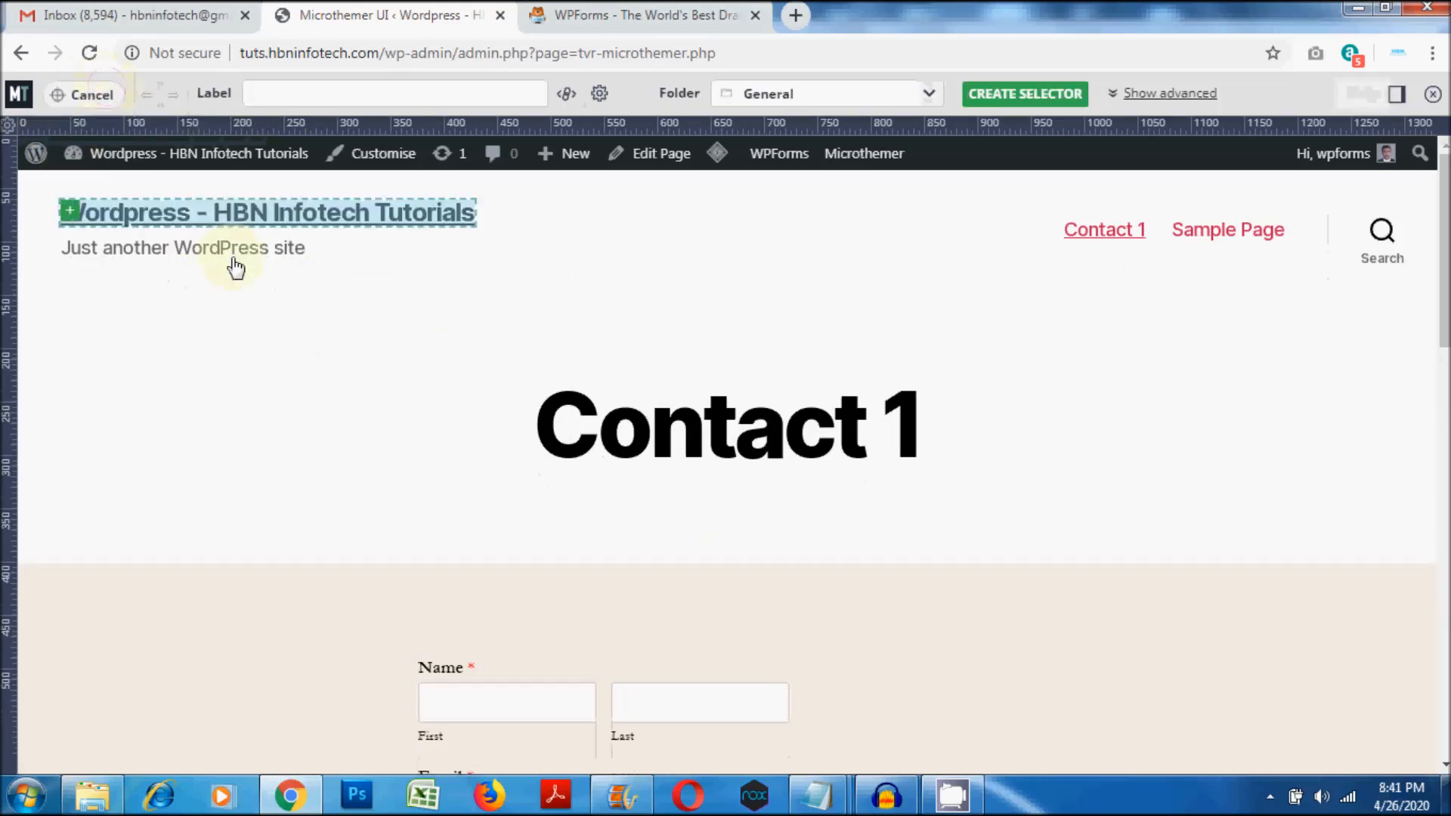
{"action": "left_click", "coordinate": [359, 382]}
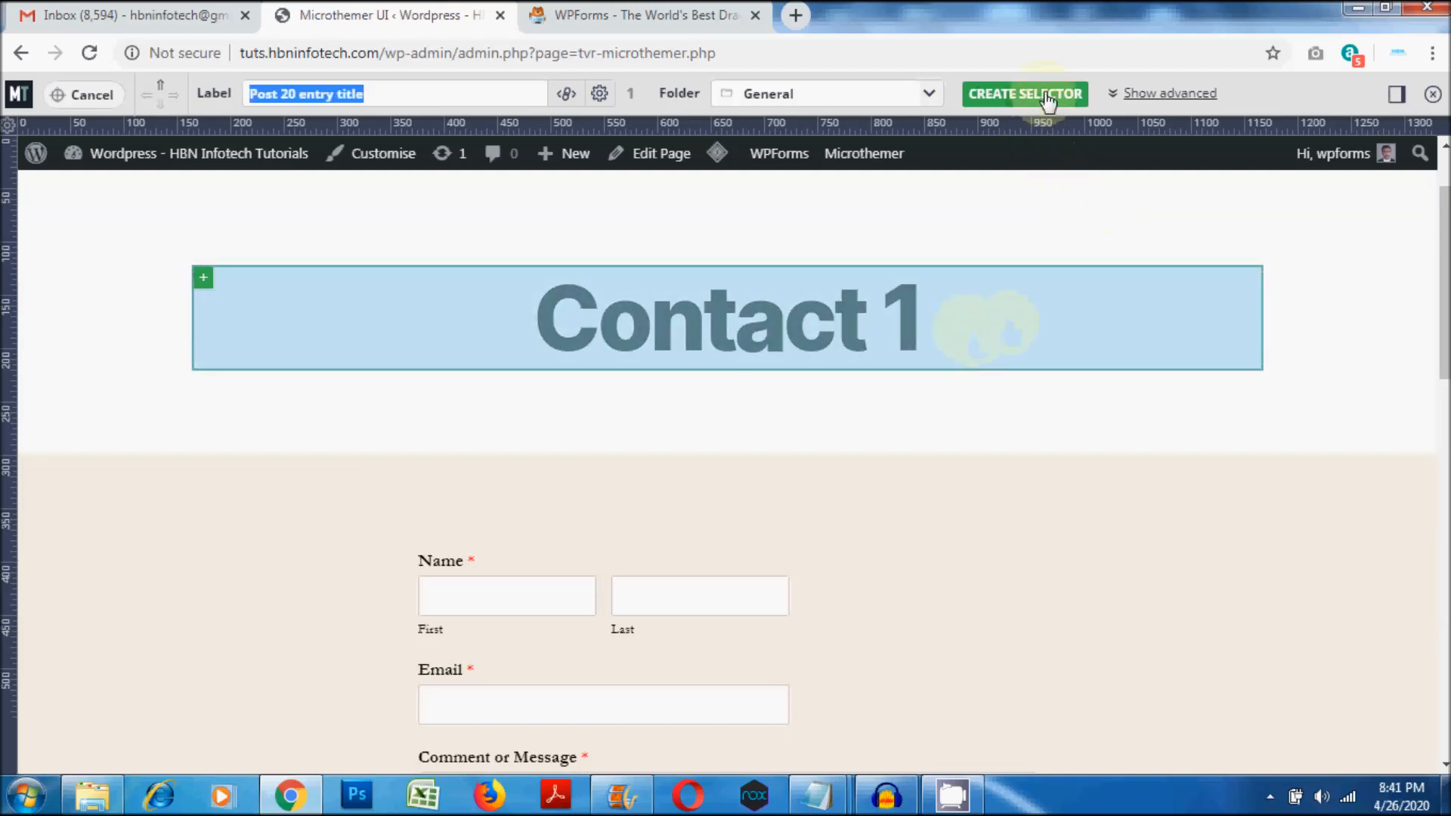
{"action": "left_click", "coordinate": [1025, 94]}
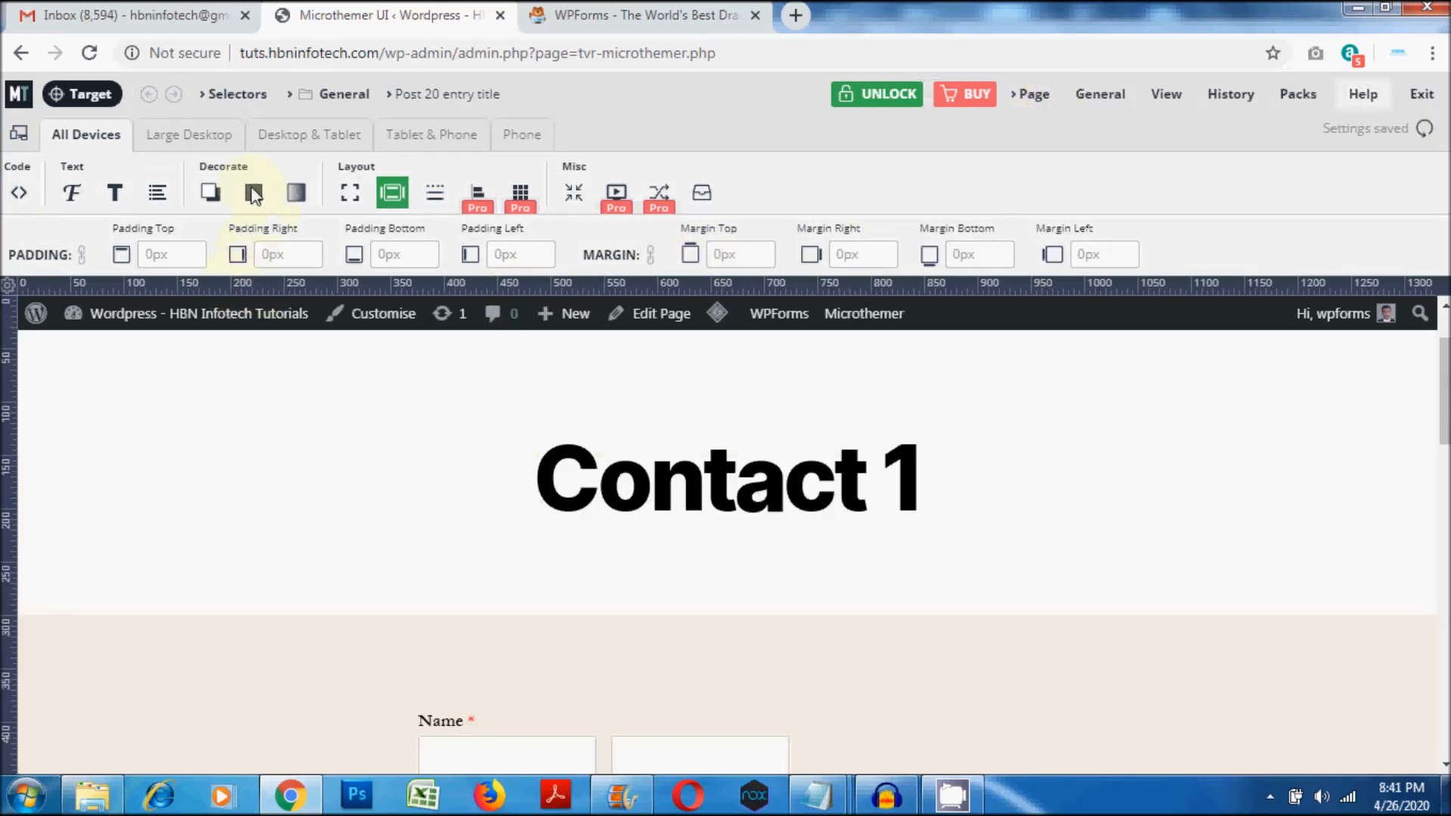
Step: Give the Contact 1 heading a blue background colour
{"action": "left_click", "coordinate": [253, 193]}
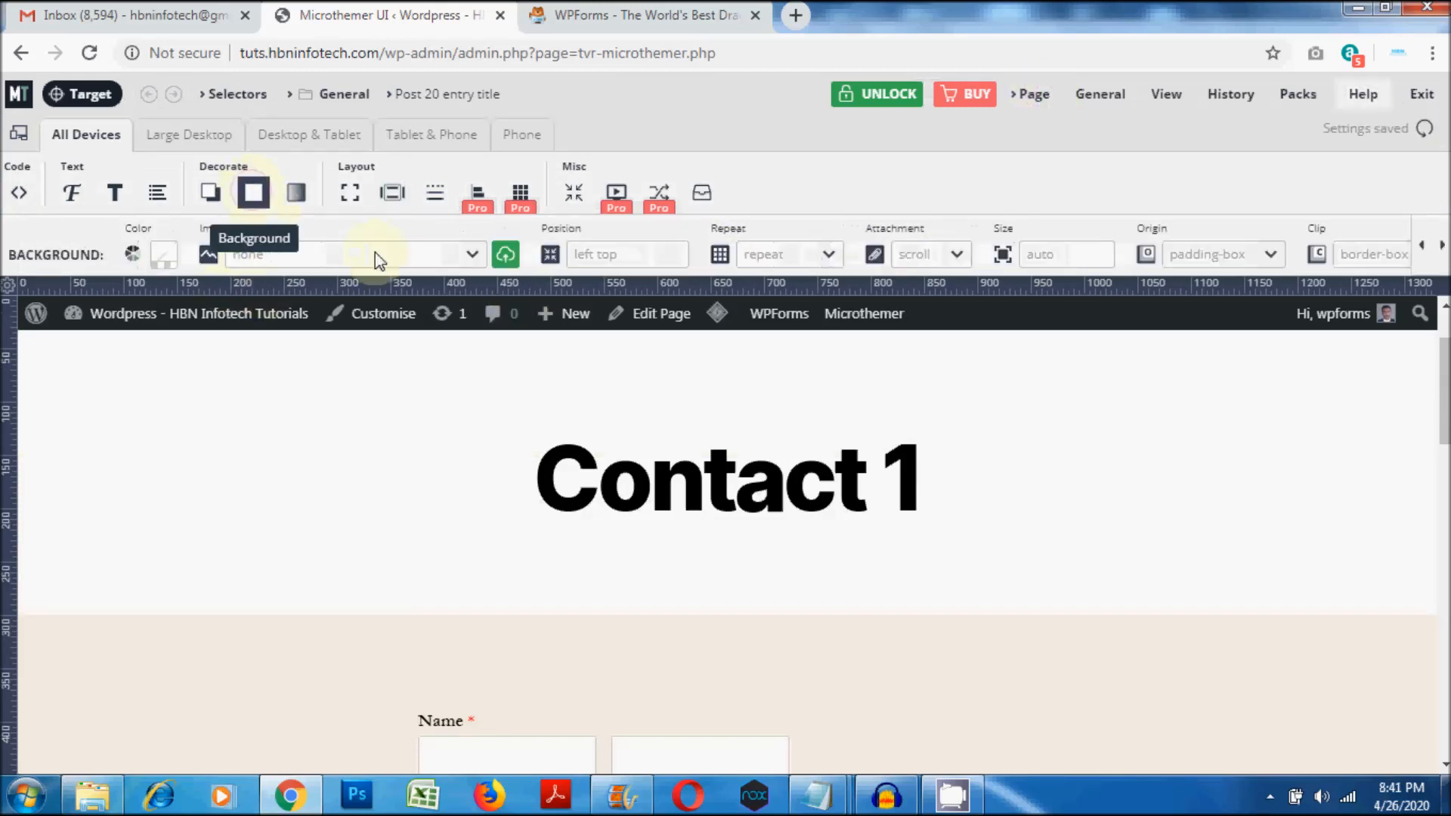
{"action": "left_click", "coordinate": [164, 254]}
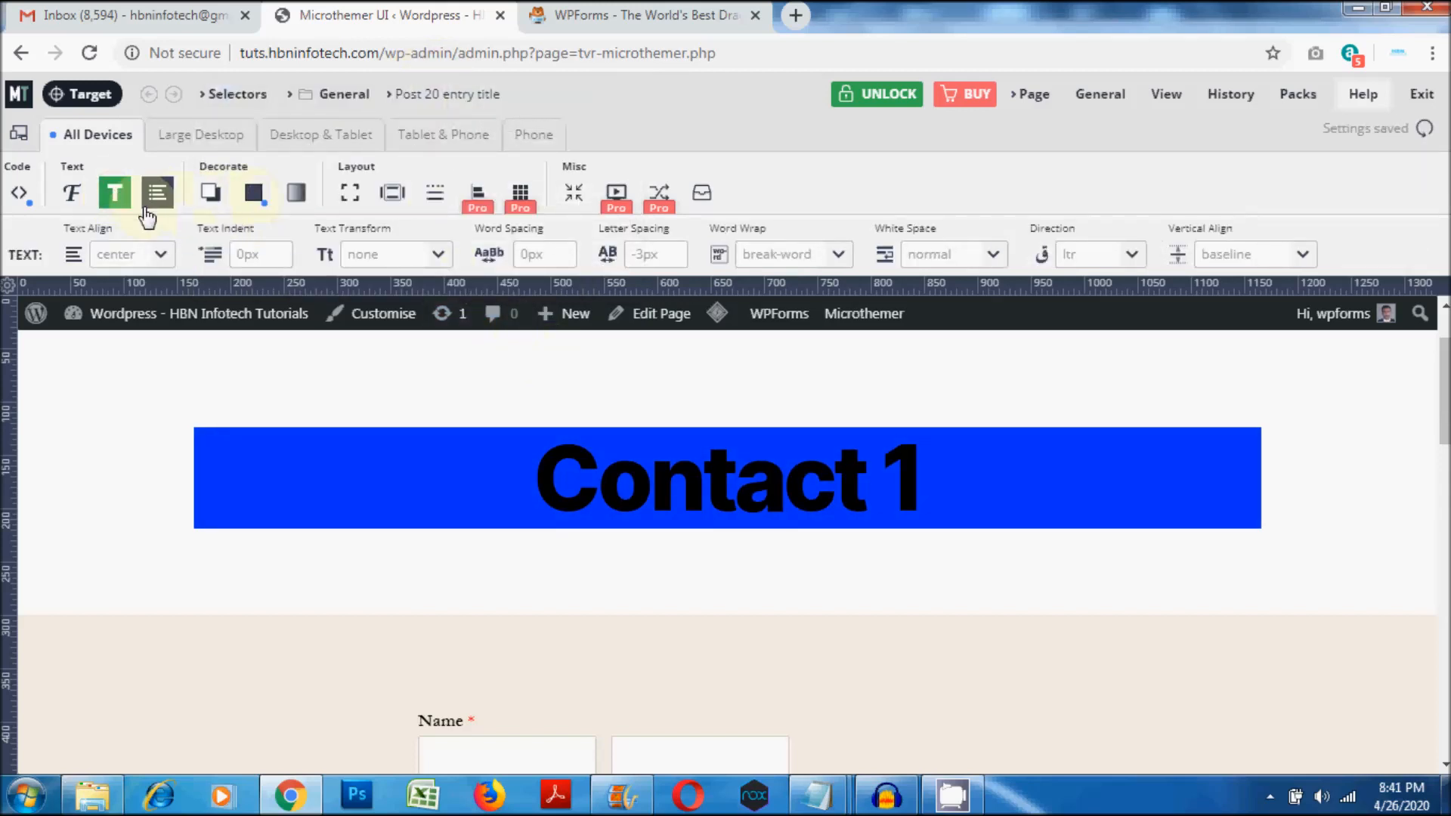
{"action": "left_click", "coordinate": [209, 192]}
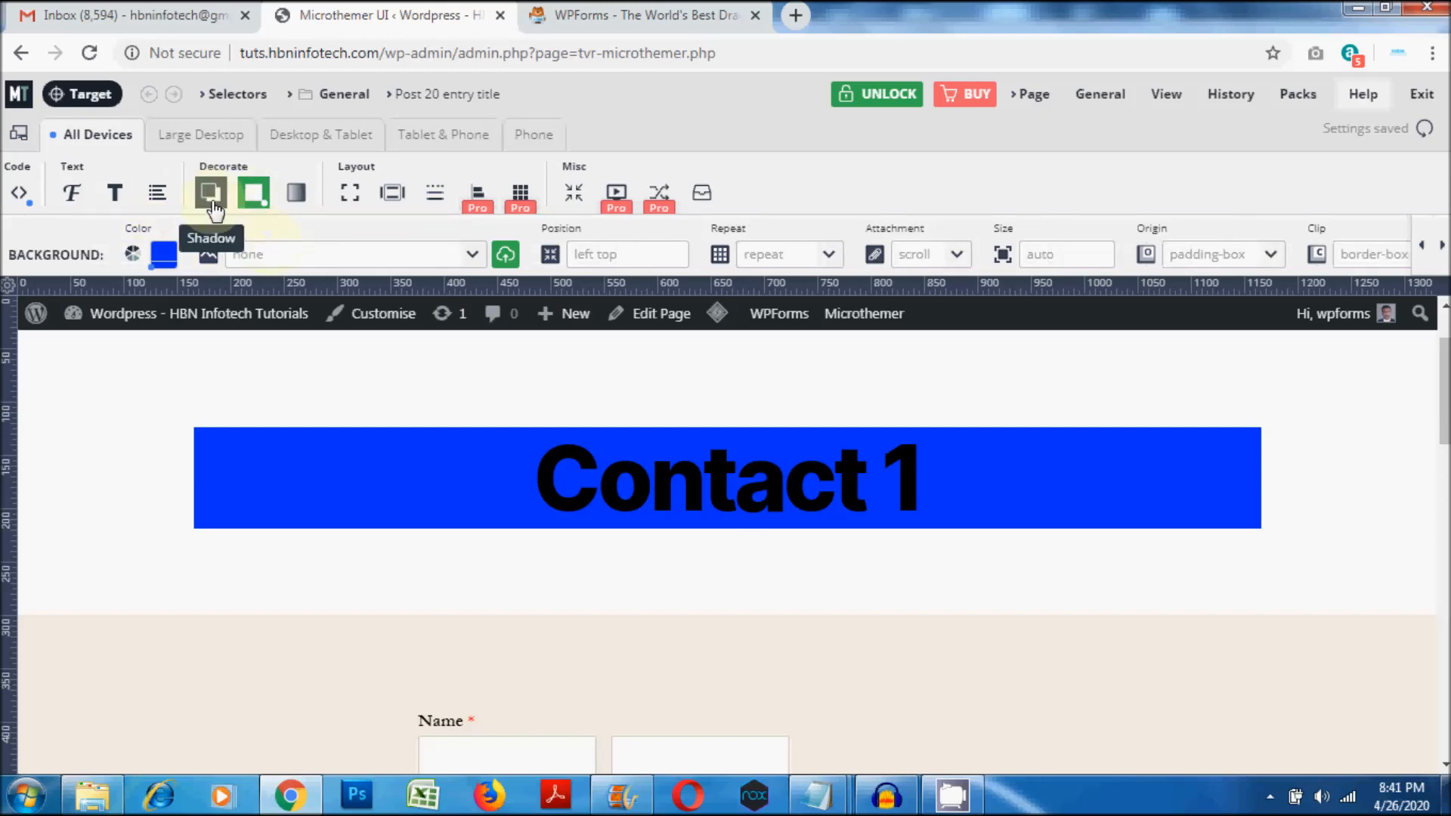
{"action": "left_click", "coordinate": [115, 193]}
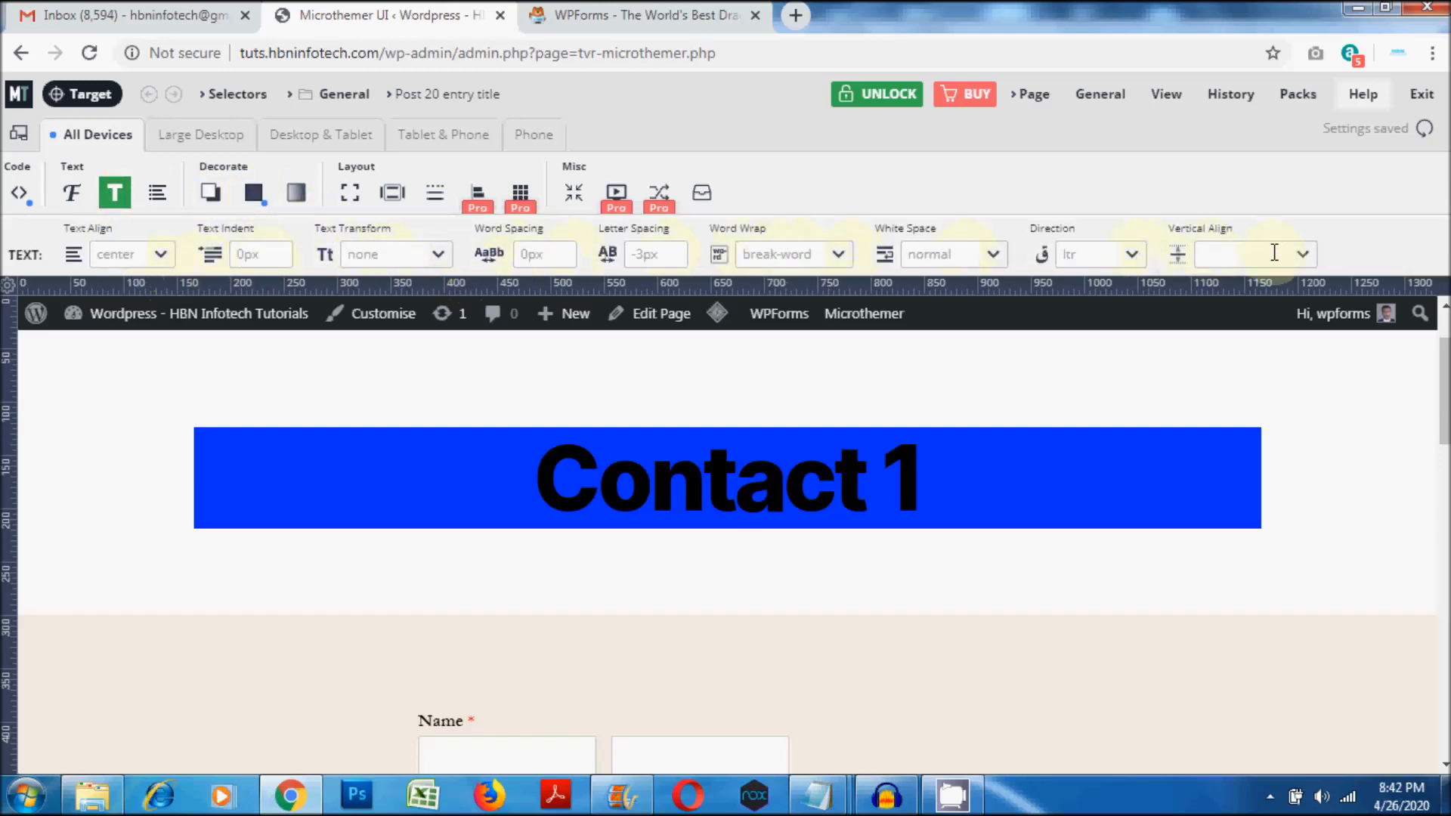
{"action": "left_click", "coordinate": [1253, 254]}
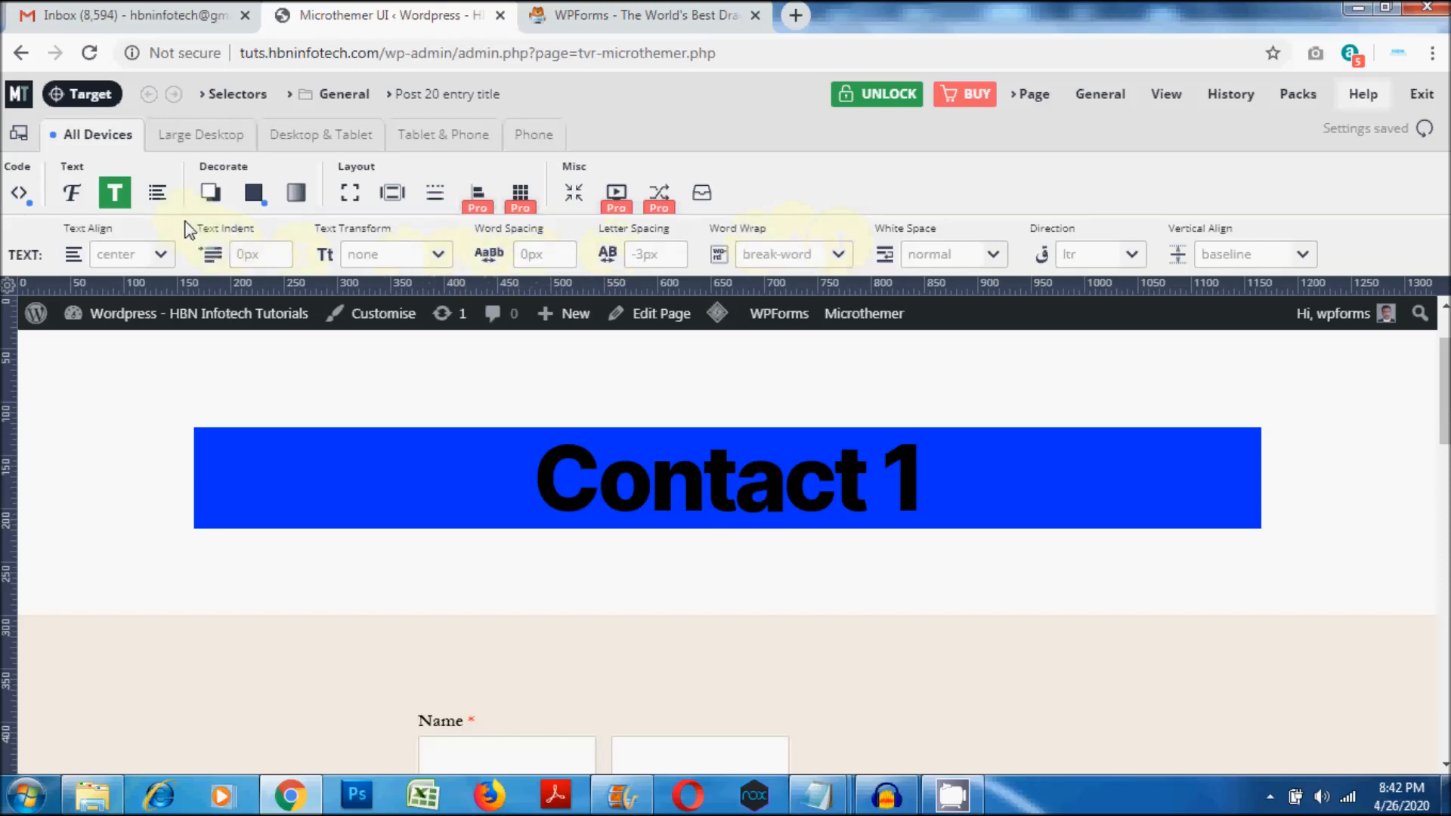
{"action": "mouse_move", "coordinate": [254, 192]}
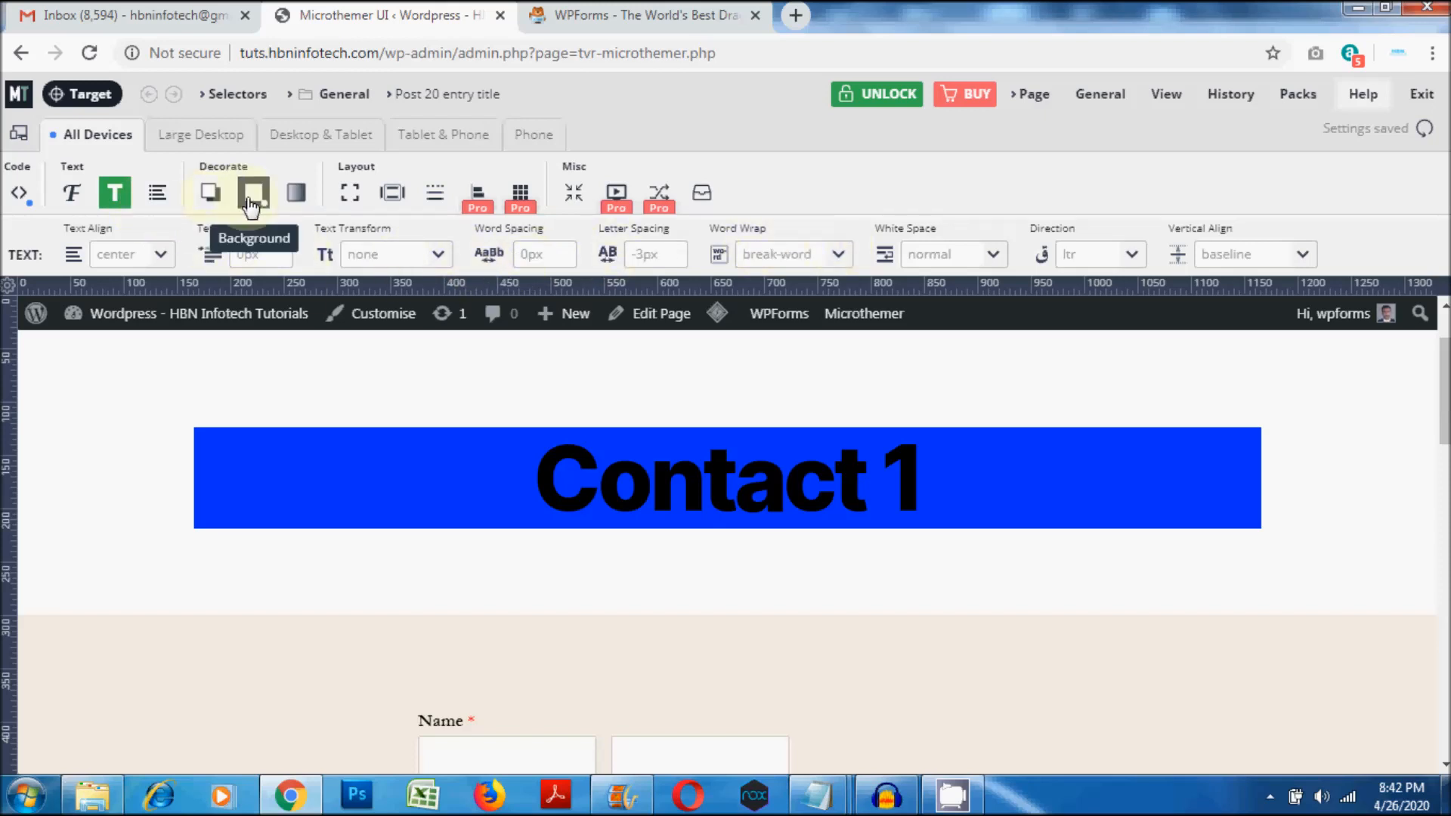
Step: Set the Contact 1 heading's font colour to white
{"action": "left_click", "coordinate": [252, 192]}
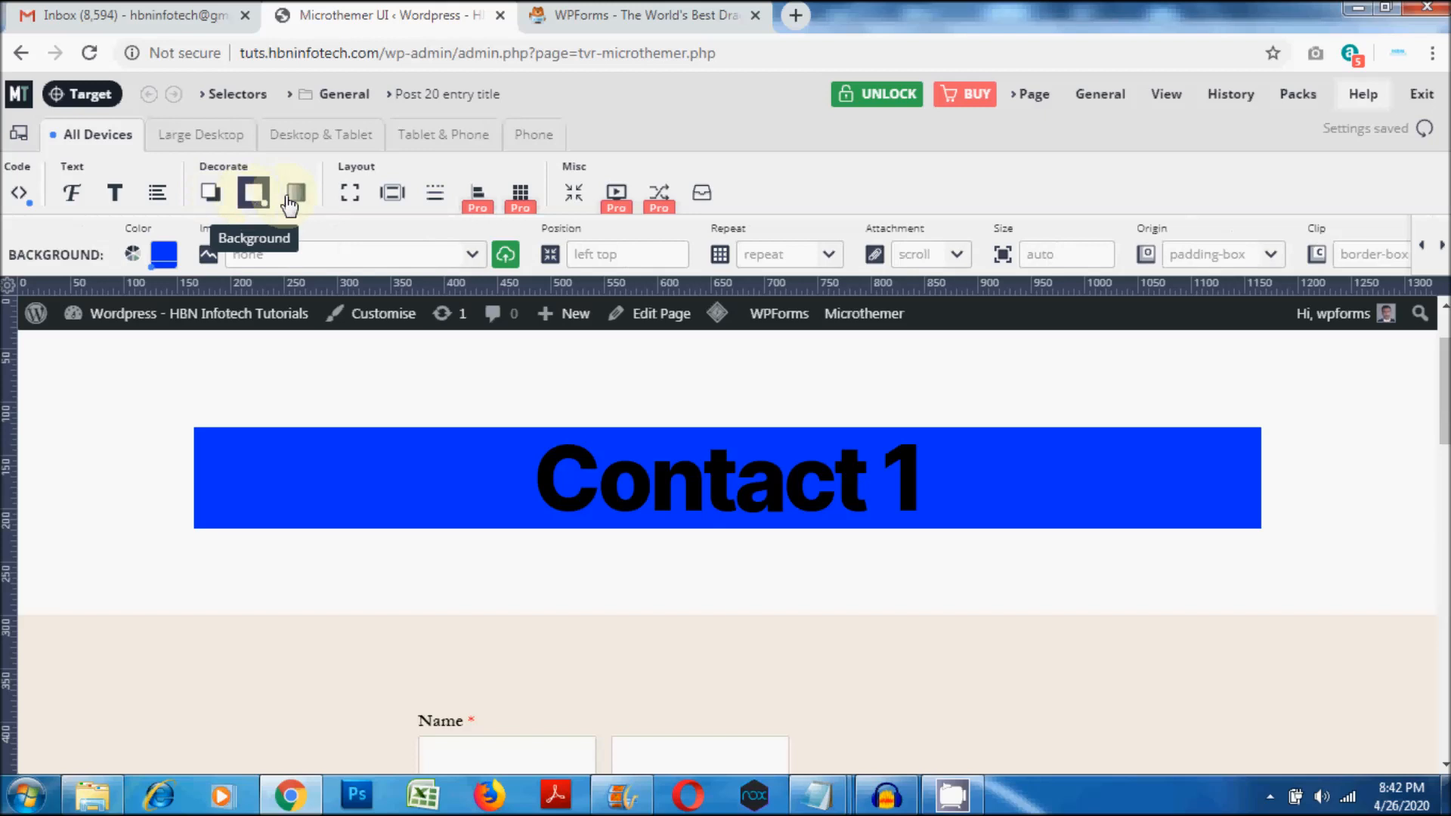
{"action": "left_click", "coordinate": [115, 192]}
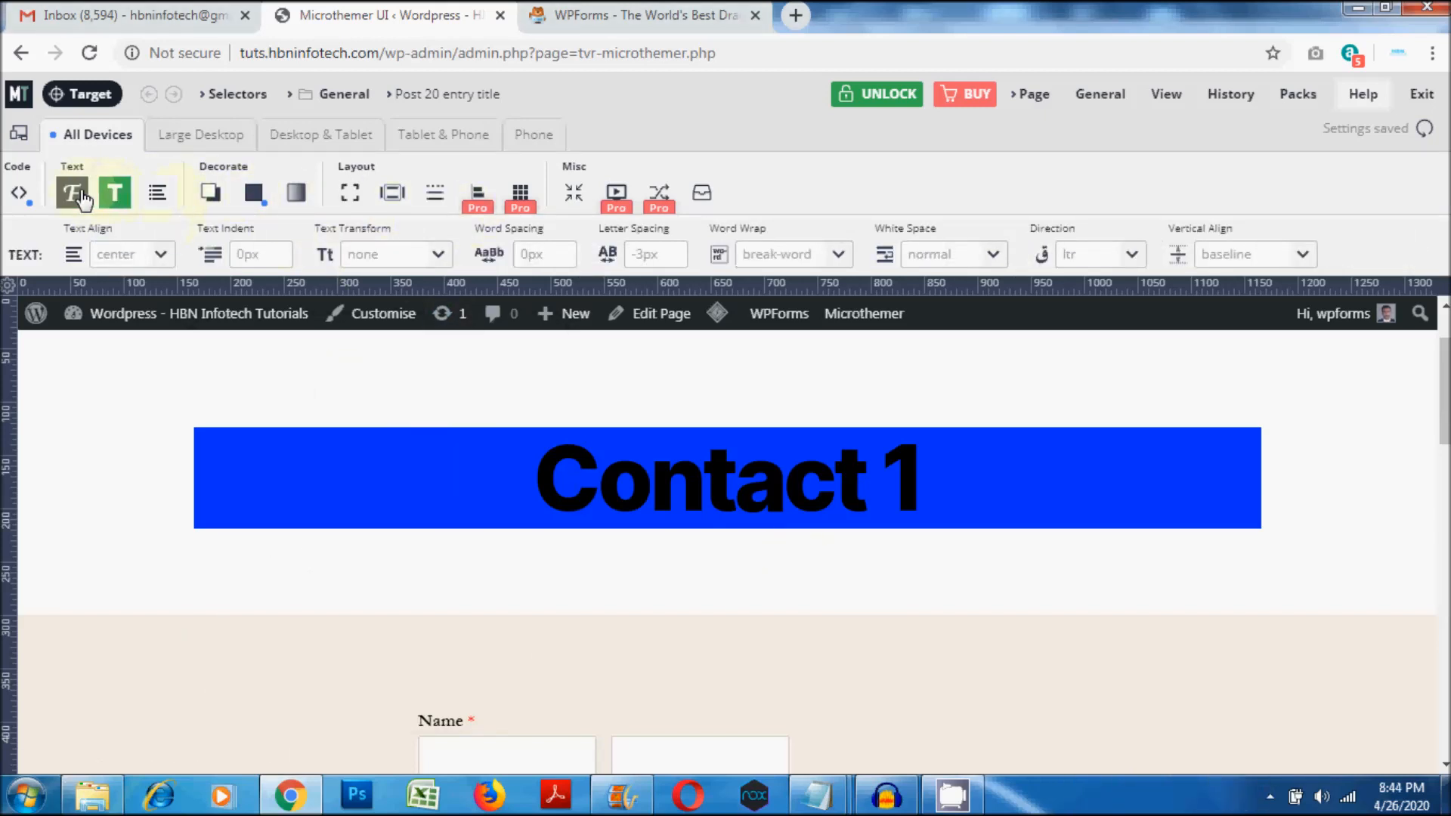
{"action": "left_click", "coordinate": [72, 192]}
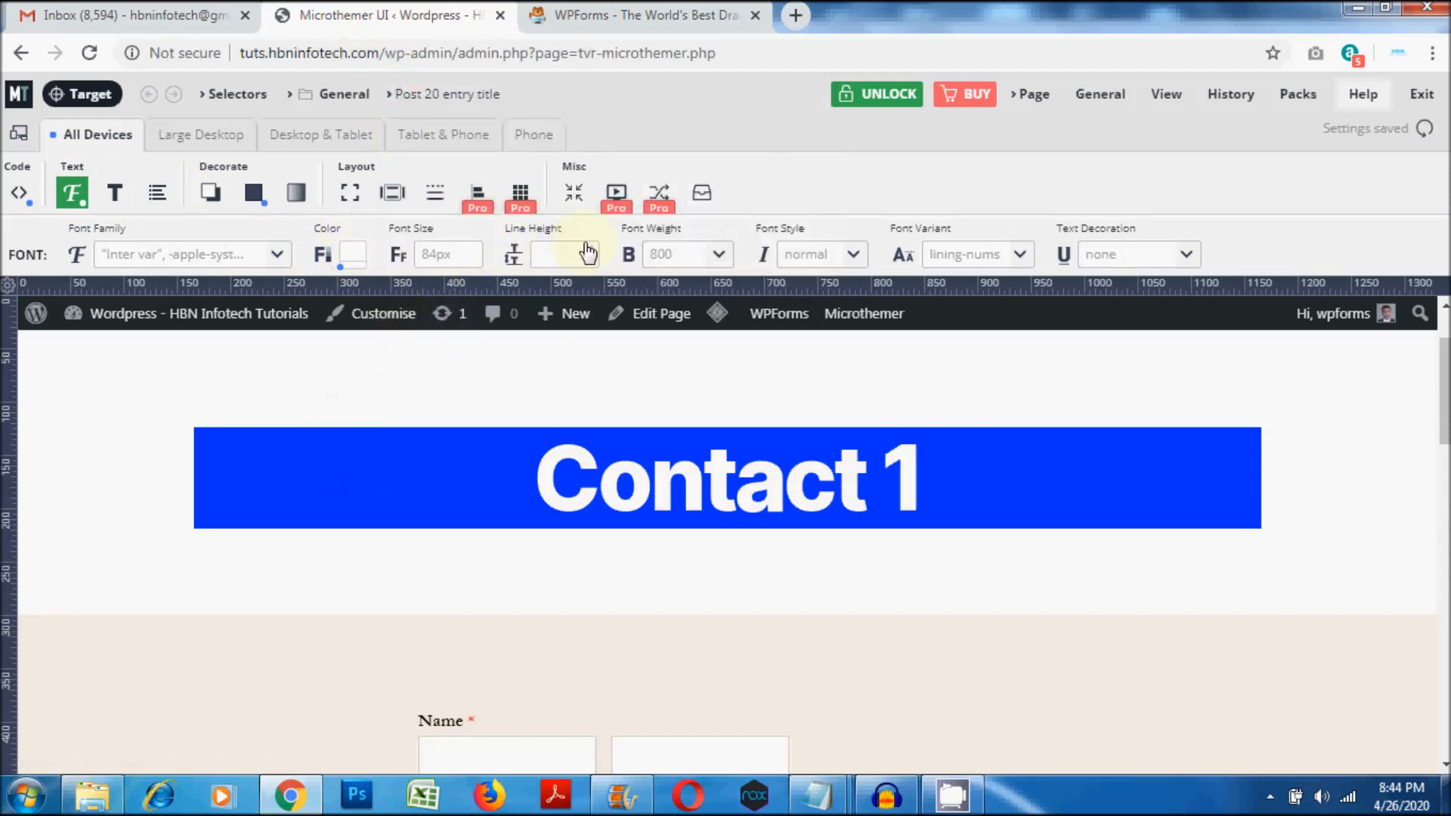
{"action": "left_click", "coordinate": [296, 193]}
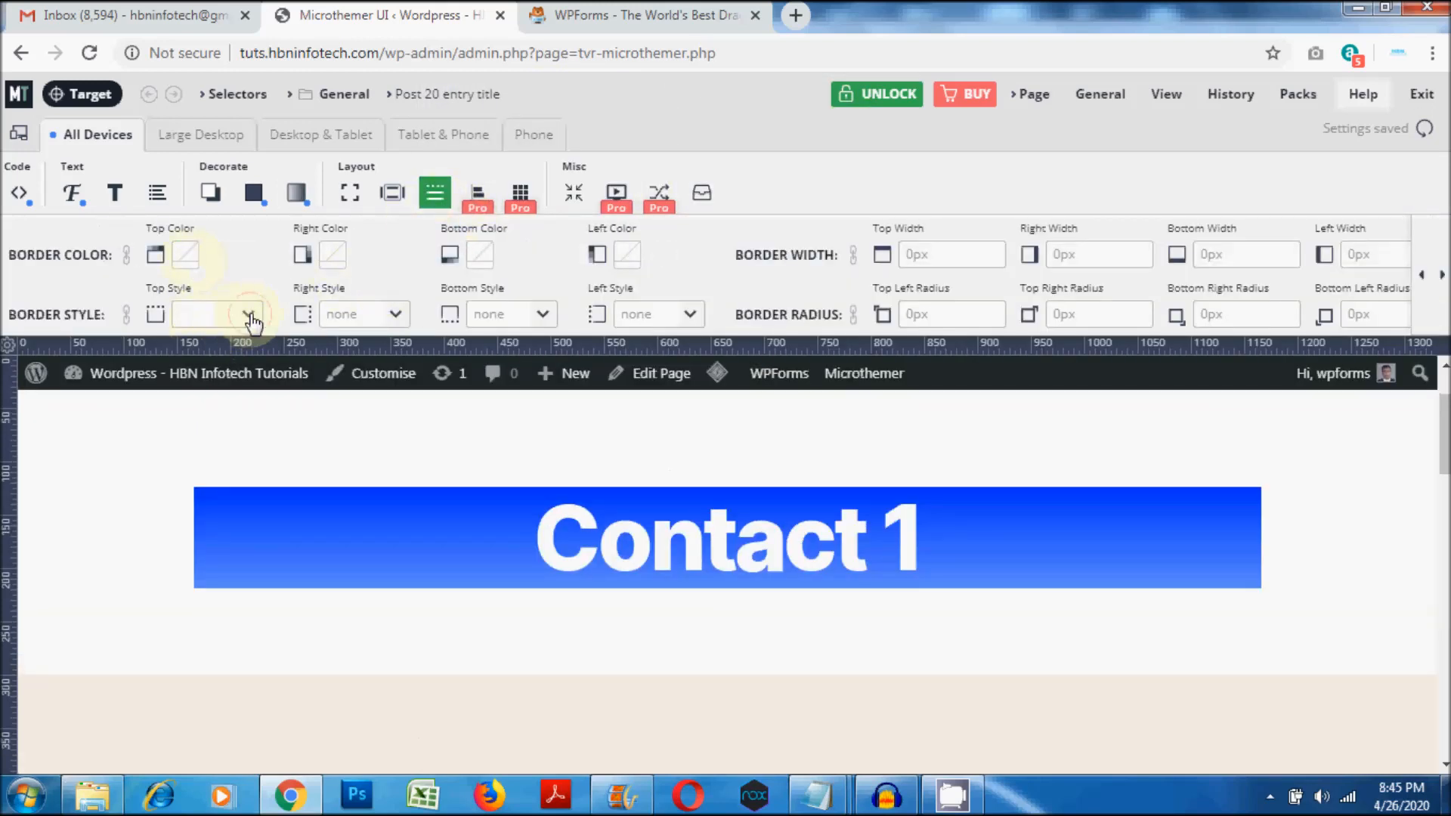
Step: Give the heading a solid, 5 px, blue top border, then scroll down to the form
{"action": "left_click", "coordinate": [217, 314]}
{"action": "type", "text": "10"}
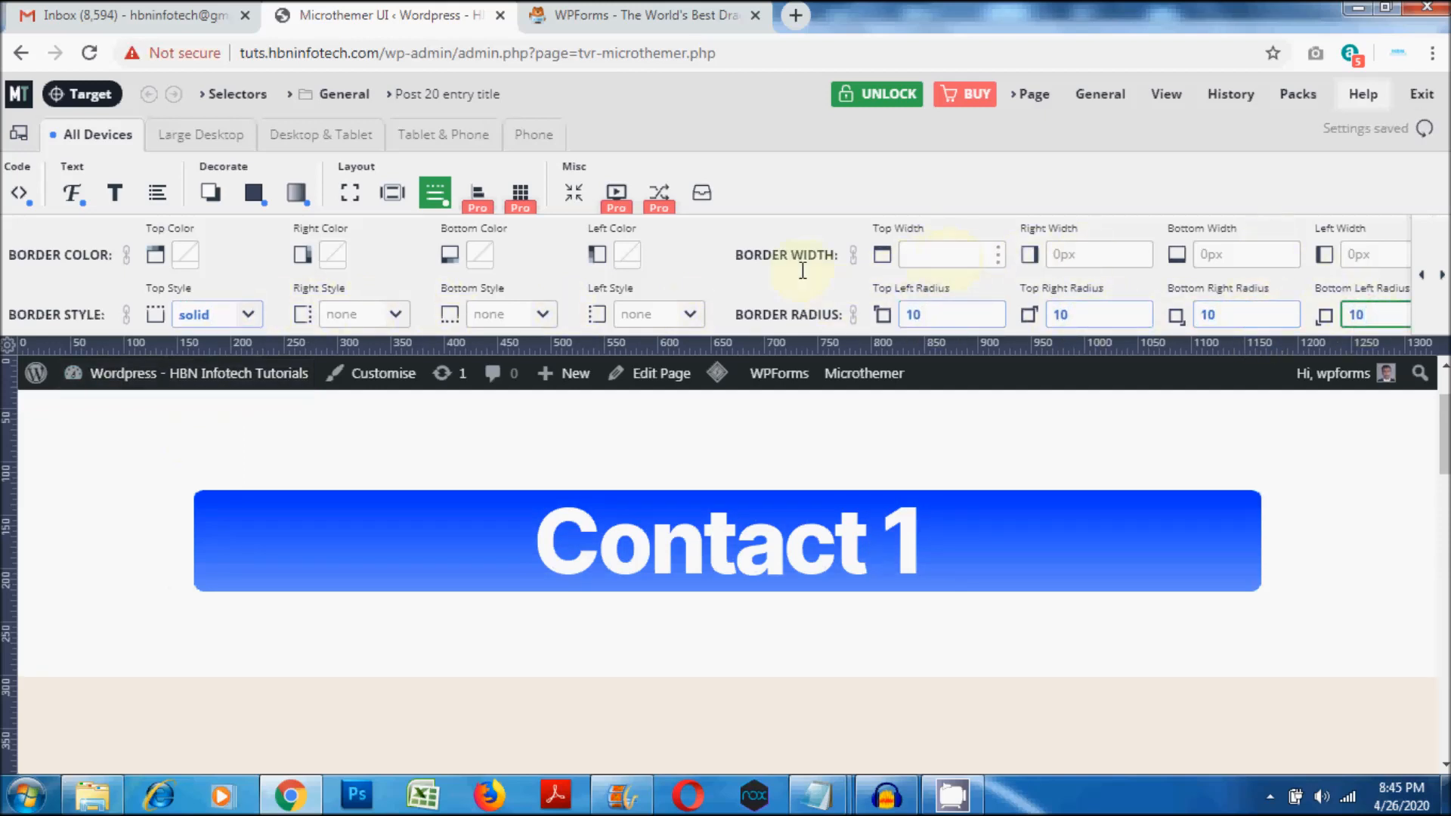
{"action": "type", "text": "5"}
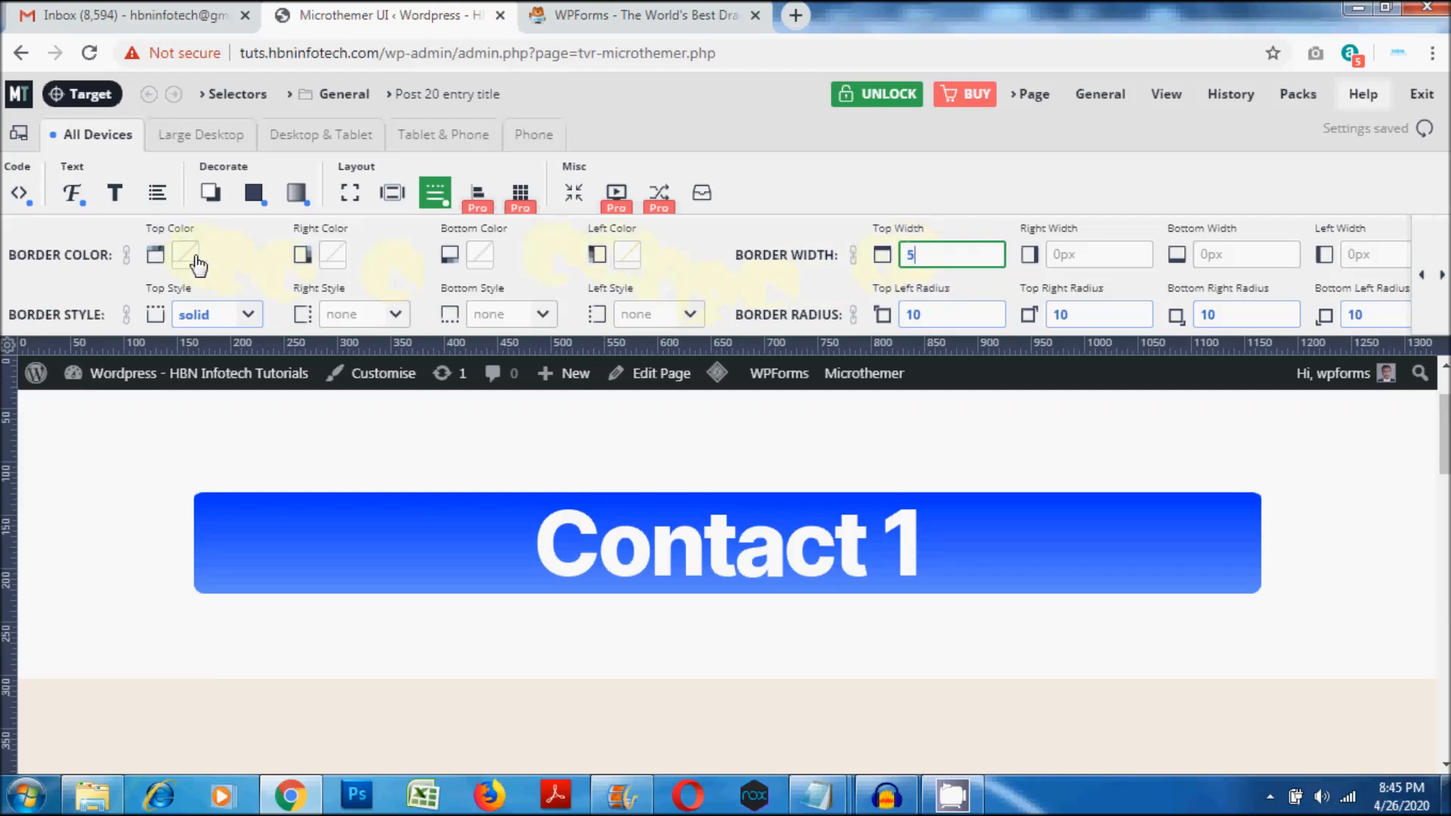
{"action": "left_click", "coordinate": [177, 254]}
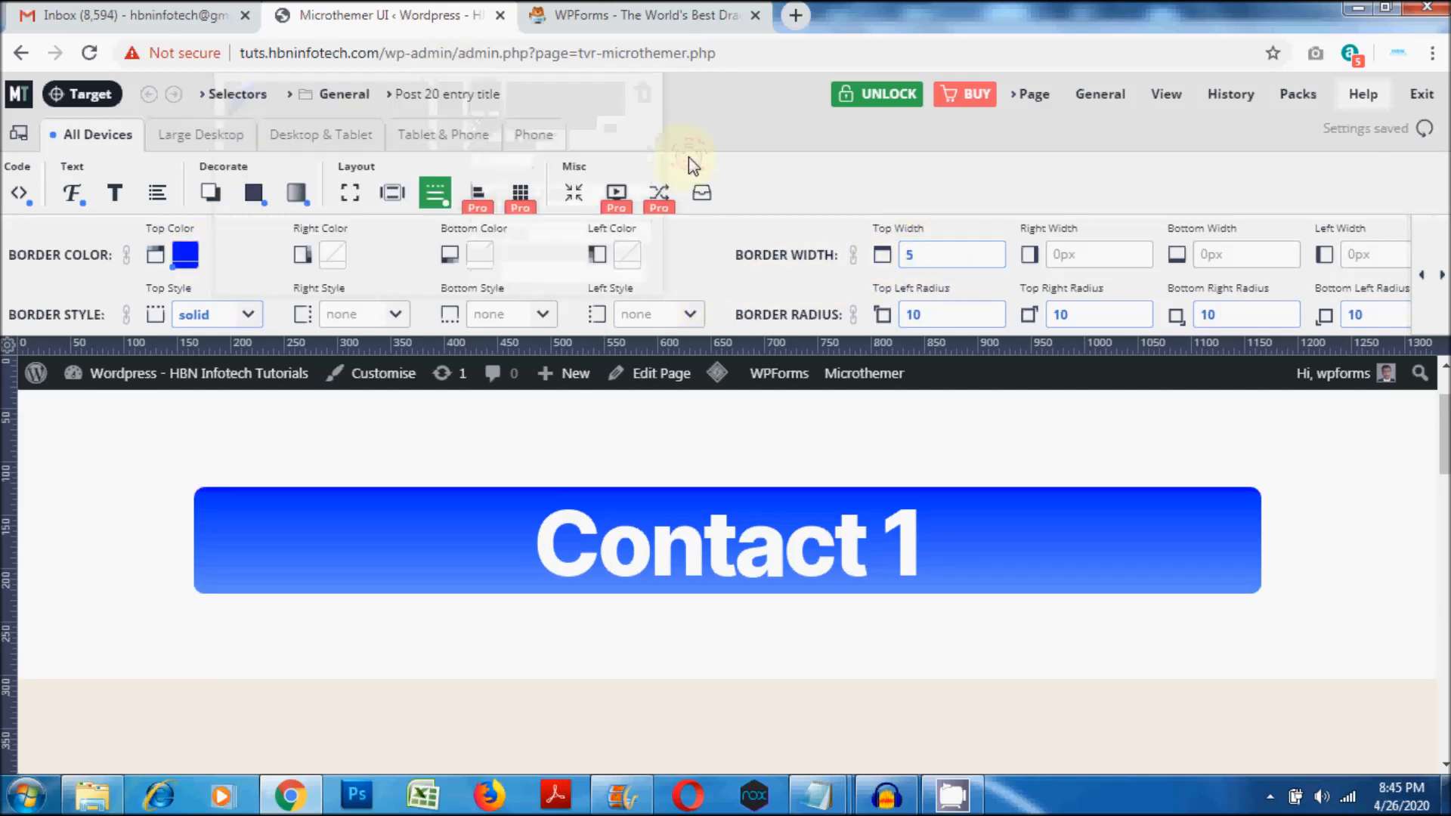
{"action": "scroll", "scroll_direction": "down", "scroll_amount": 3}
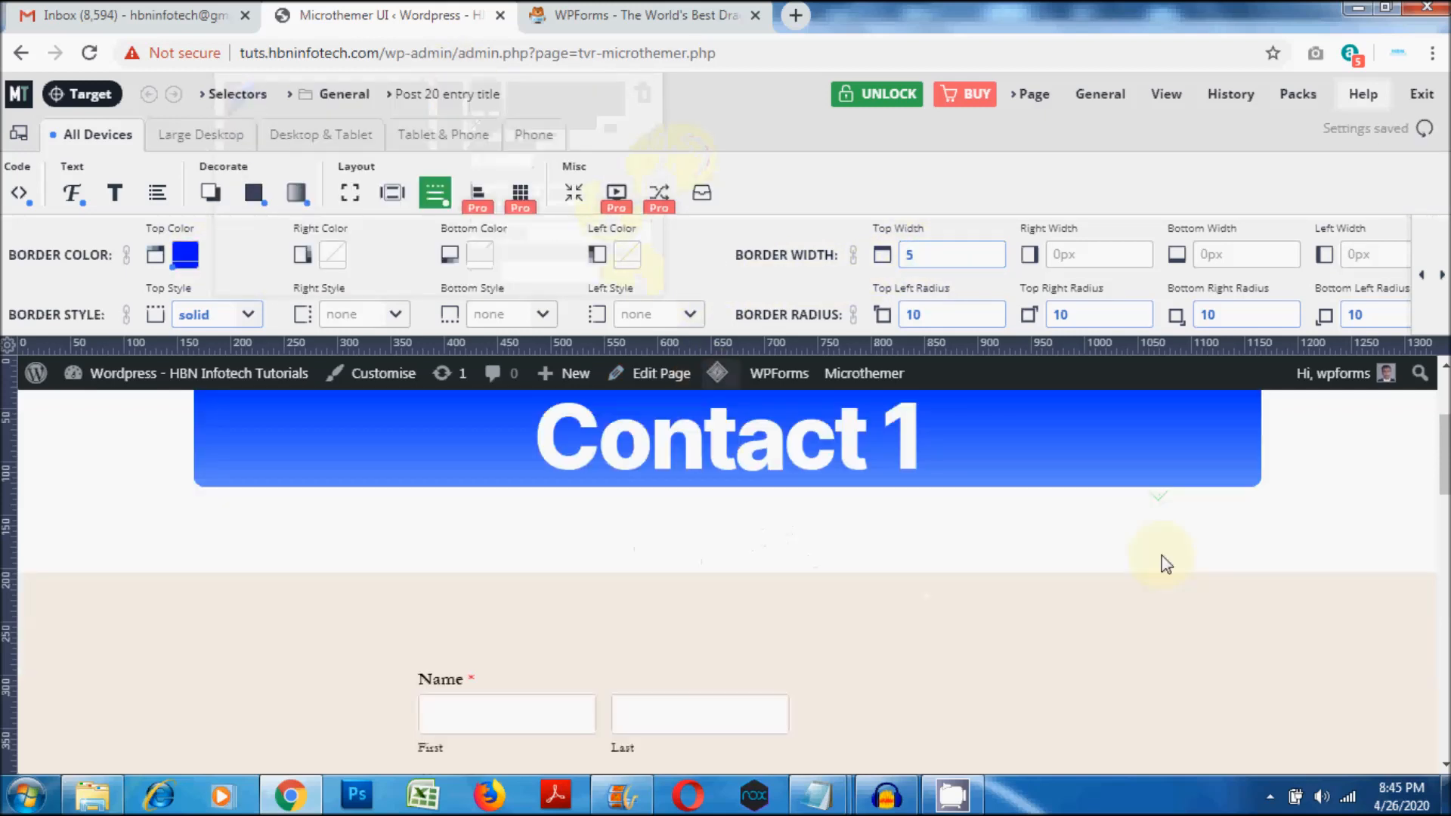
{"action": "scroll", "scroll_direction": "down", "scroll_amount": 3}
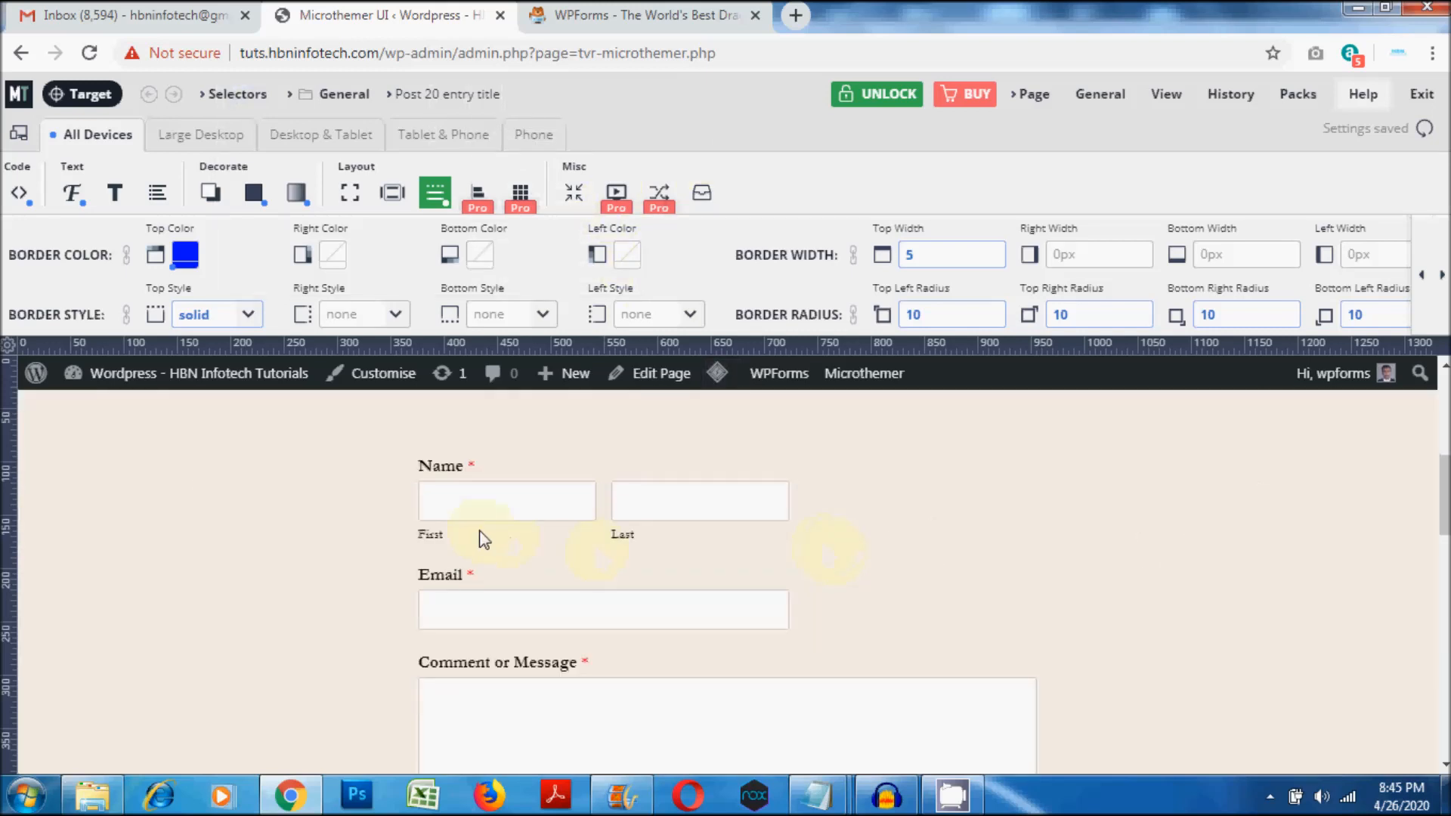
{"action": "mouse_move", "coordinate": [91, 94]}
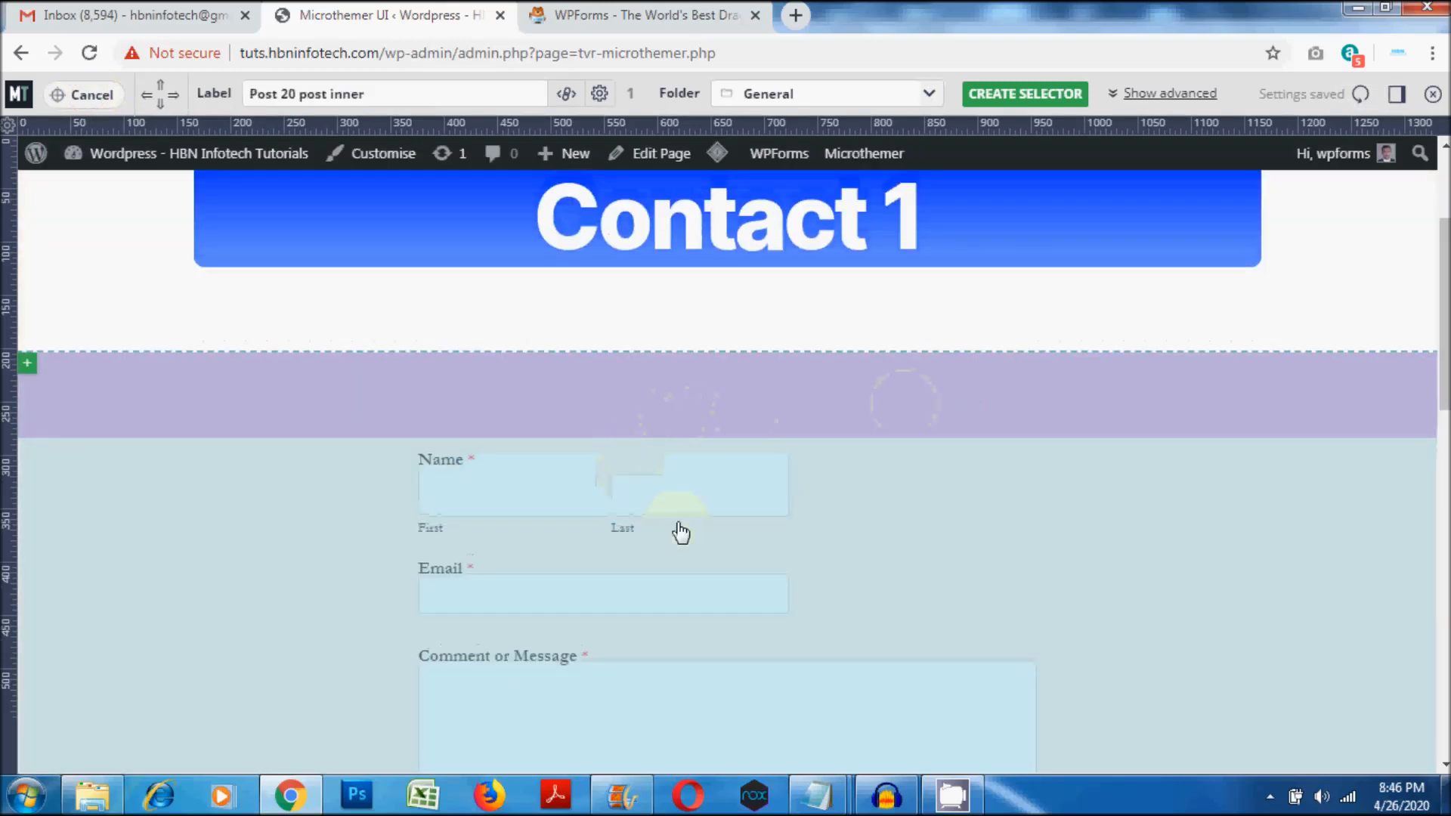
Step: Create a selector for the Name field block with a red background and 24 px left padding
{"action": "left_click", "coordinate": [907, 532]}
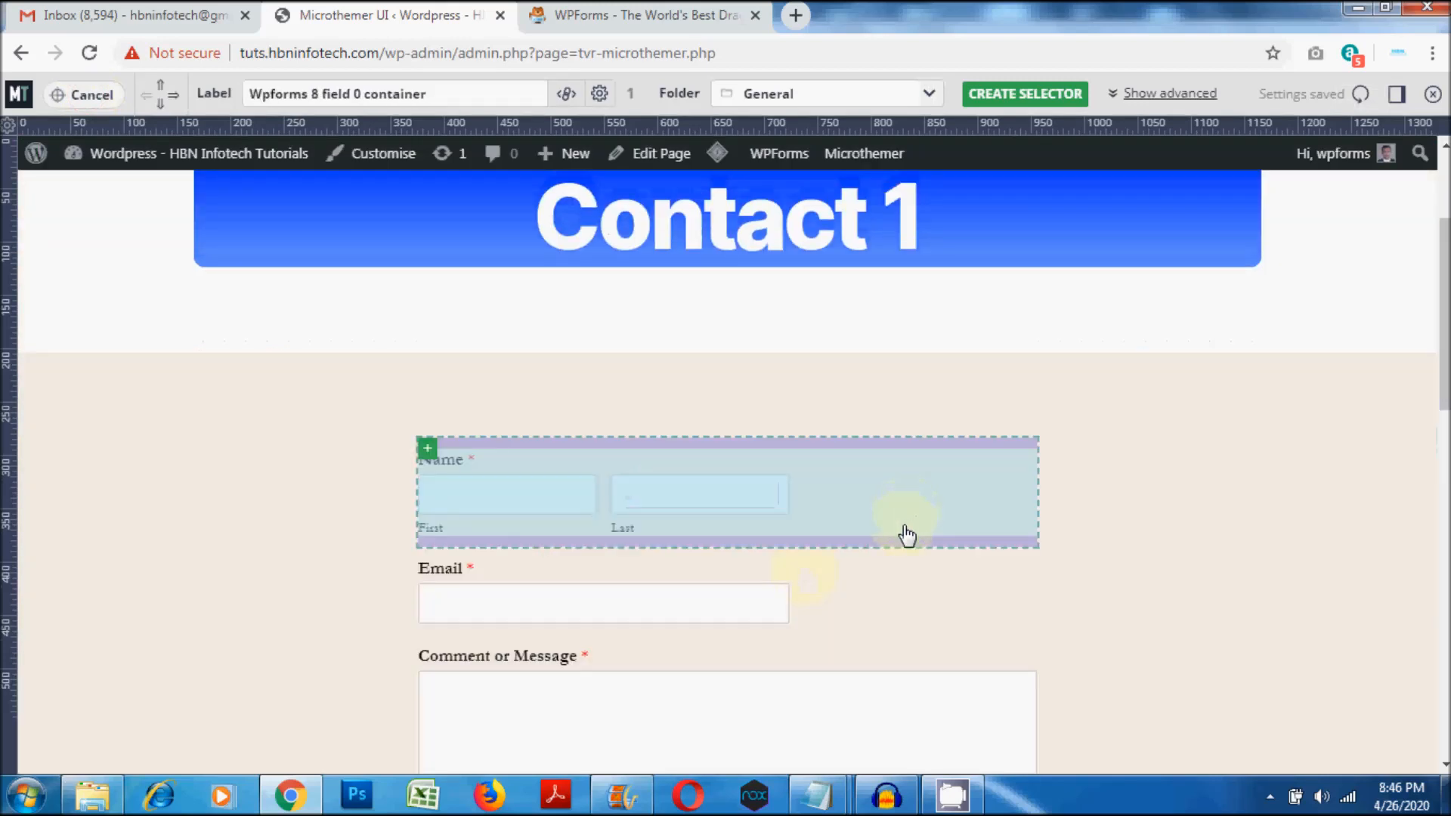
{"action": "triple_click", "coordinate": [393, 94]}
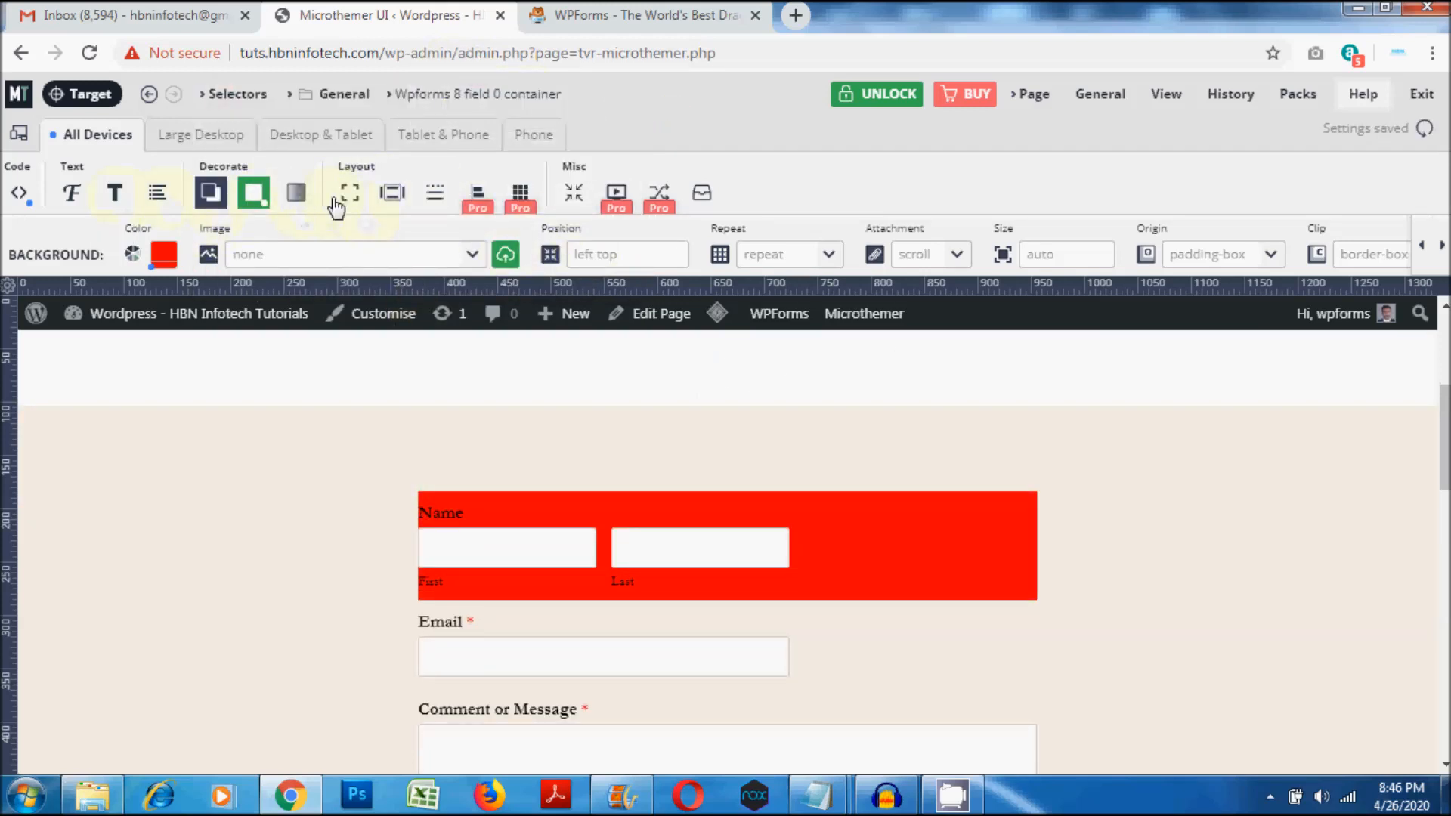
{"action": "left_click", "coordinate": [157, 193]}
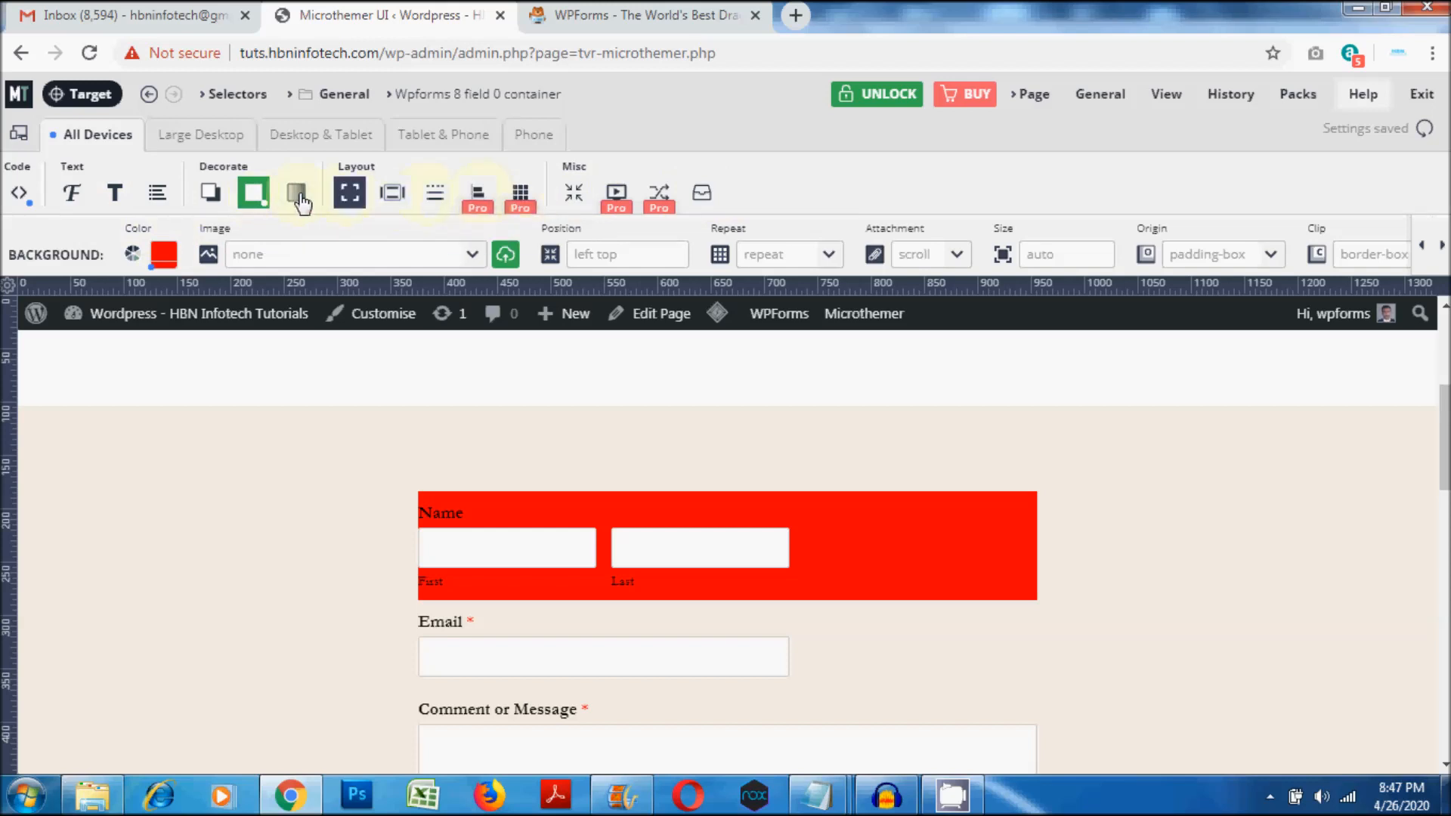
{"action": "mouse_move", "coordinate": [700, 194]}
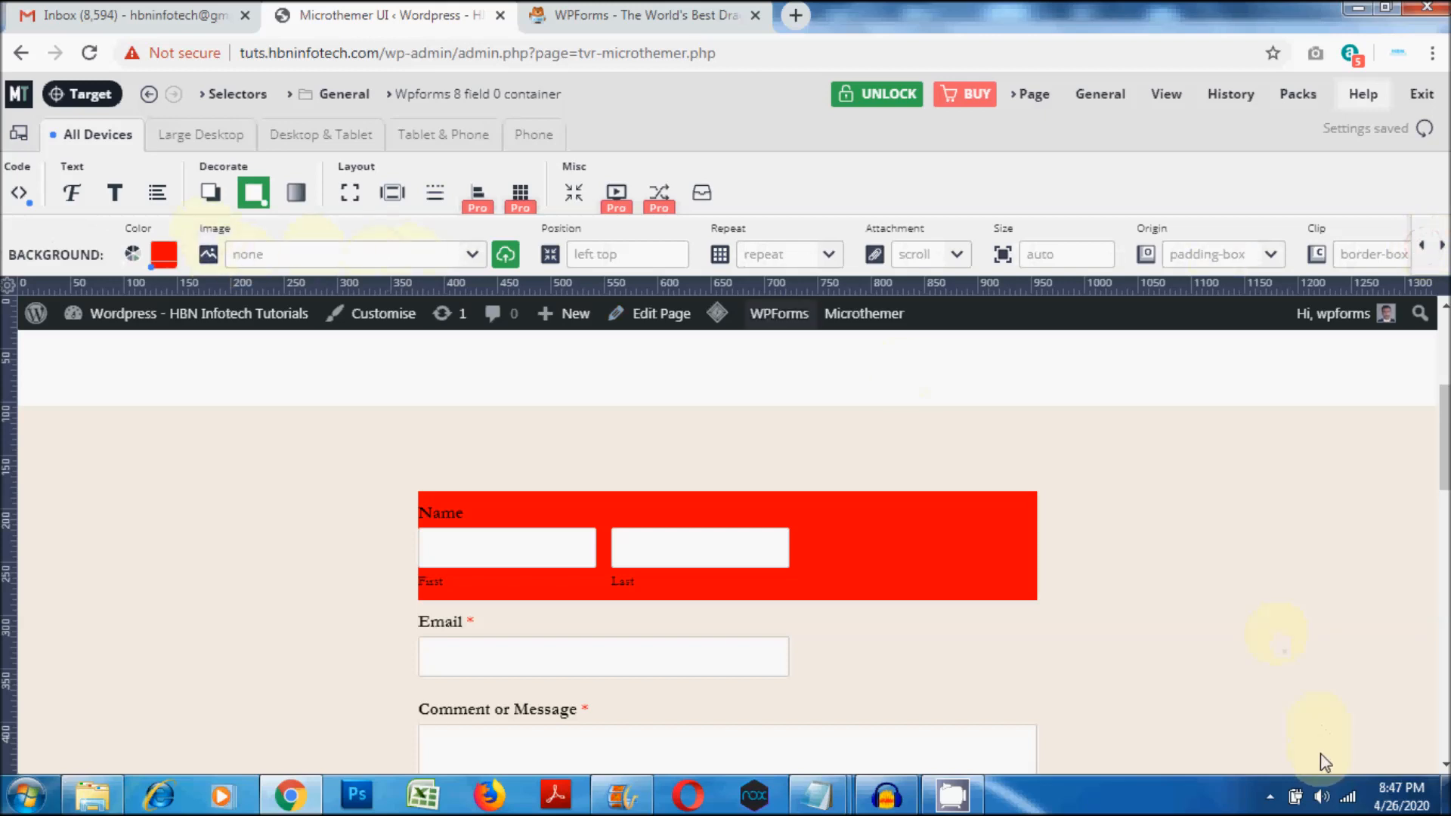
{"action": "left_click", "coordinate": [349, 192]}
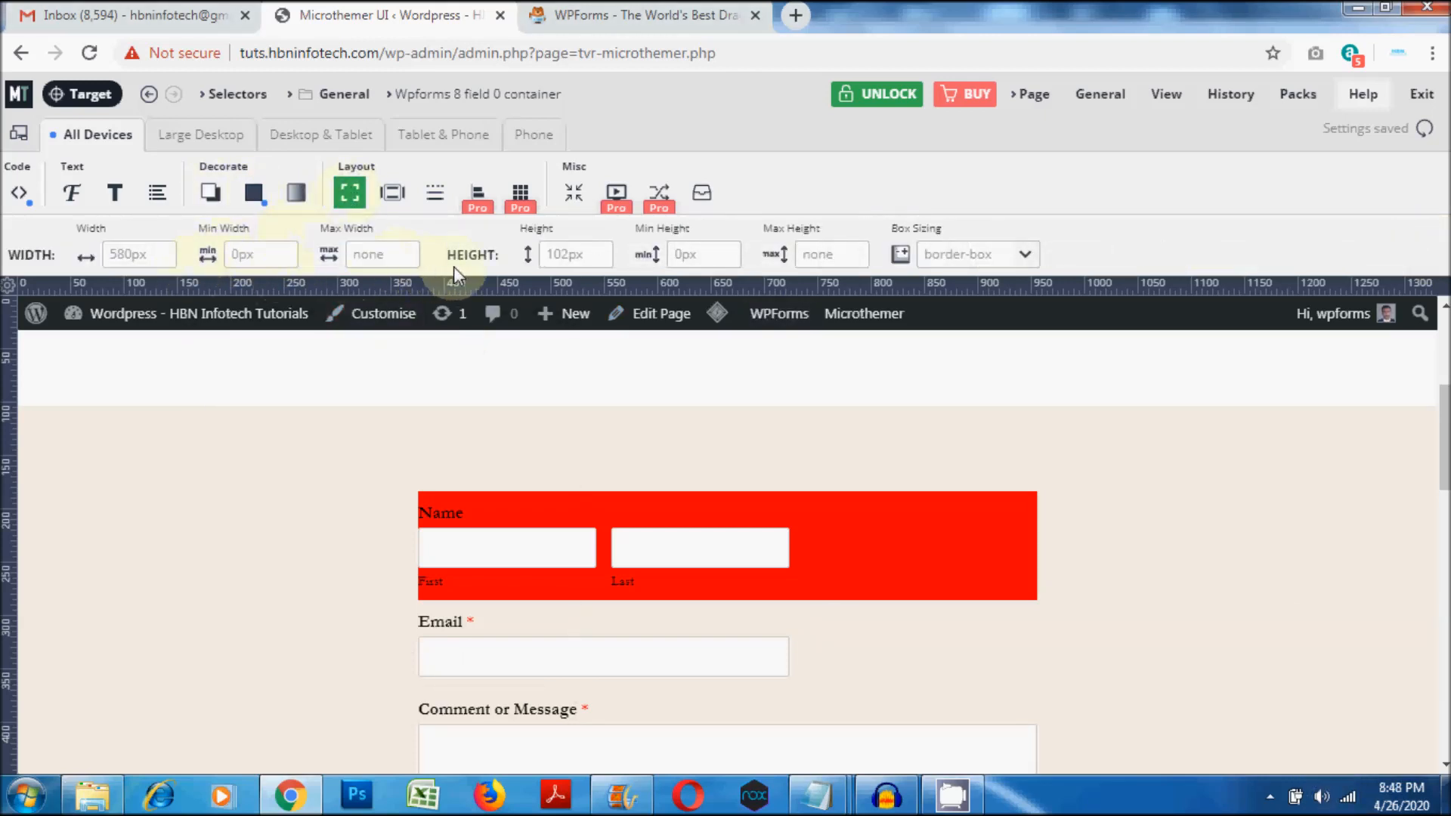
{"action": "left_click", "coordinate": [392, 193]}
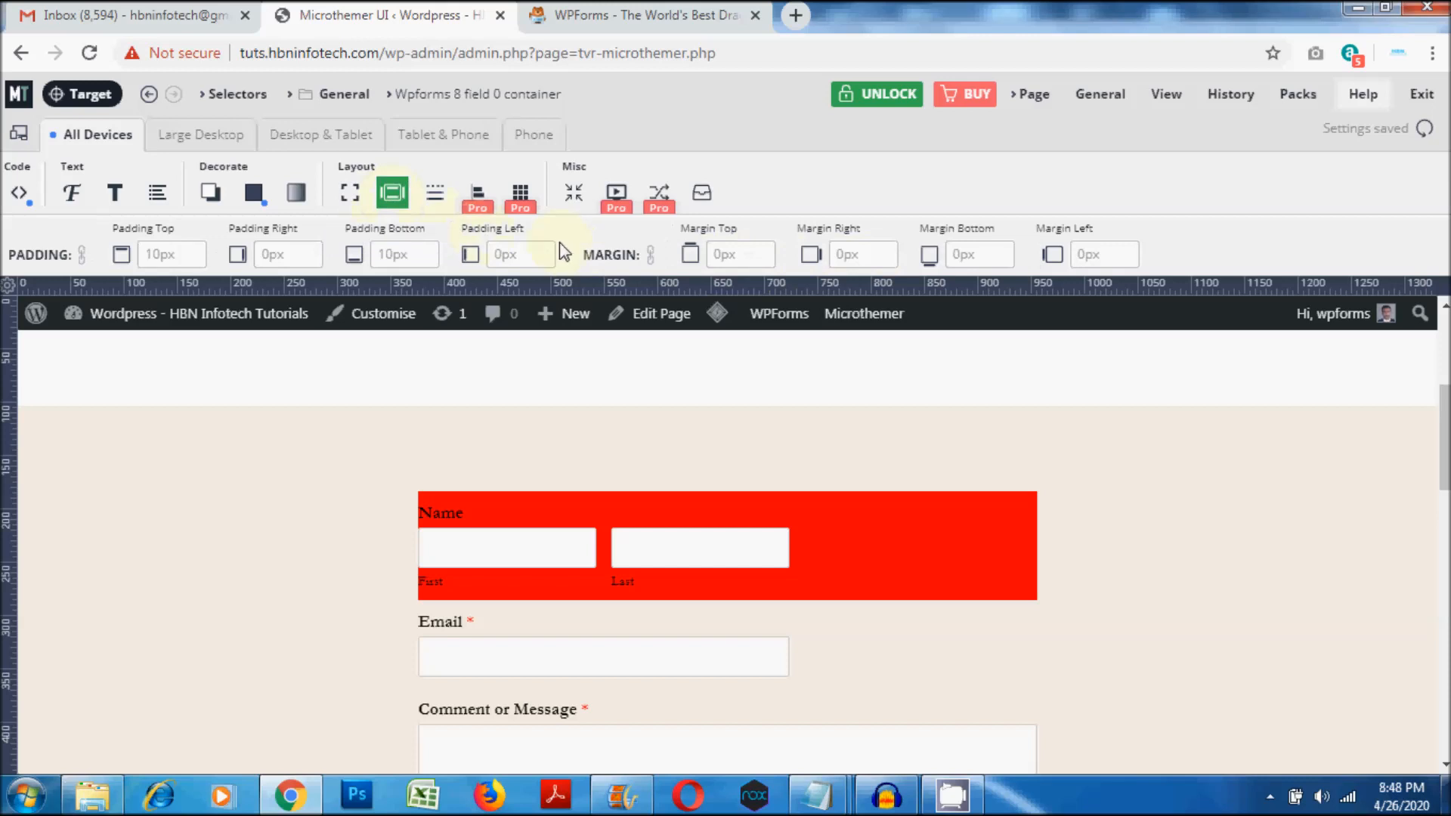
{"action": "left_click", "coordinate": [520, 254]}
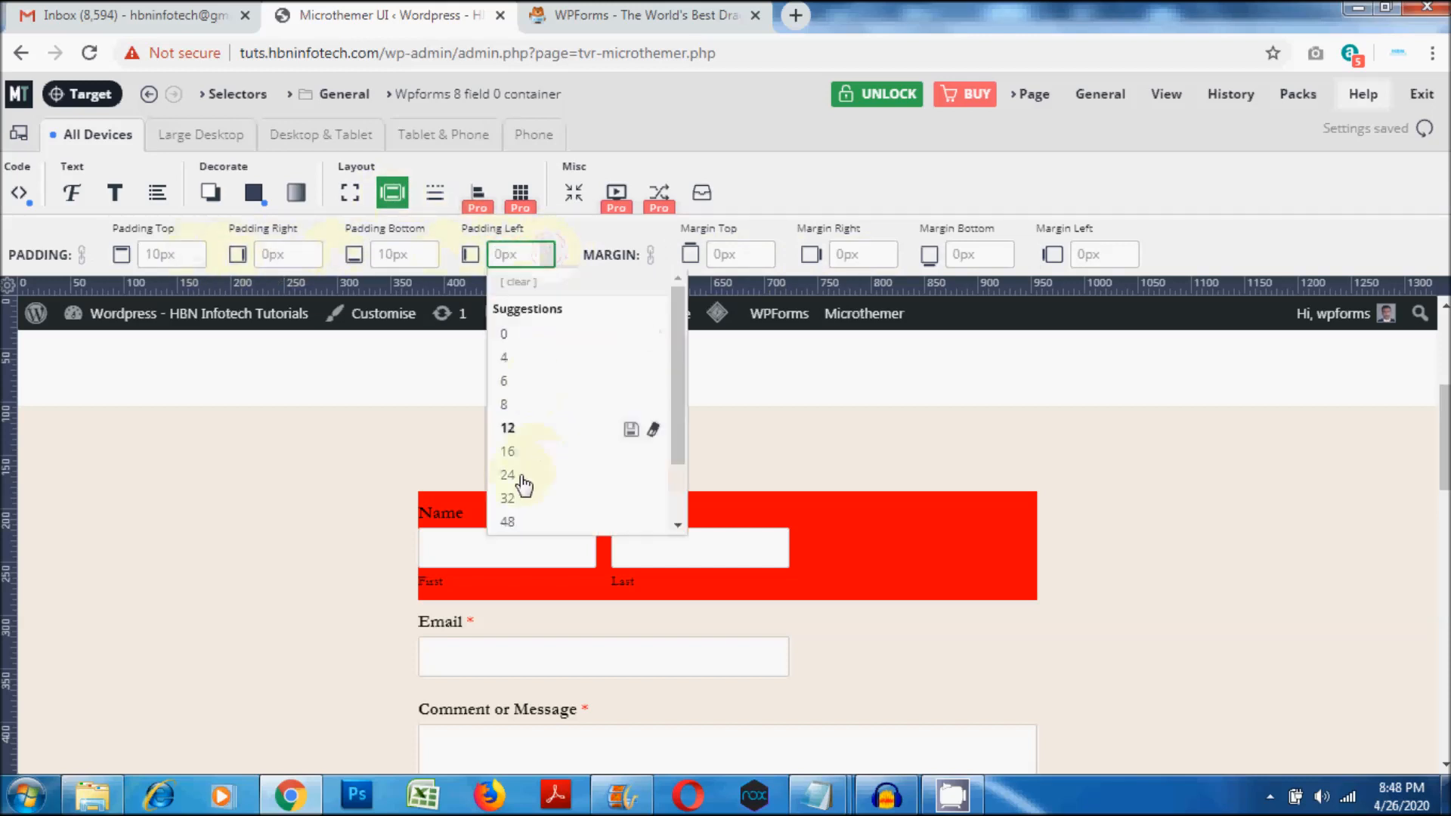
{"action": "left_click", "coordinate": [507, 474]}
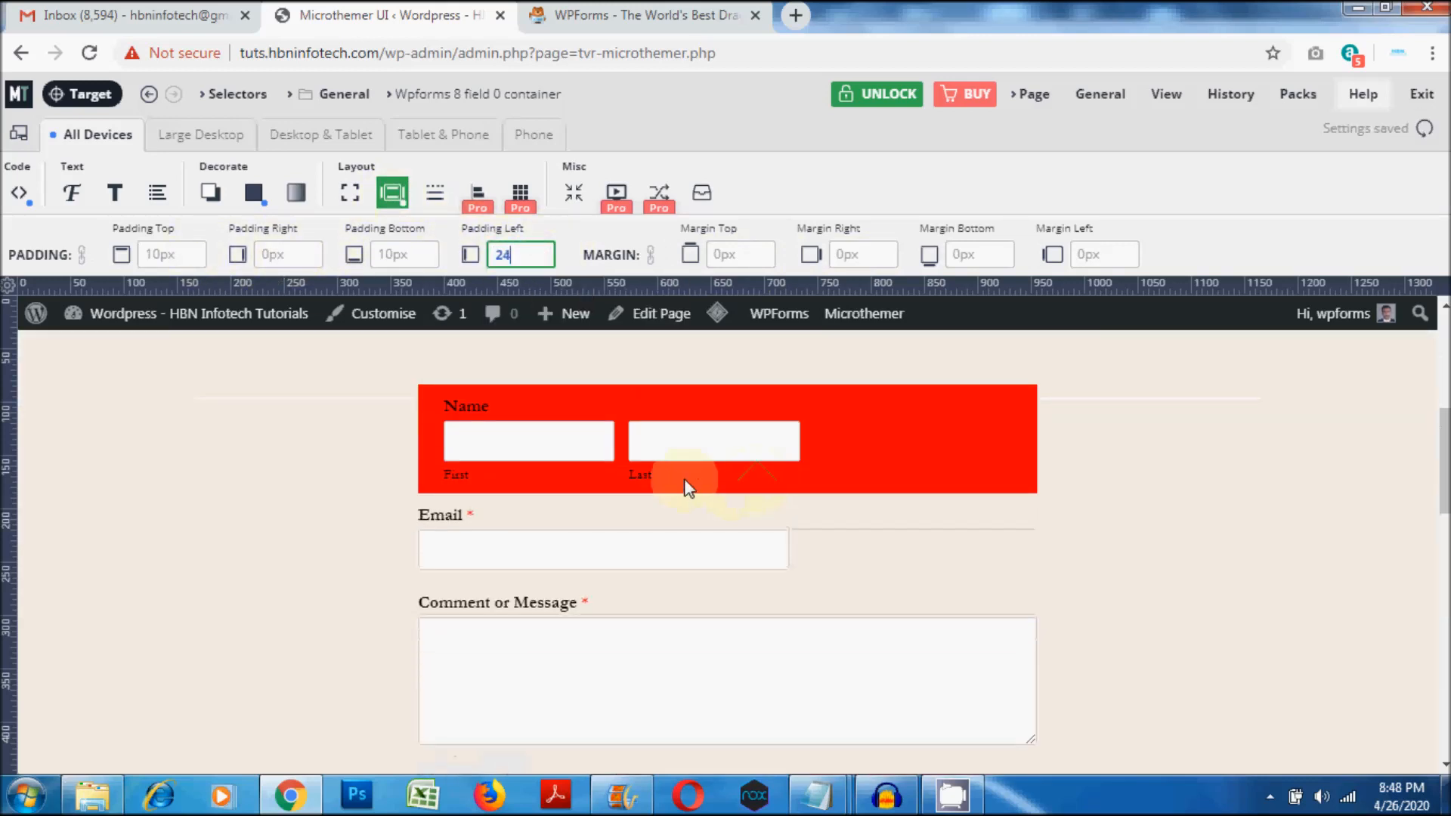
{"action": "left_click", "coordinate": [71, 192]}
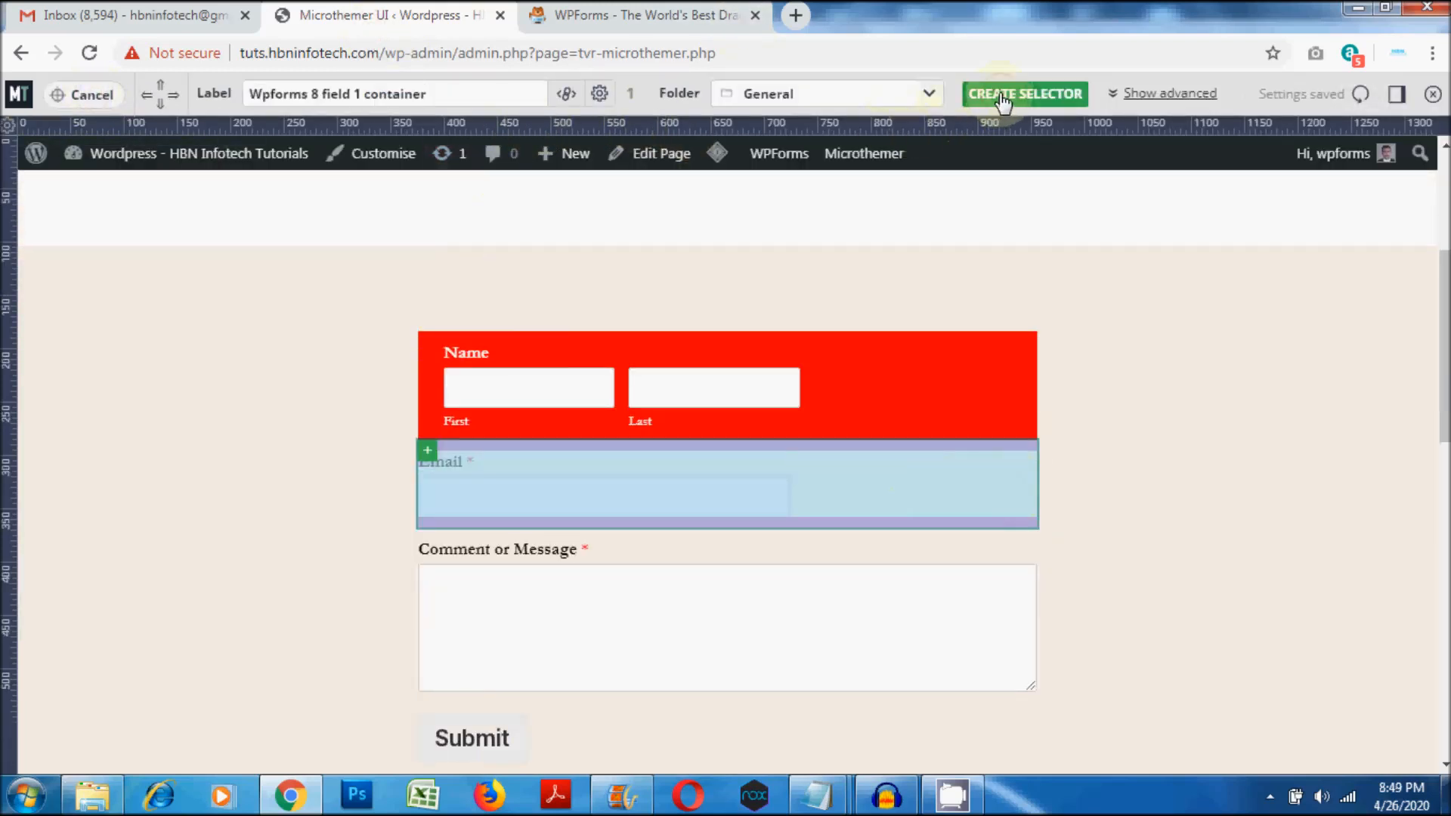
Step: Create selectors for the Email block and message box, choosing a narrower box width
{"action": "left_click", "coordinate": [1025, 94]}
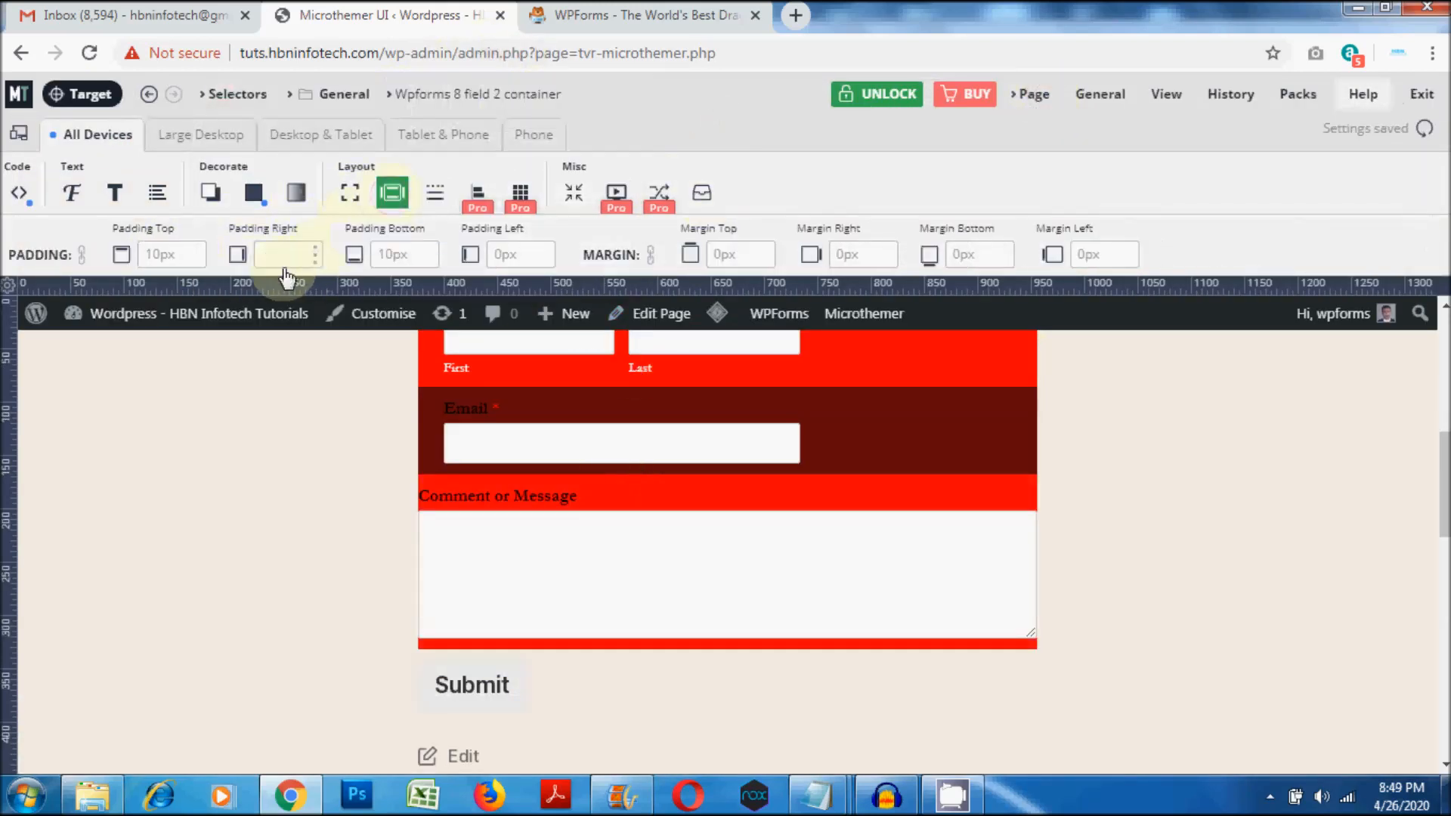
{"action": "left_click", "coordinate": [350, 193]}
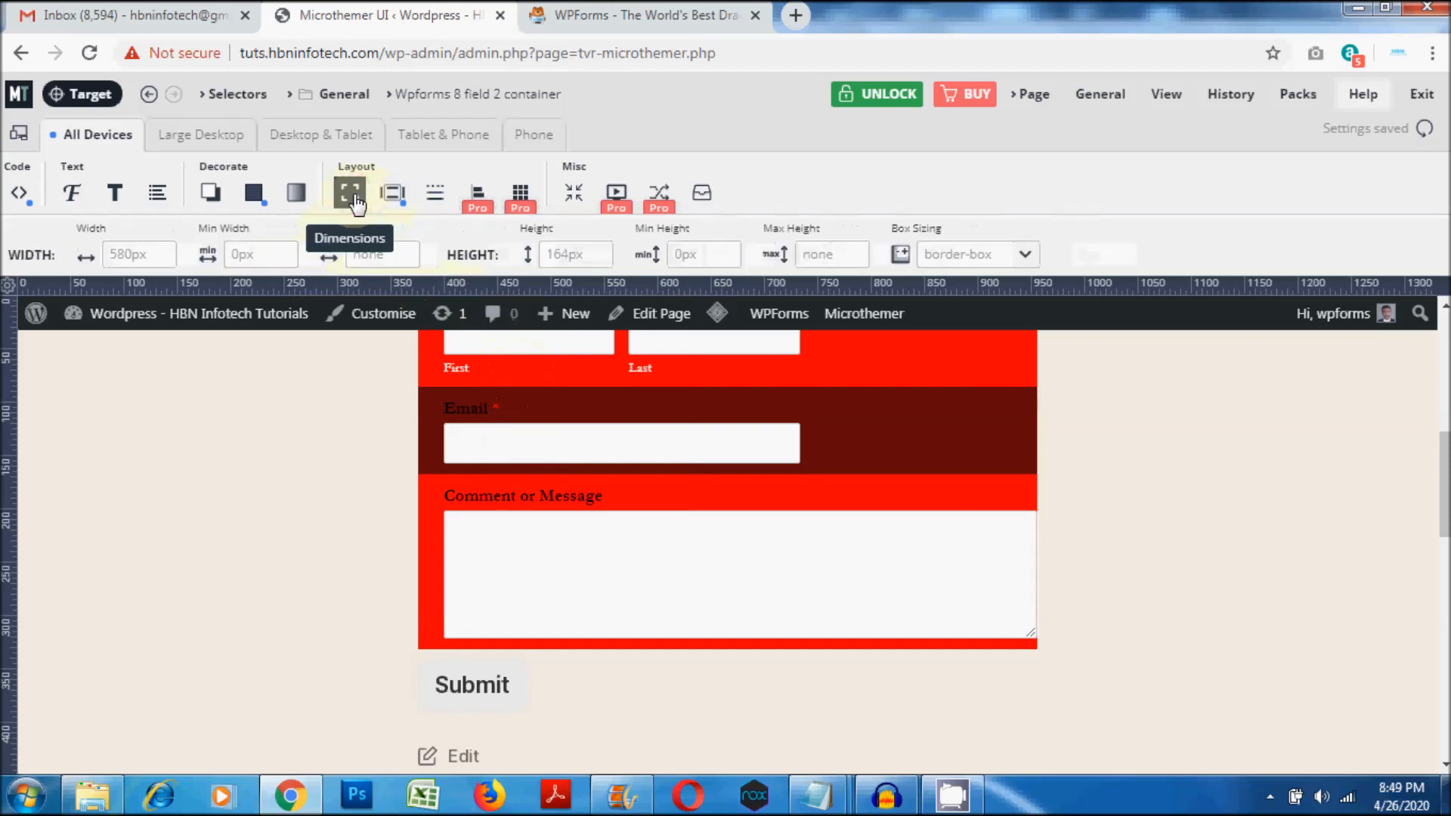
{"action": "left_click", "coordinate": [139, 254]}
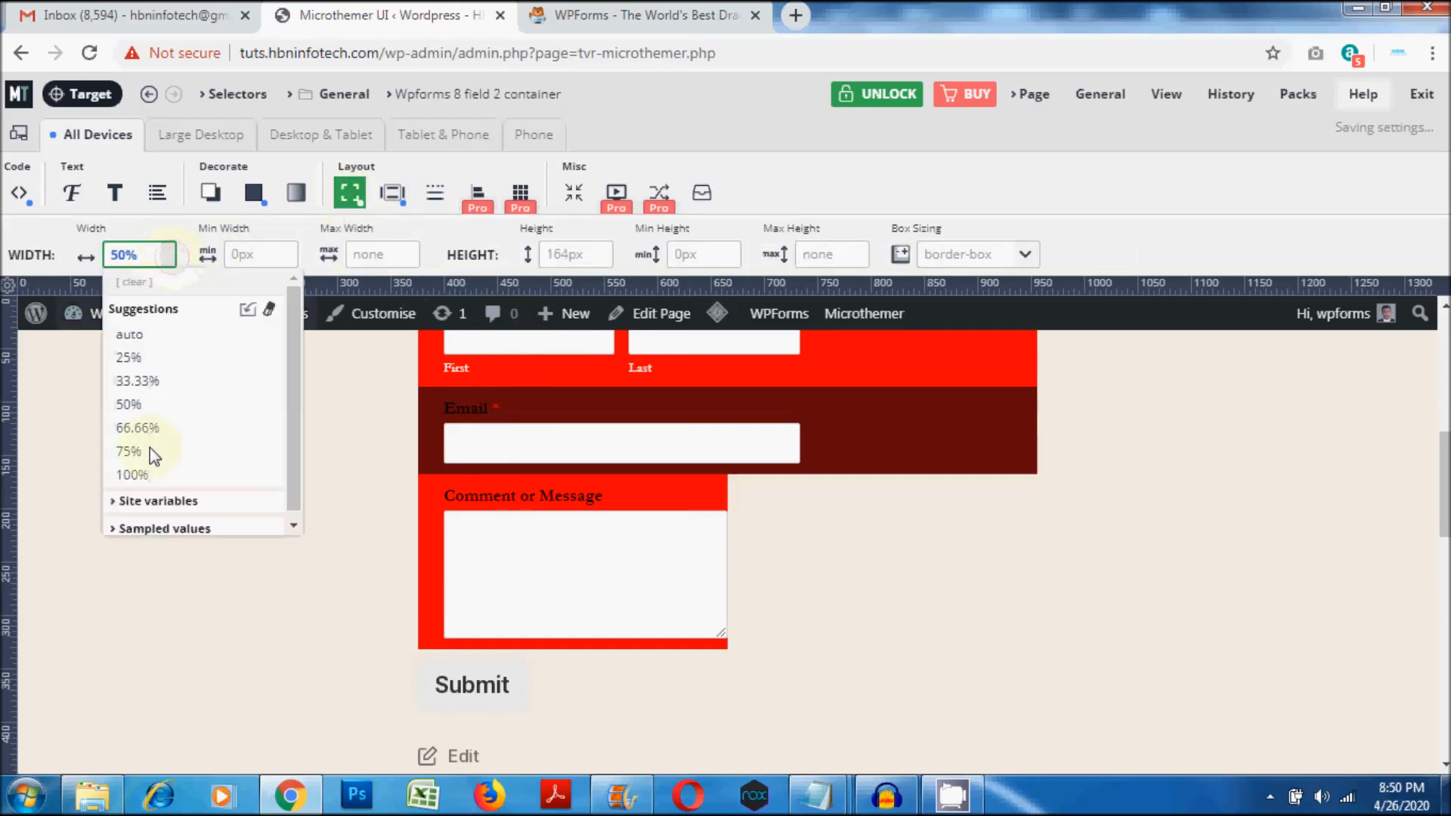
{"action": "left_click", "coordinate": [132, 474]}
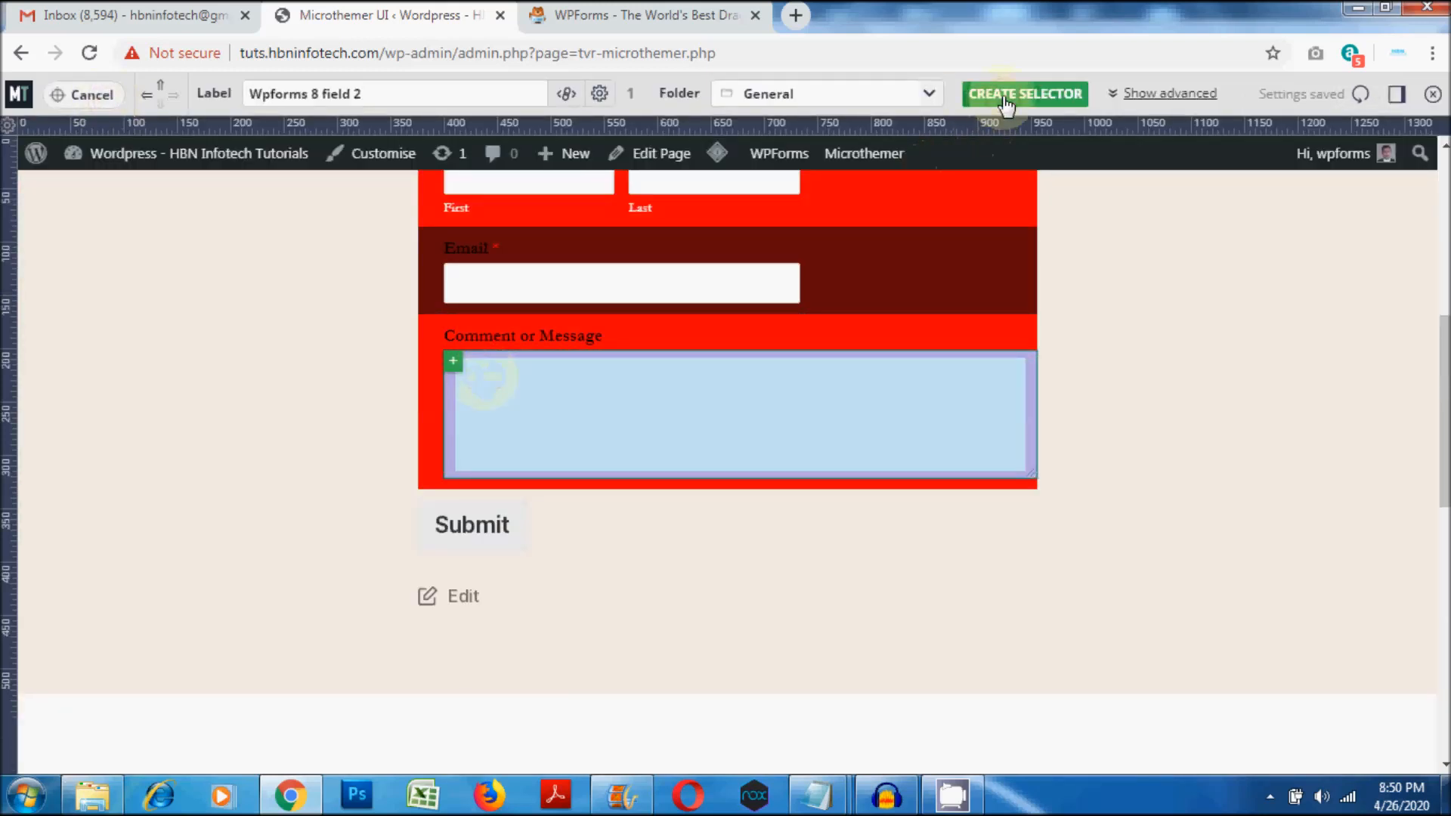
{"action": "left_click", "coordinate": [1025, 93]}
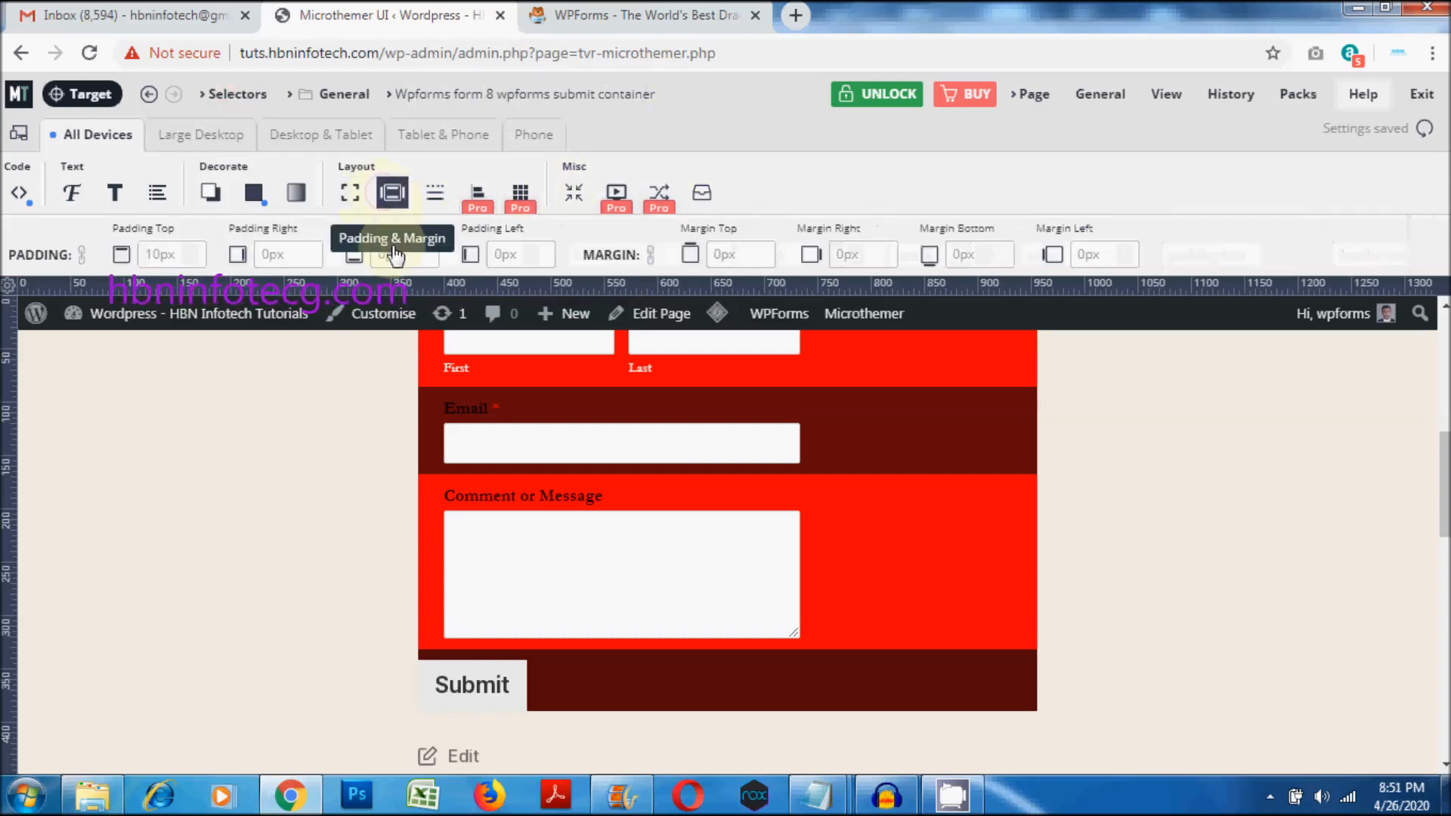
Step: Pad the Submit button with 24, give it a yellow background, and target the heading area
{"action": "type", "text": "24"}
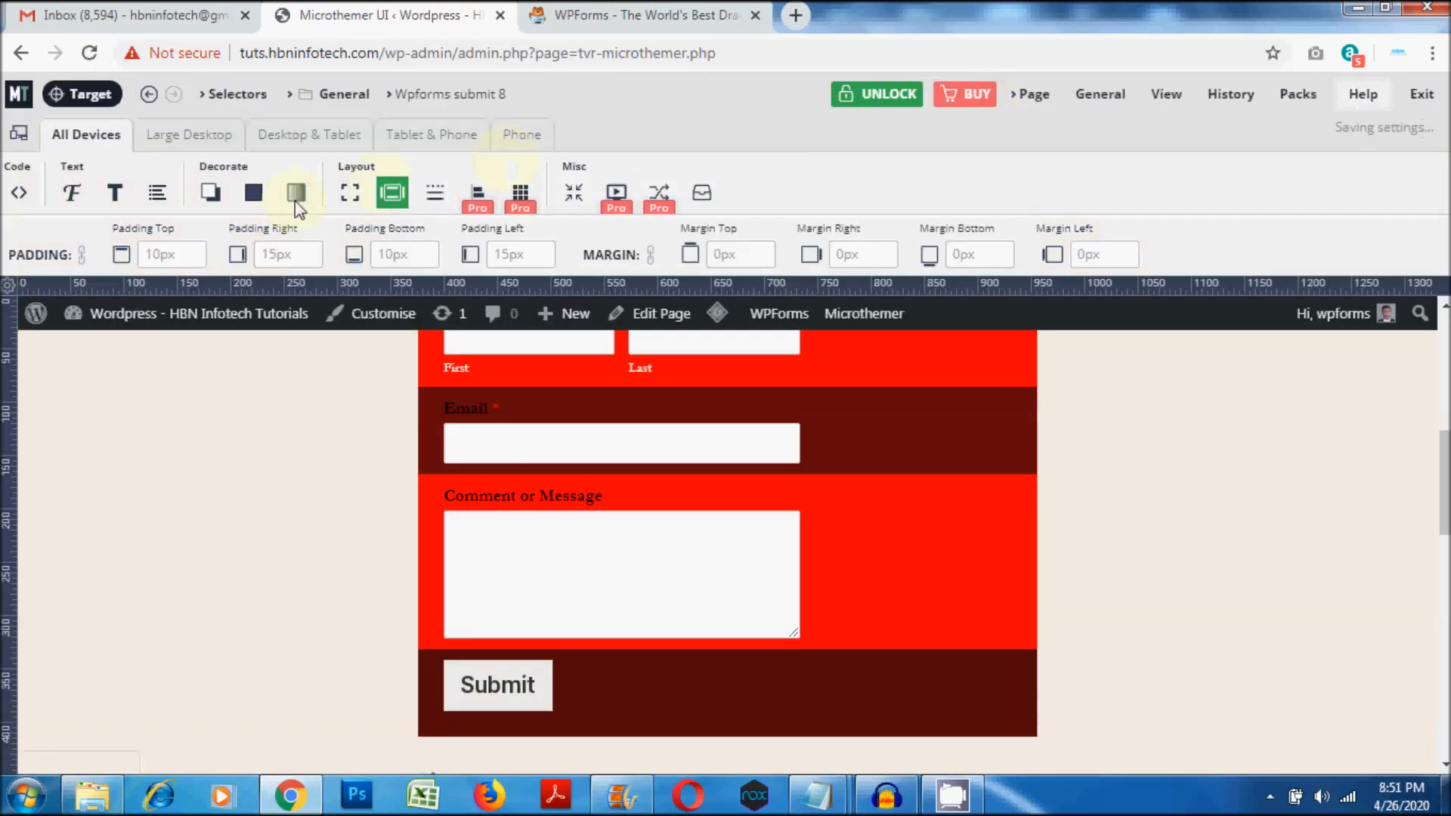
{"action": "left_click", "coordinate": [252, 193]}
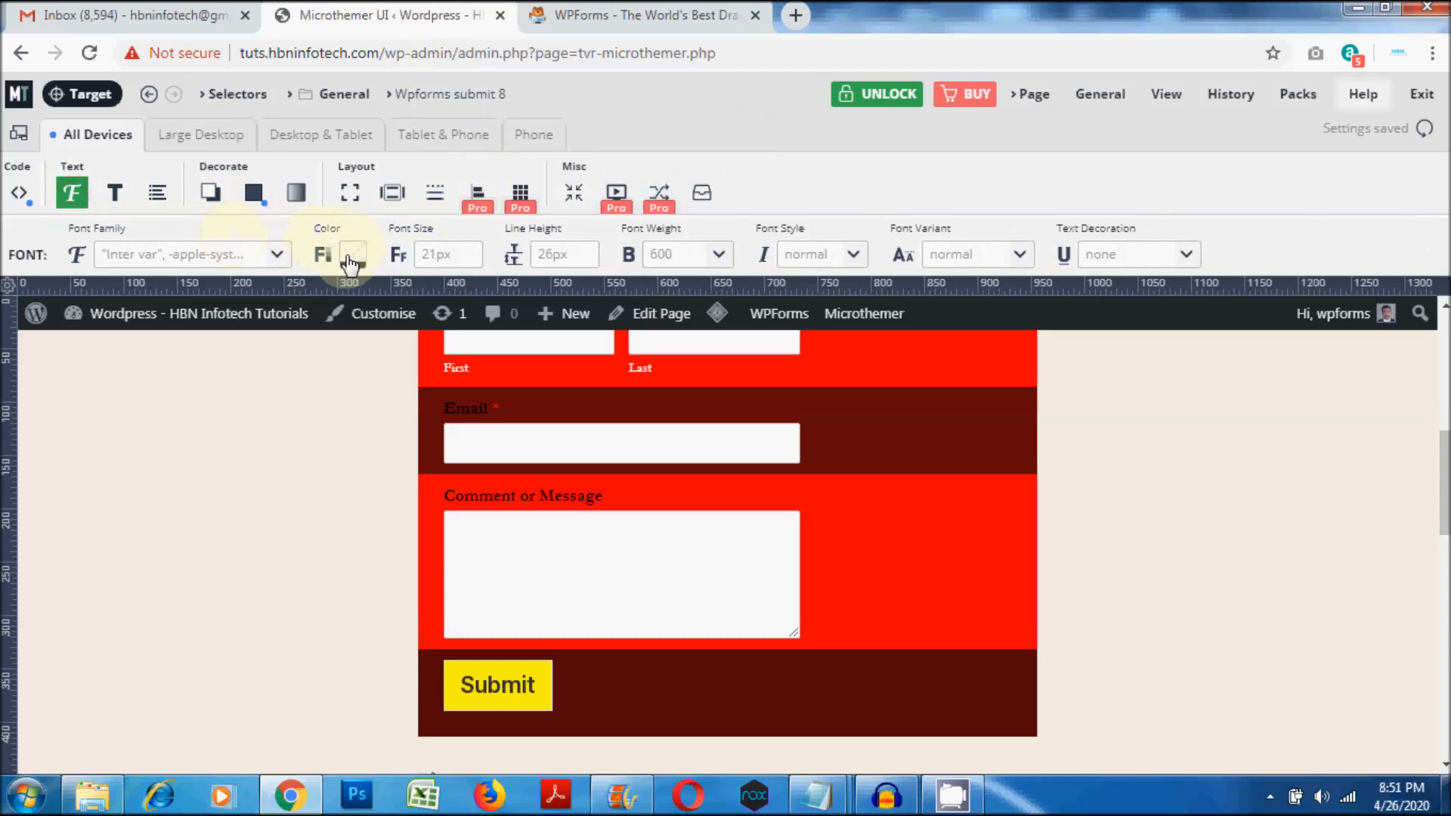
{"action": "left_click", "coordinate": [349, 192]}
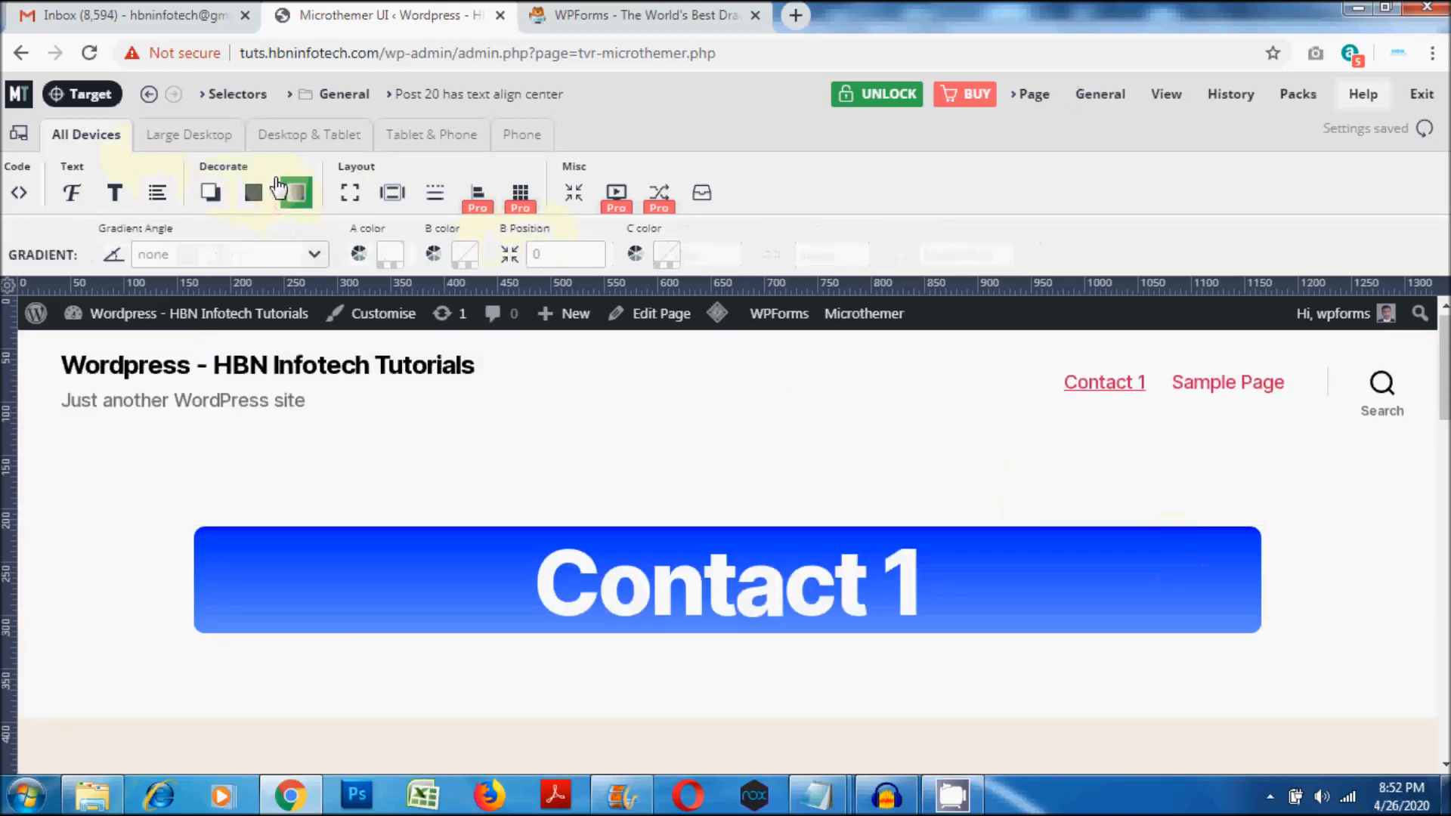
{"action": "left_click", "coordinate": [251, 193]}
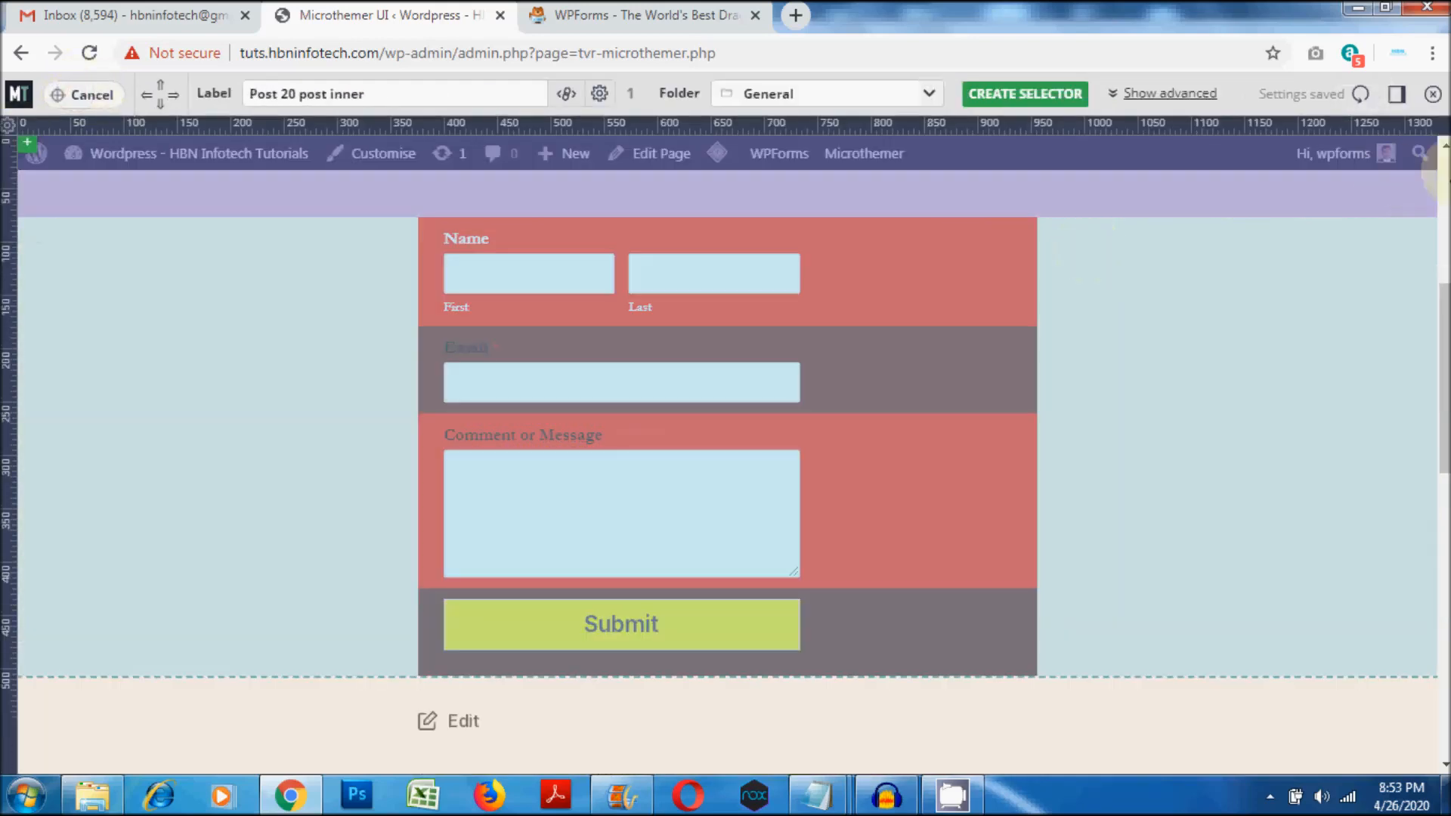
{"action": "left_click", "coordinate": [1431, 93]}
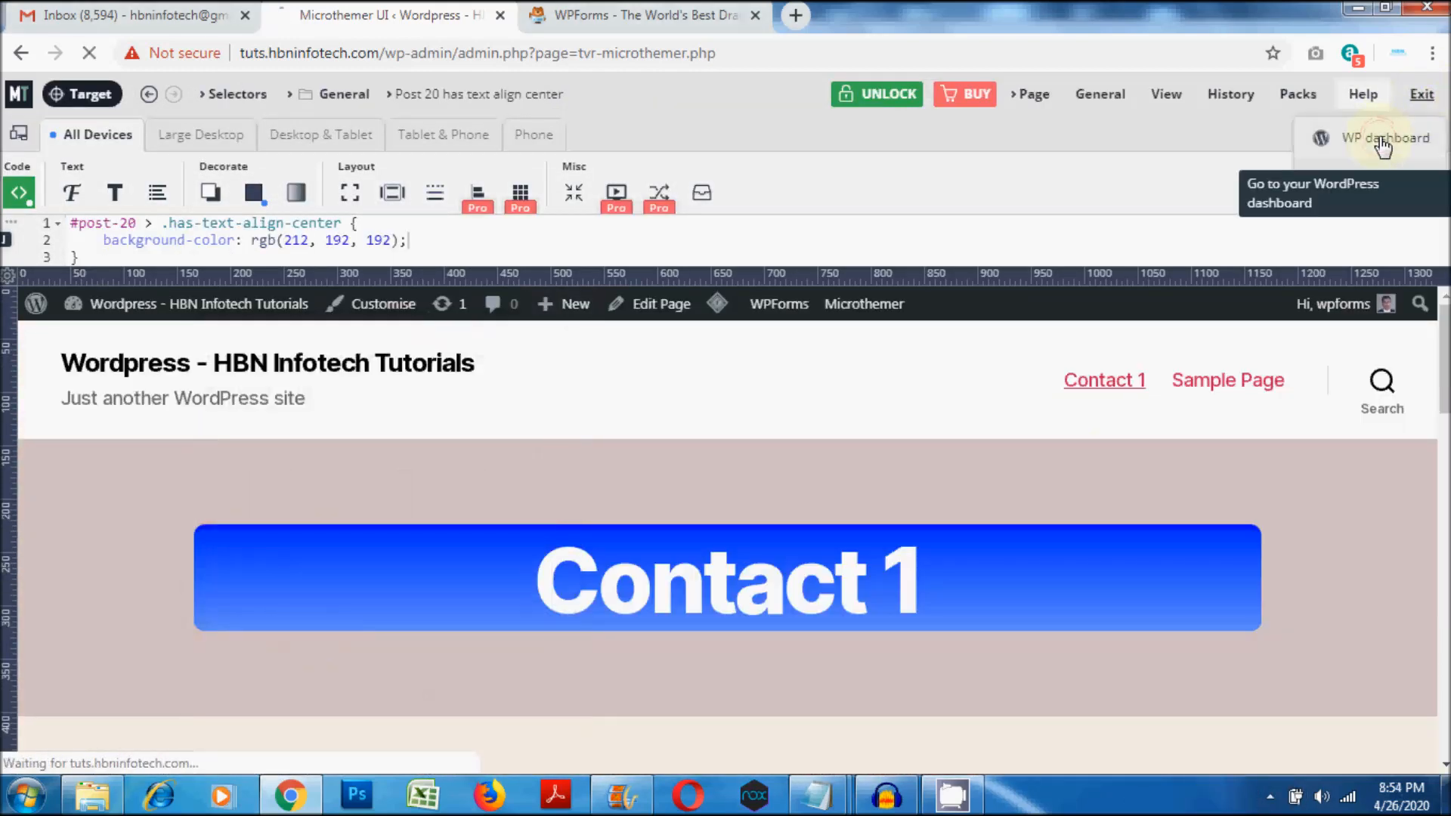
Step: Exit Microthemer to the dashboard and view the live Contact 1 page with its restyled form
{"action": "left_click", "coordinate": [1385, 137]}
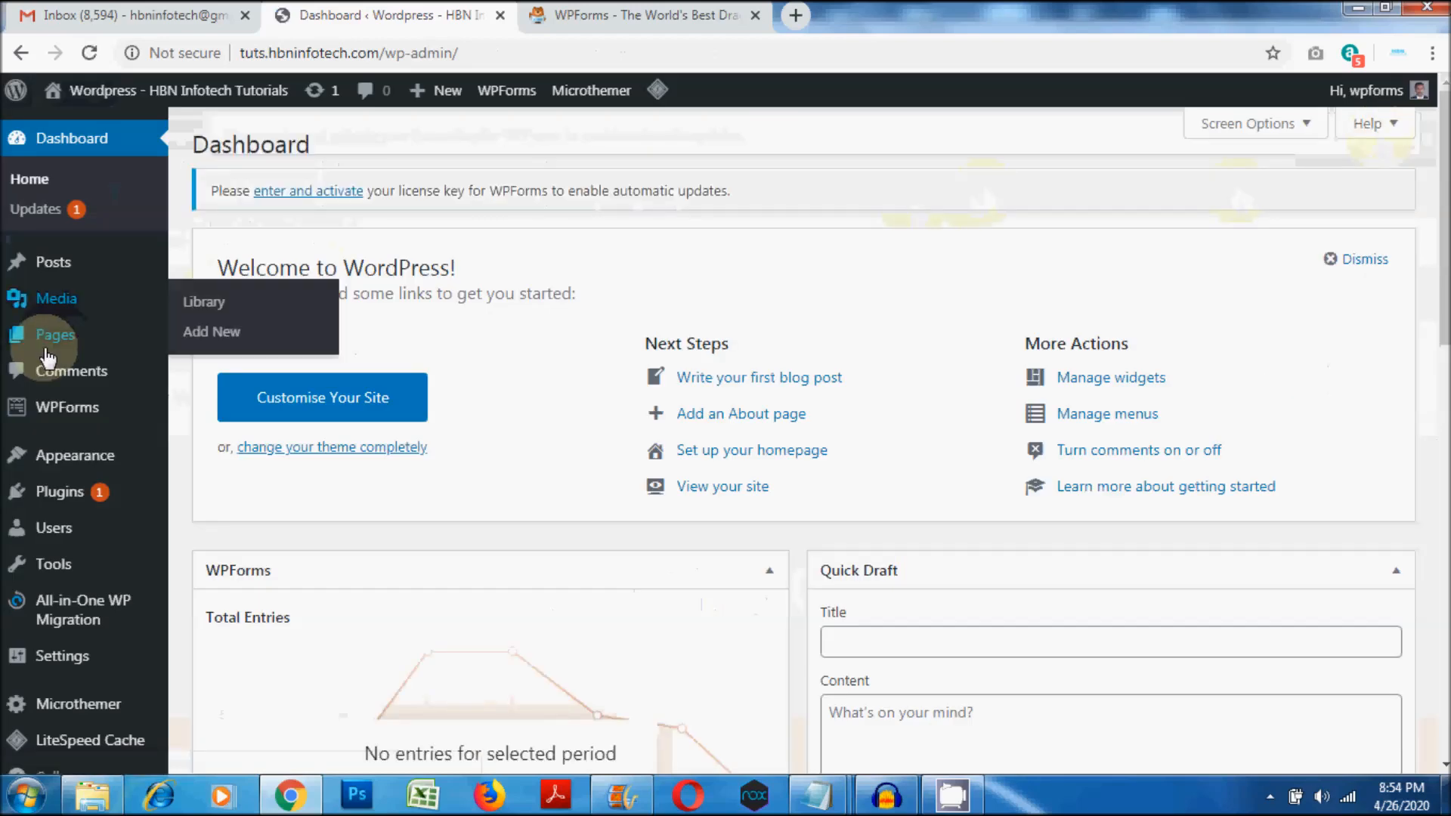
{"action": "left_click", "coordinate": [53, 334]}
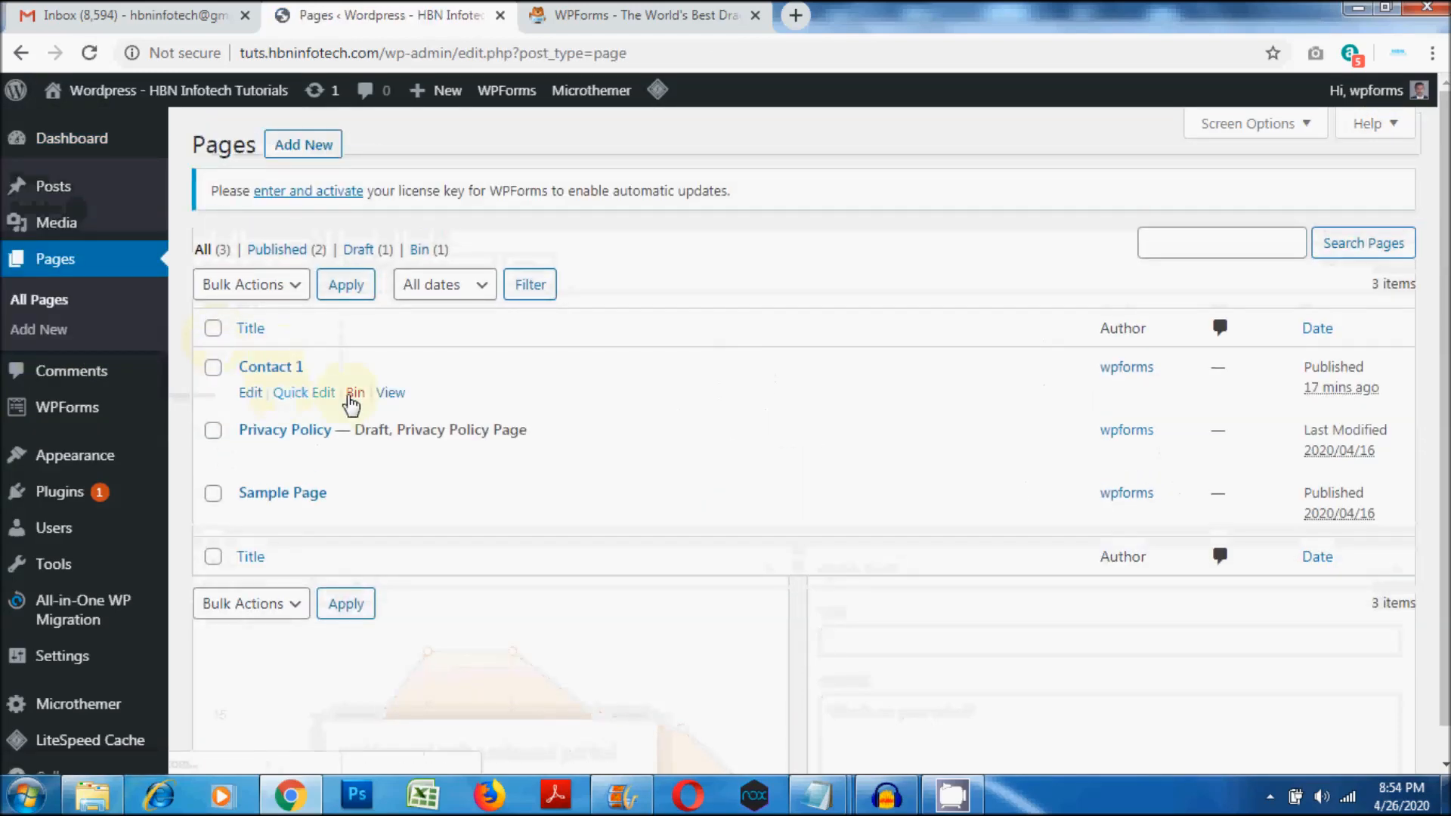
{"action": "left_click", "coordinate": [390, 392]}
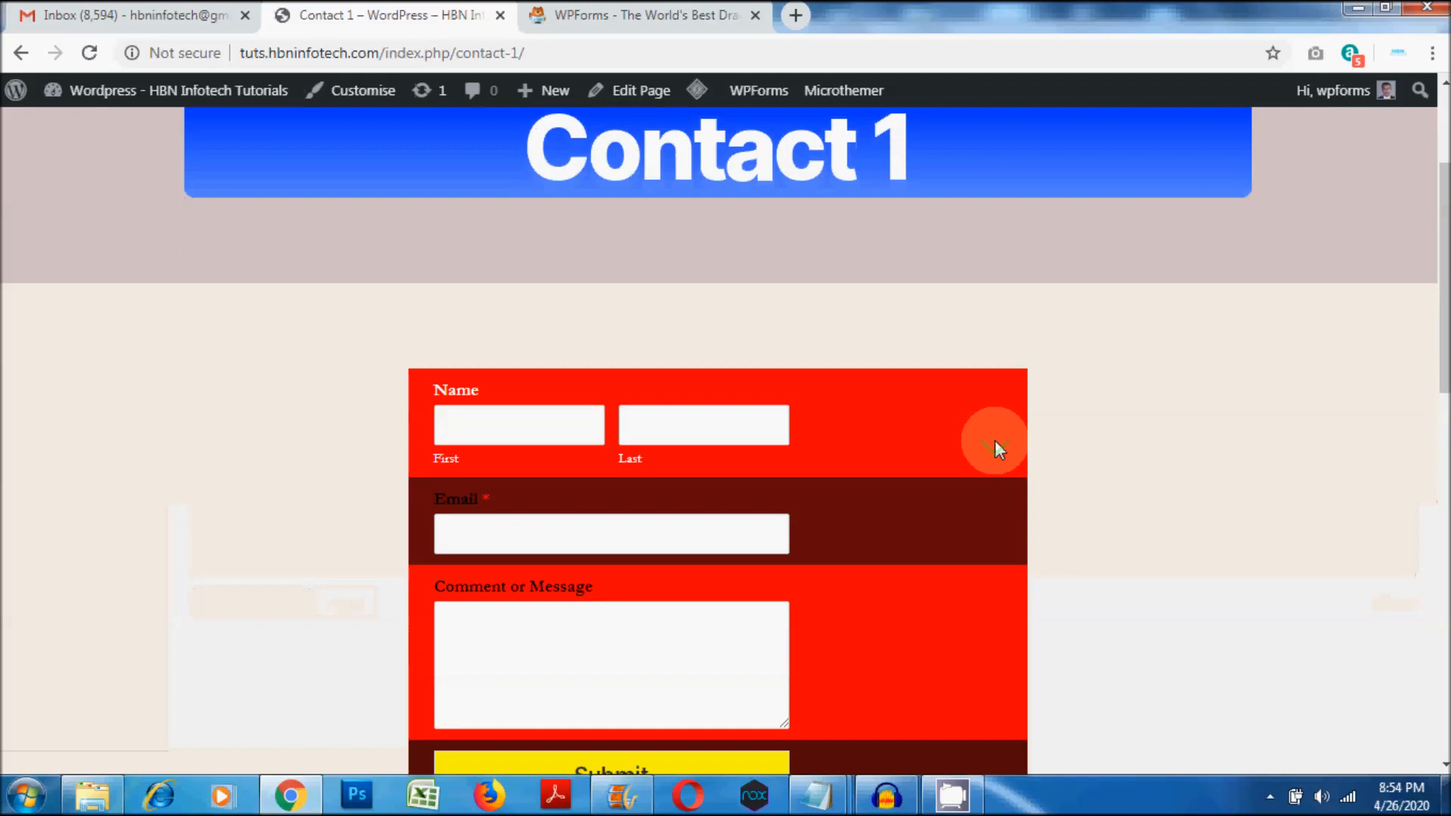
{"action": "scroll", "scroll_direction": "down", "scroll_amount": 3}
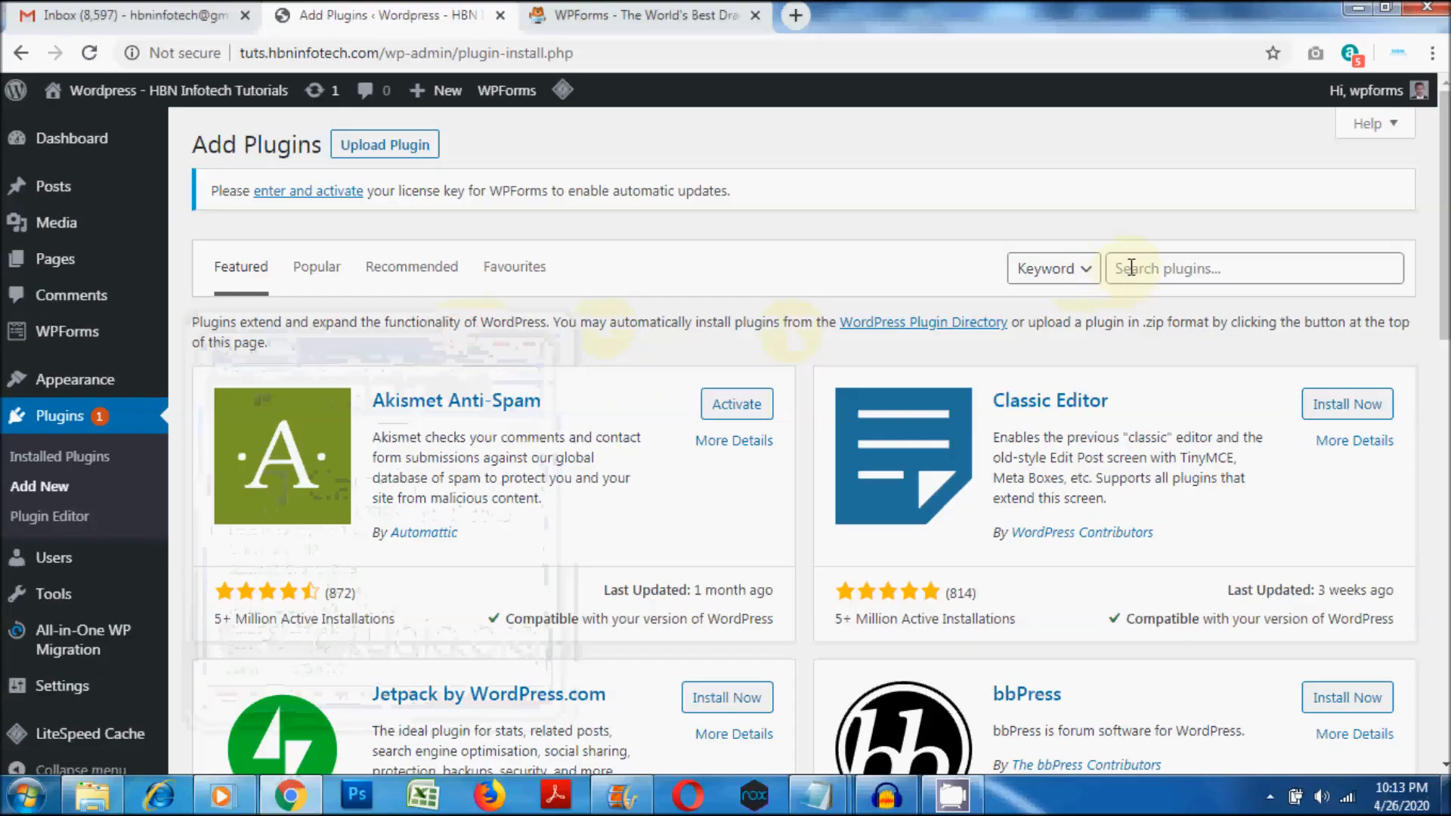
Step: Install and activate the SiteOrigin CSS plugin, then show the Pages list with Contact 1
{"action": "type", "text": "SiteOrigin CSS"}
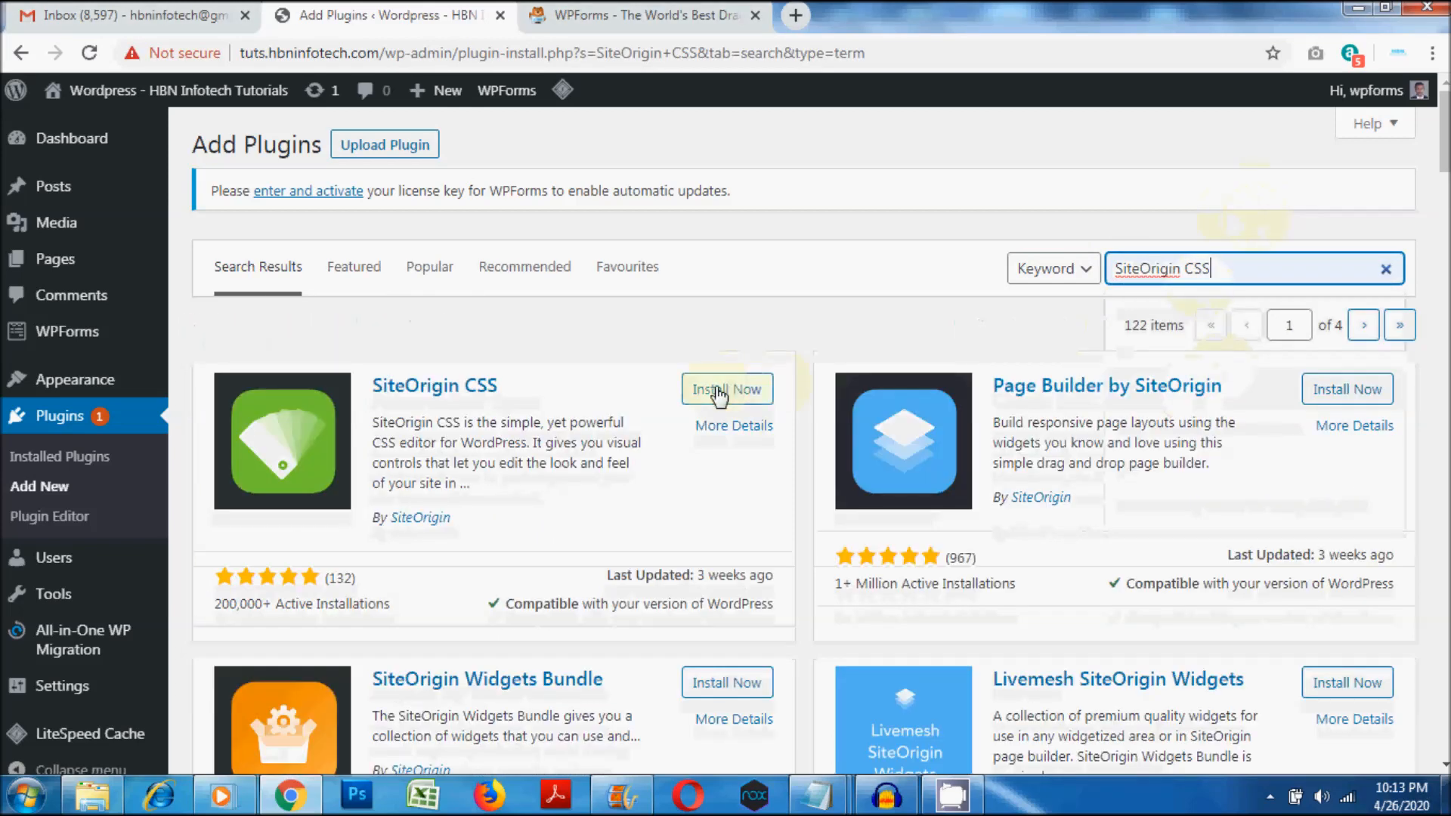
{"action": "left_click", "coordinate": [726, 388]}
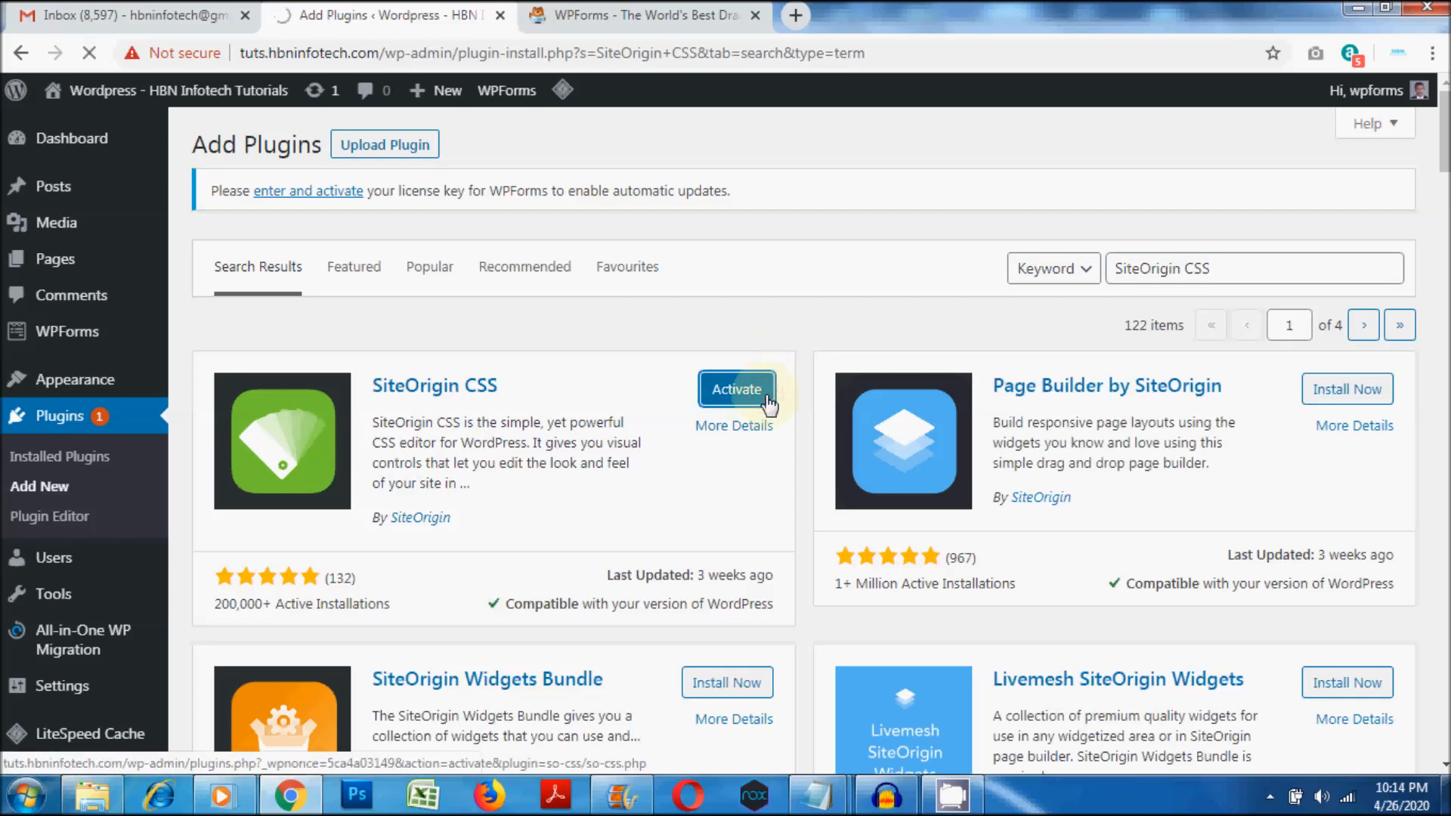
{"action": "left_click", "coordinate": [735, 388]}
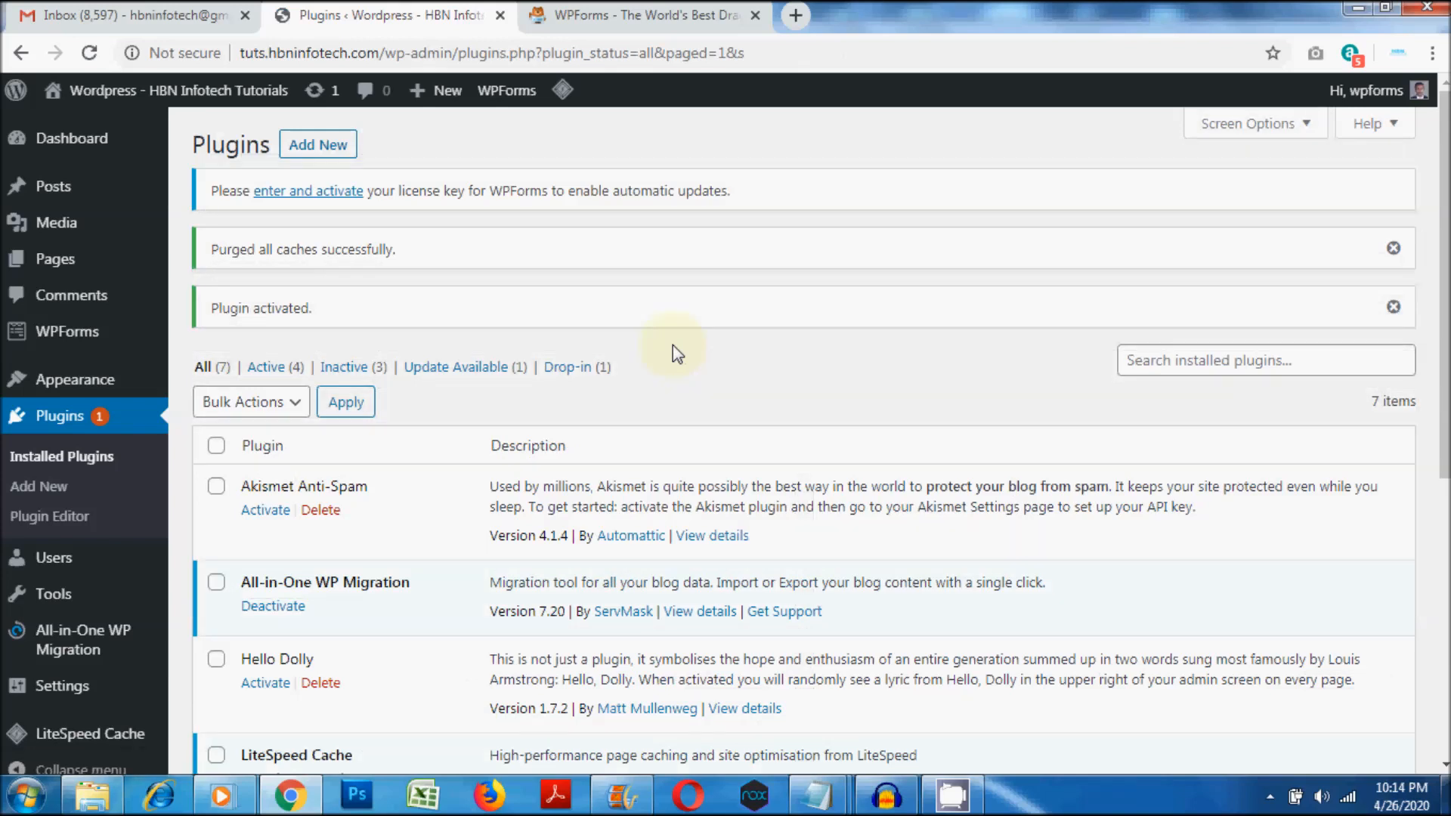
{"action": "left_click", "coordinate": [55, 258]}
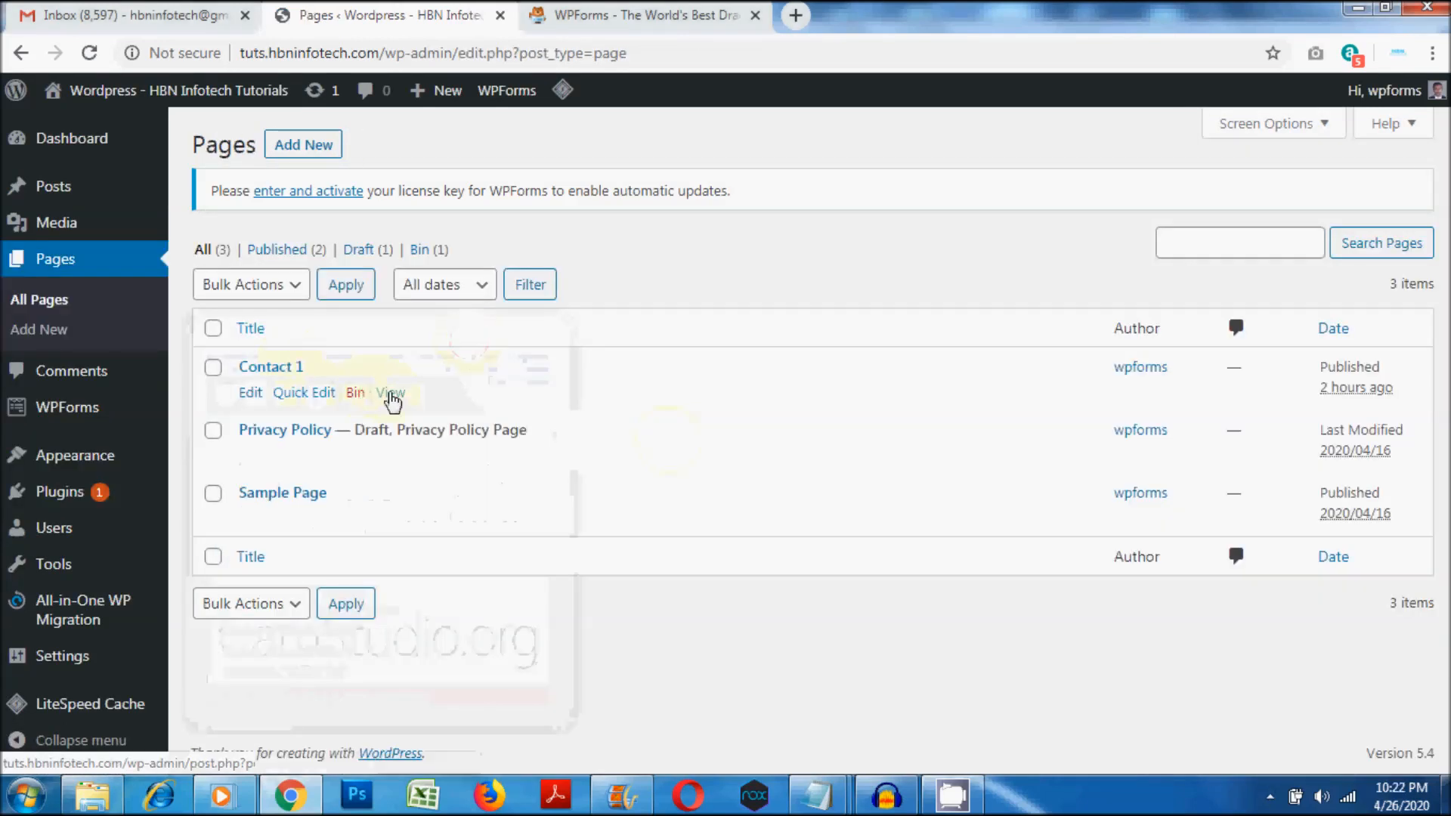
Step: Open the SiteOrigin CSS visual editor and load the contact-1 page in its preview
{"action": "right_click", "coordinate": [390, 391]}
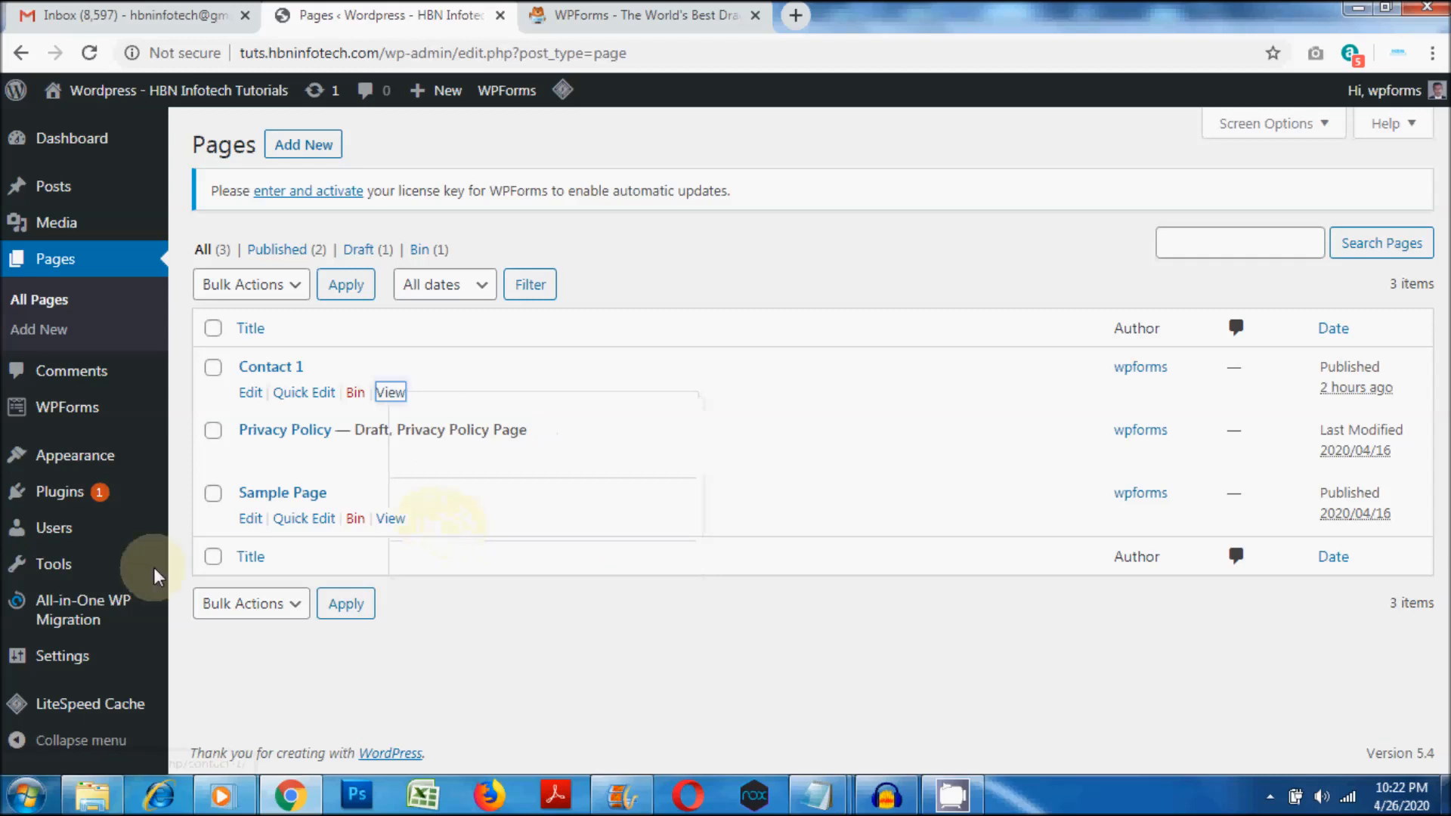
{"action": "mouse_move", "coordinate": [75, 454]}
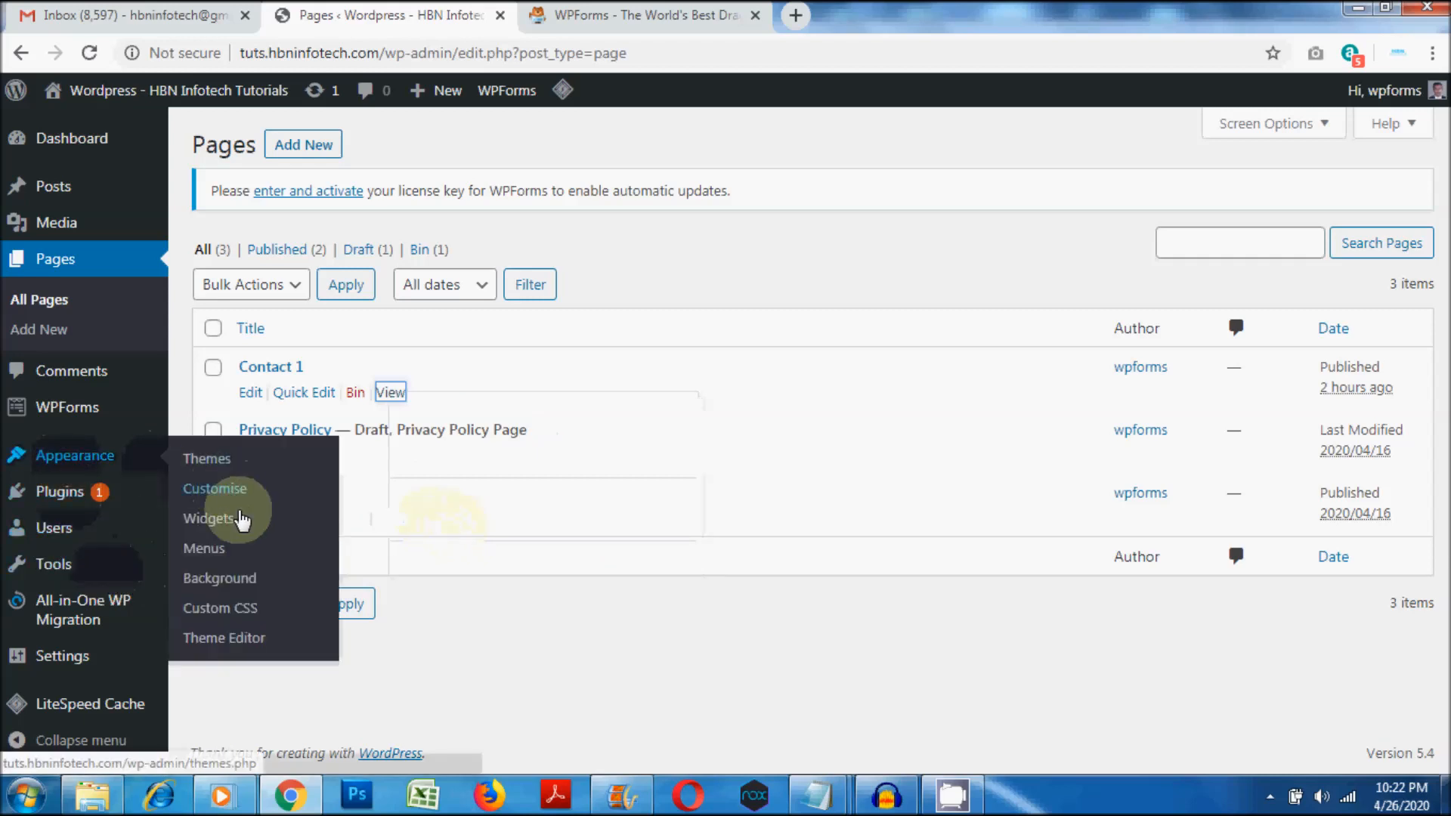
{"action": "left_click", "coordinate": [220, 607]}
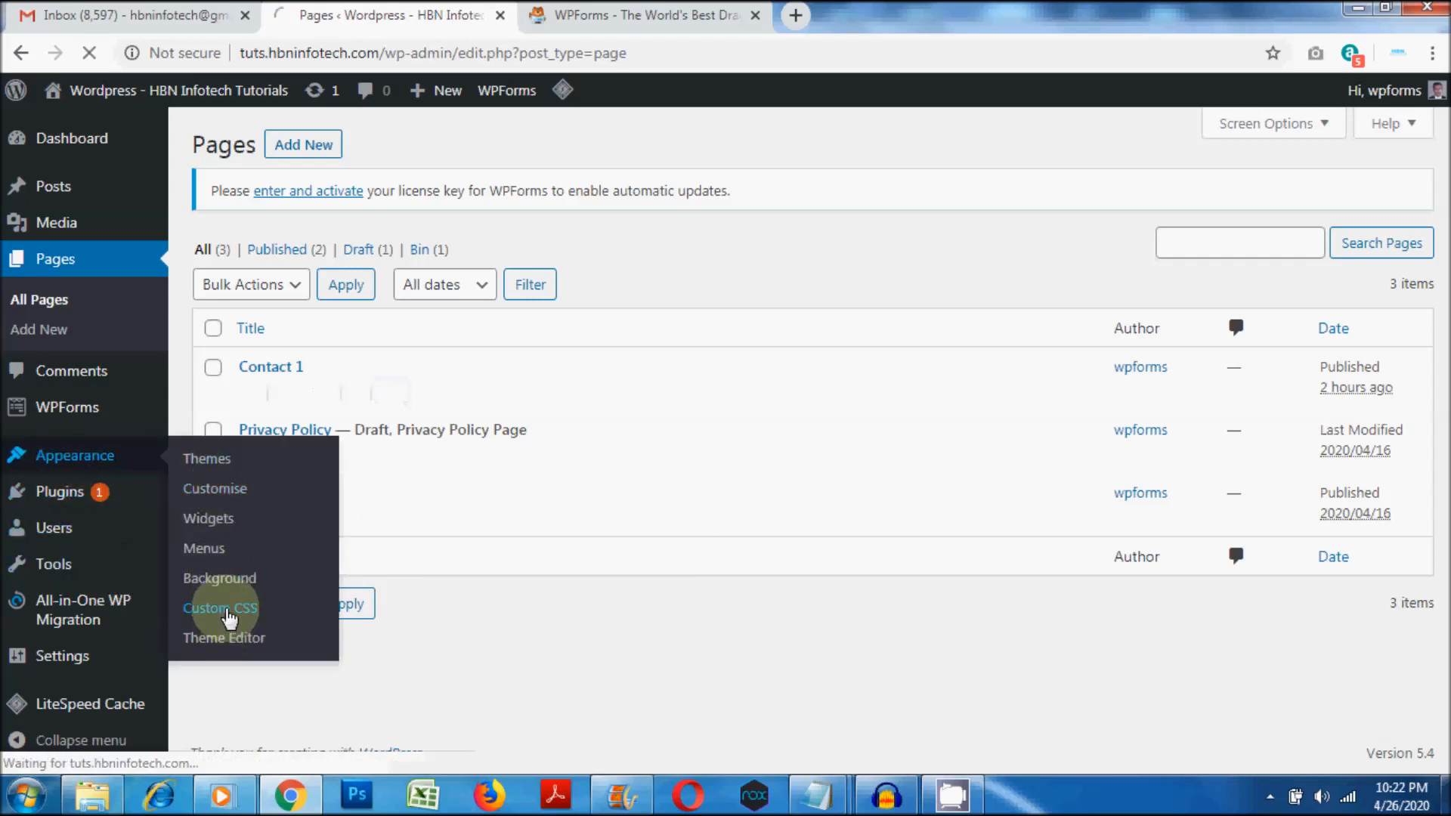
{"action": "left_click", "coordinate": [220, 608]}
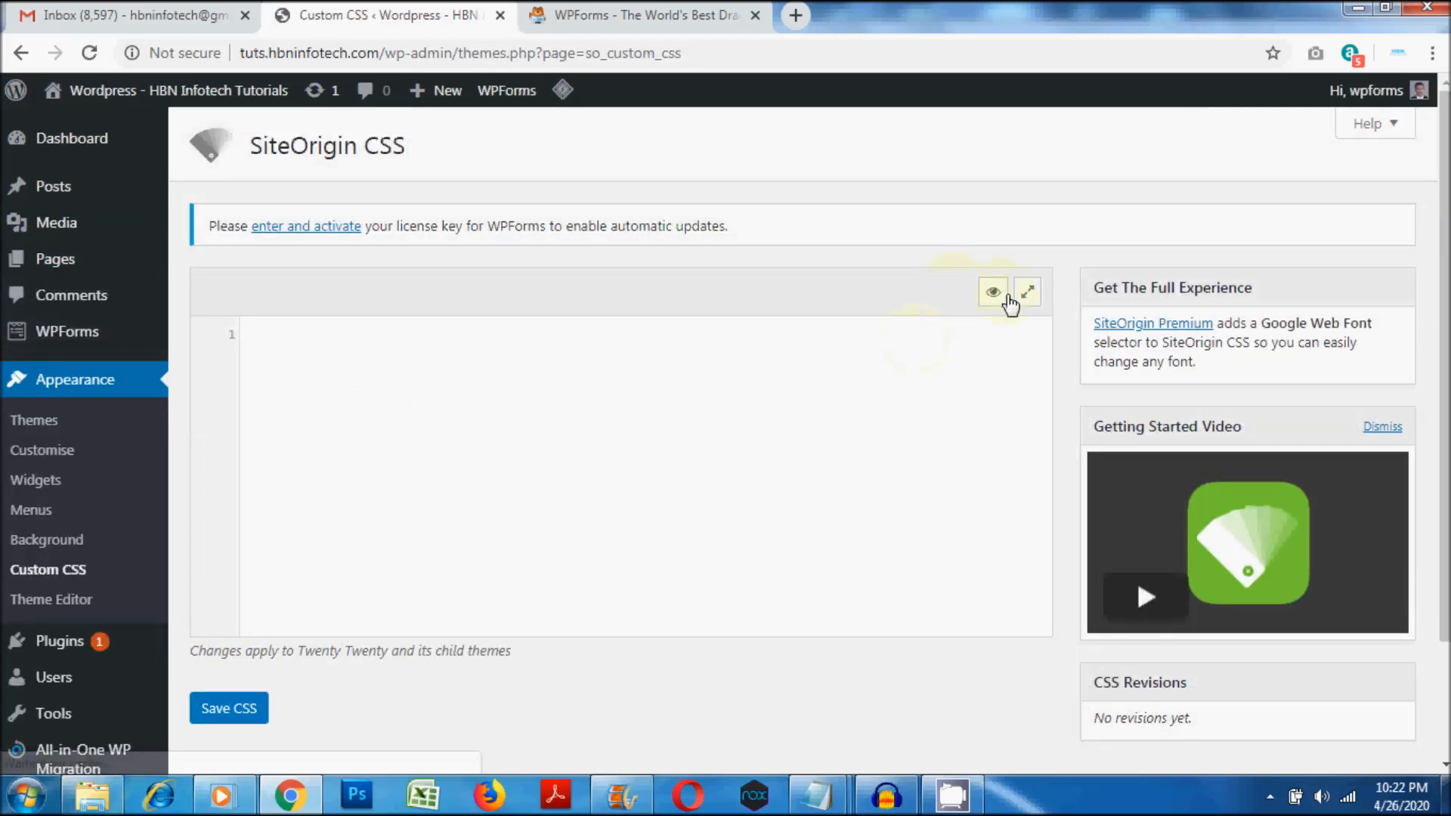
{"action": "left_click", "coordinate": [991, 291]}
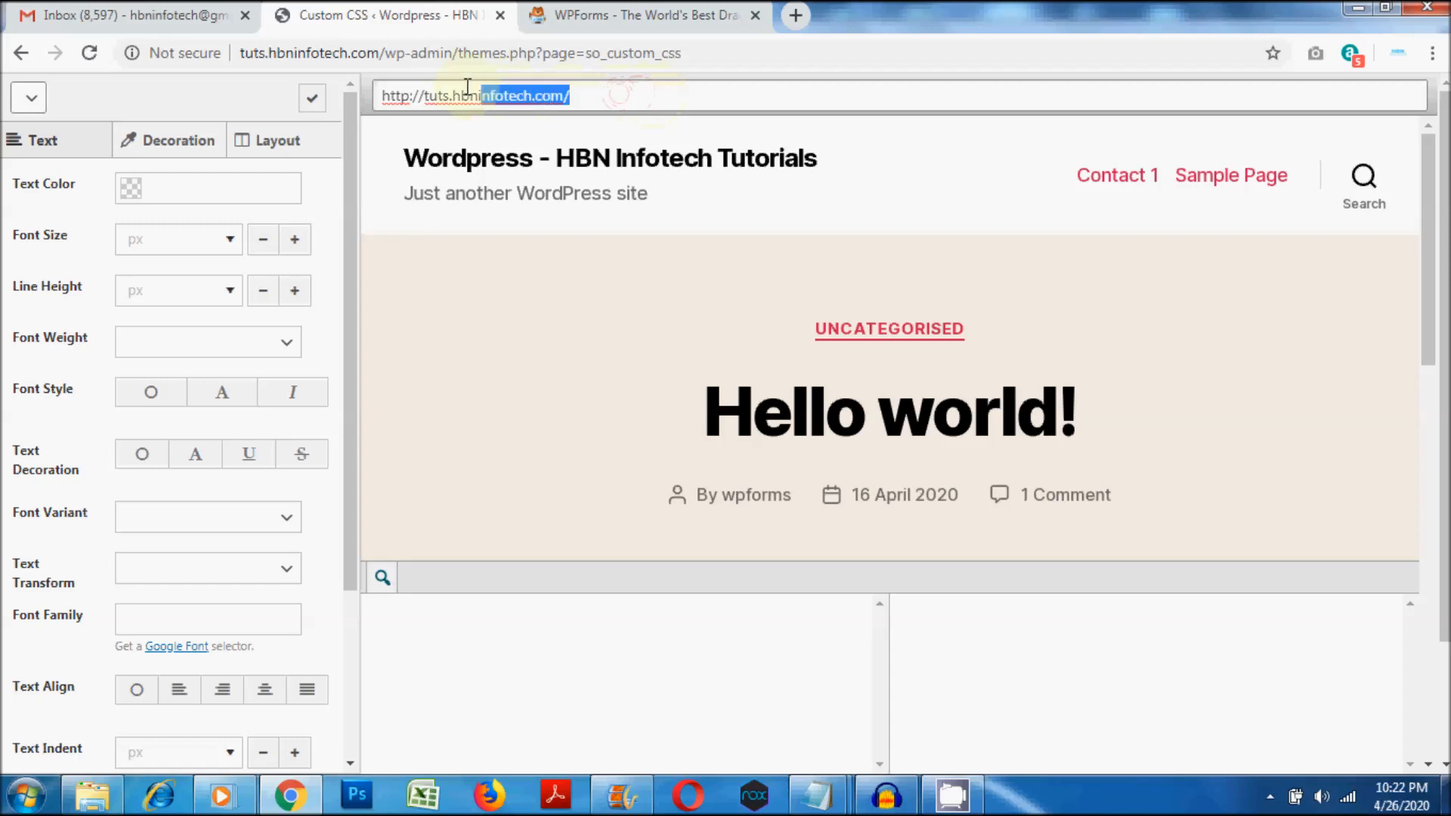
{"action": "triple_click", "coordinate": [474, 96]}
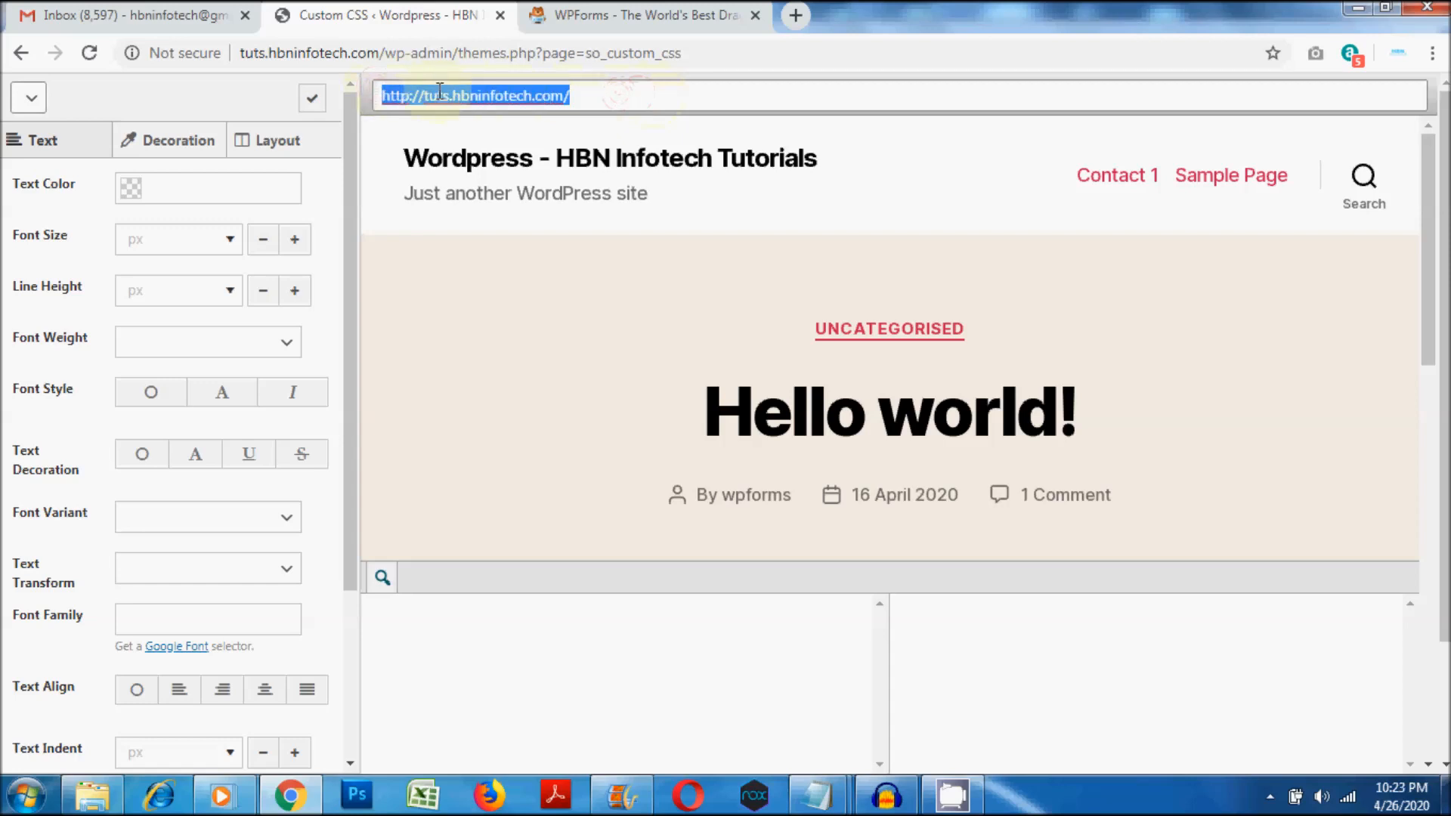
{"action": "right_click", "coordinate": [440, 95]}
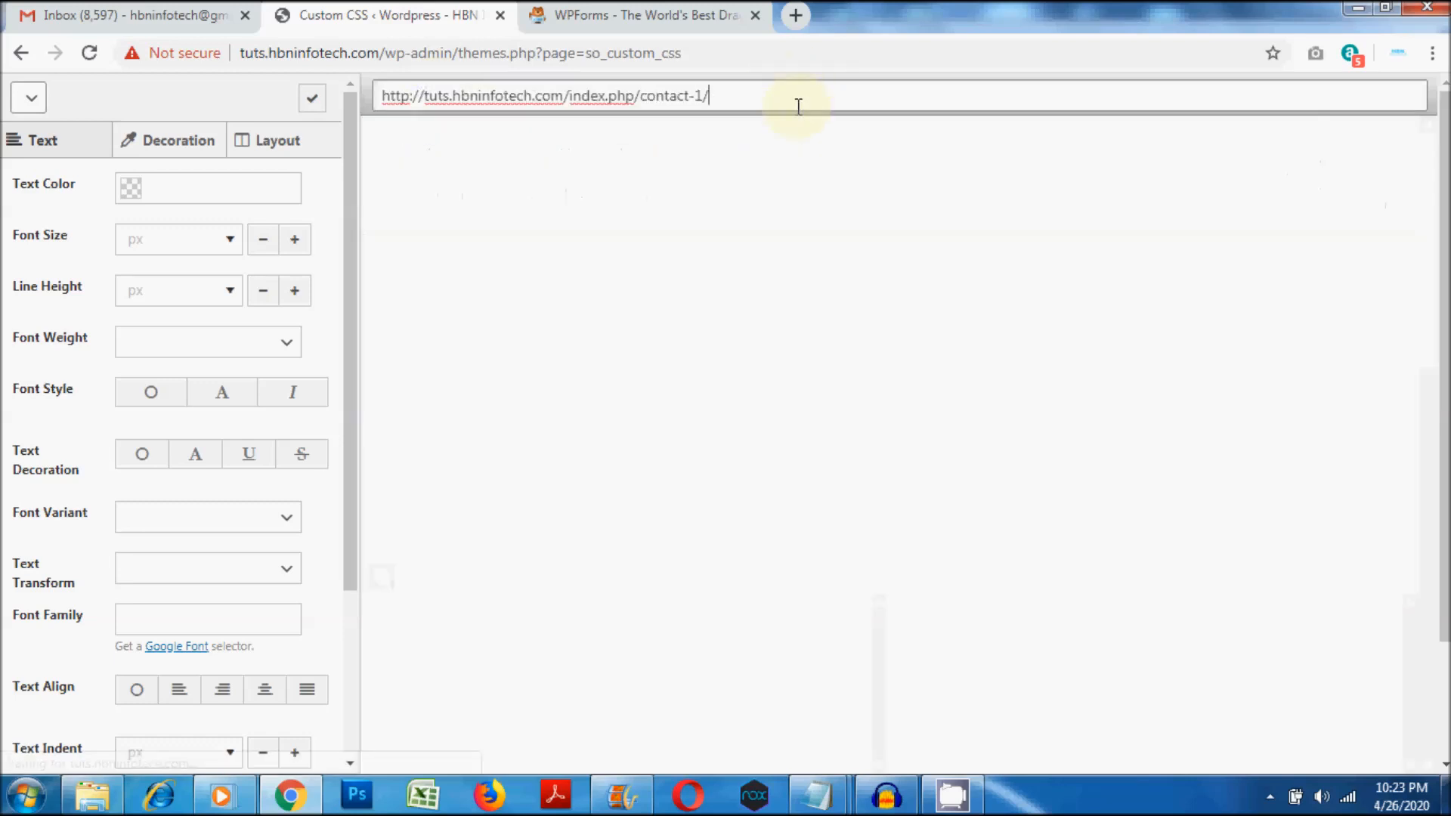
{"action": "key", "text": "Enter"}
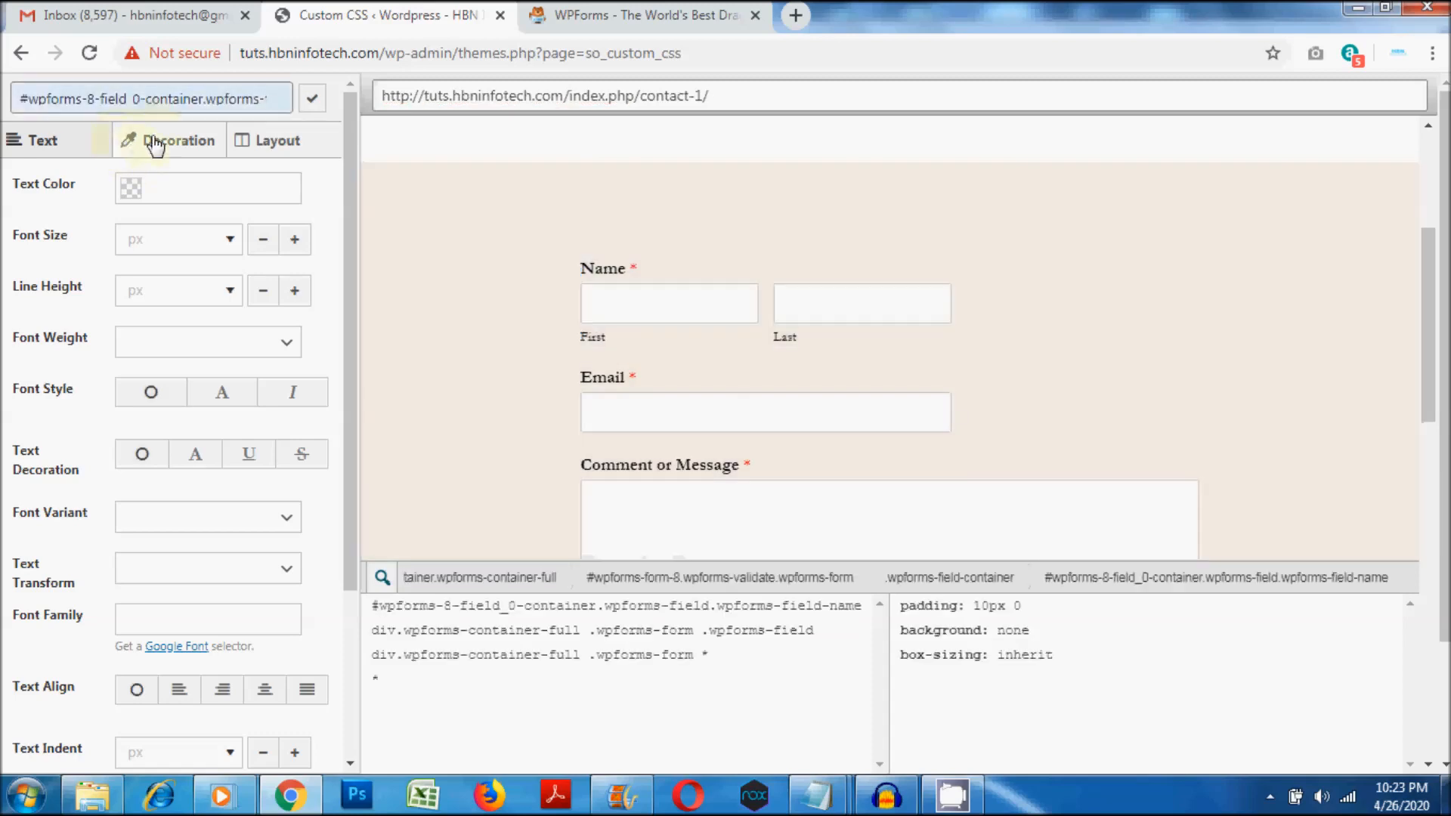
Step: Give the Name field a dark green #0d5c0a background, left padding and white text
{"action": "left_click", "coordinate": [175, 140]}
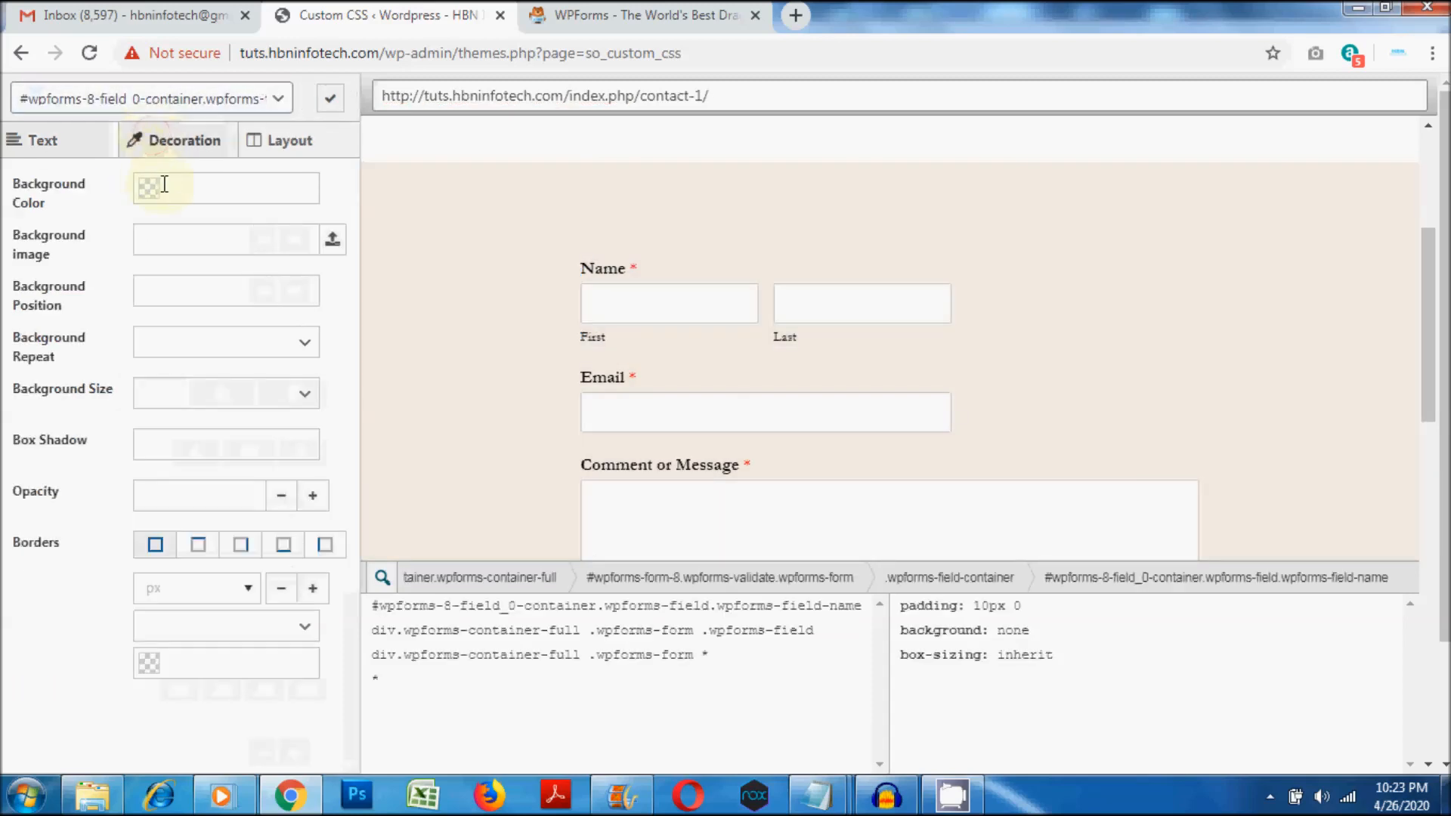
{"action": "left_click", "coordinate": [226, 188]}
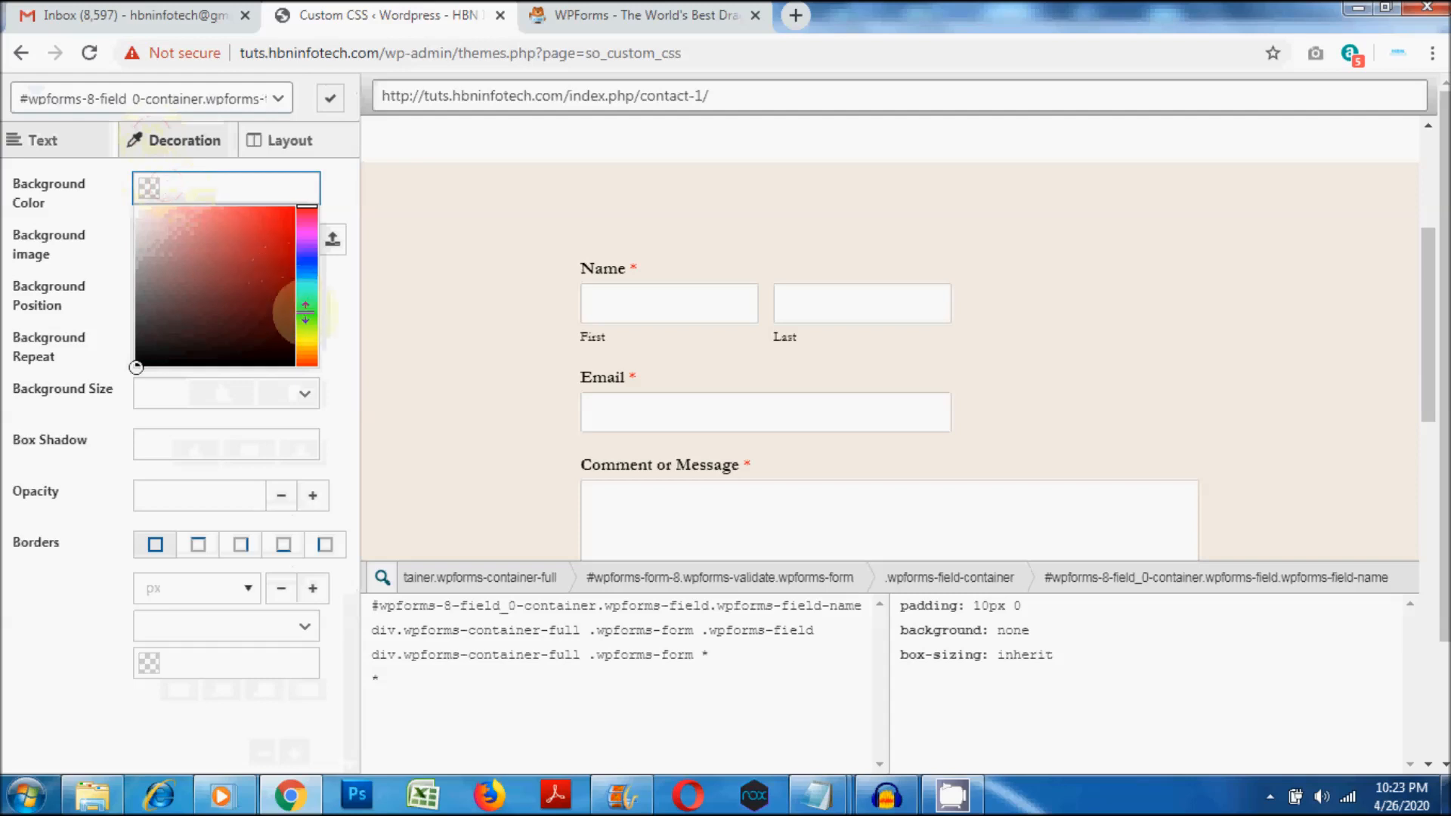
{"action": "left_click", "coordinate": [277, 309]}
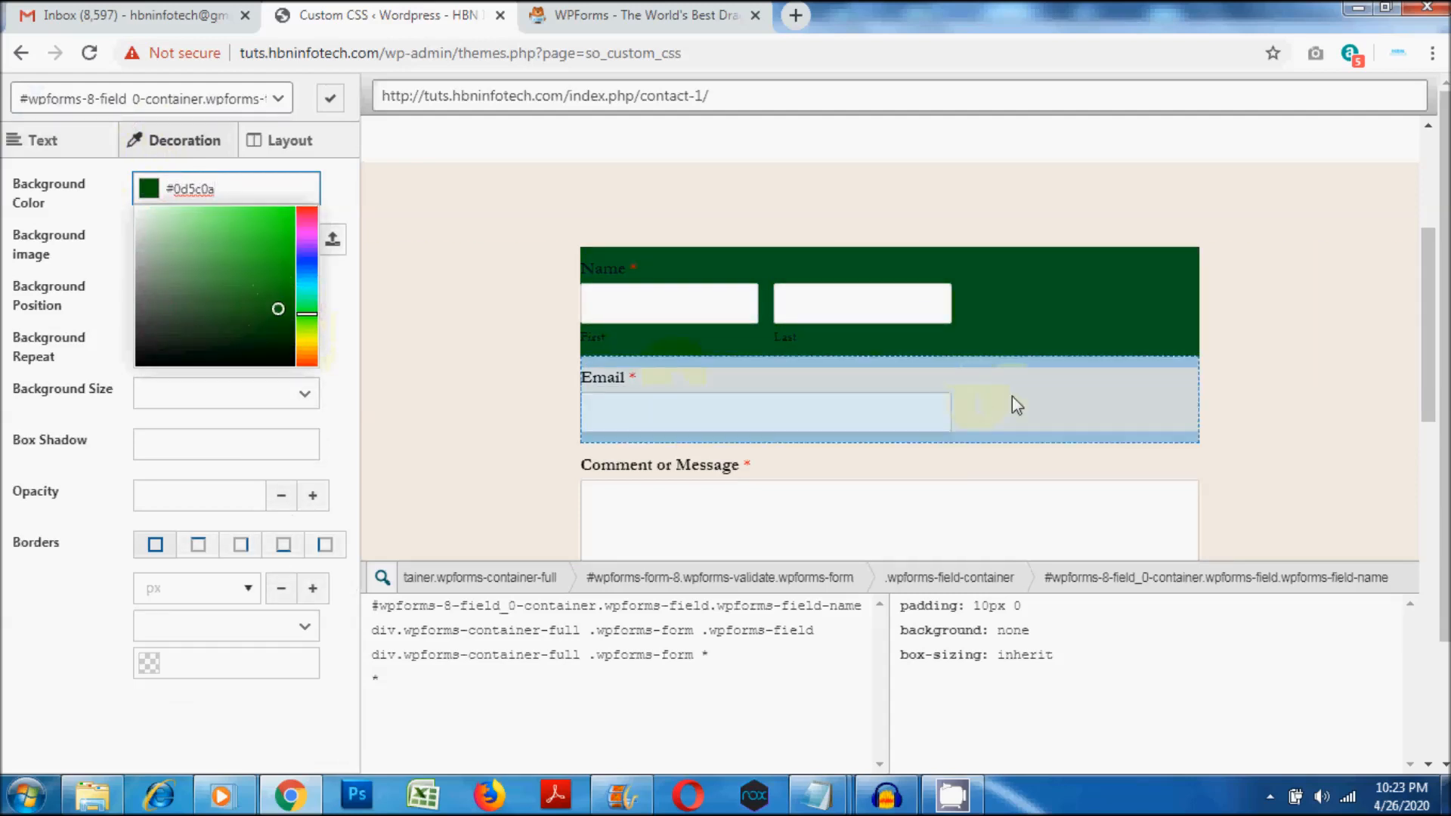
{"action": "left_click", "coordinate": [284, 140]}
{"action": "type", "text": "20"}
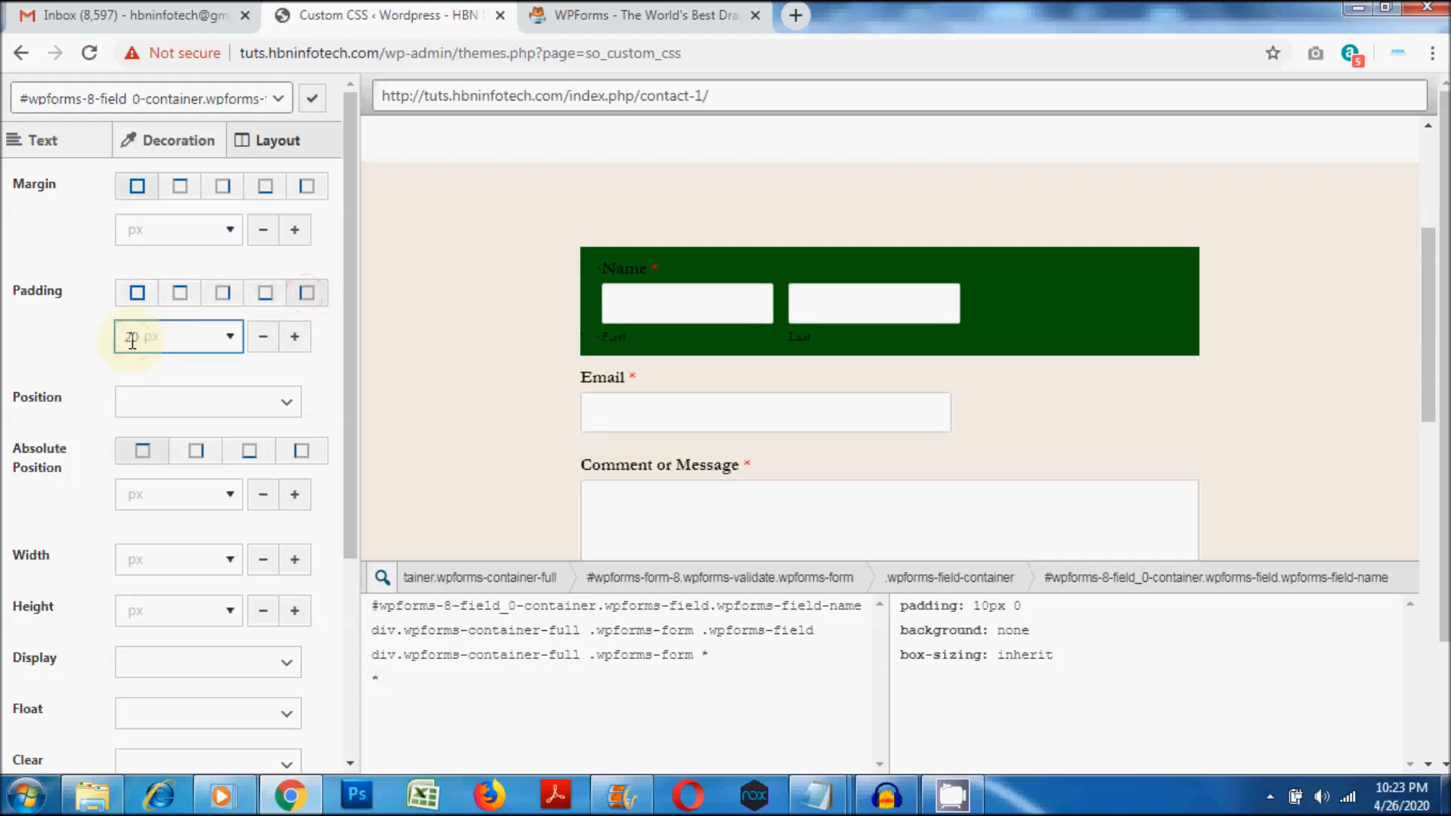
{"action": "left_click", "coordinate": [42, 140]}
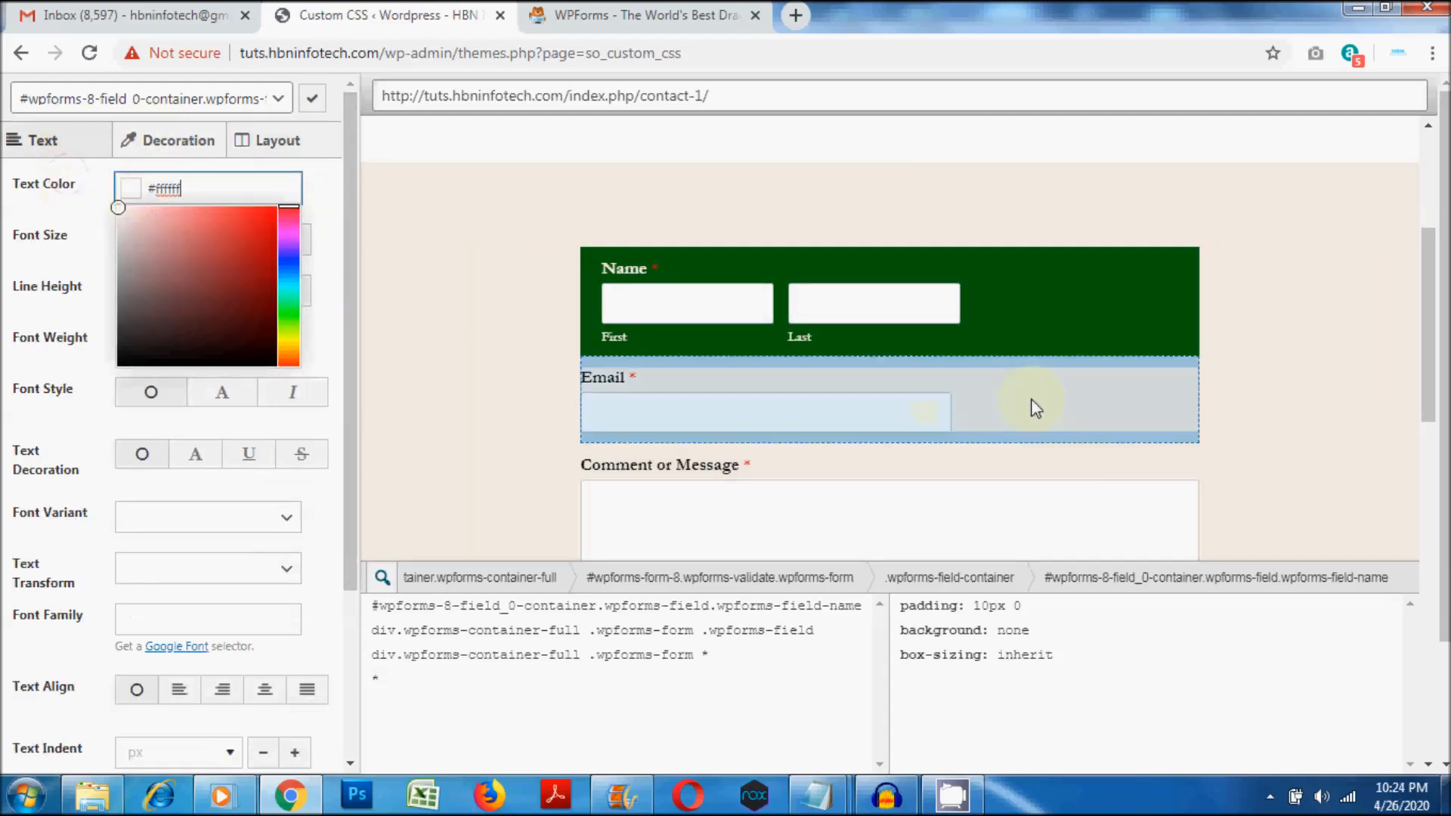
Step: Give the Email field a bright green #4fba1e background
{"action": "left_click", "coordinate": [177, 140]}
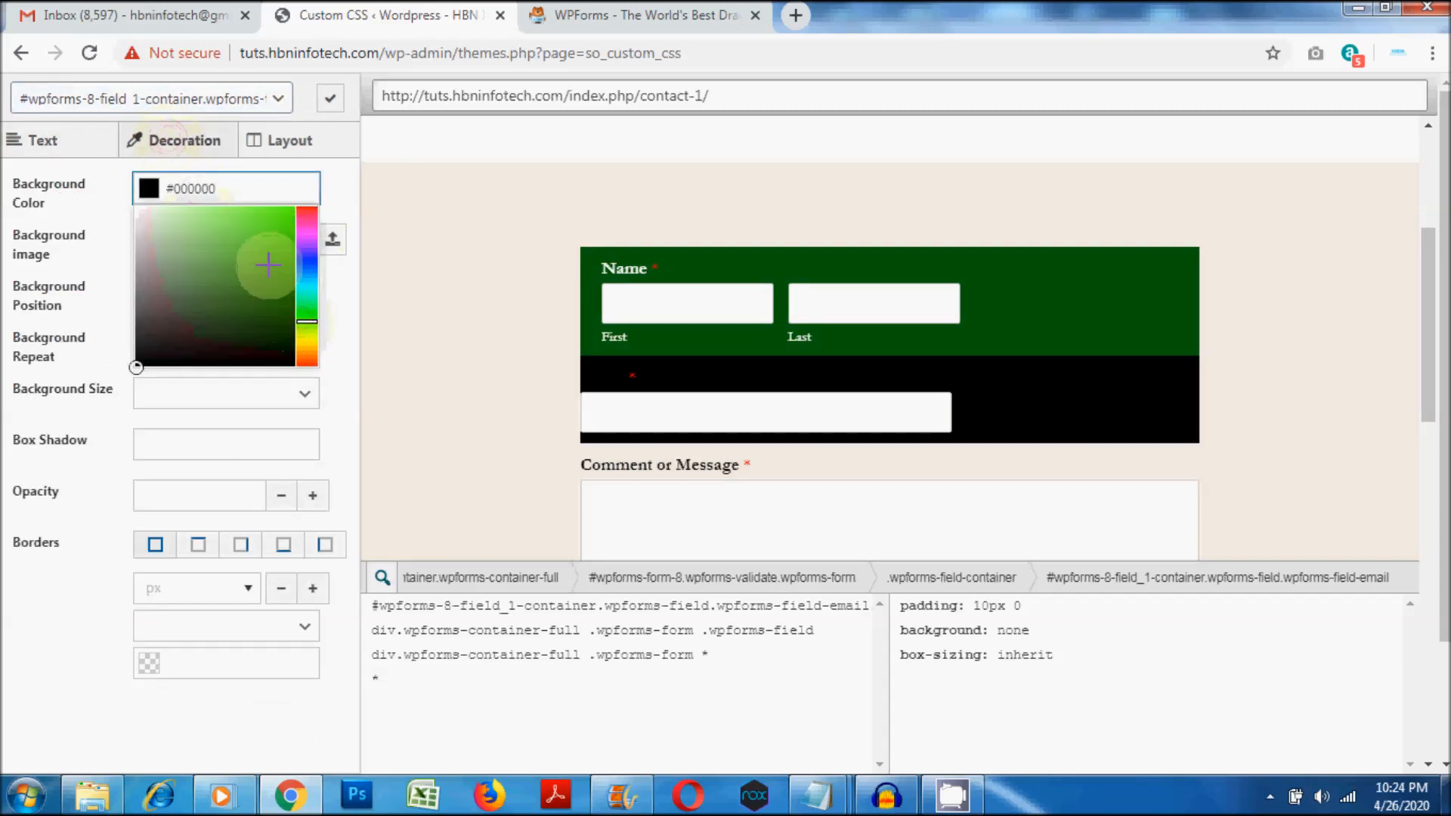
{"action": "left_click", "coordinate": [272, 251]}
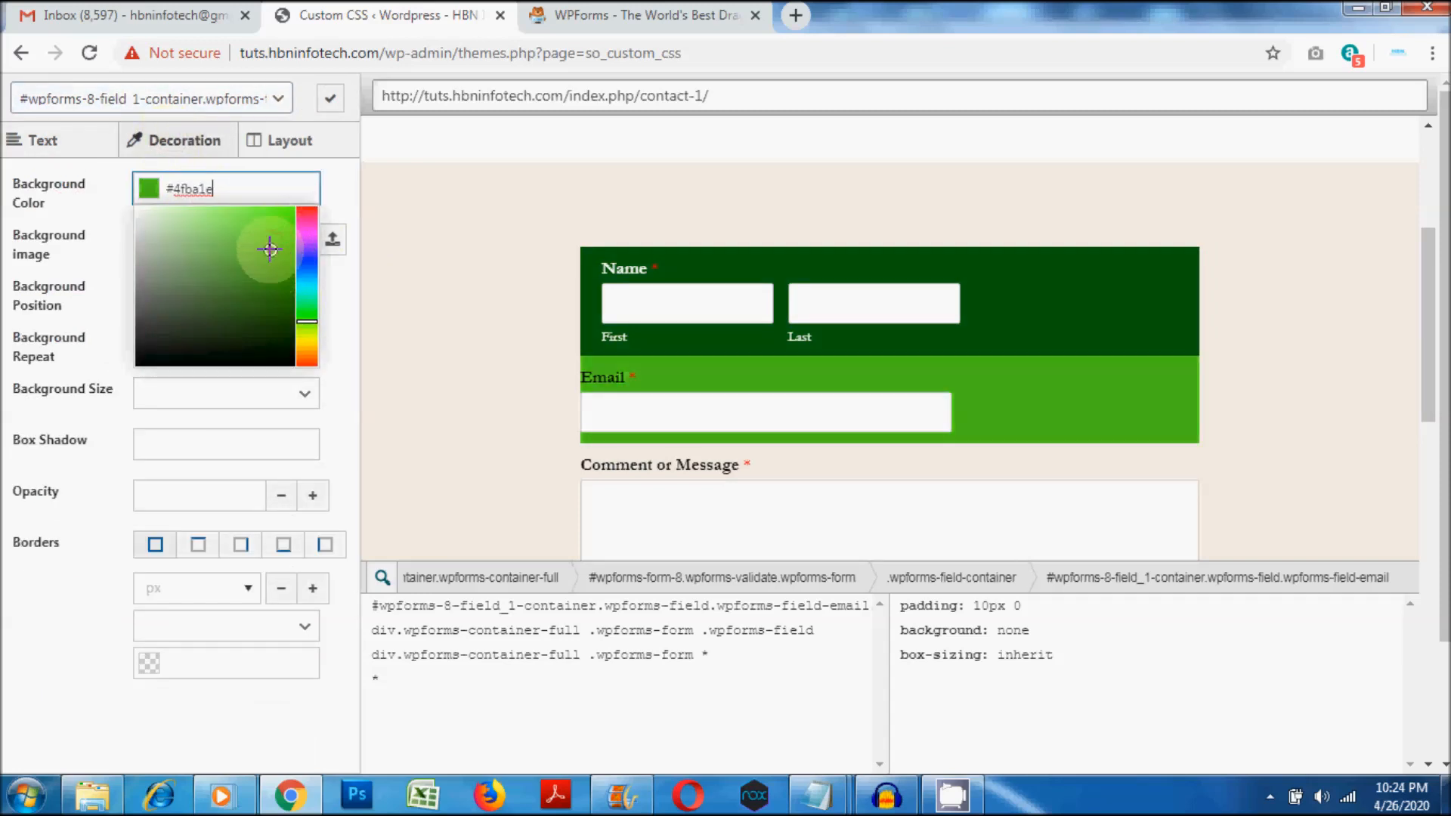
{"action": "left_click", "coordinate": [286, 140]}
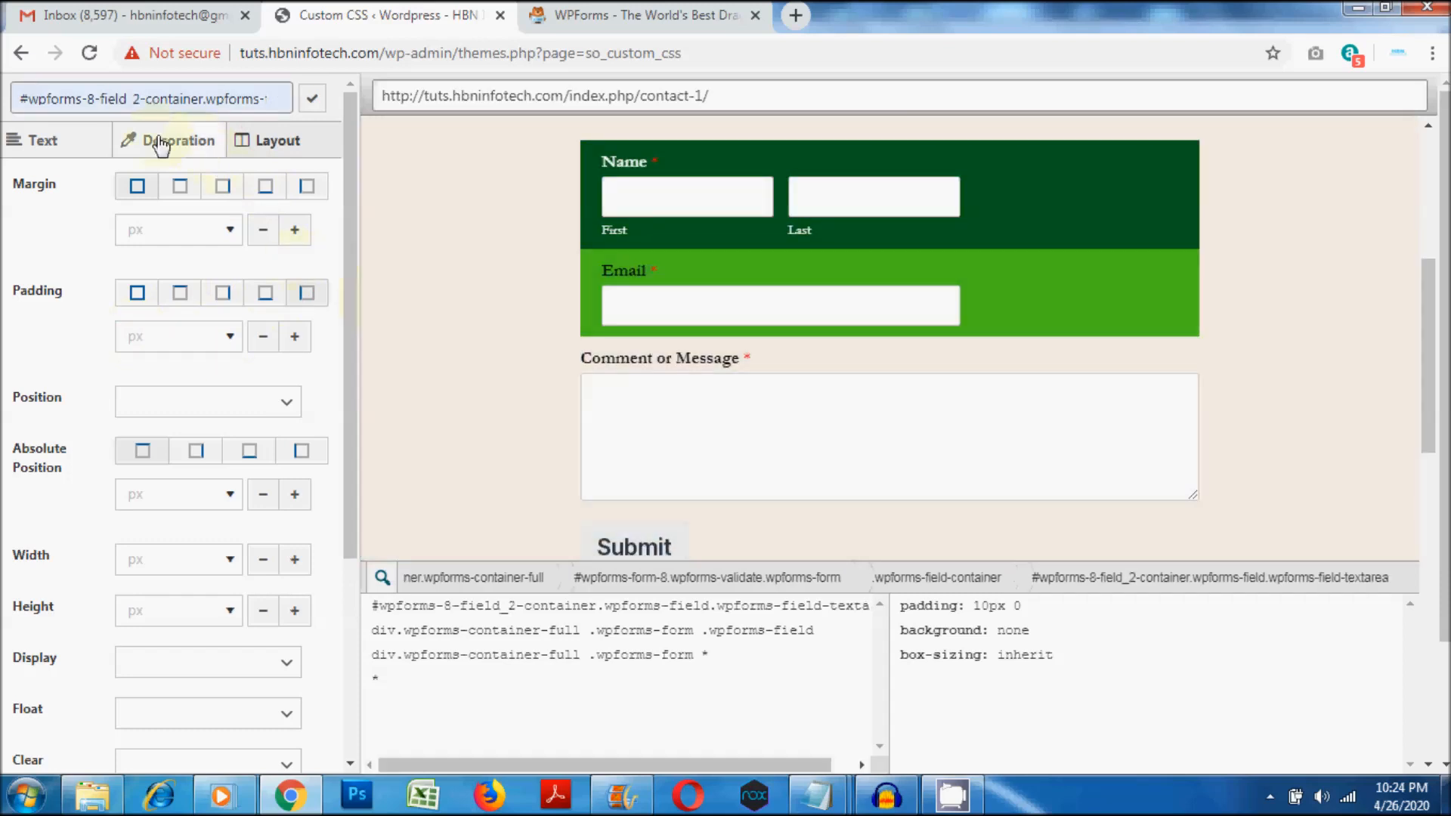
Step: Give the Comment field a #0d5c0a background with left padding, and the Submit area green
{"action": "left_click", "coordinate": [180, 139]}
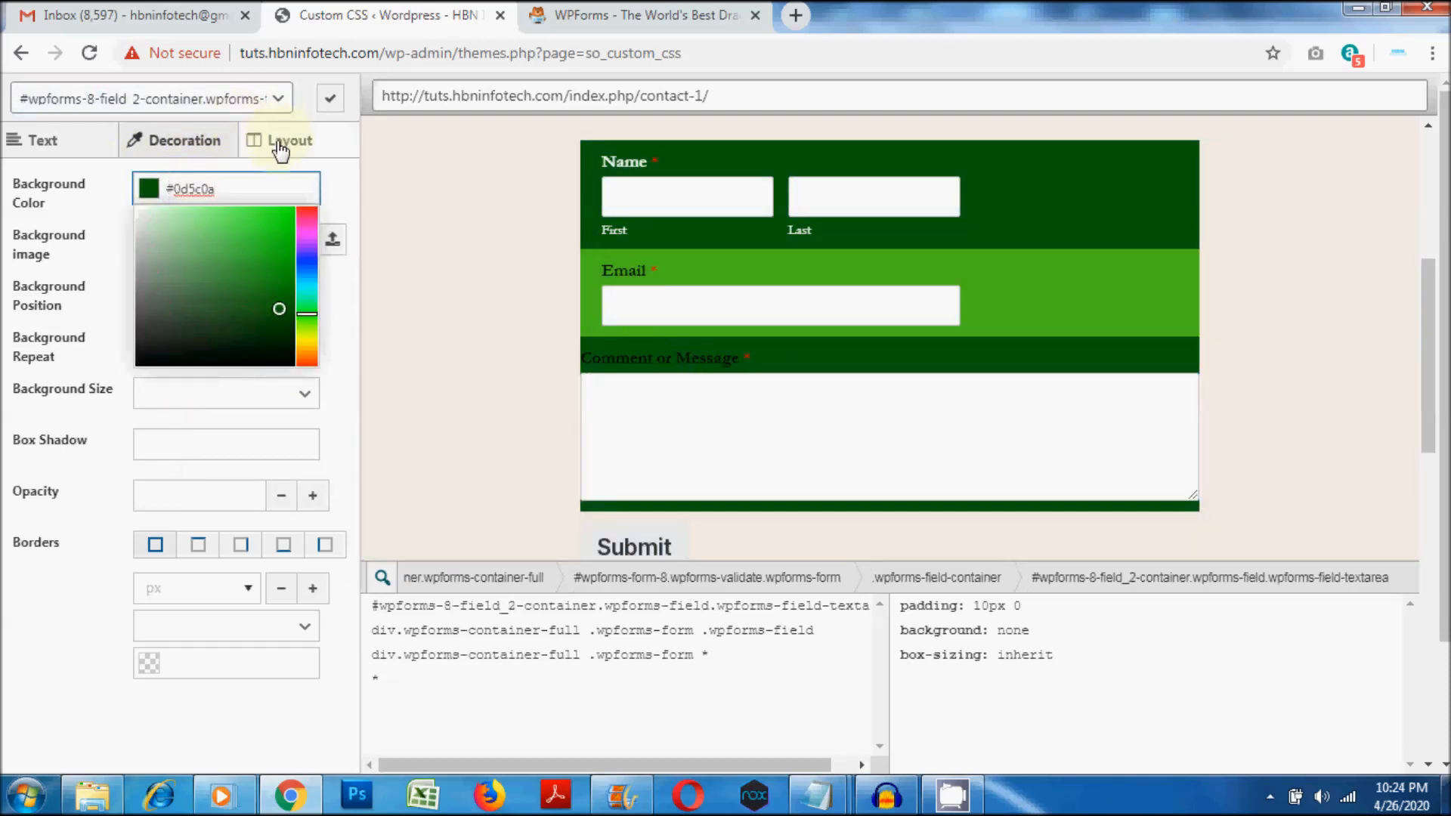
{"action": "left_click", "coordinate": [281, 140]}
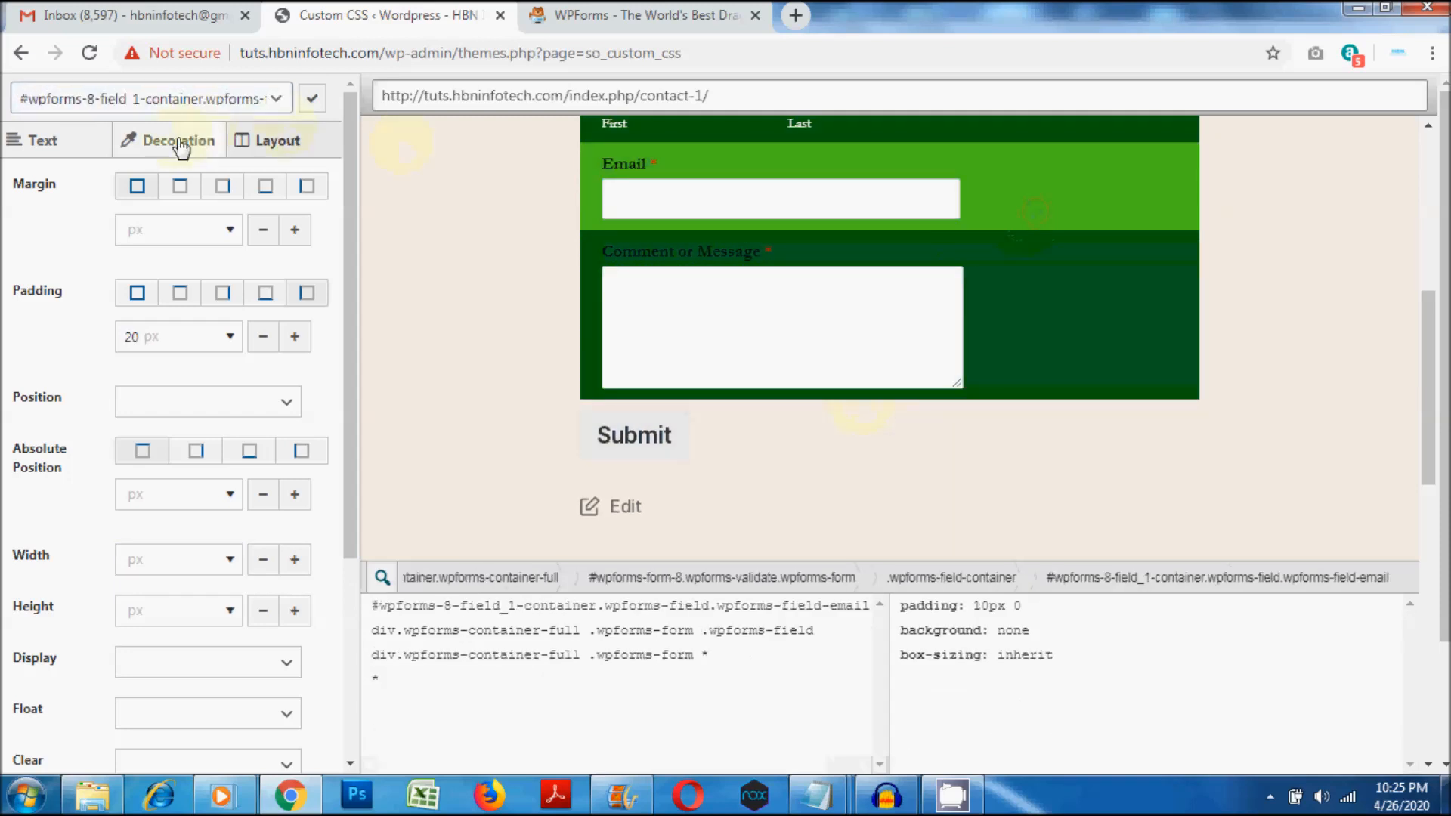
{"action": "right_click", "coordinate": [226, 188]}
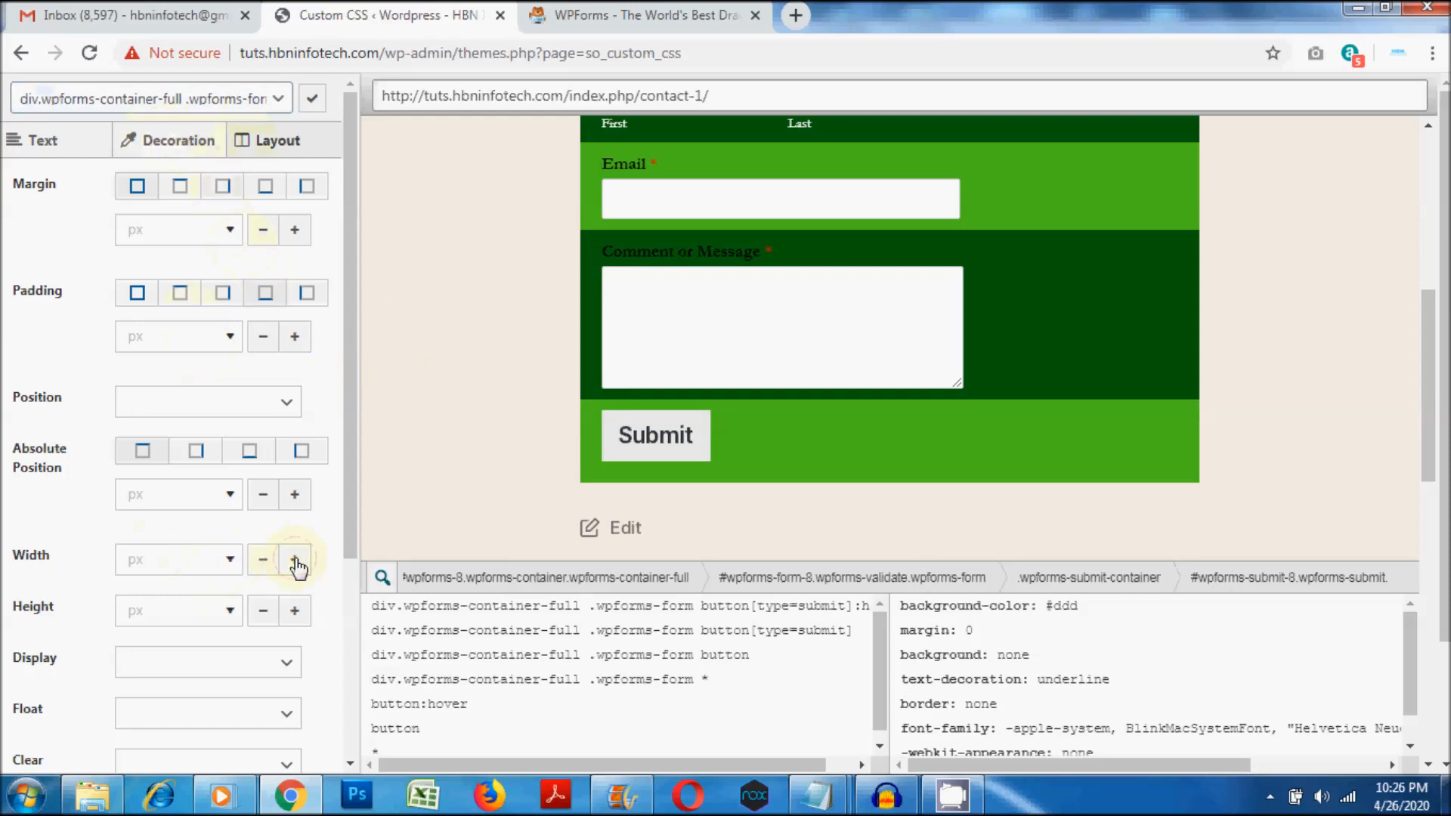
{"action": "left_click", "coordinate": [177, 559]}
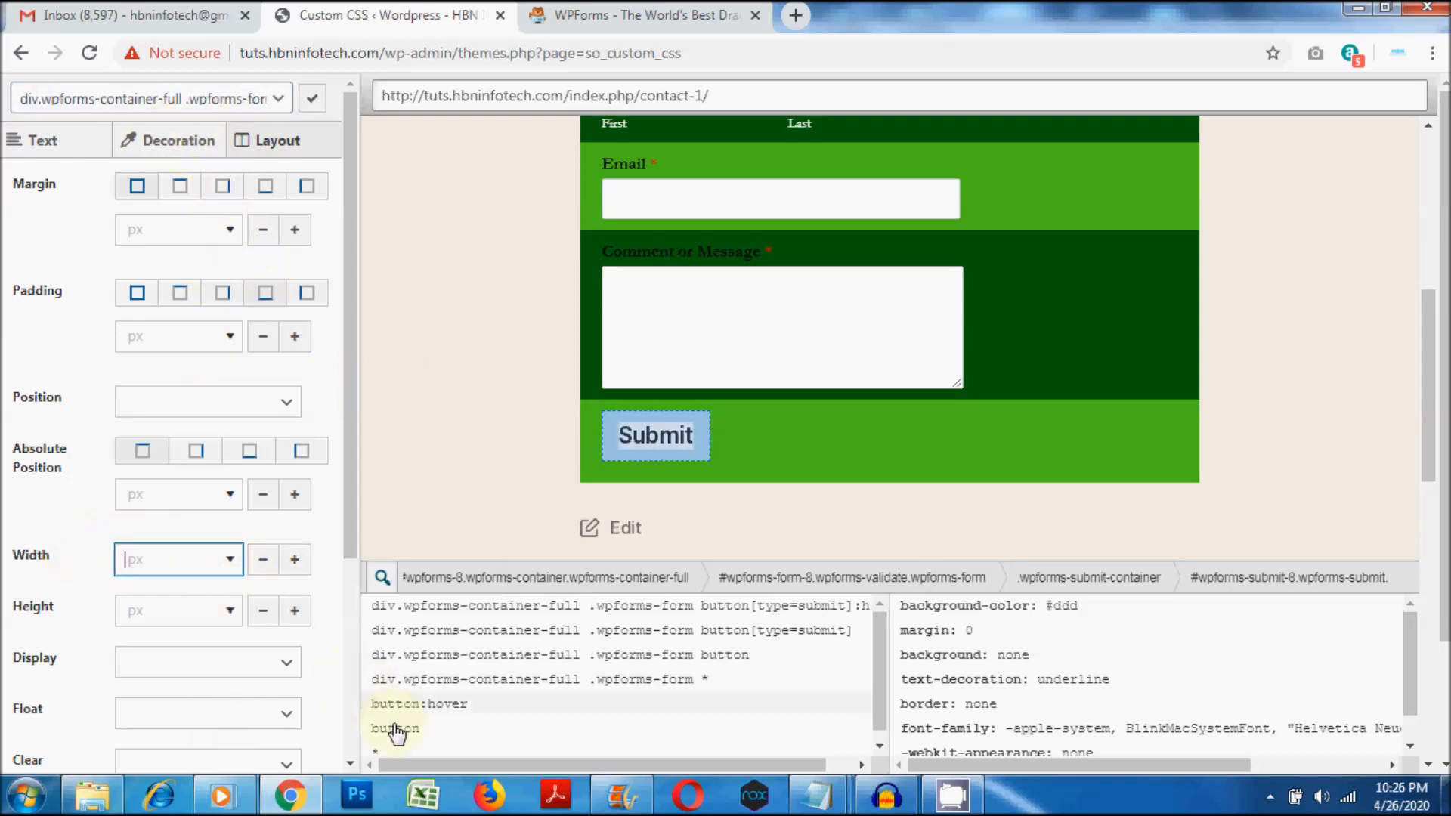
{"action": "left_click", "coordinate": [392, 728]}
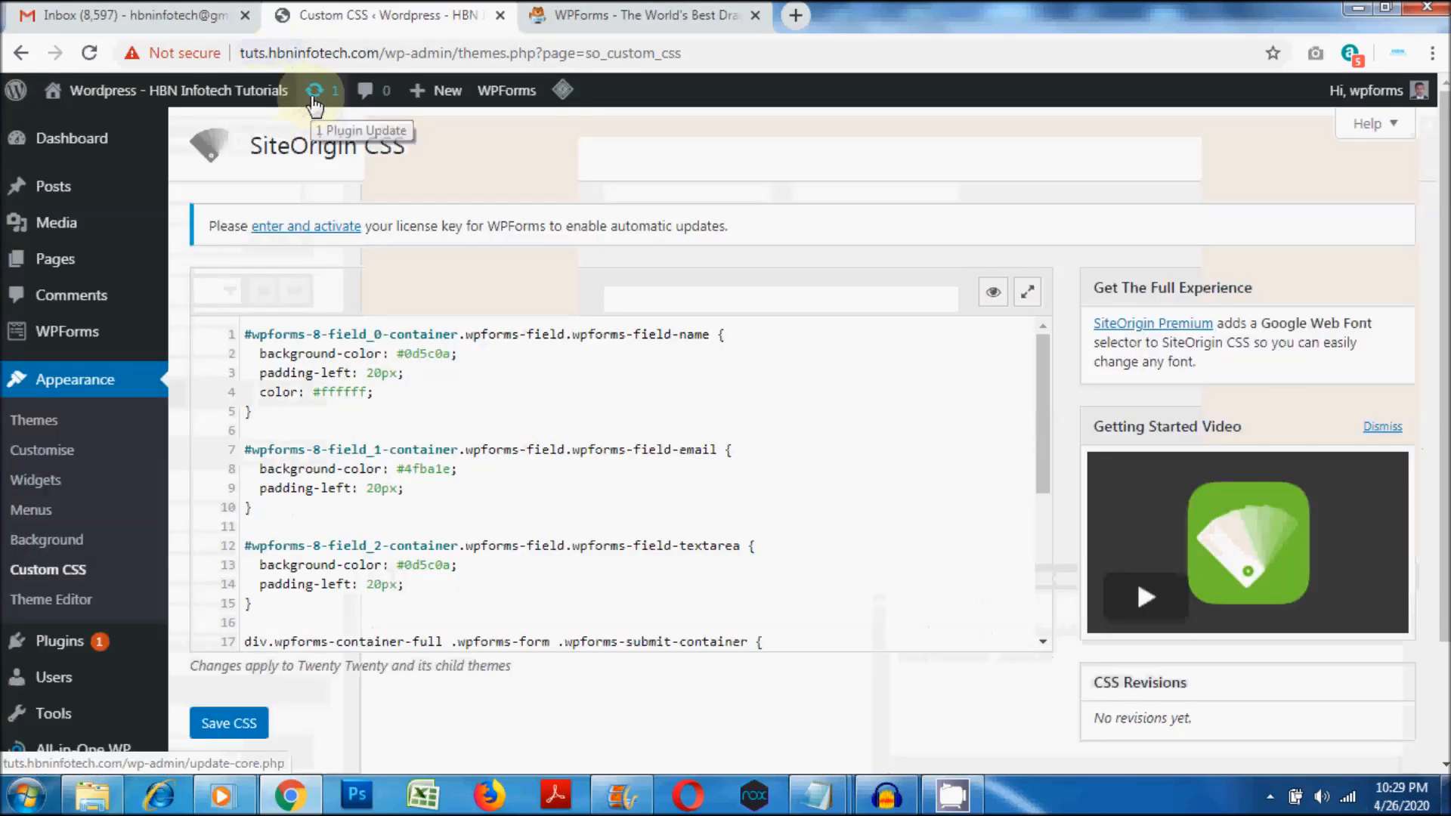
Step: Save the generated CSS and view the live Contact 1 page with its green form rows
{"action": "left_click", "coordinate": [229, 722]}
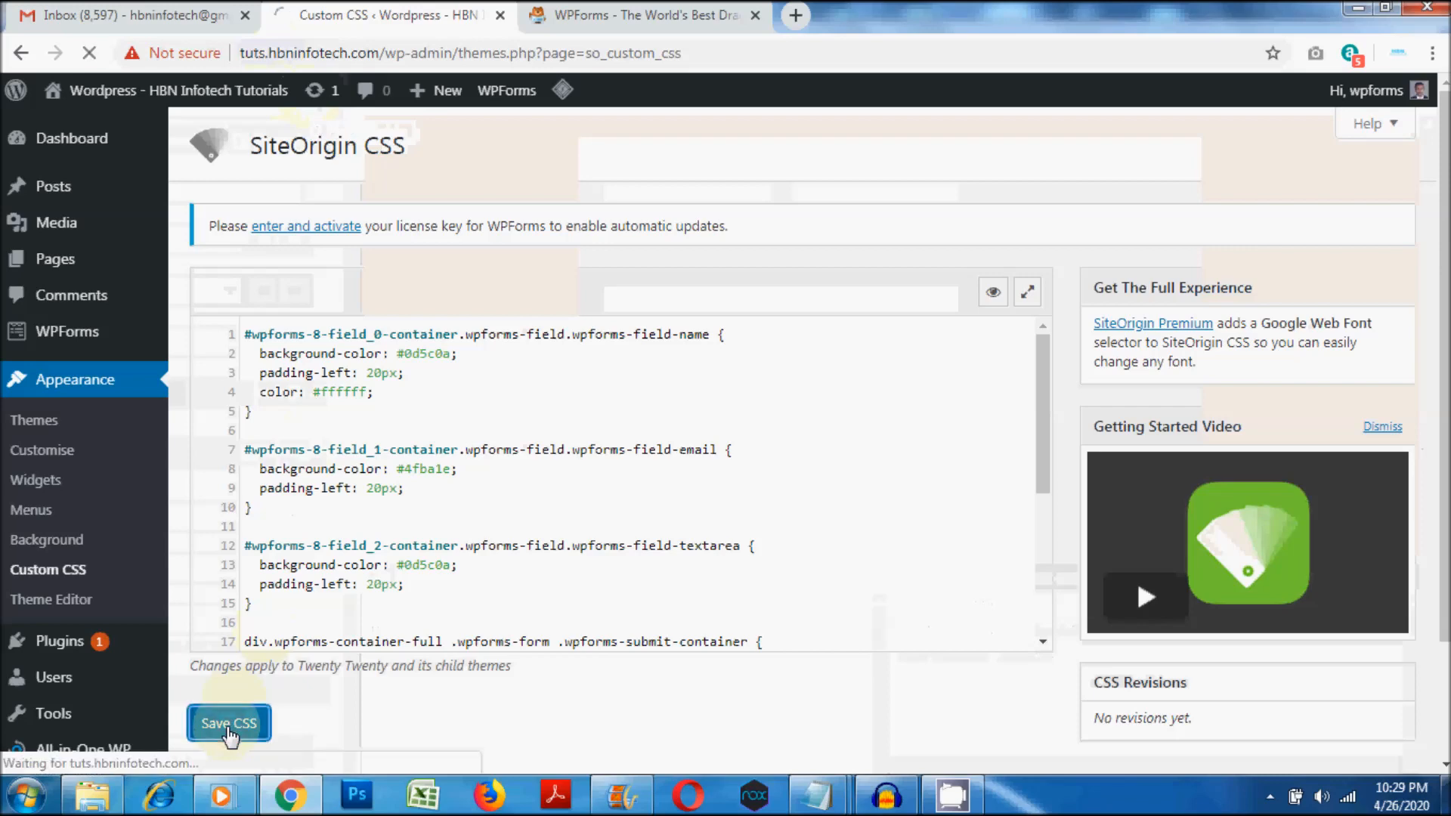
{"action": "left_click", "coordinate": [228, 723]}
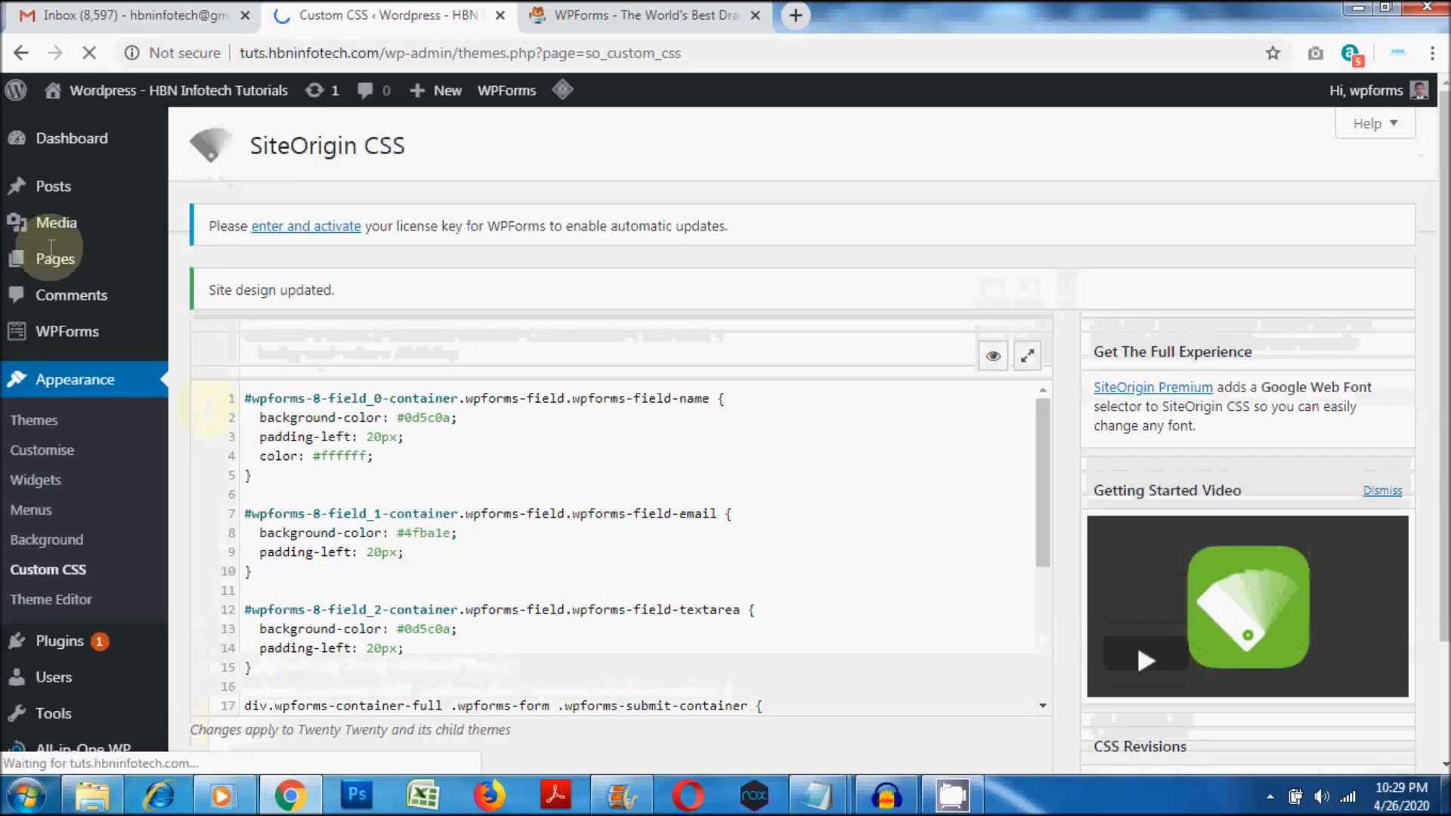
{"action": "mouse_move", "coordinate": [54, 259]}
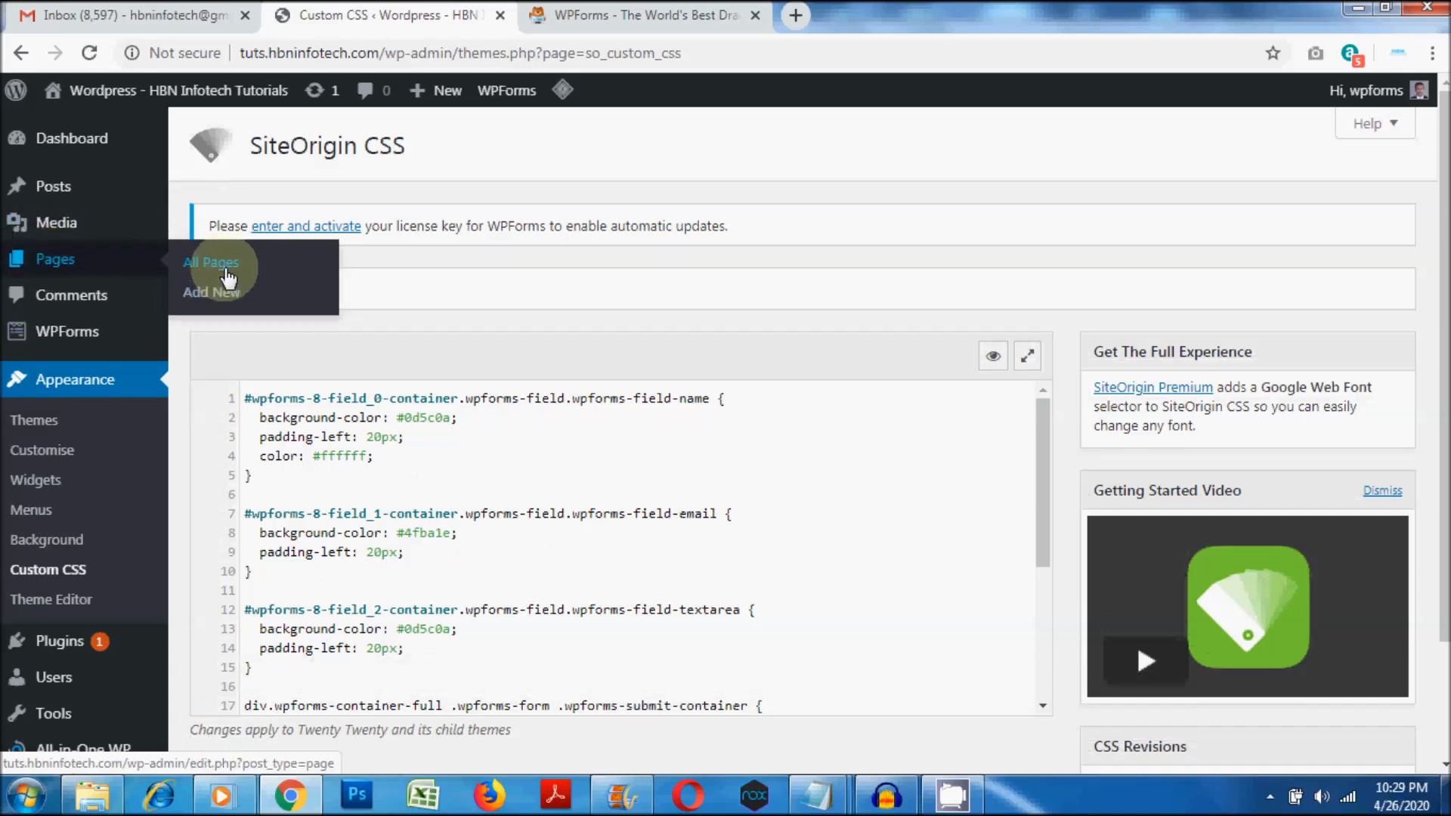
{"action": "left_click", "coordinate": [210, 263]}
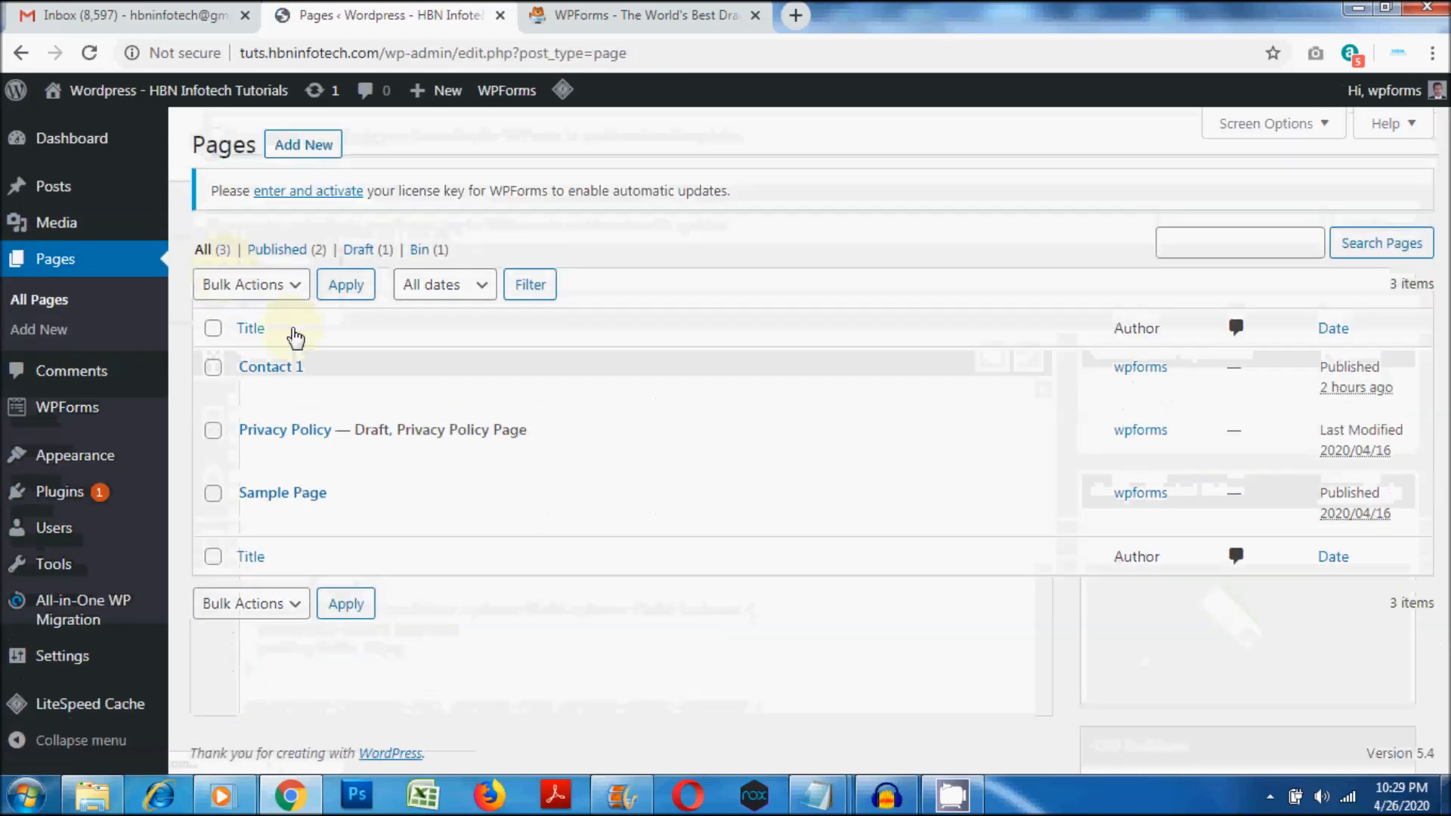
{"action": "left_click", "coordinate": [389, 392]}
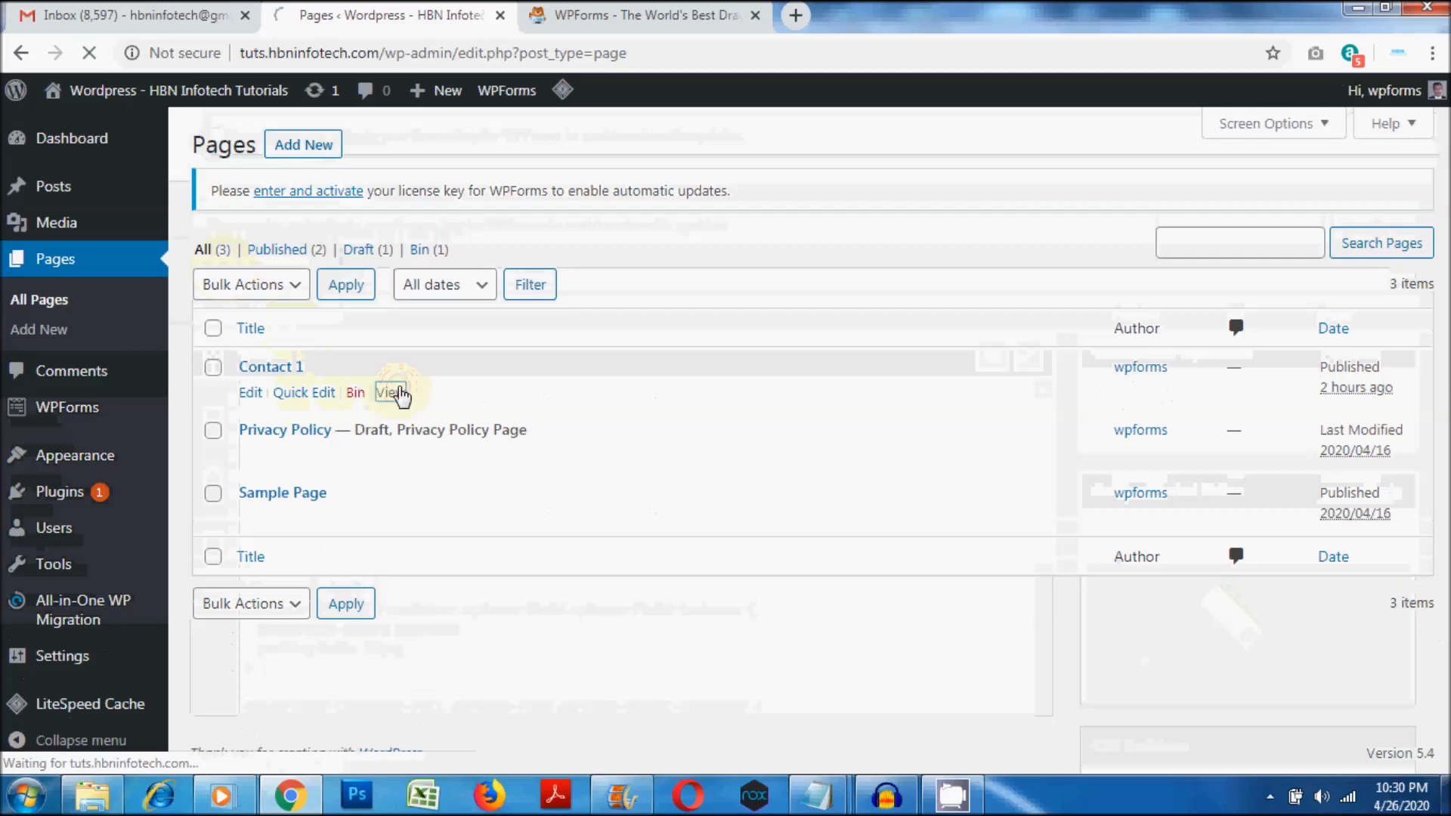
{"action": "left_click", "coordinate": [390, 392]}
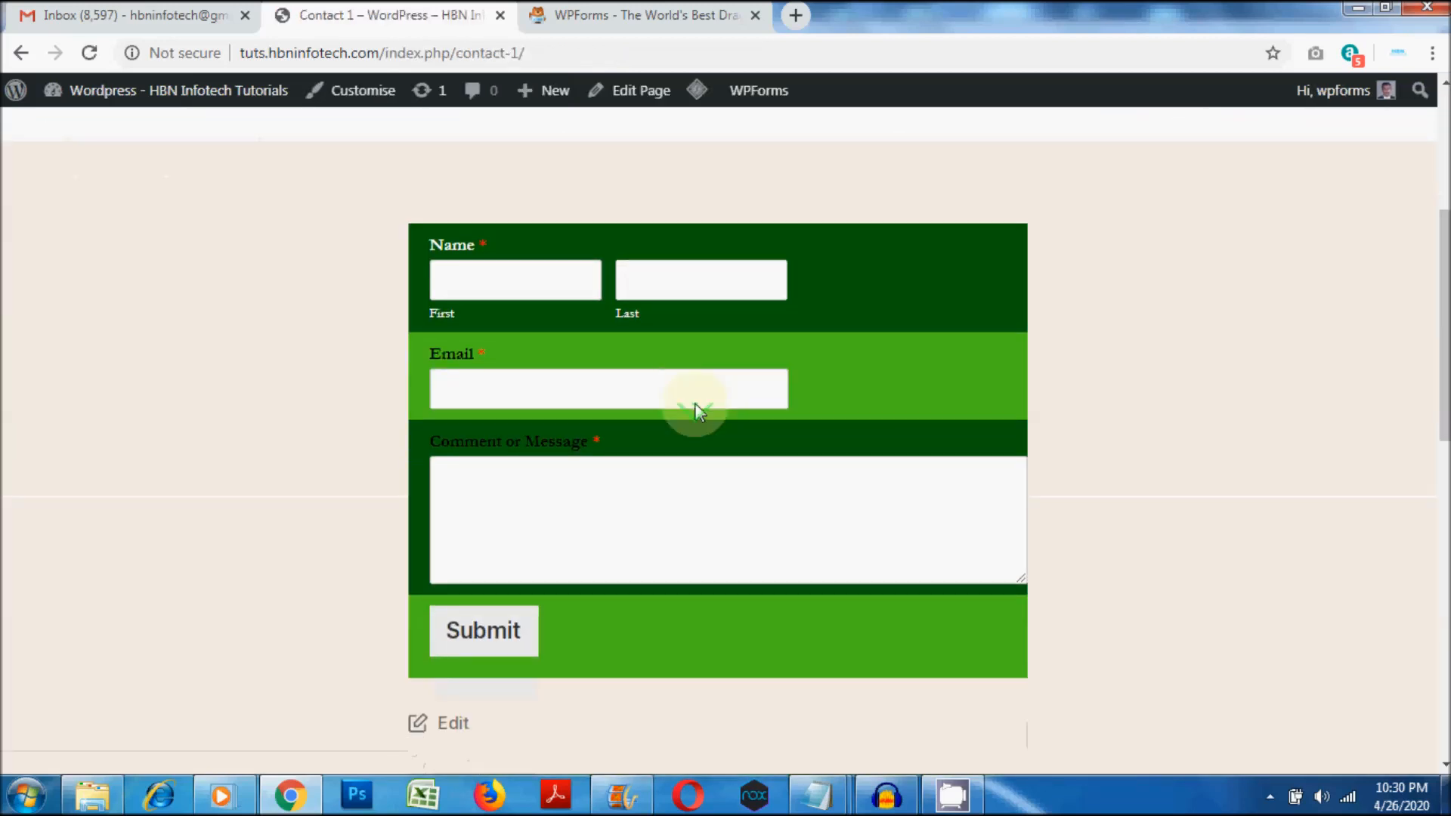